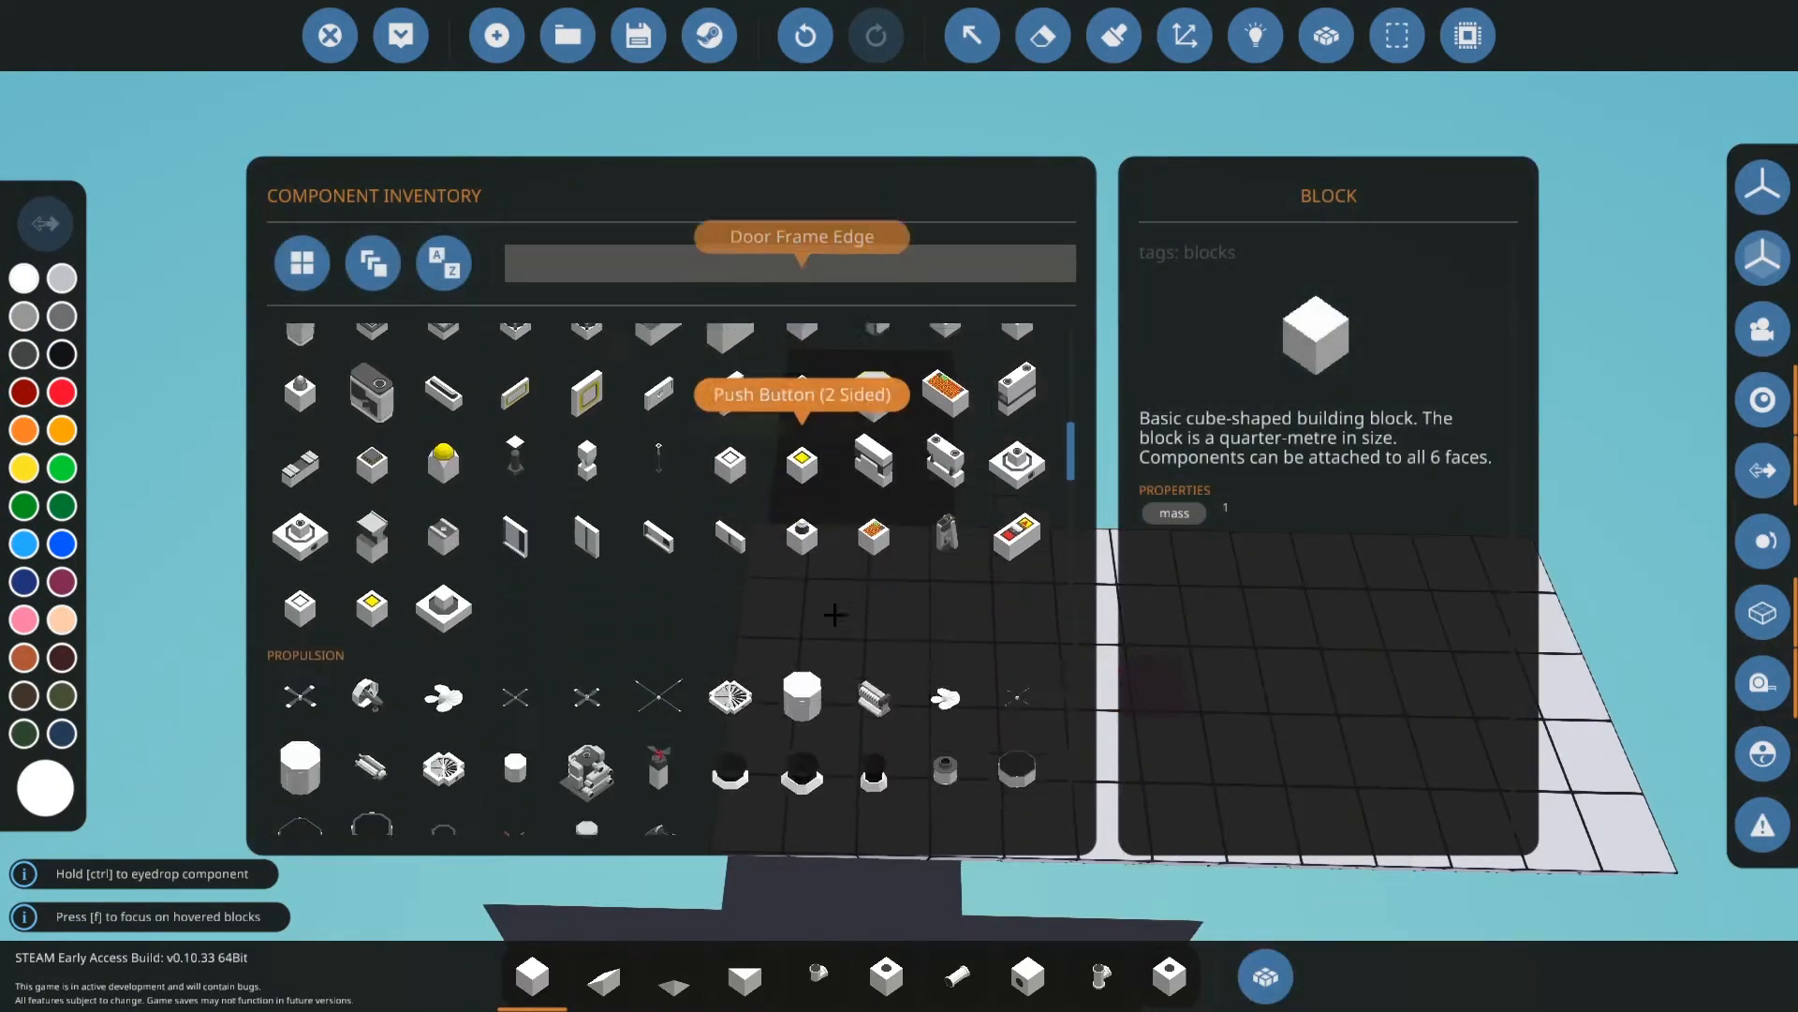
# - Scroll the component inventory before inspecting the keypad, light, monitor and button links
pyautogui.scroll(-3)
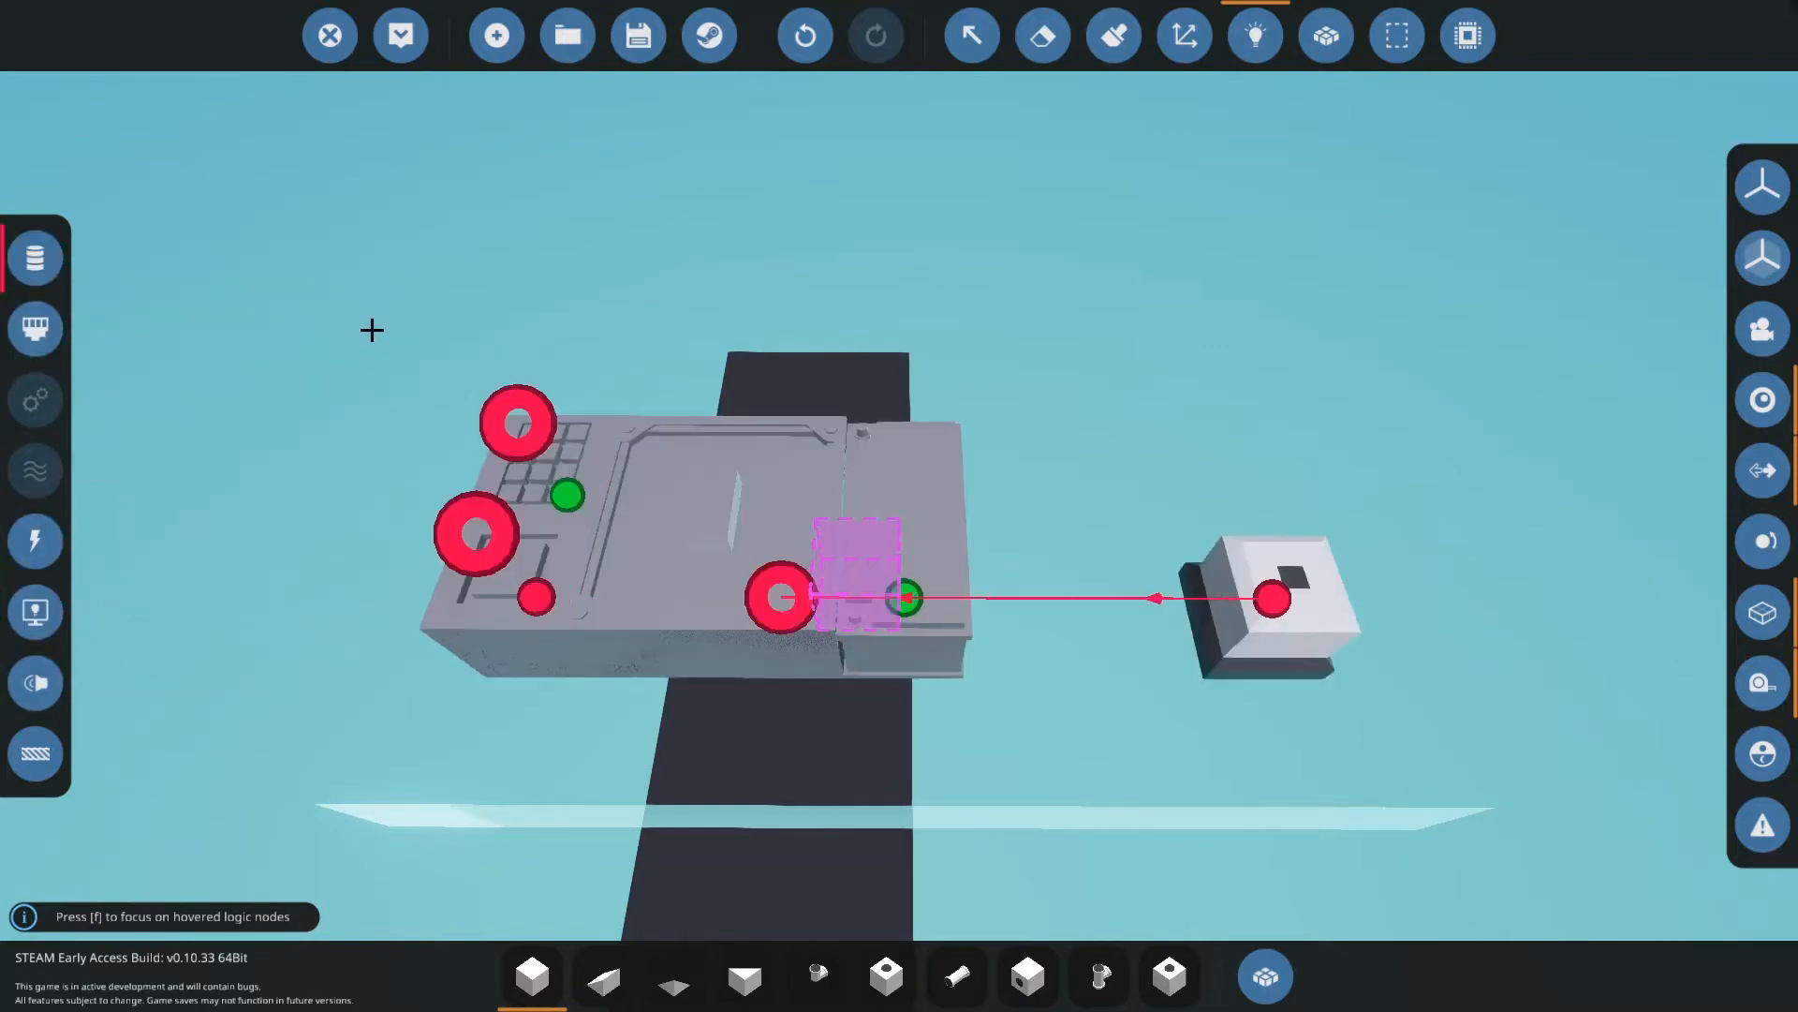
# - Create a microcontroller named Lua Basics and switch to its logic nodes
pyautogui.click(1468, 33)
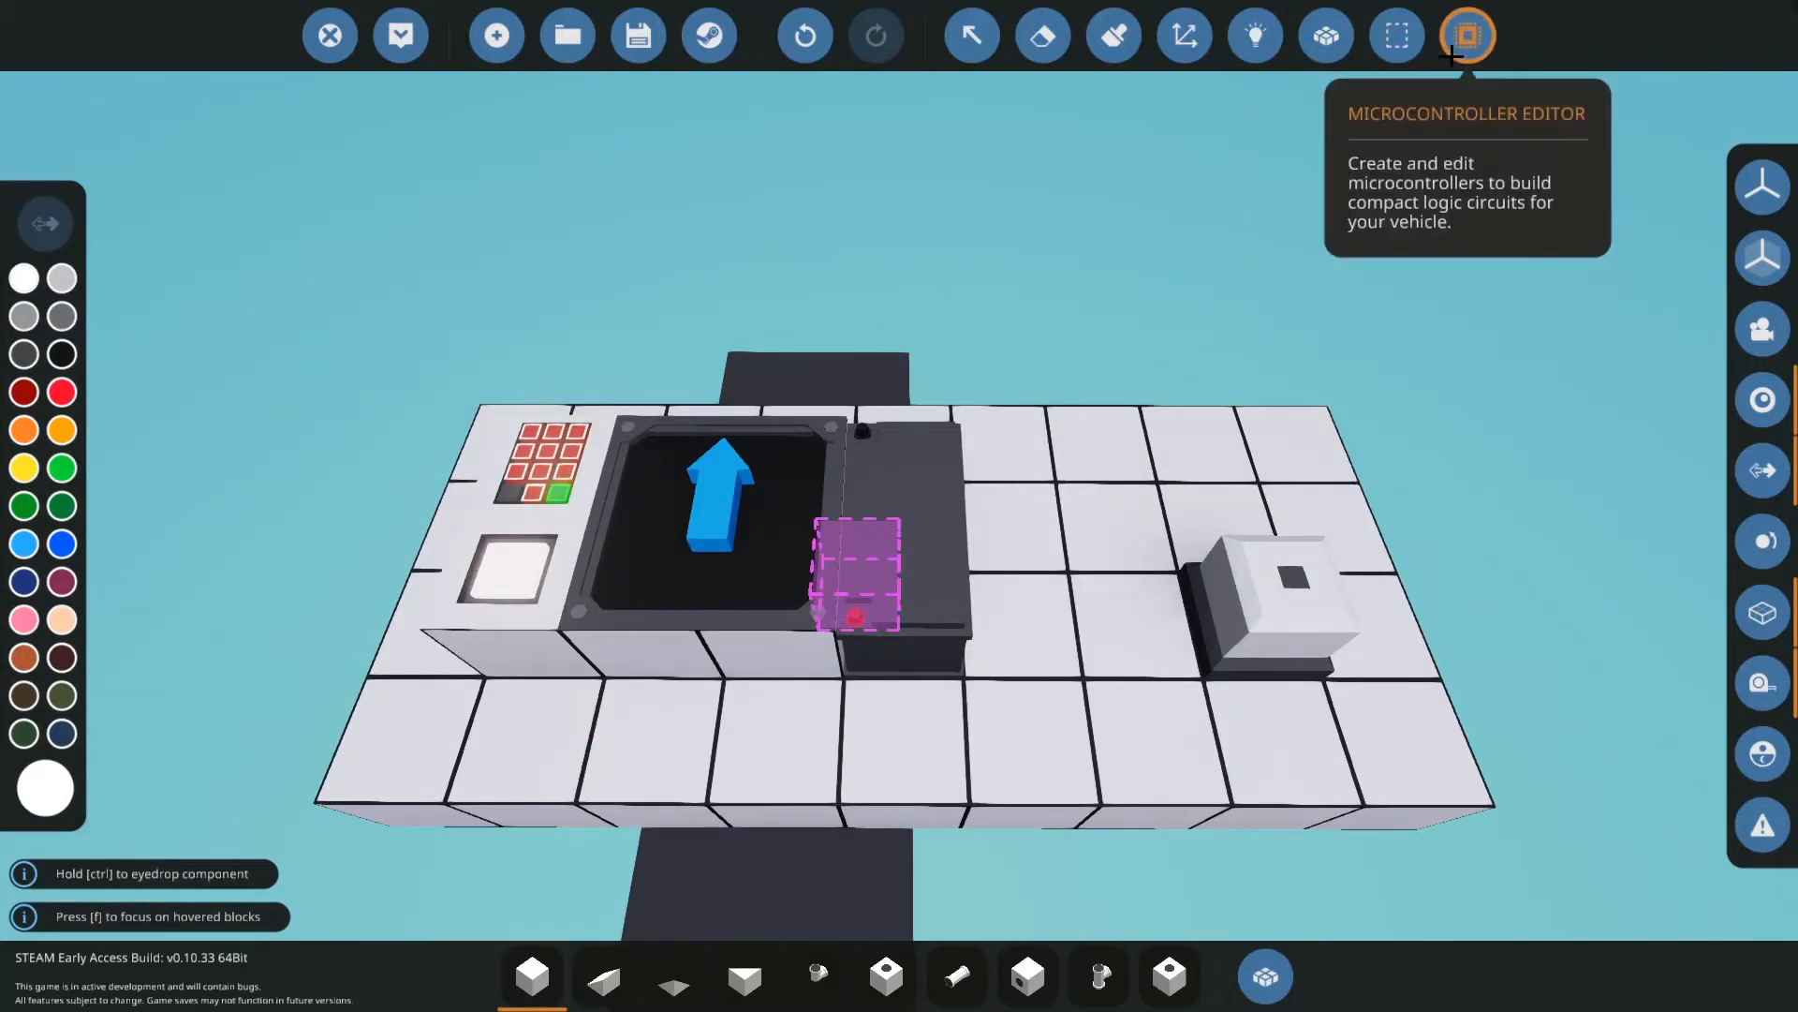
pyautogui.click(1469, 34)
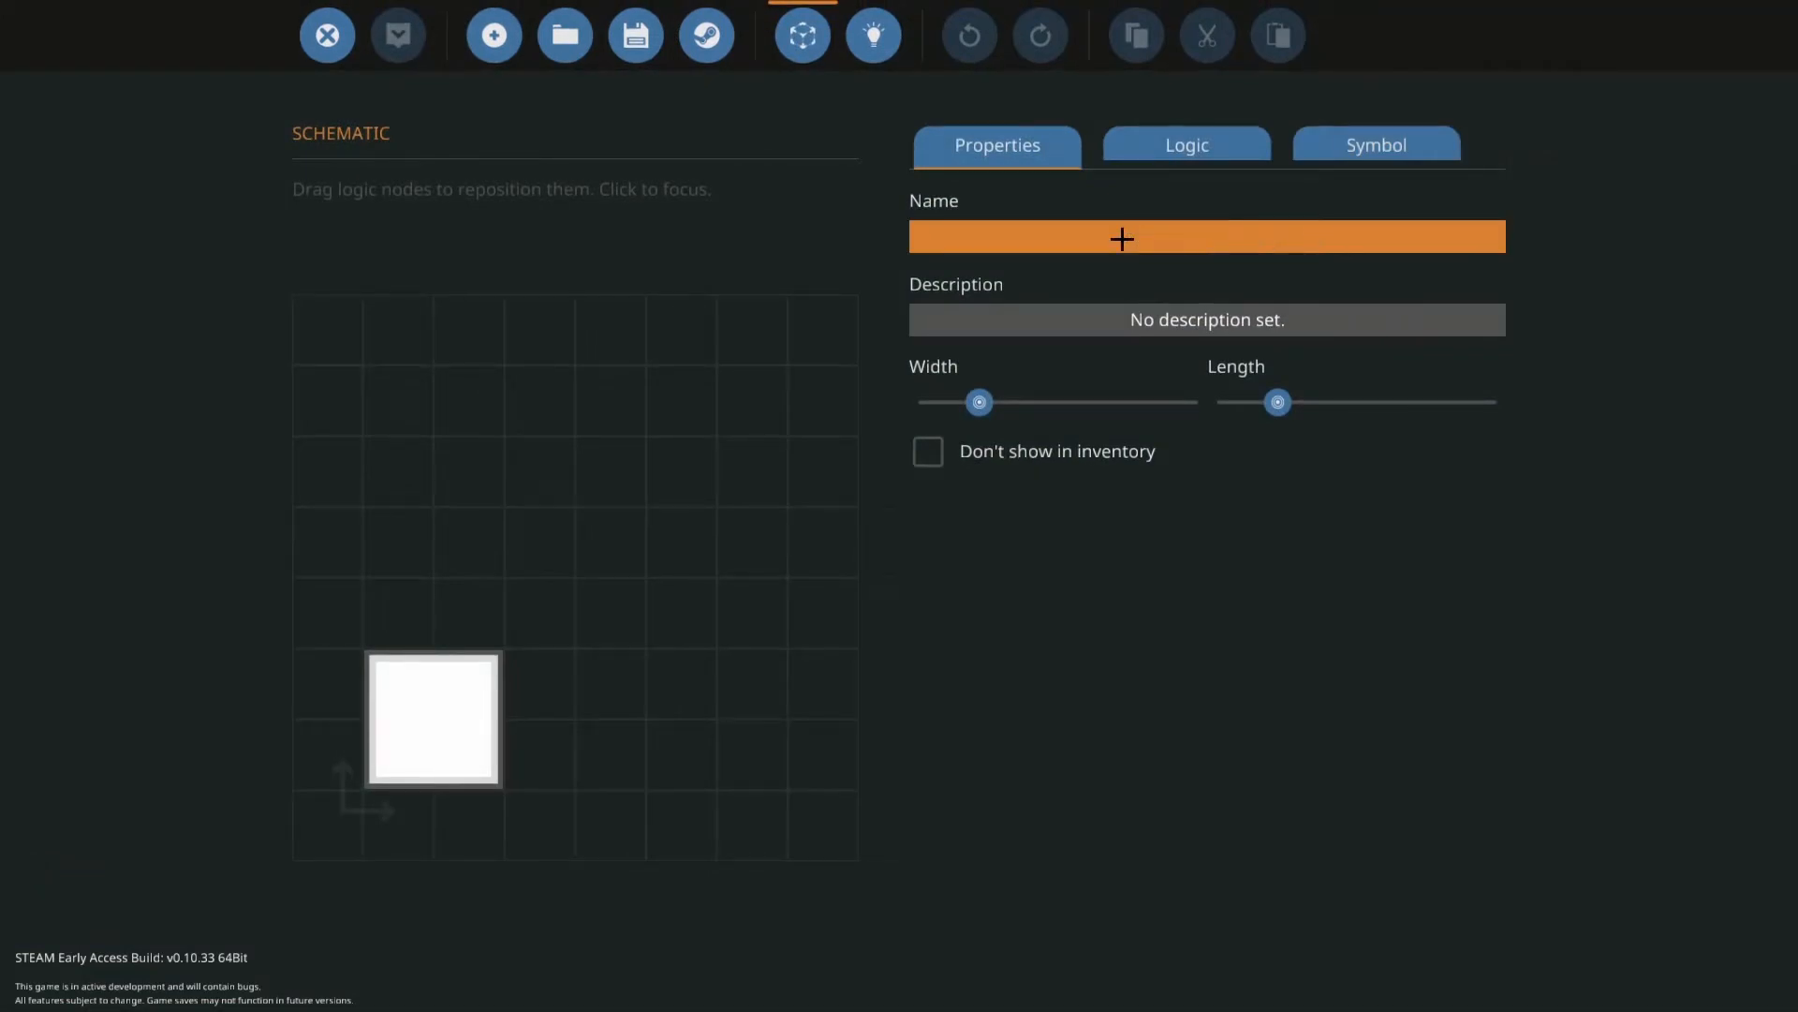
pyautogui.write('Lua Basics')
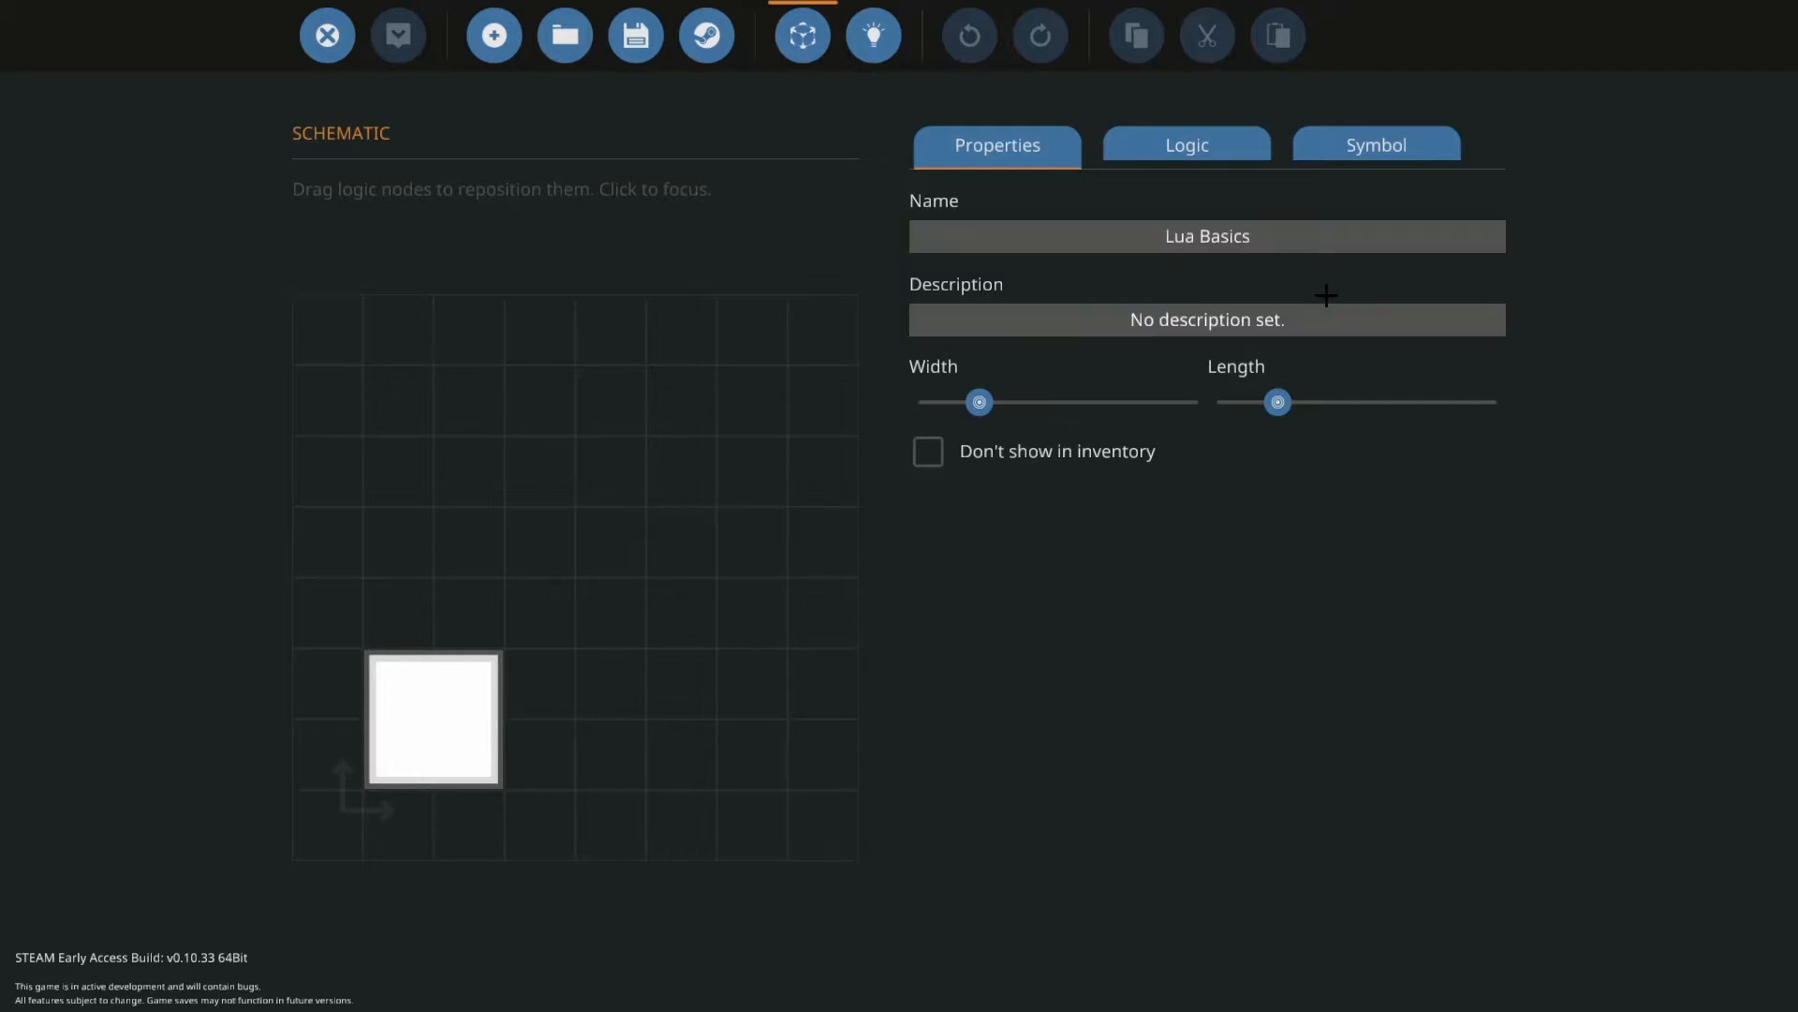
pyautogui.click(1186, 144)
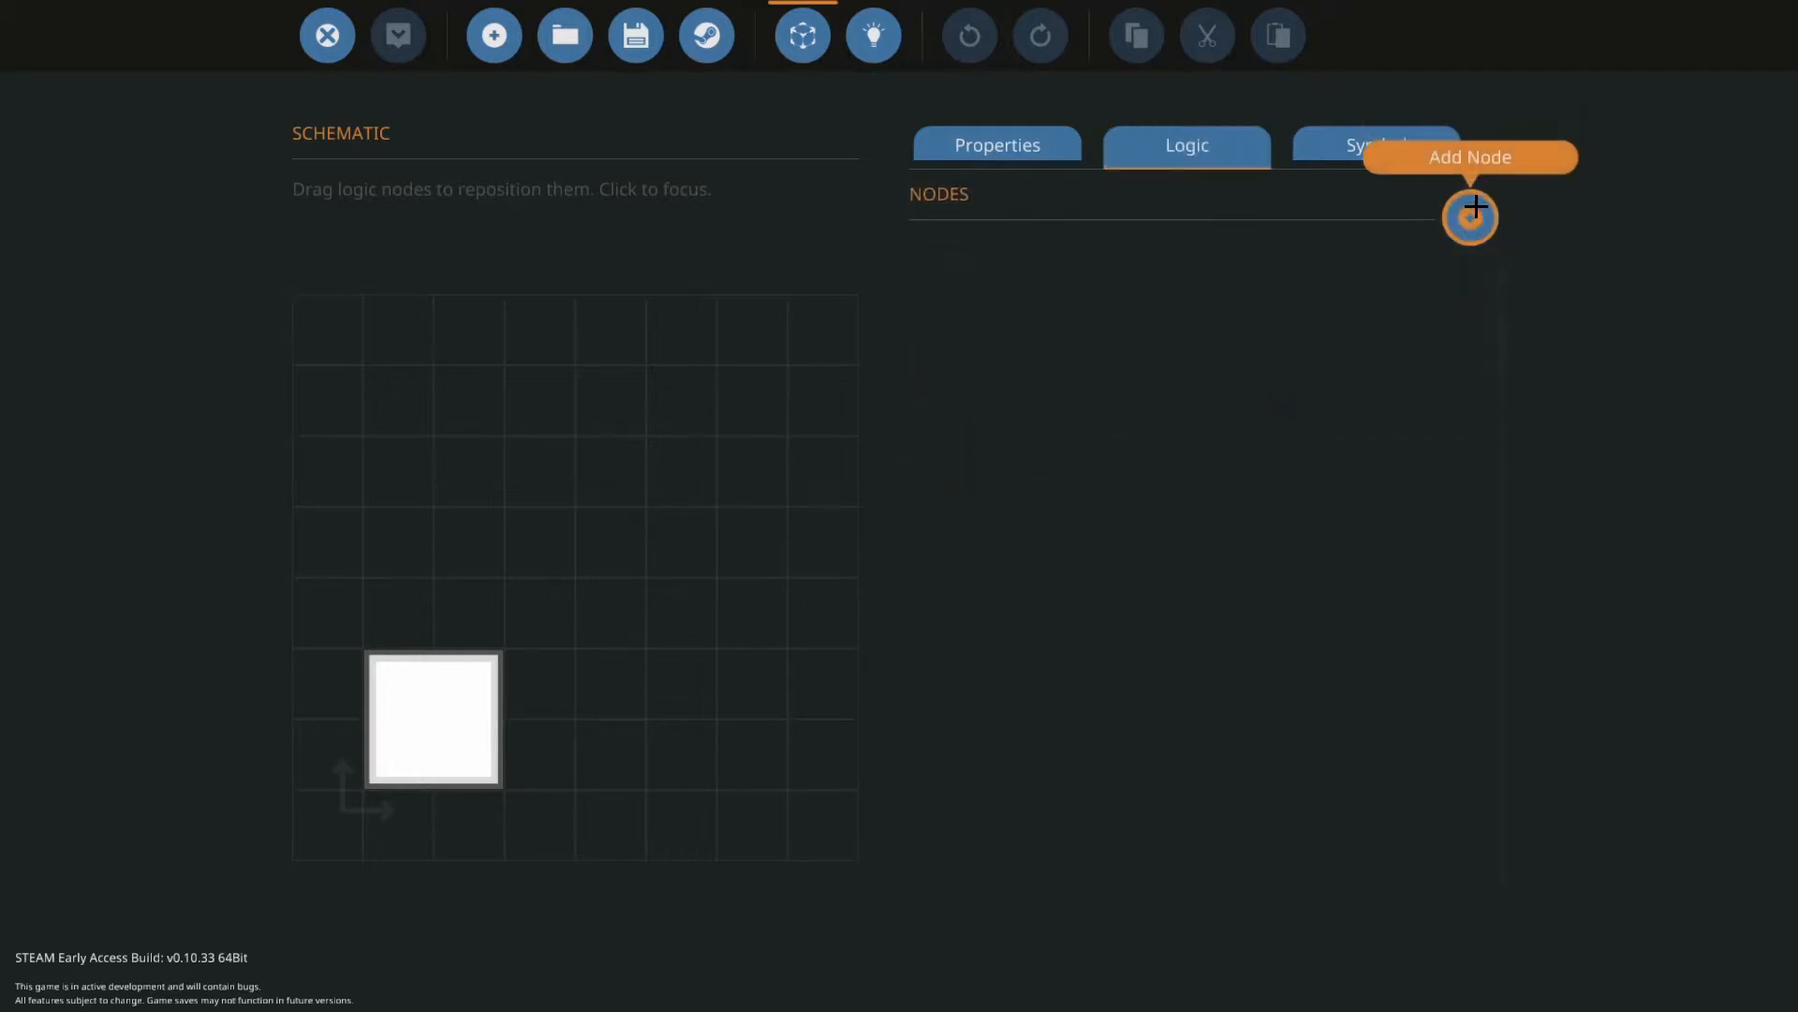
# - Add an on/off input node named Indicator
pyautogui.click(1469, 217)
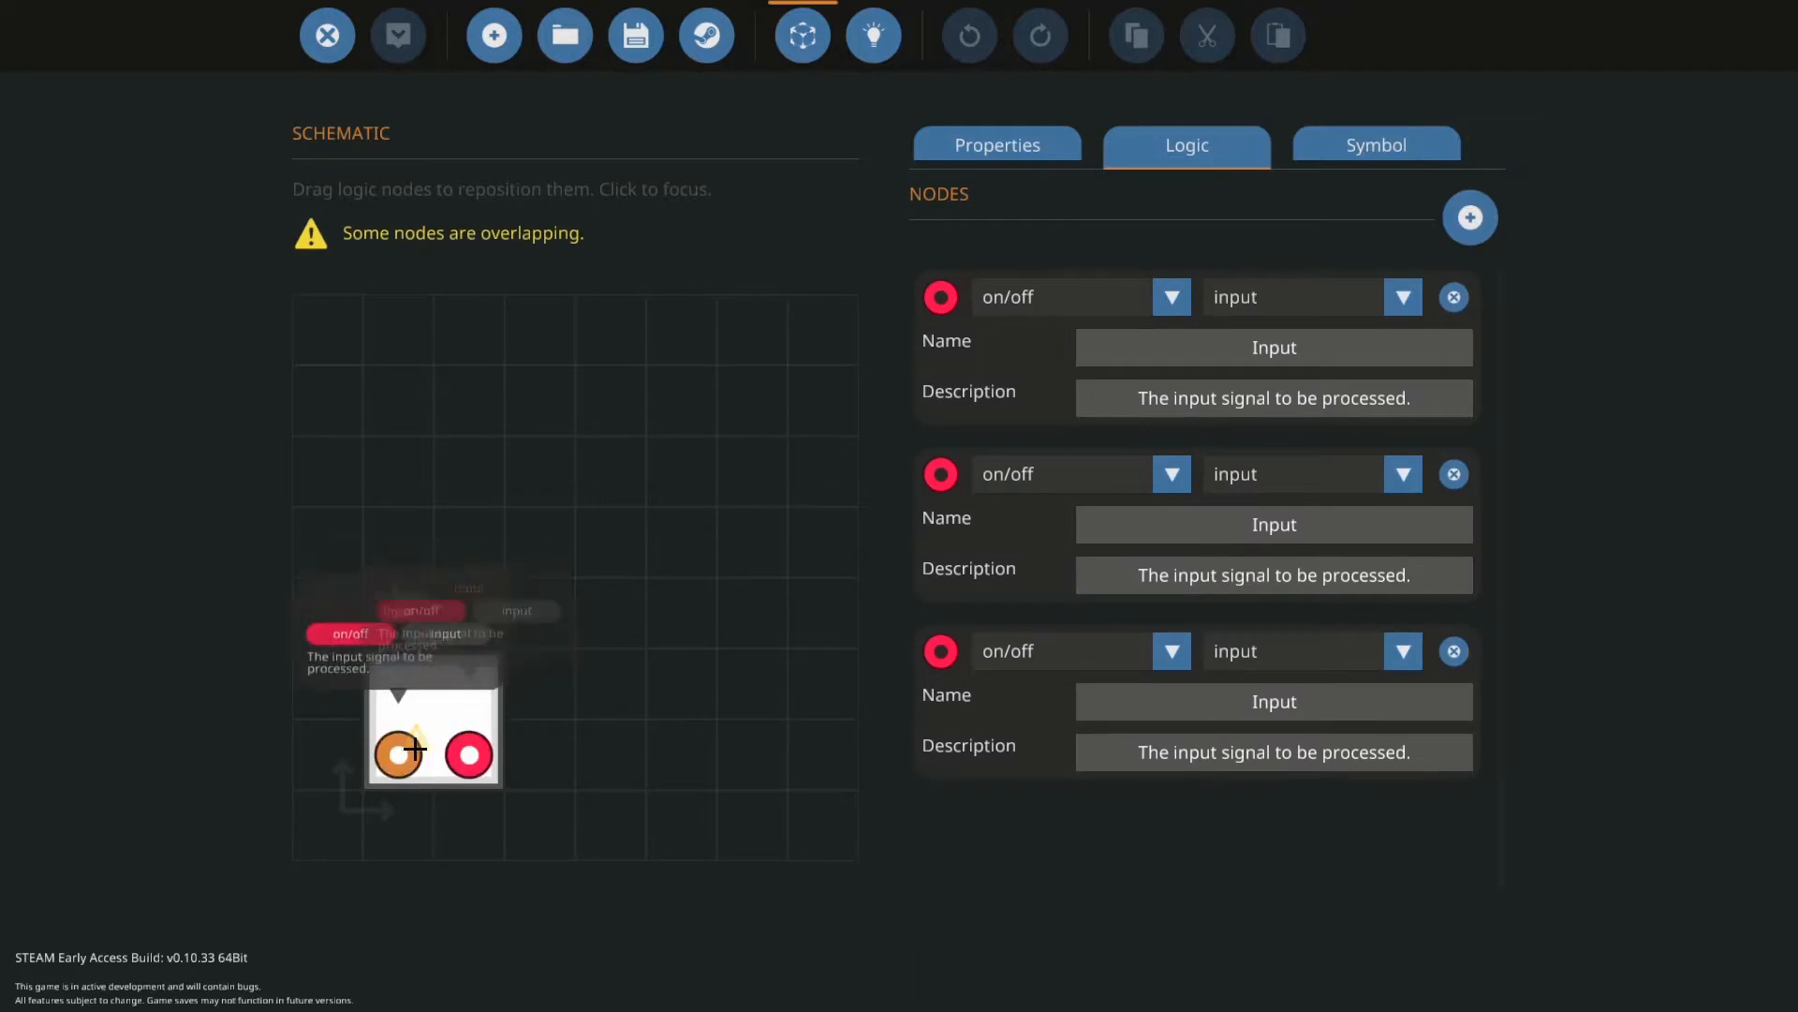
pyautogui.click(1274, 348)
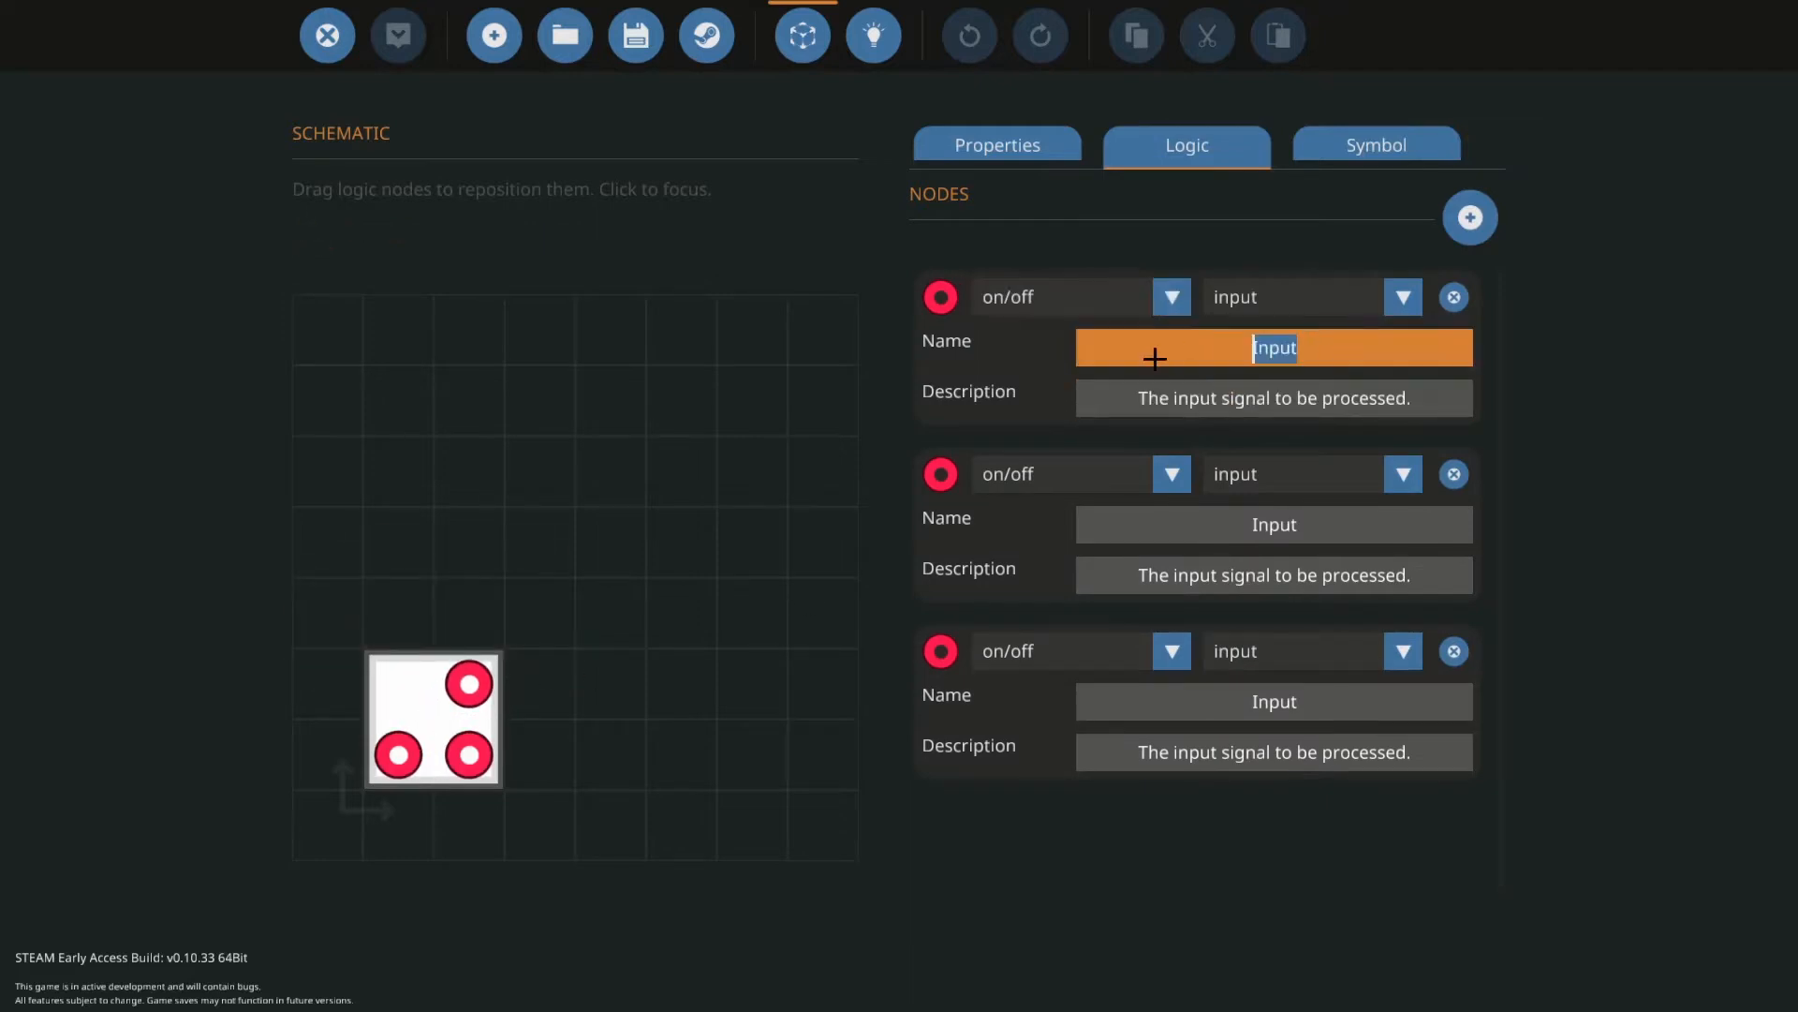
pyautogui.write('On/Off')
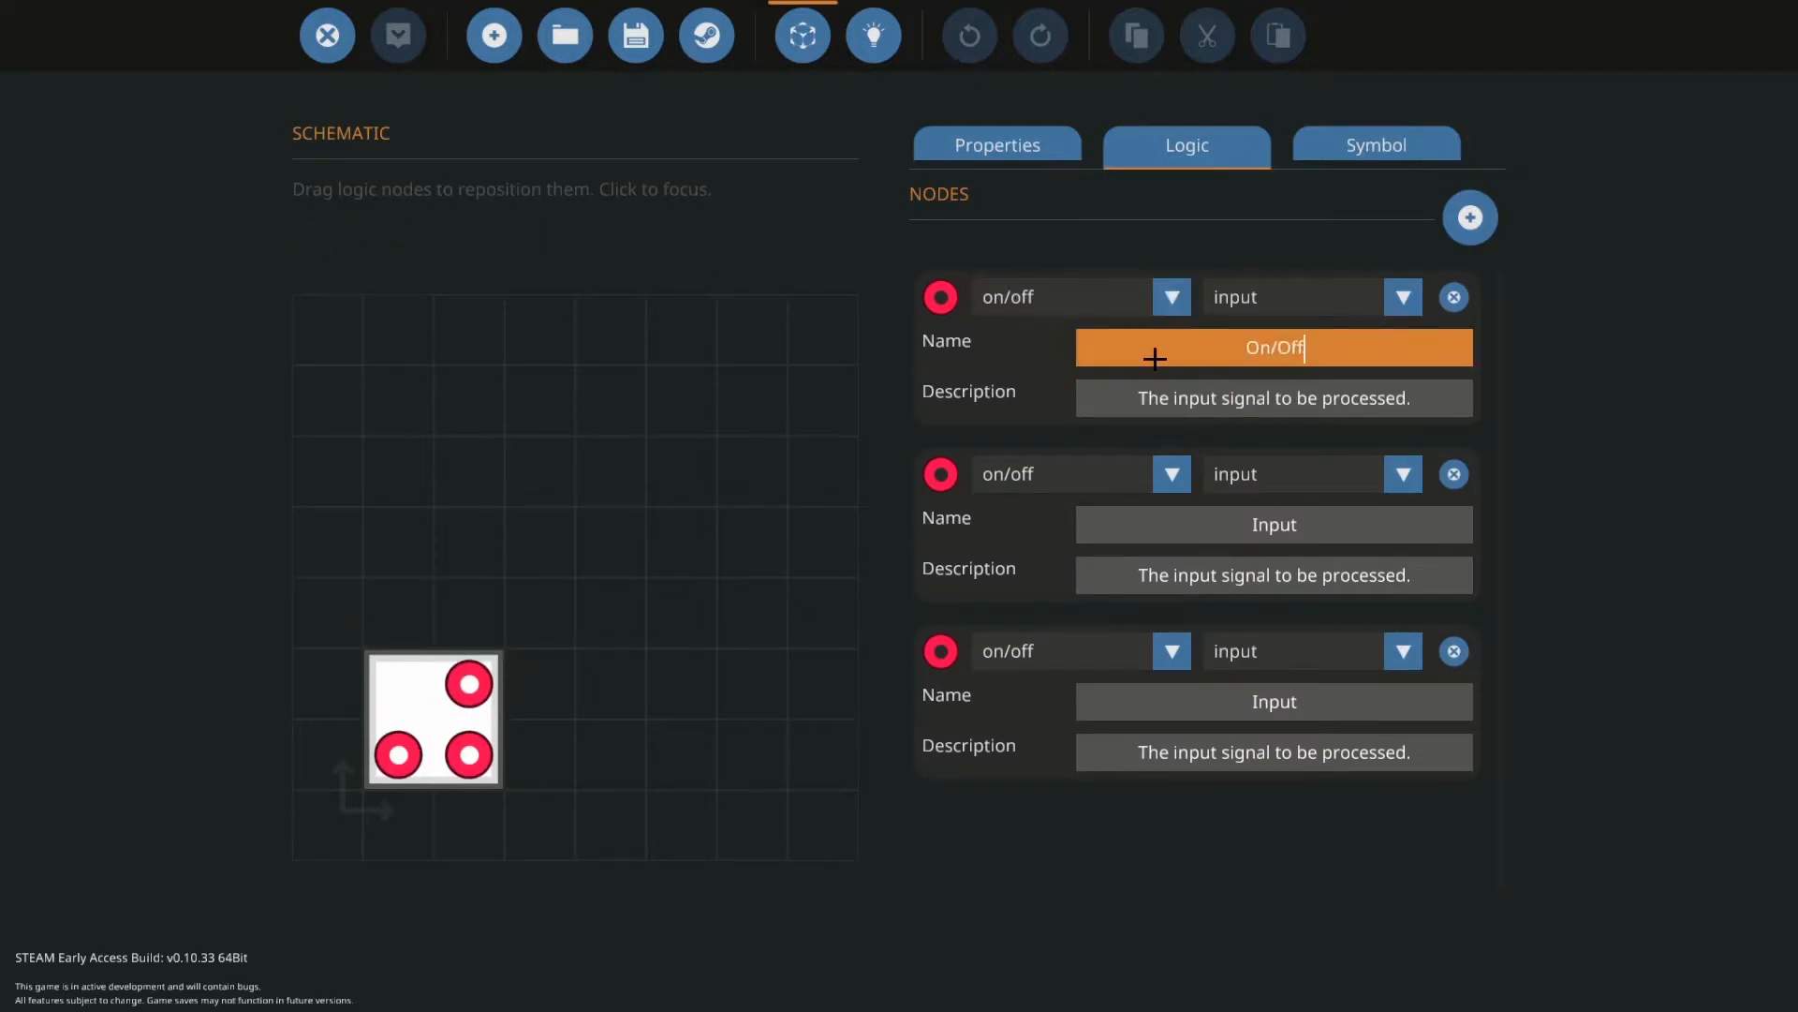
pyautogui.write('Indicator')
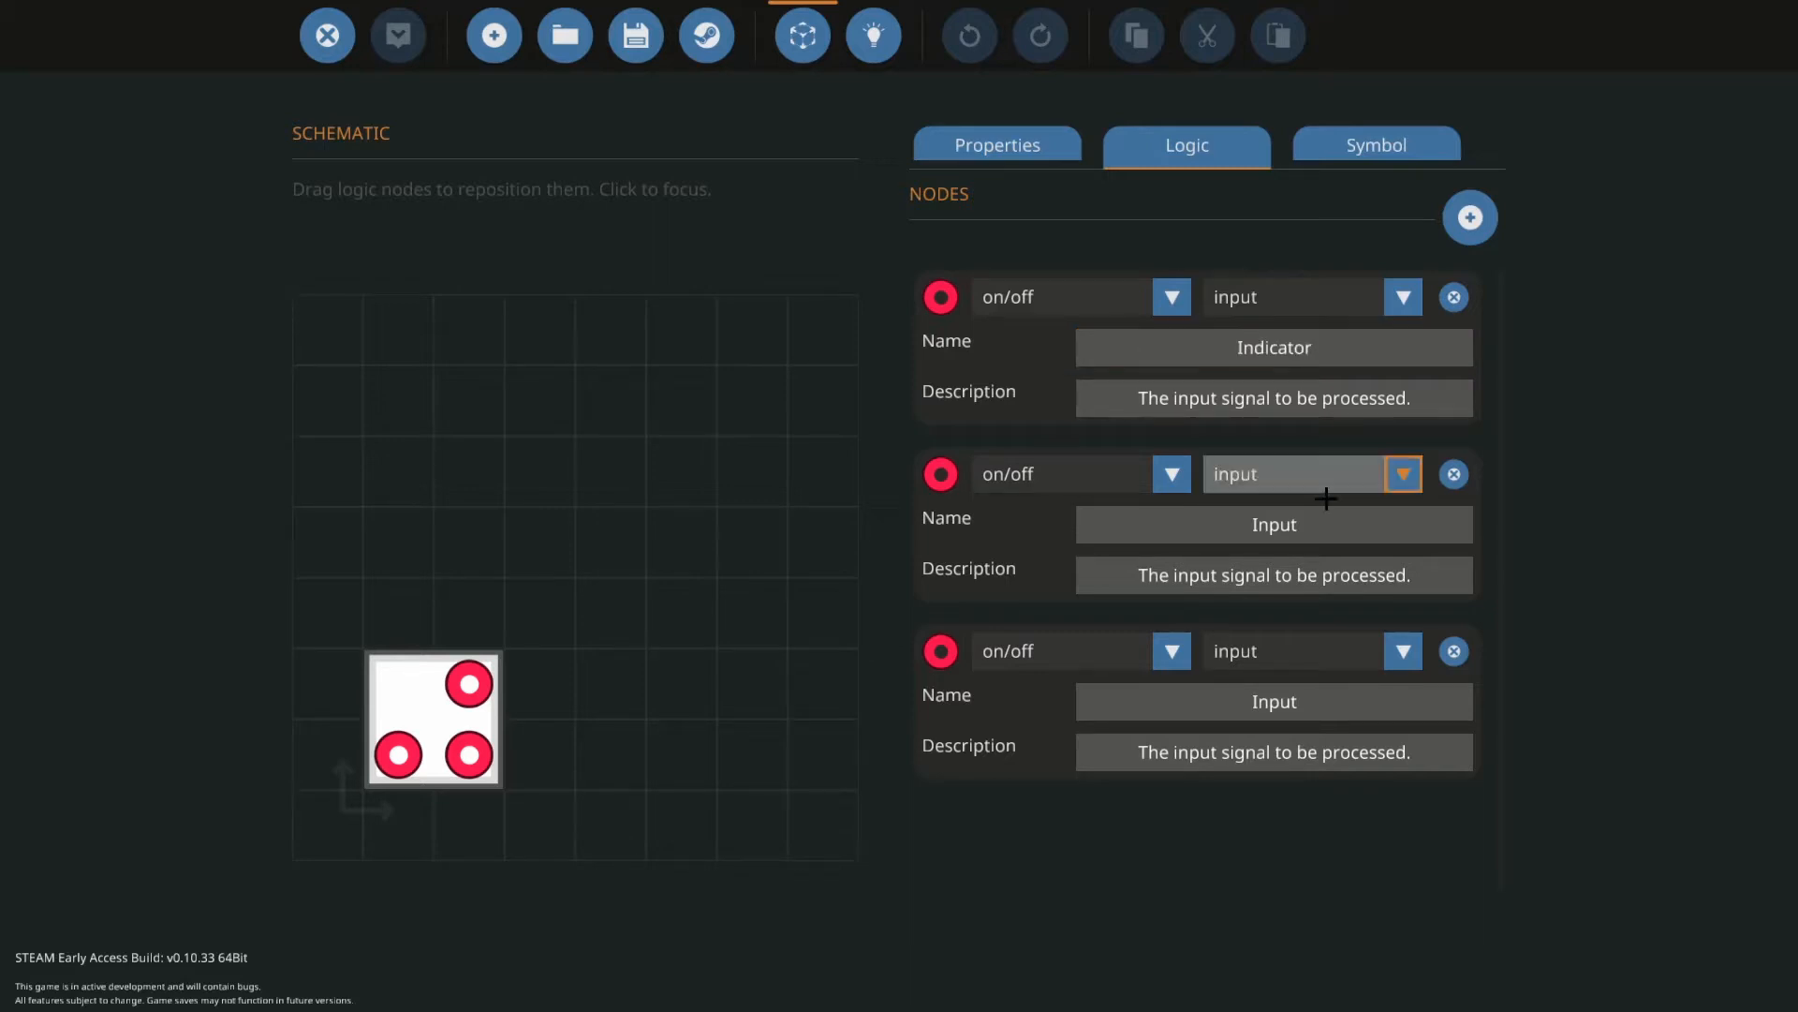
# - Make the second node a number input Number and the third a video output Video
pyautogui.click(1169, 472)
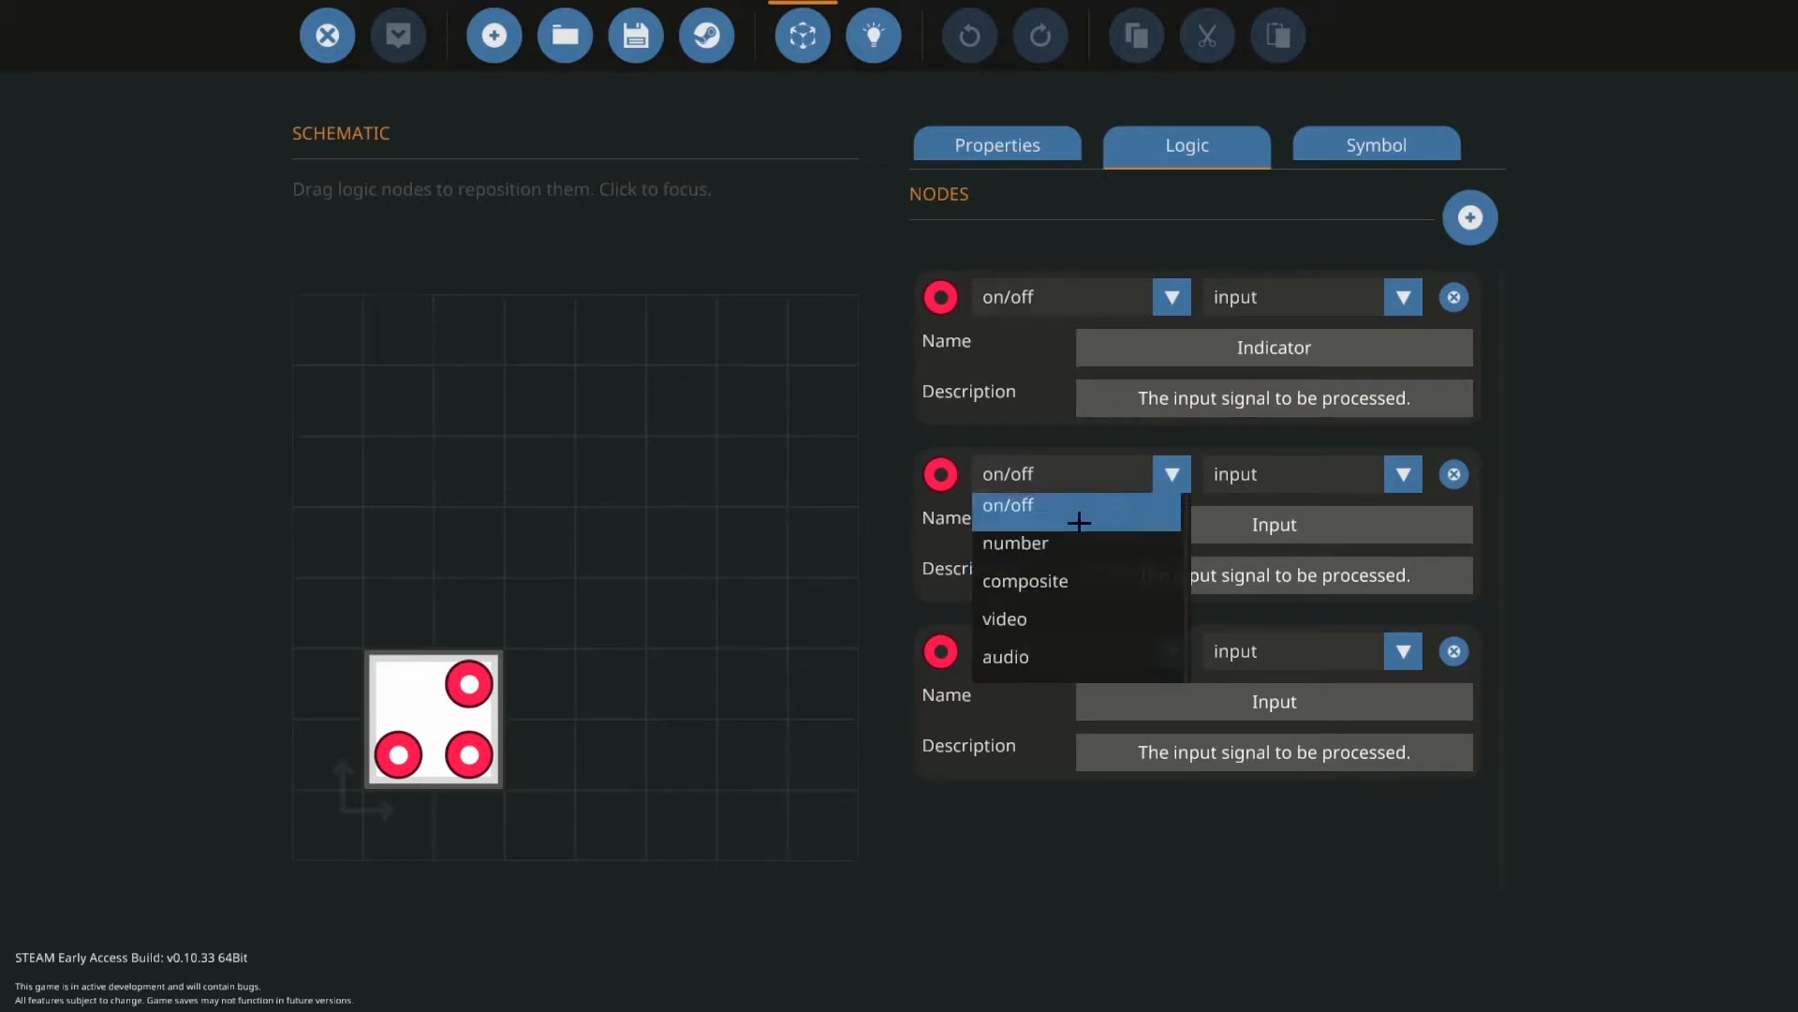
pyautogui.click(1013, 543)
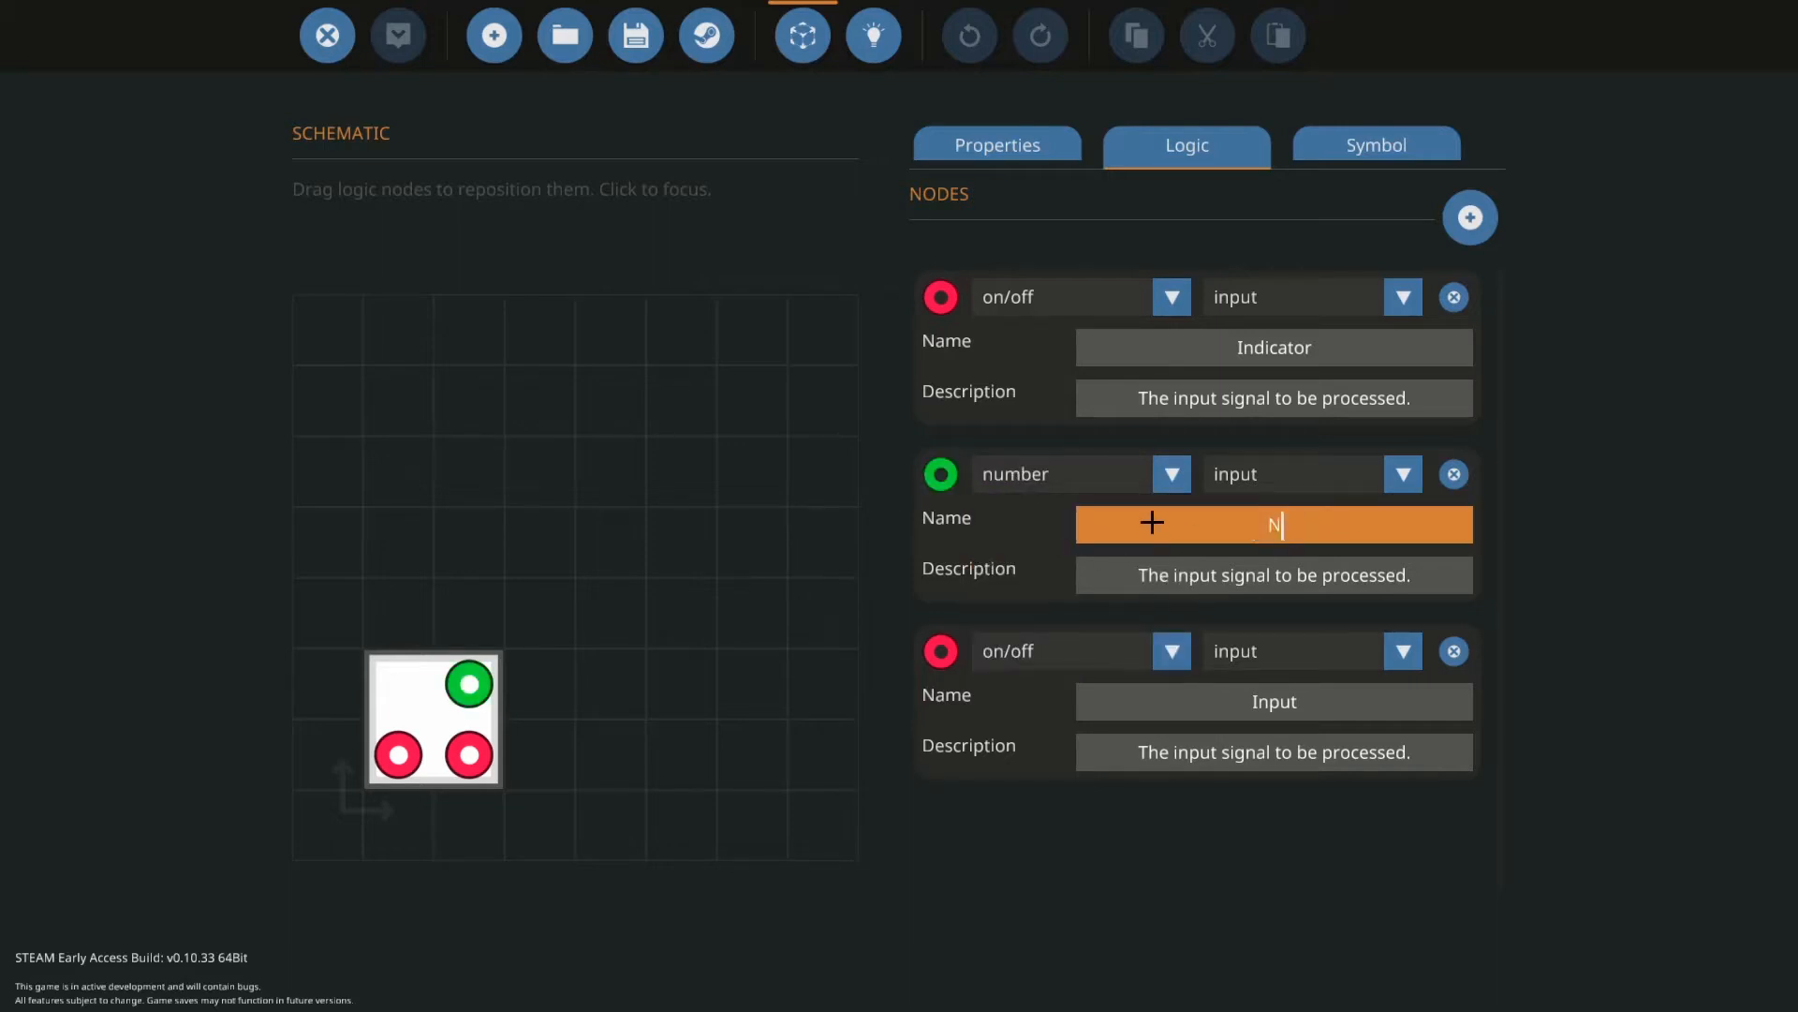
pyautogui.click(1171, 650)
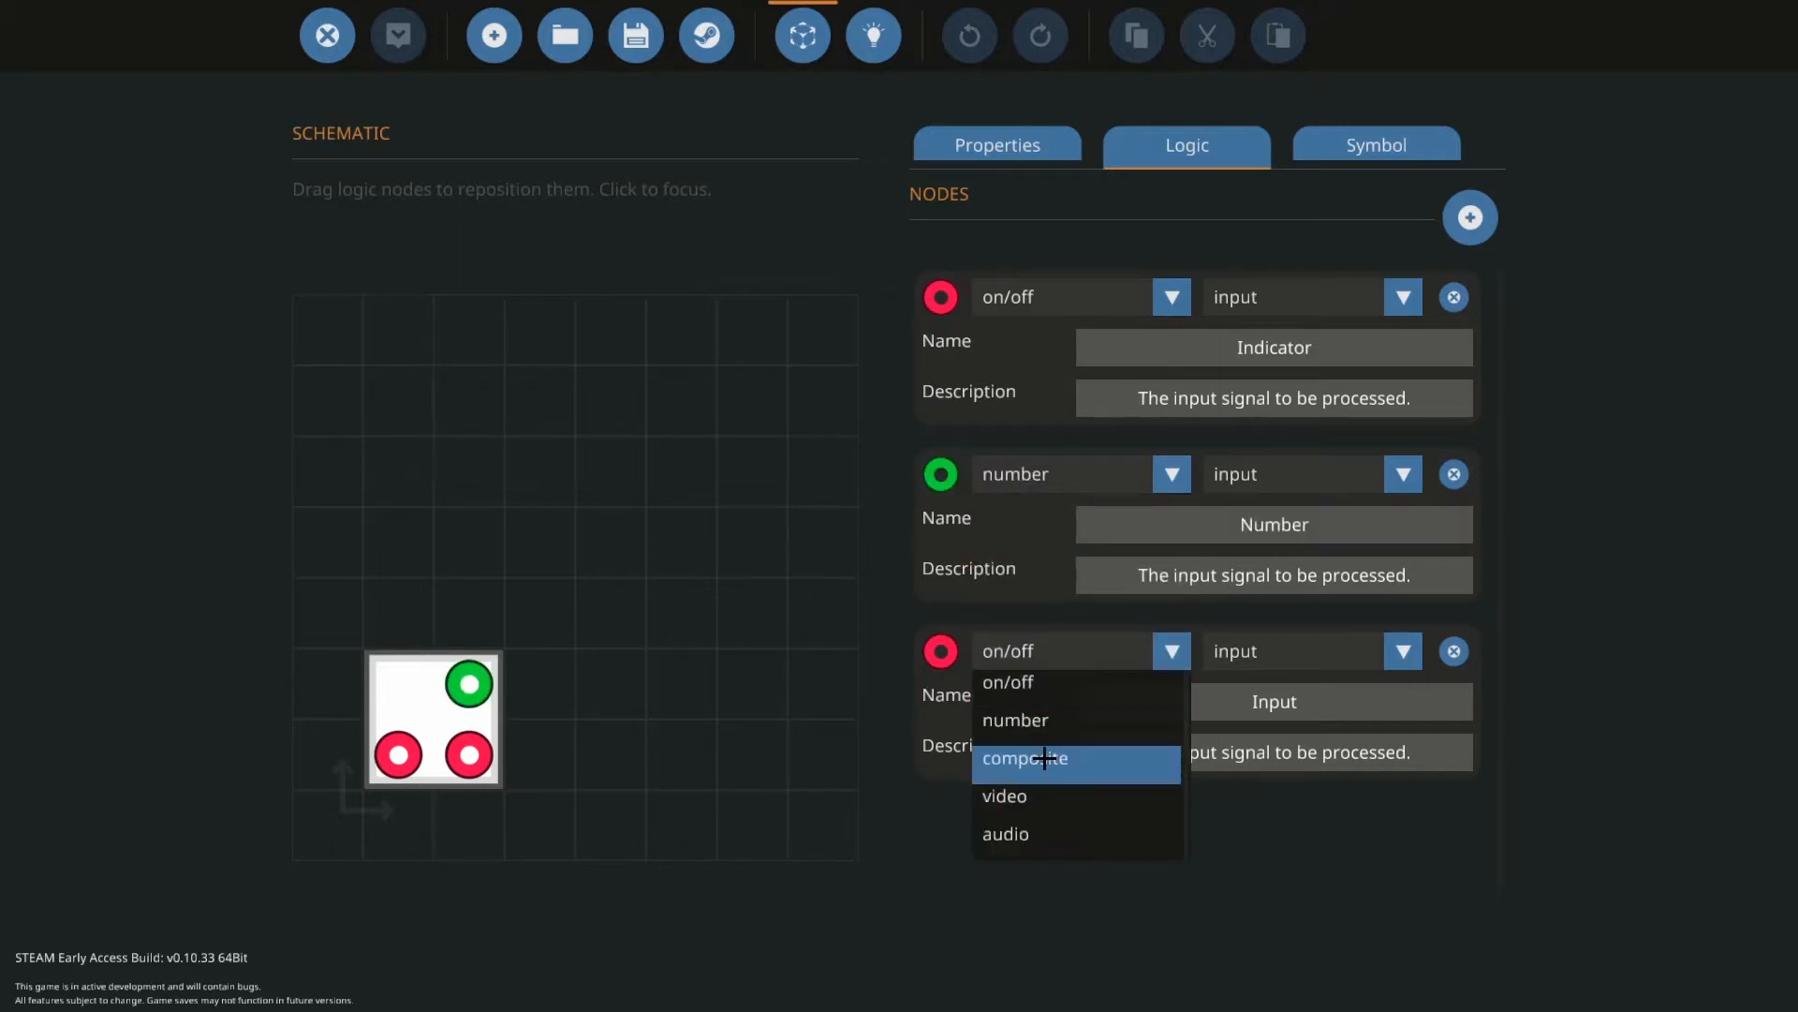
pyautogui.click(1004, 795)
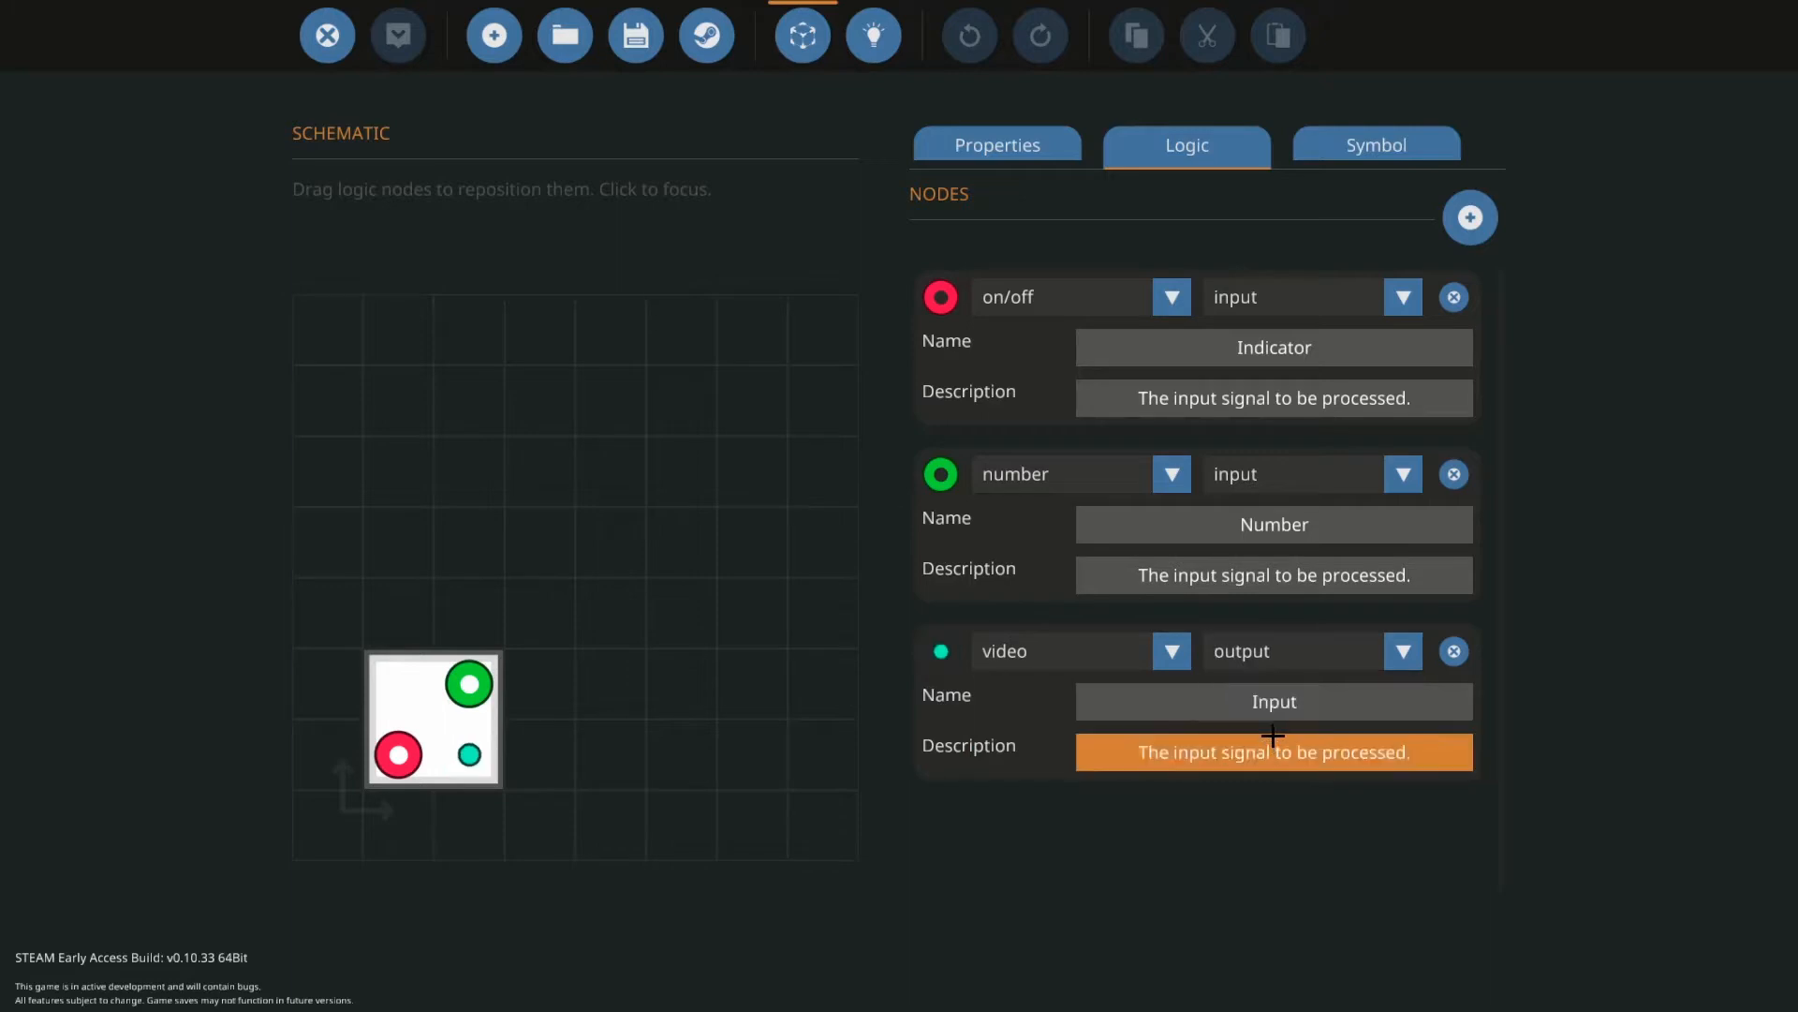
pyautogui.write('Video')
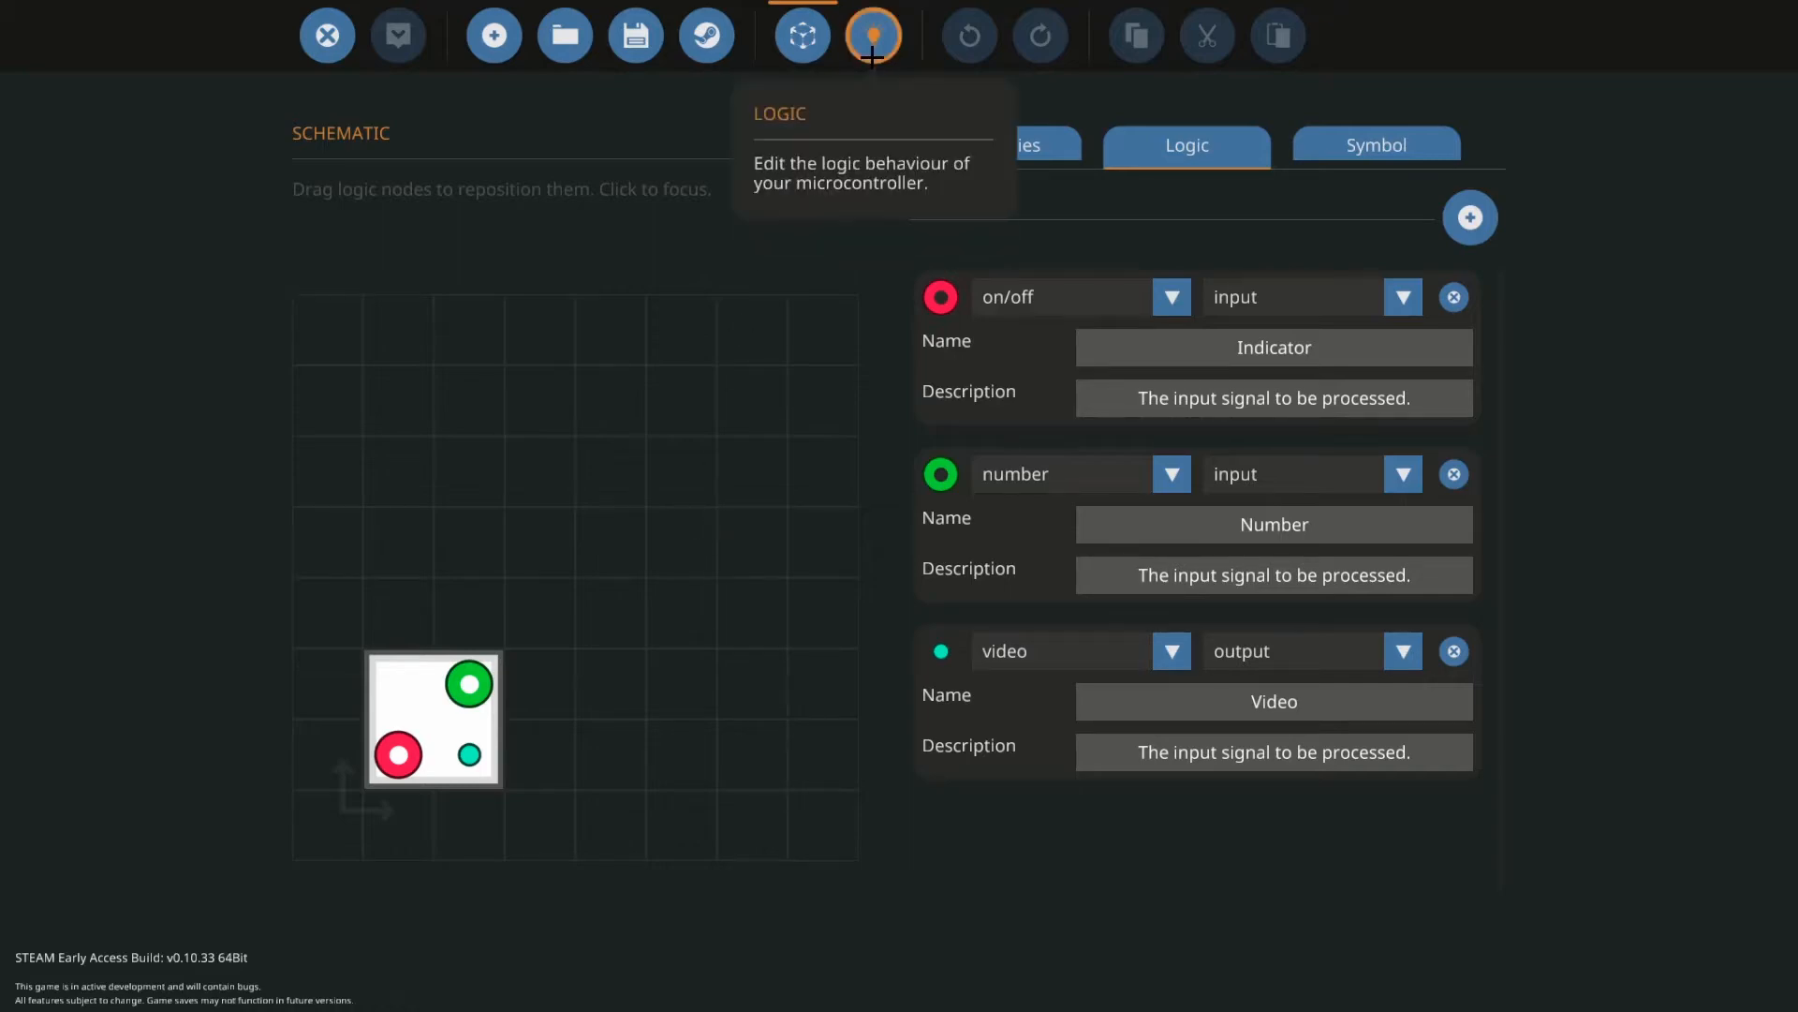
# - Place composite writes and a Lua Script wired from Indicator and Number to the Video output
pyautogui.click(875, 33)
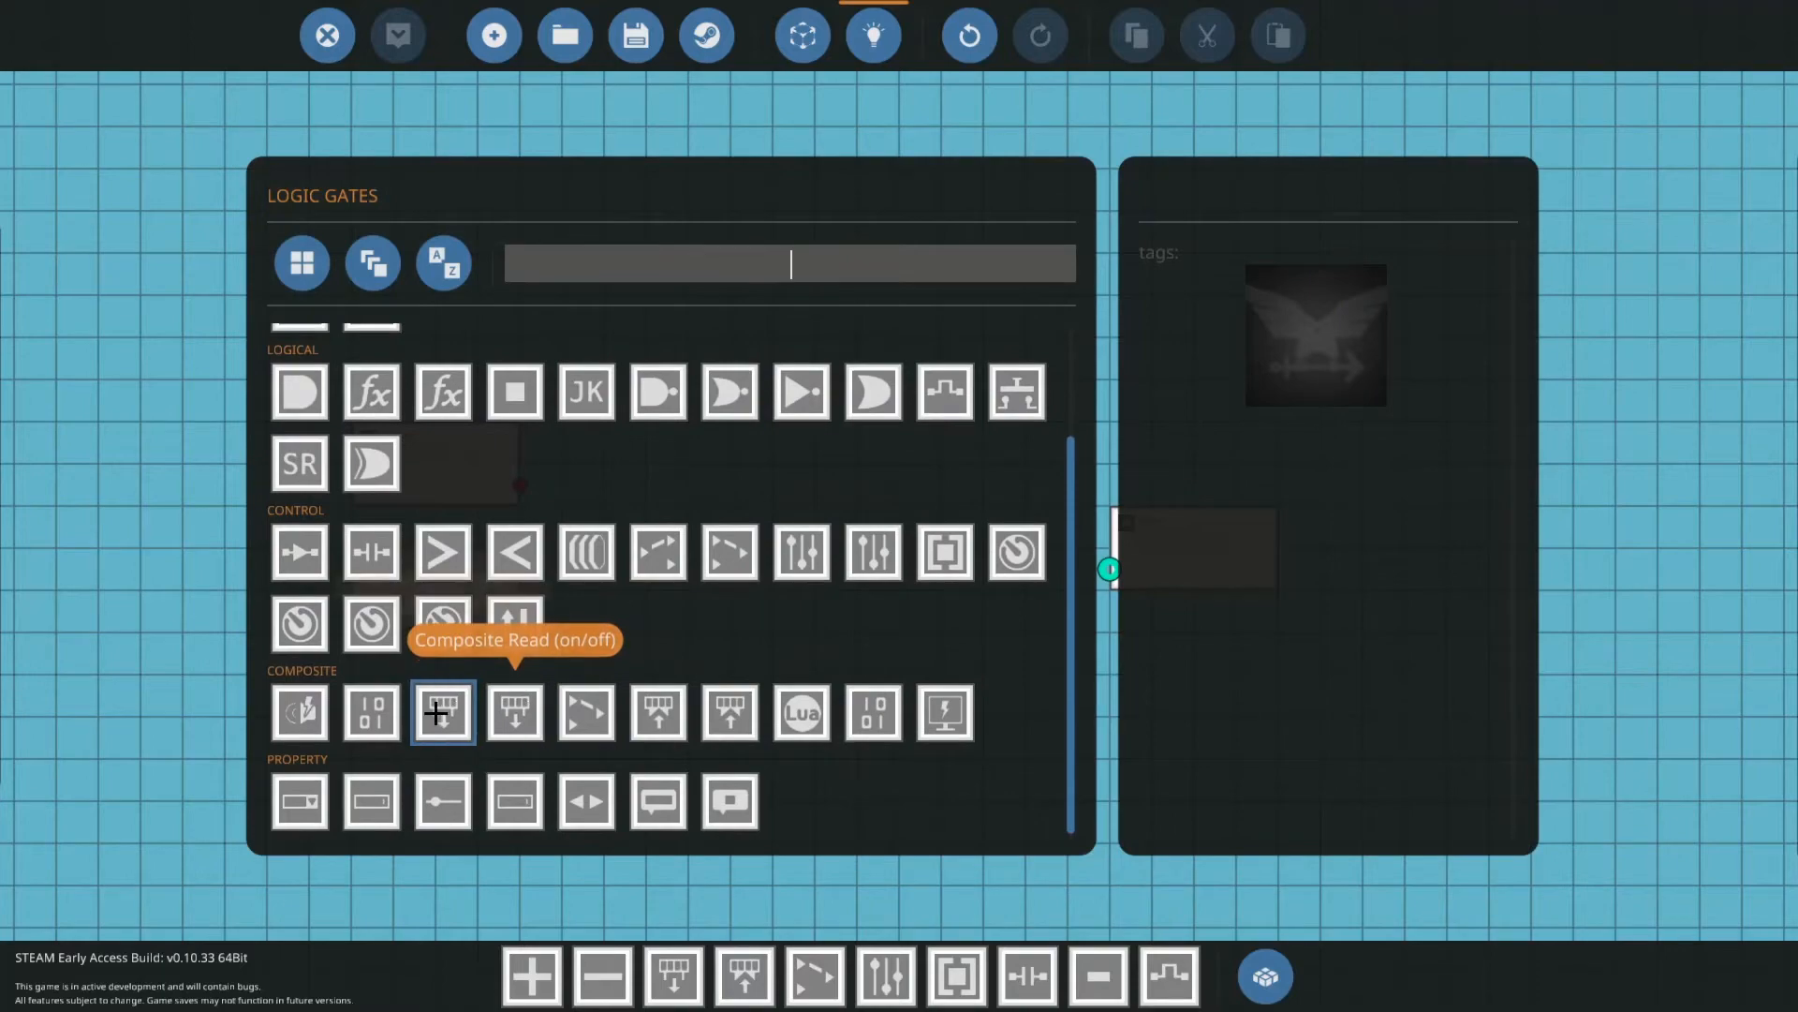
pyautogui.click(1264, 976)
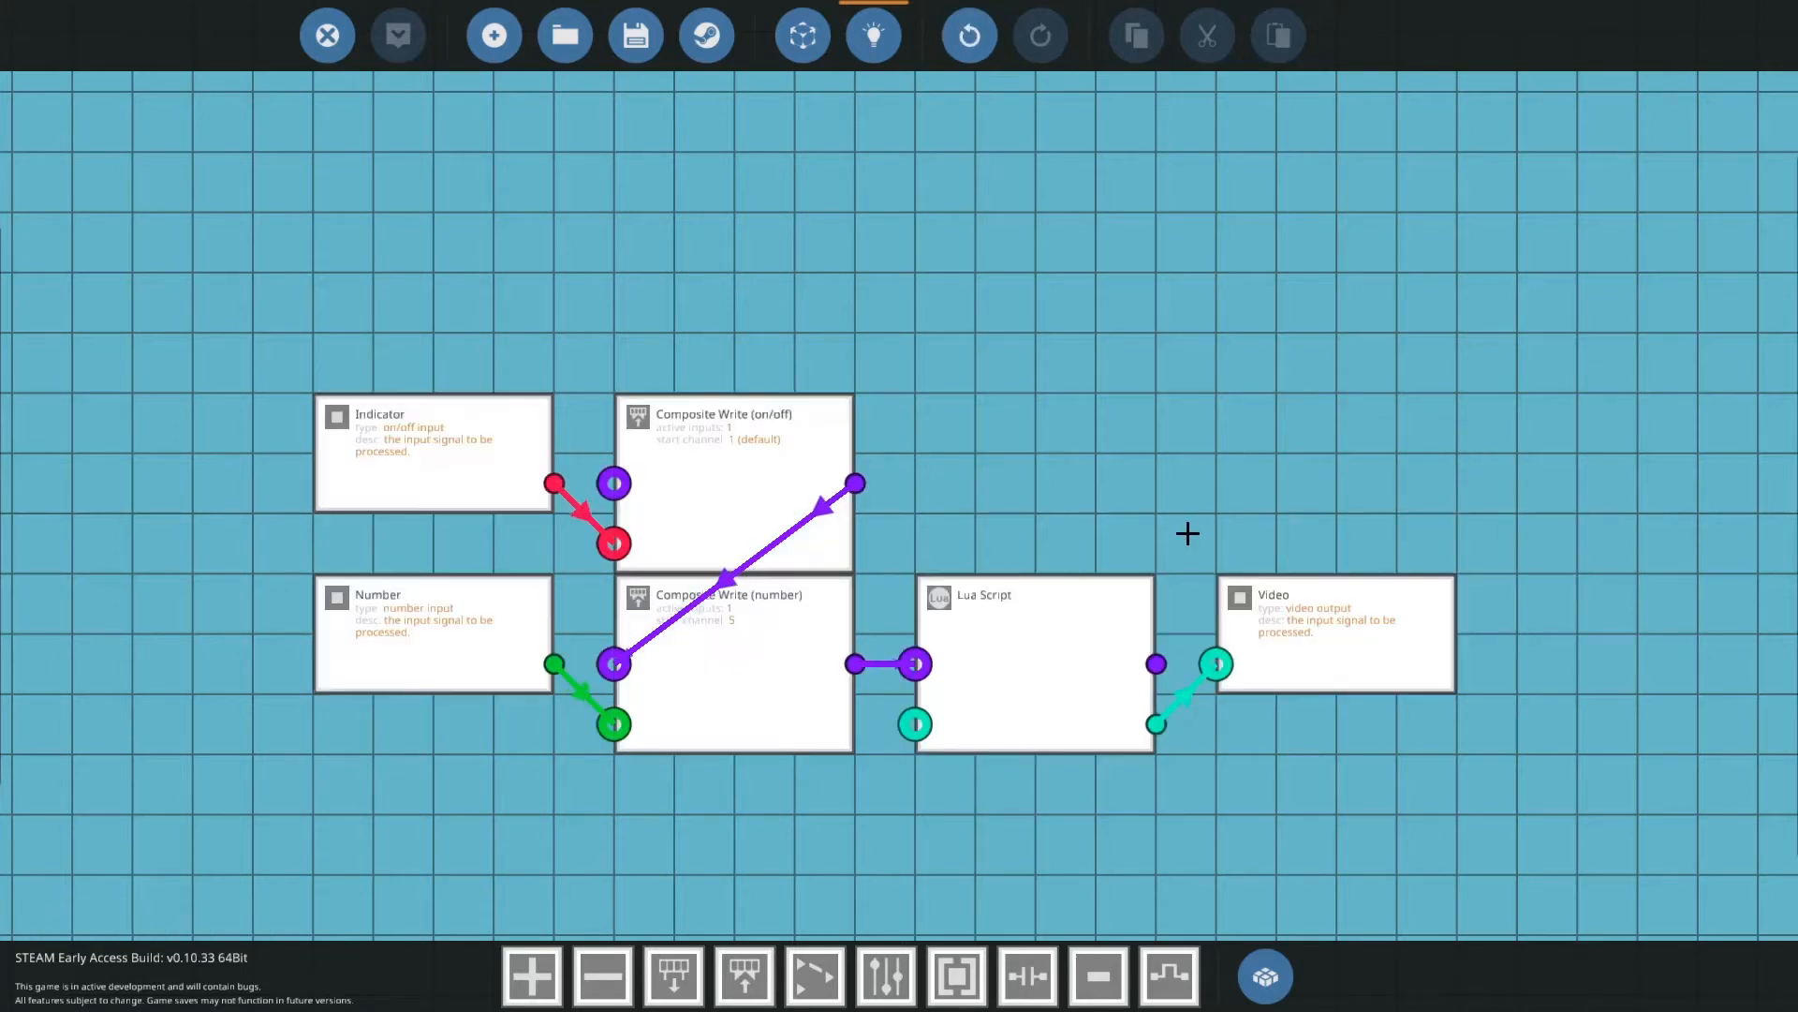
pyautogui.click(1034, 663)
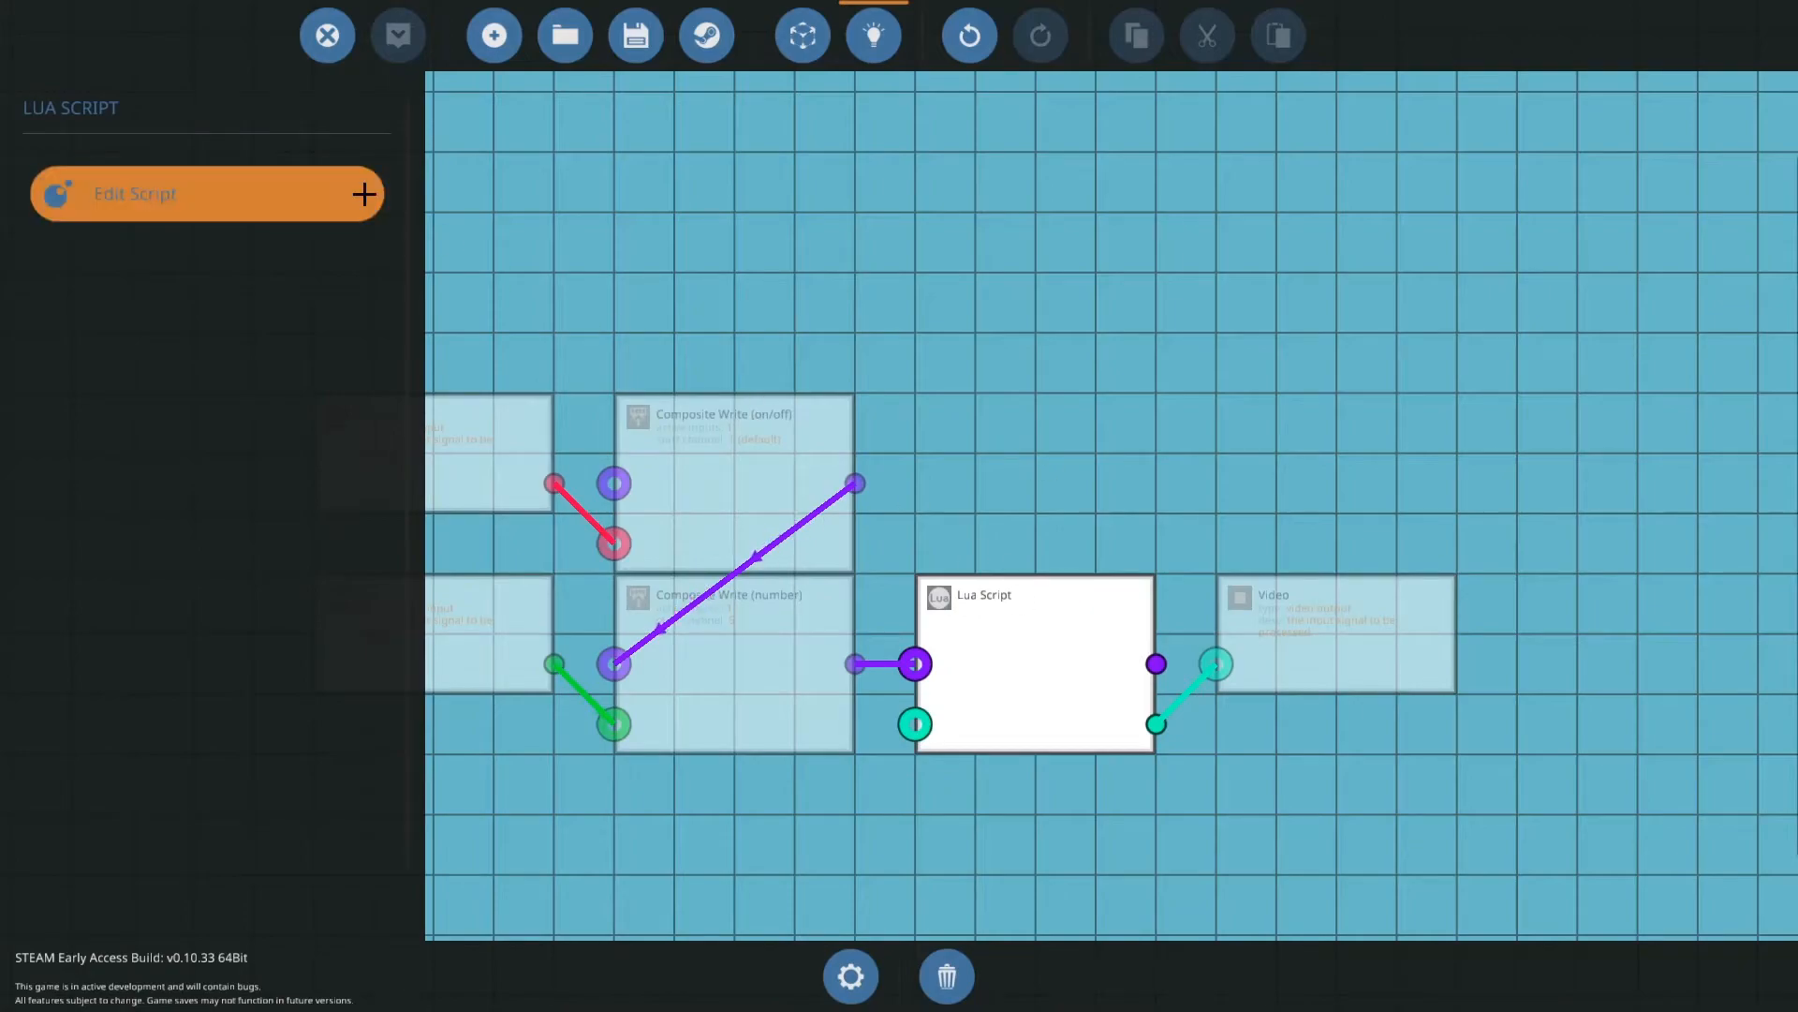
# - Delete the example code, leaving empty onTick and onDraw functions
pyautogui.click(206, 193)
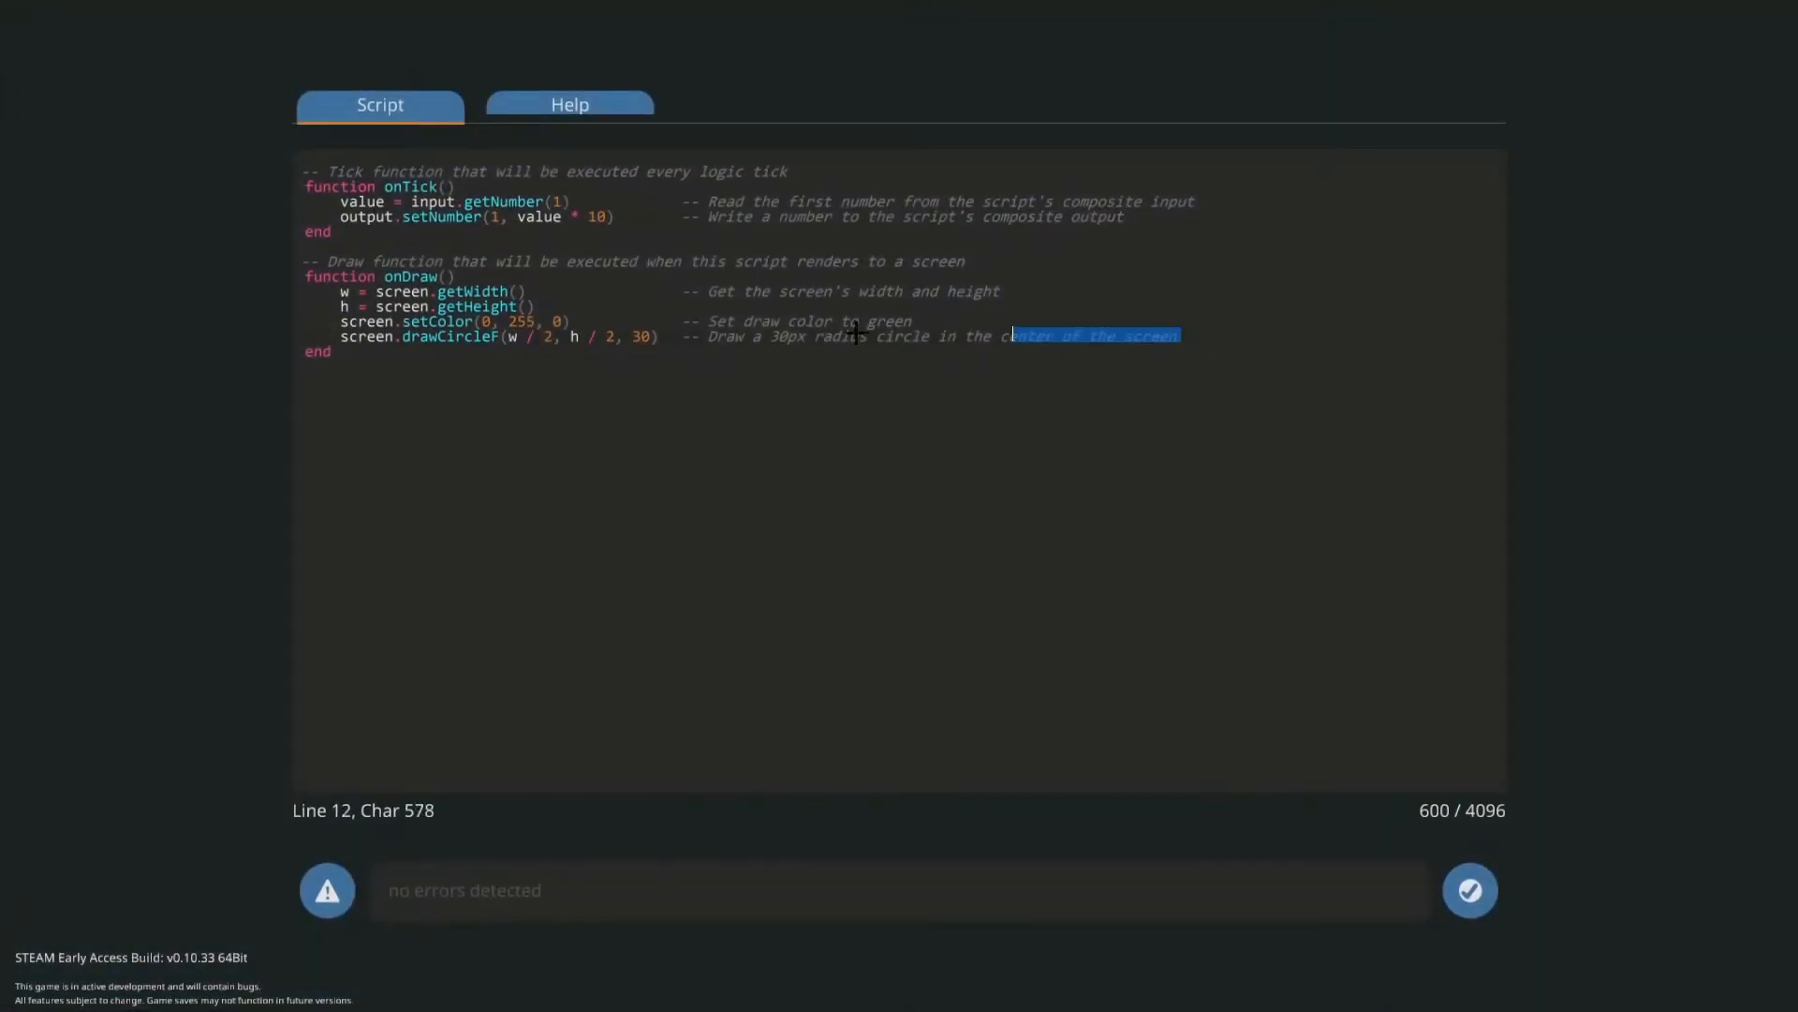
pyautogui.press('Delete')
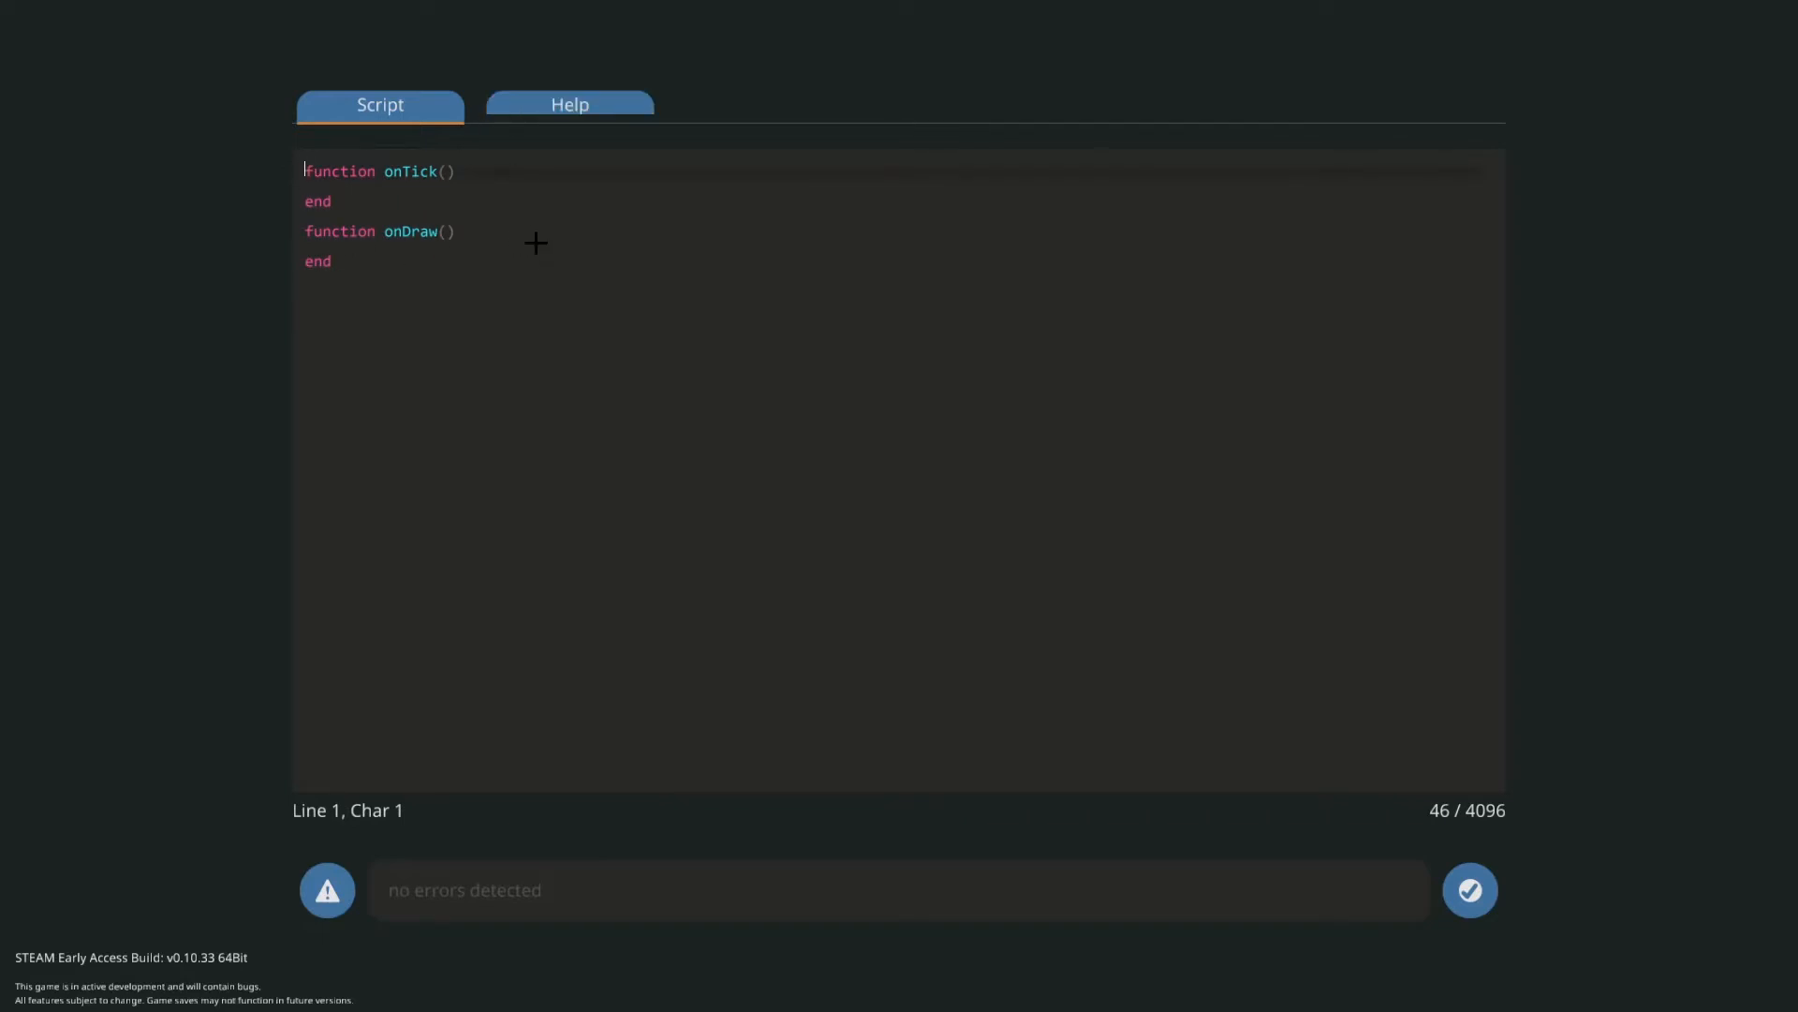
pyautogui.moveTo(549, 306)
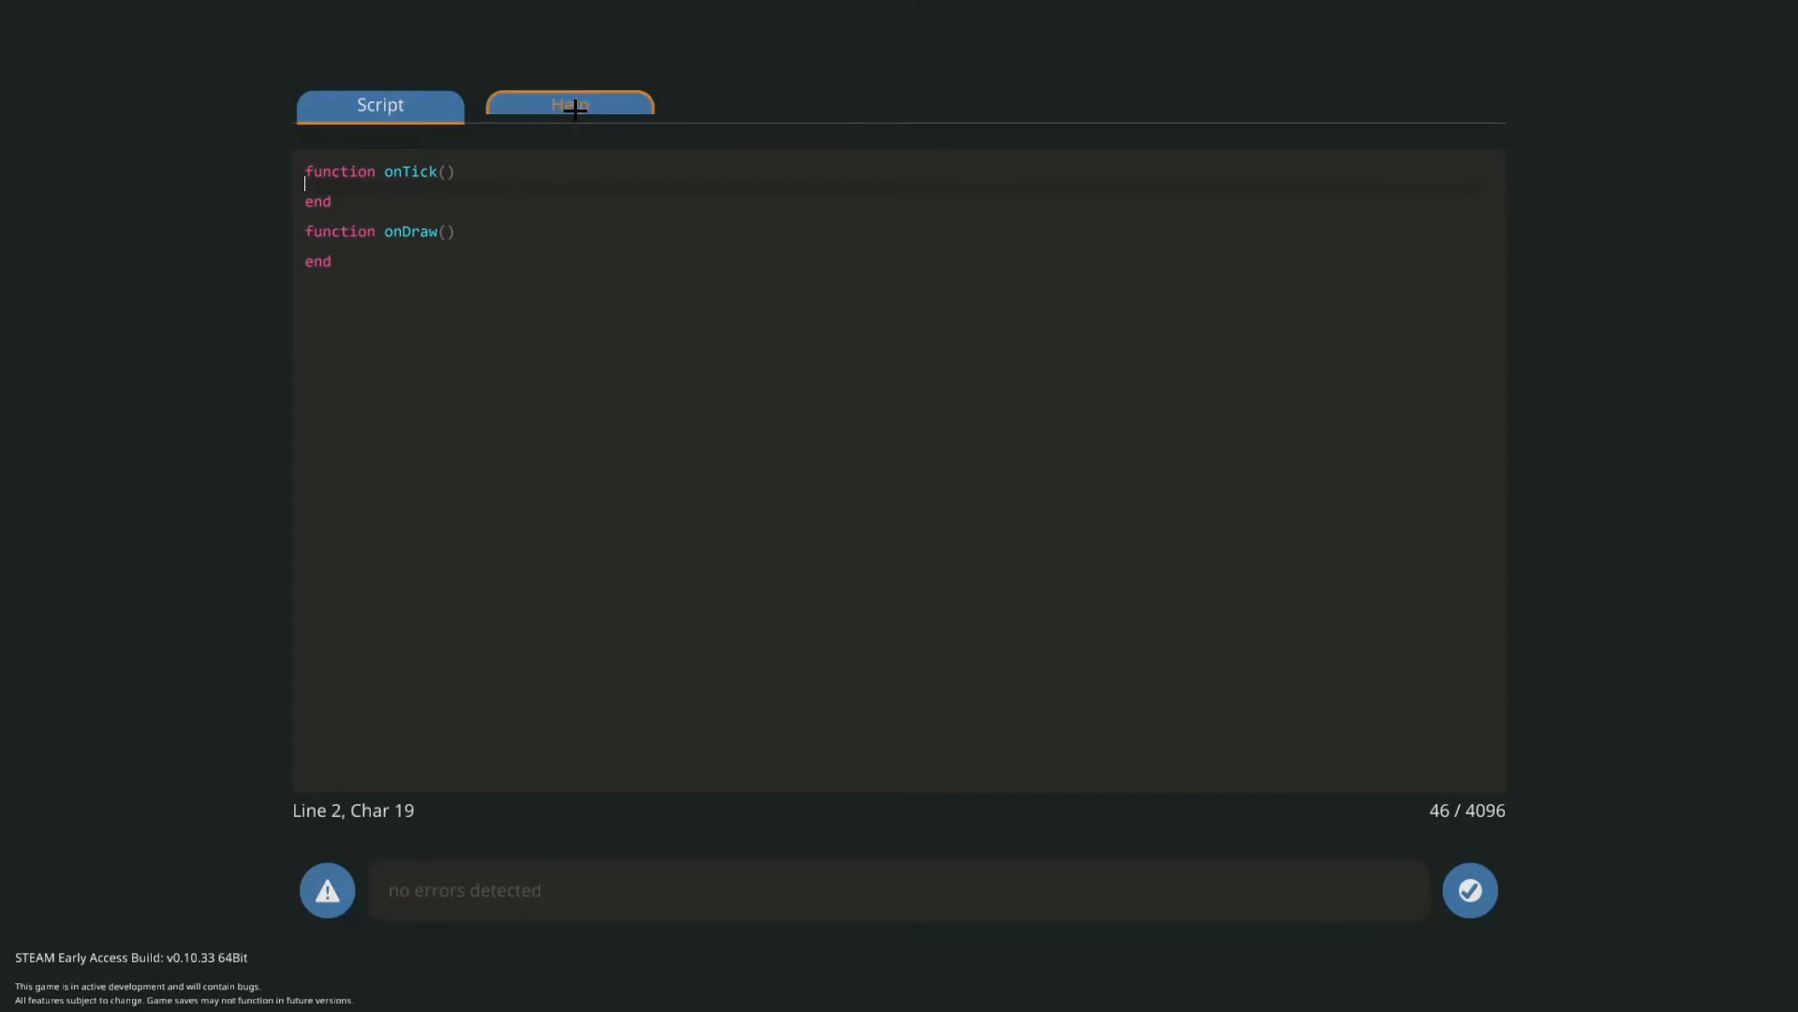
pyautogui.click(570, 105)
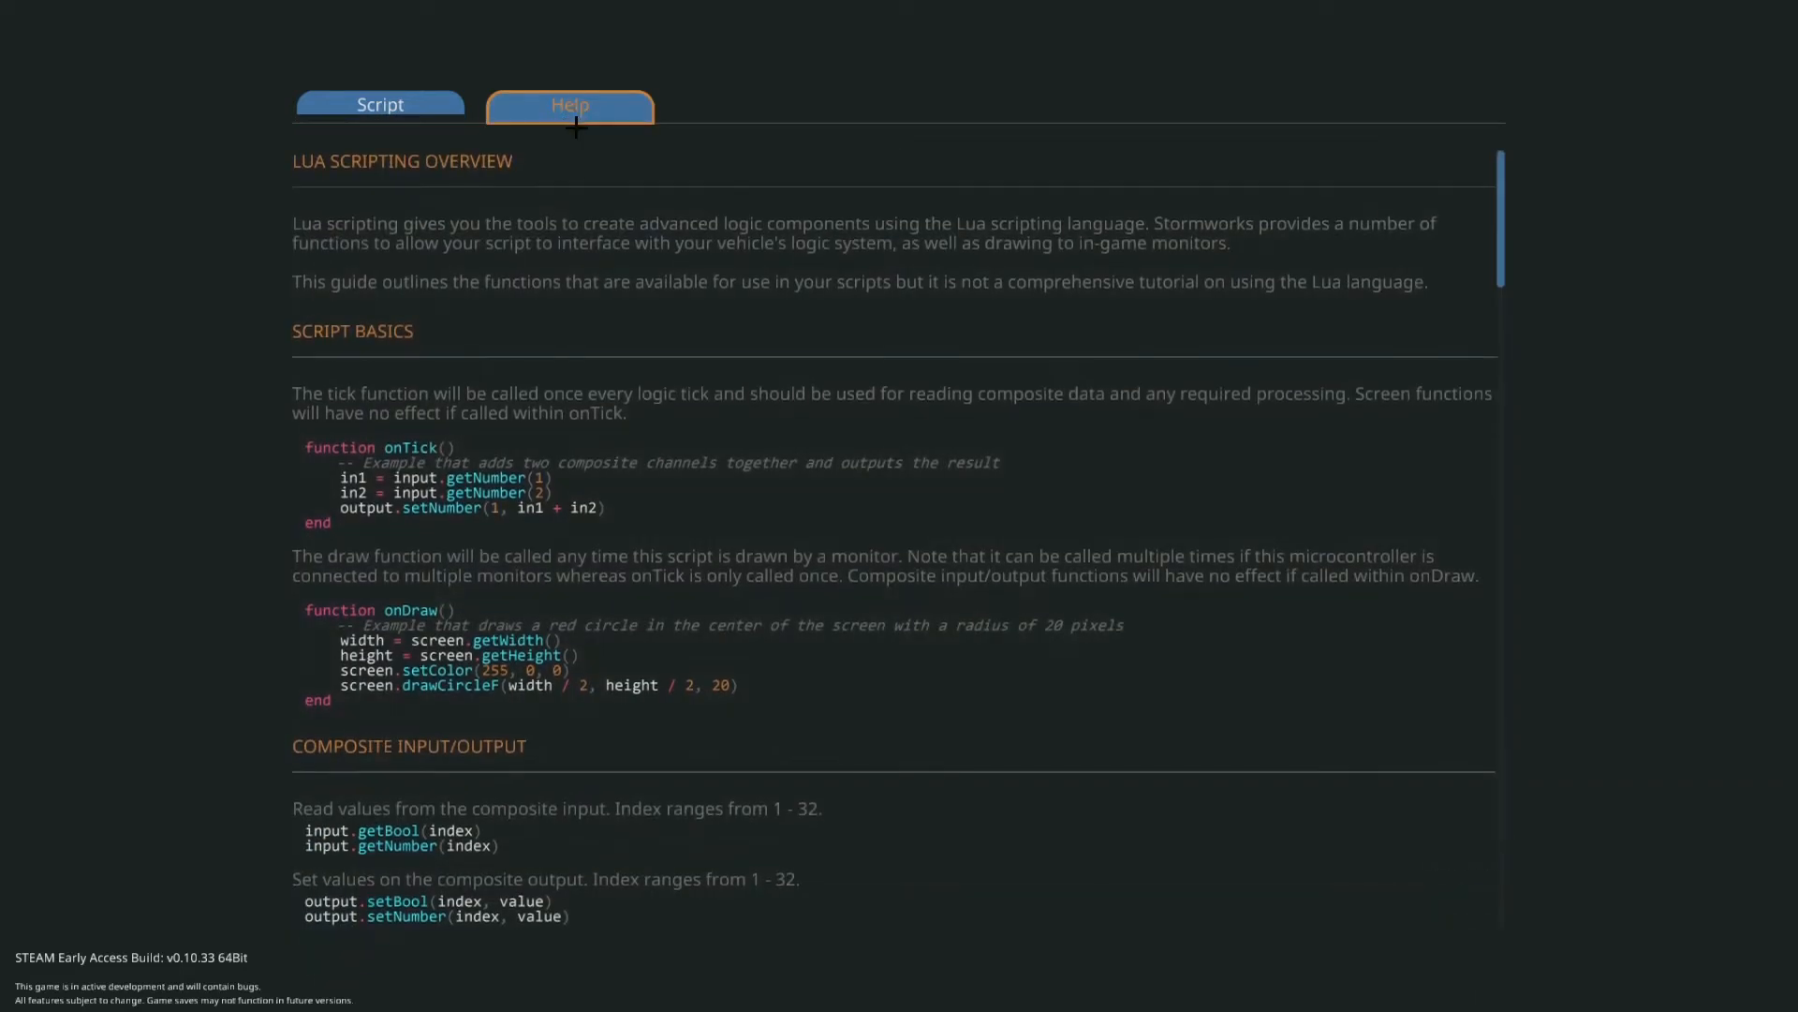
pyautogui.scroll(-3)
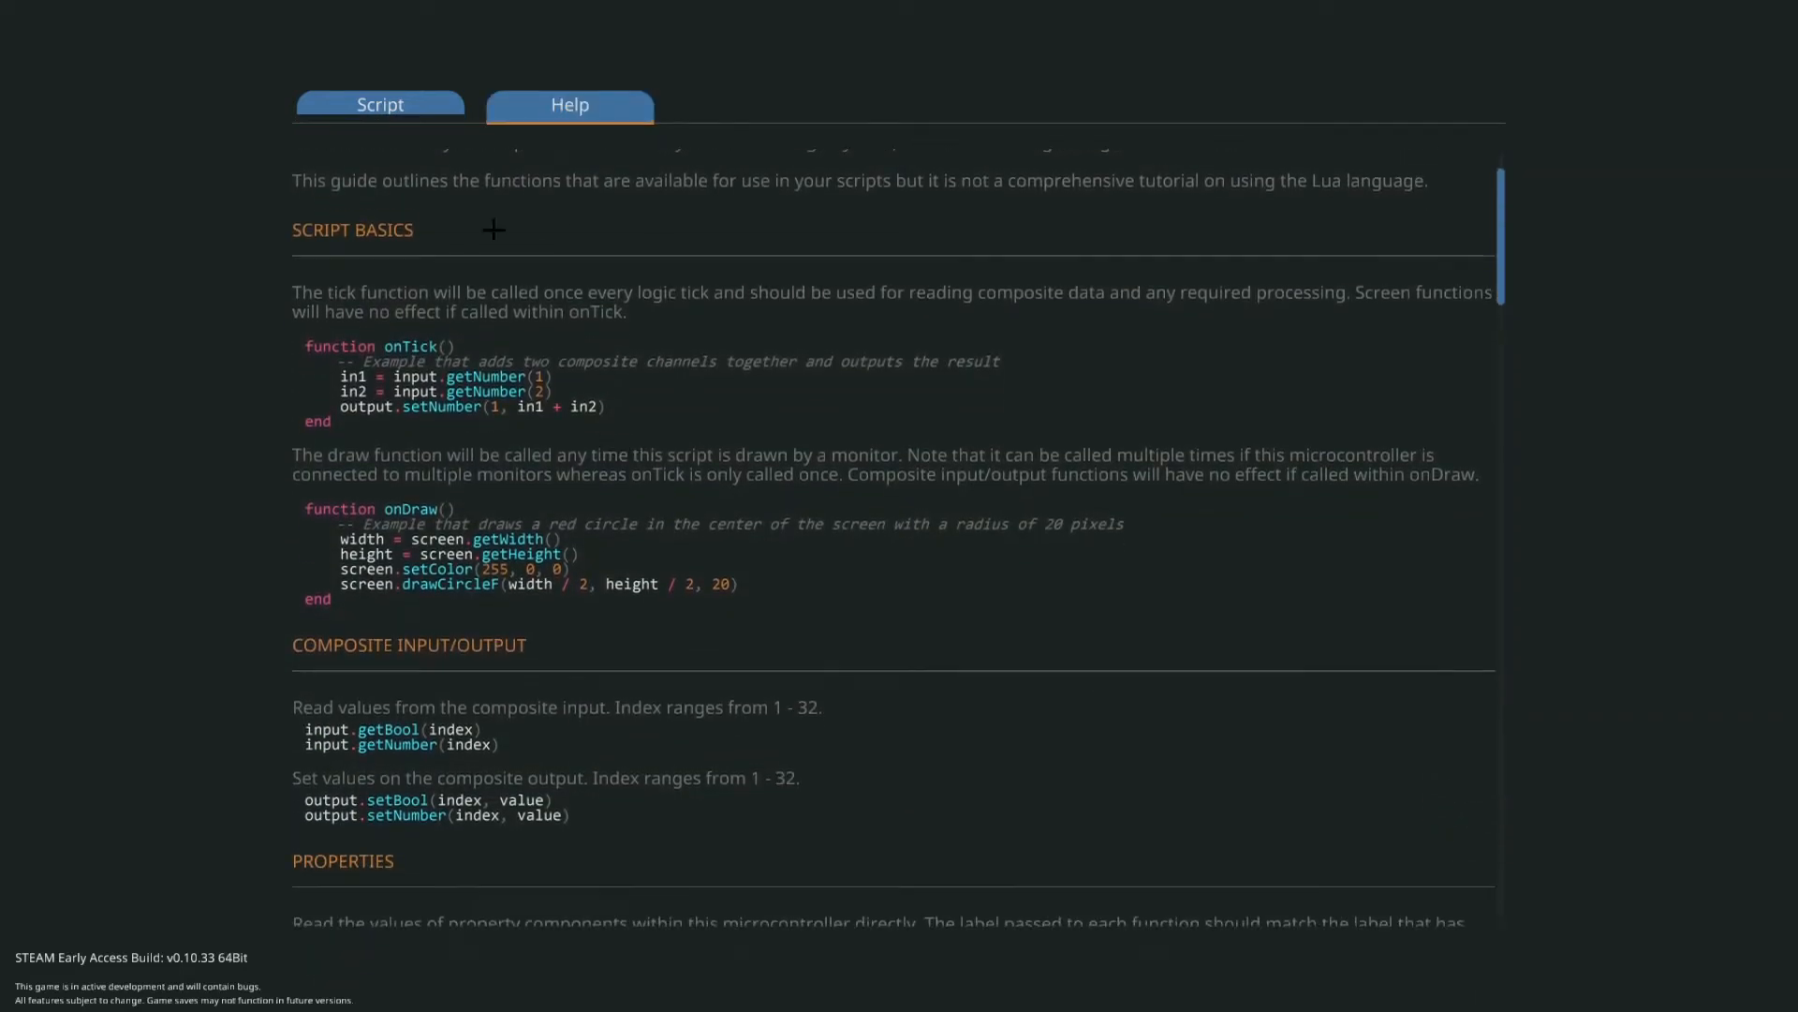
pyautogui.click(380, 105)
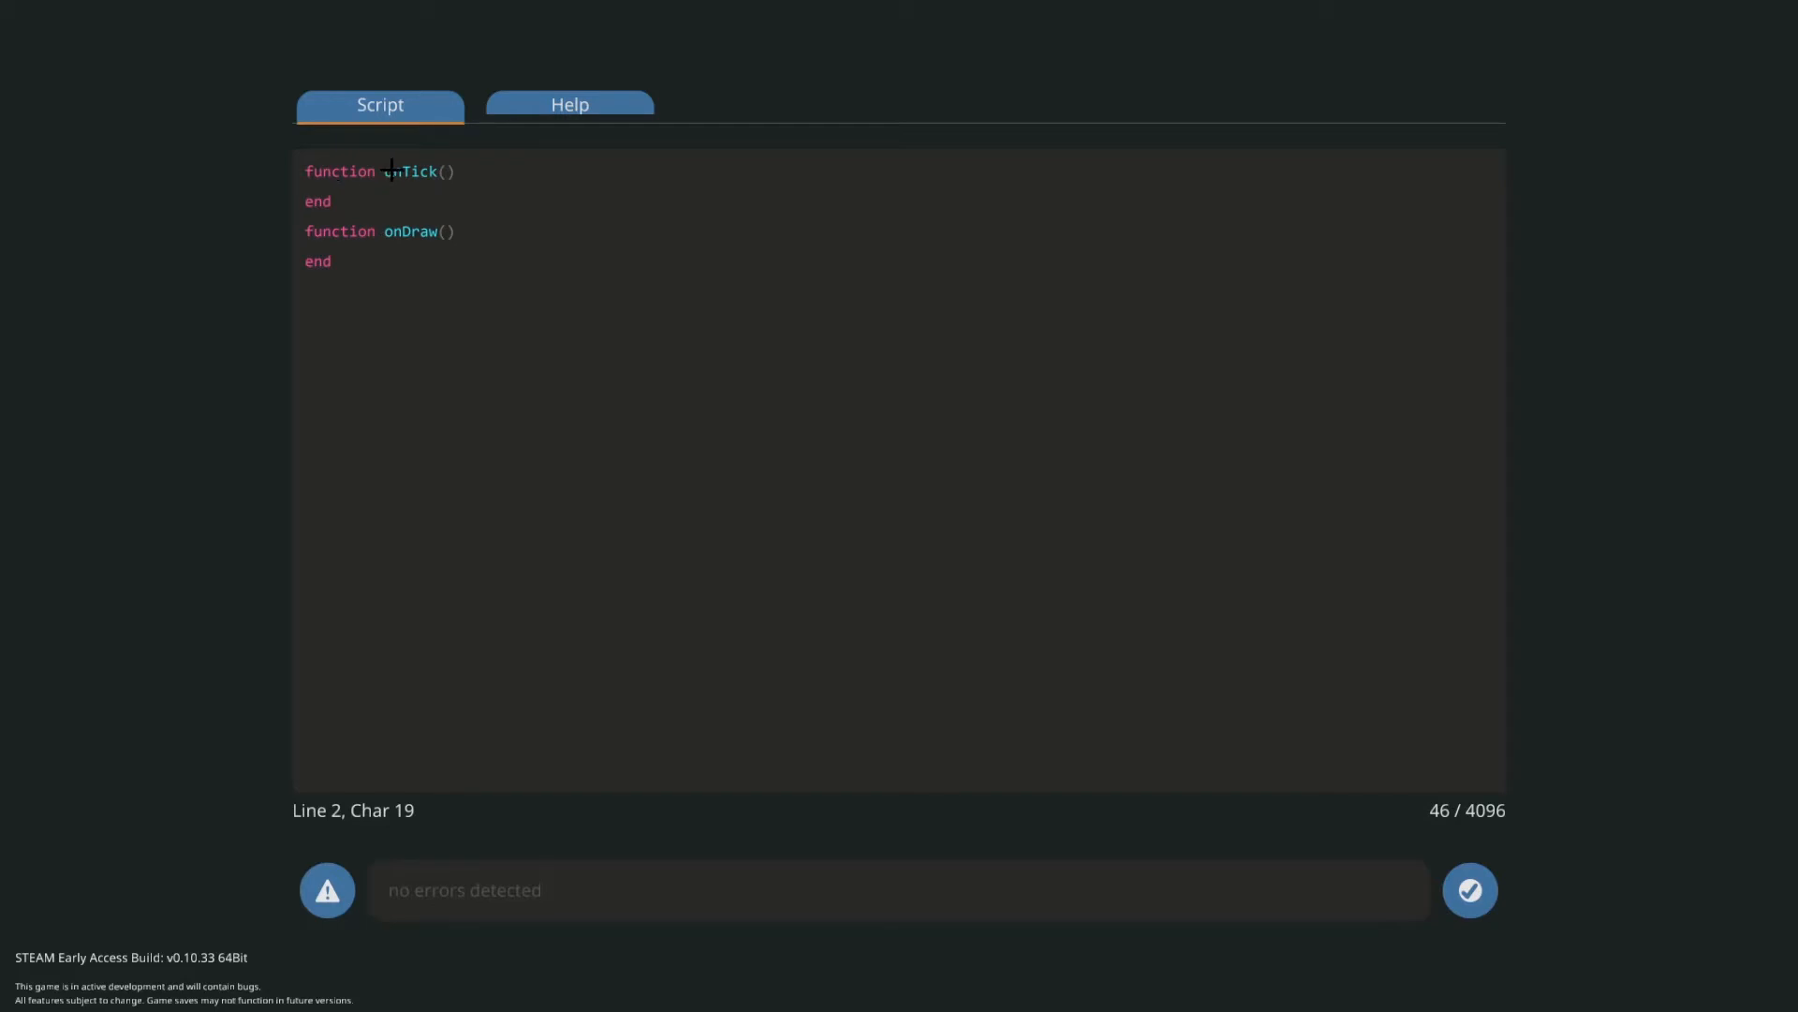
pyautogui.moveTo(403, 157)
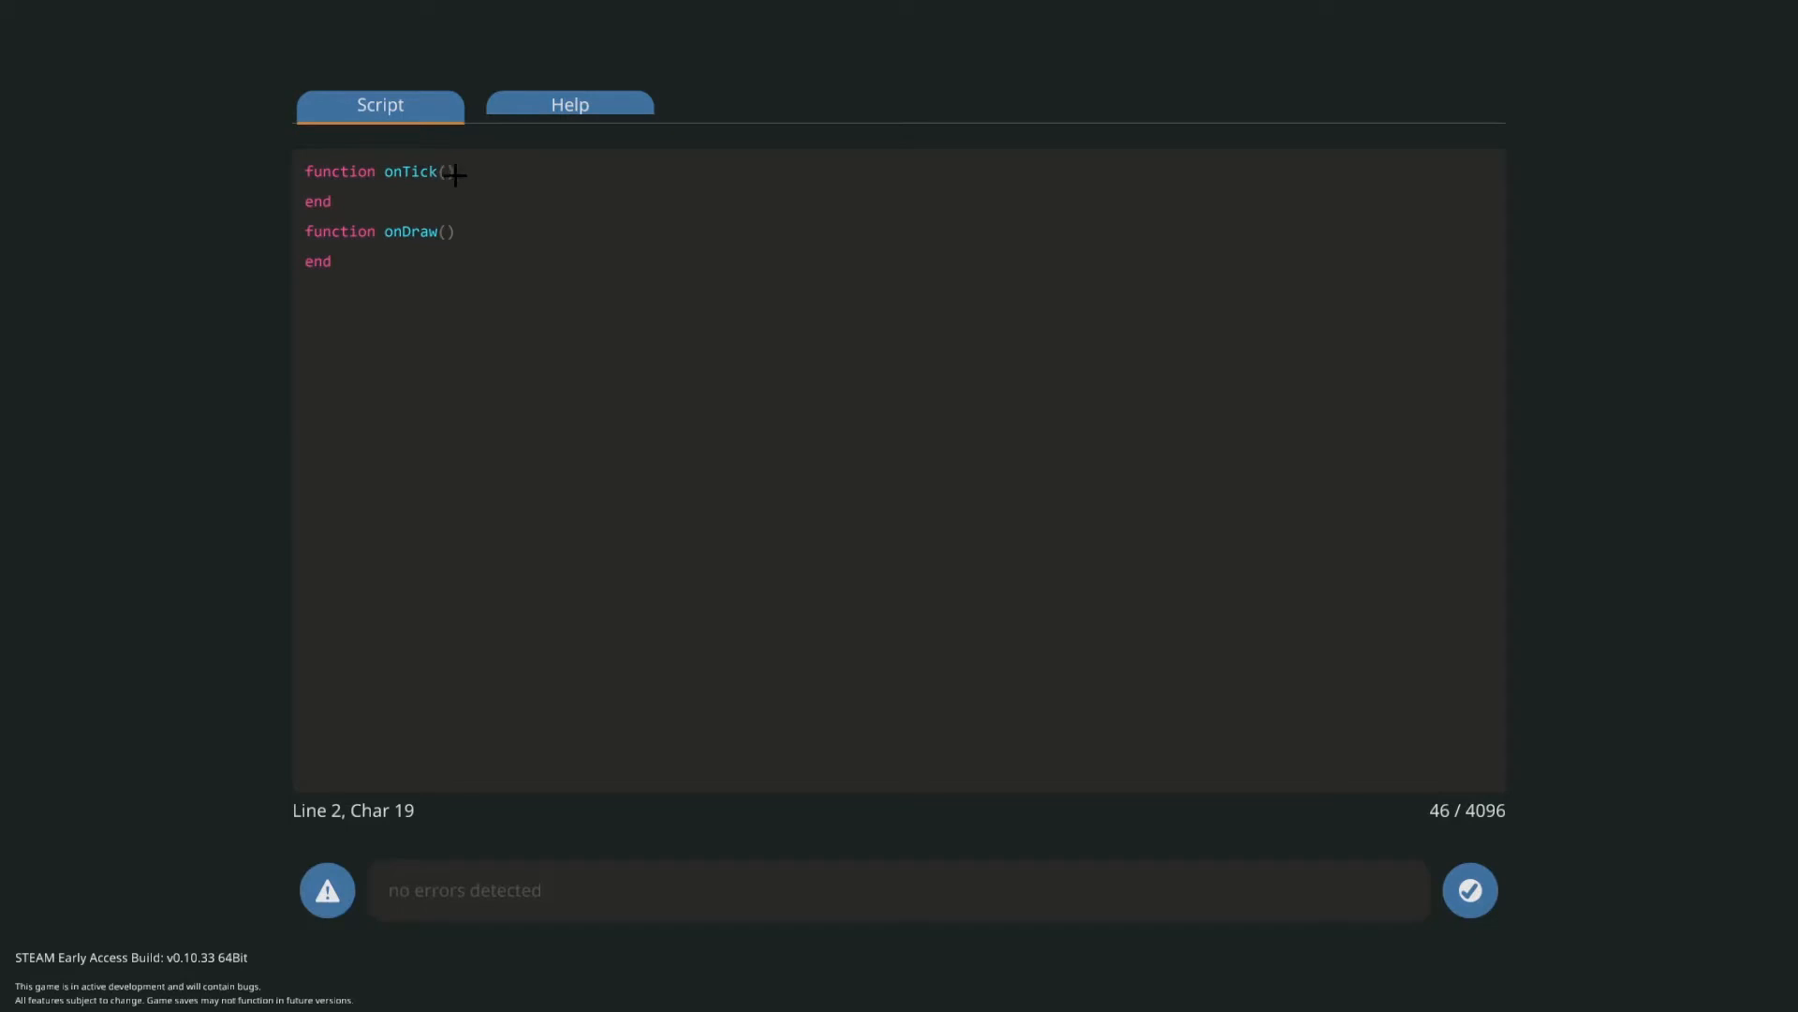
pyautogui.write(')')
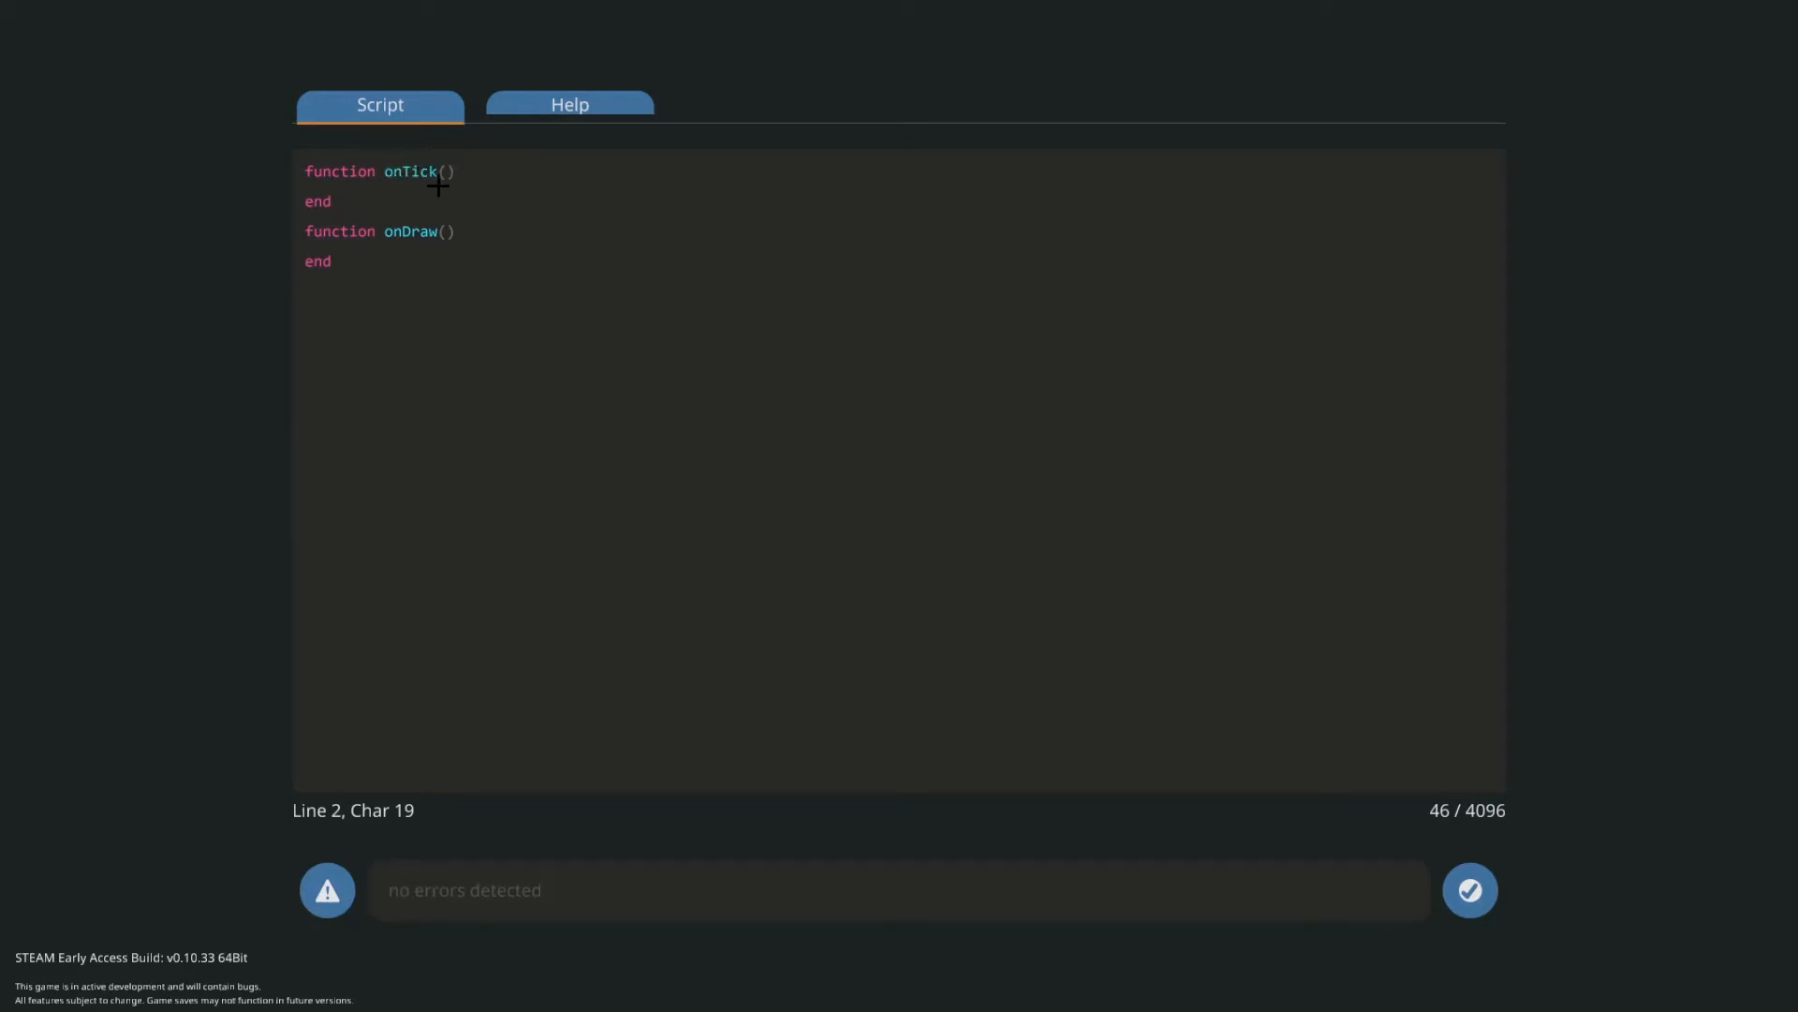
pyautogui.moveTo(453, 233)
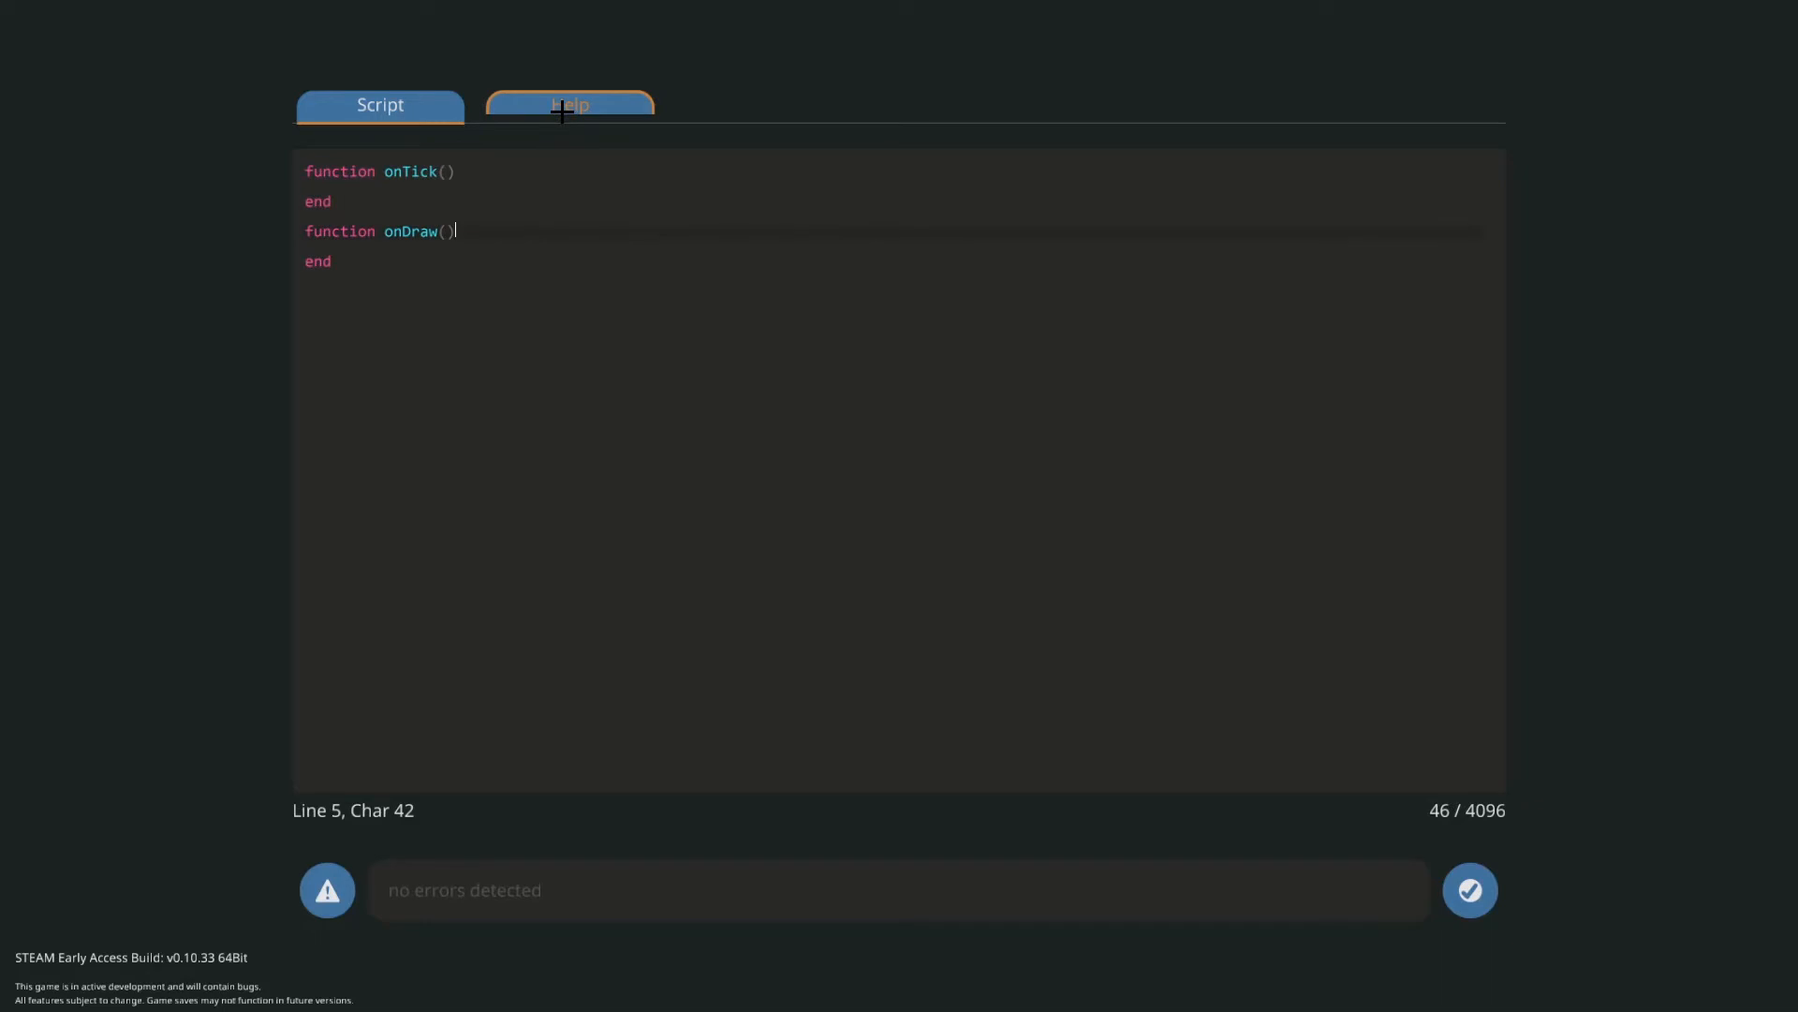
pyautogui.click(569, 105)
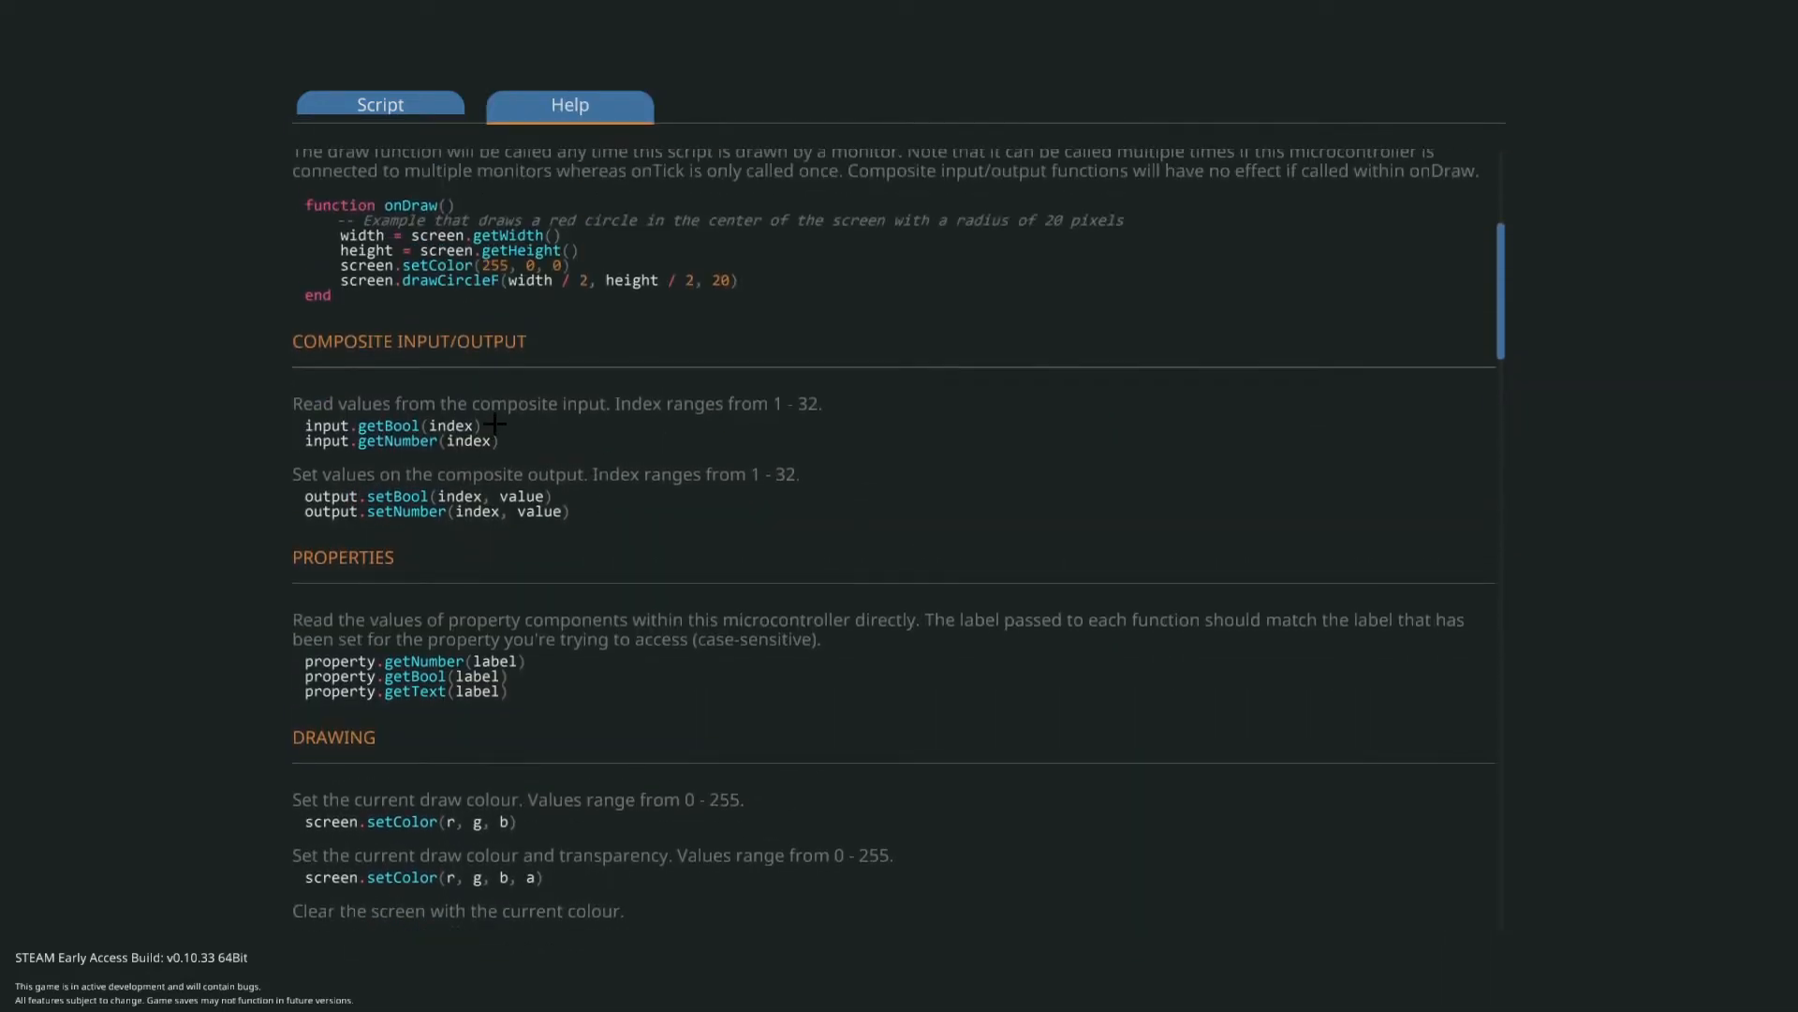
pyautogui.moveTo(305, 425); pyautogui.dragTo(499, 440)
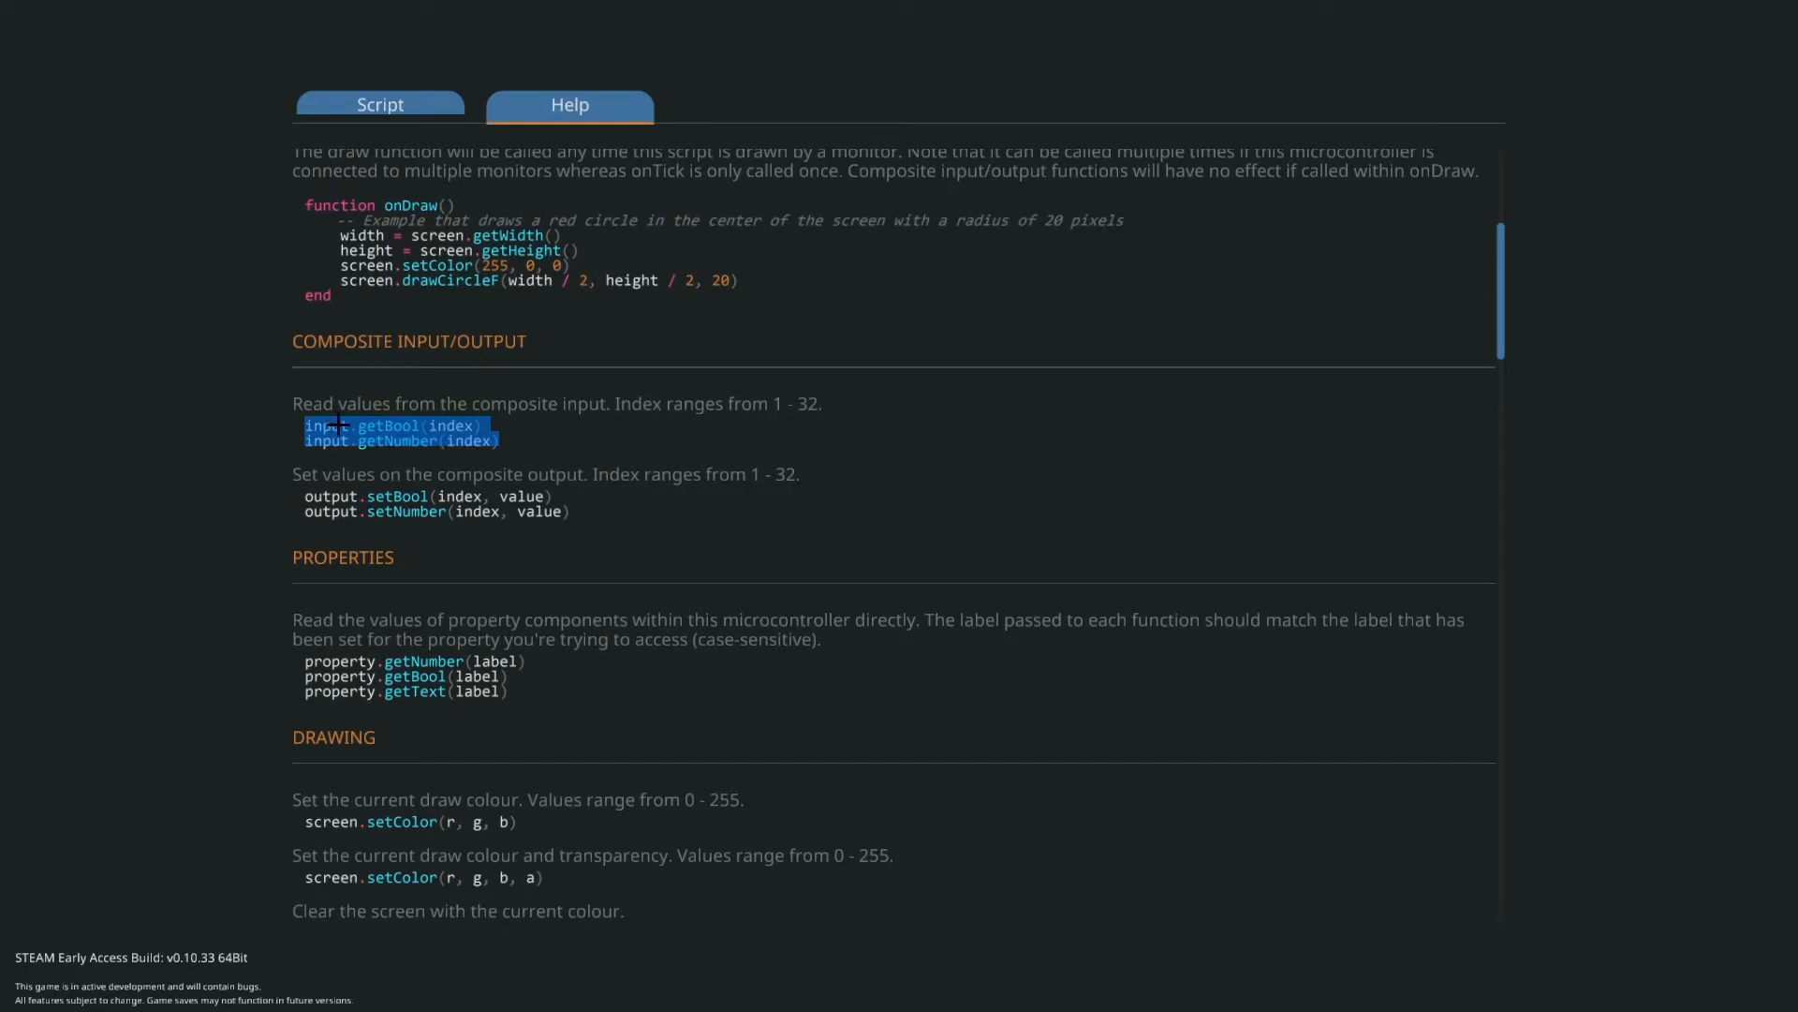
pyautogui.click(381, 105)
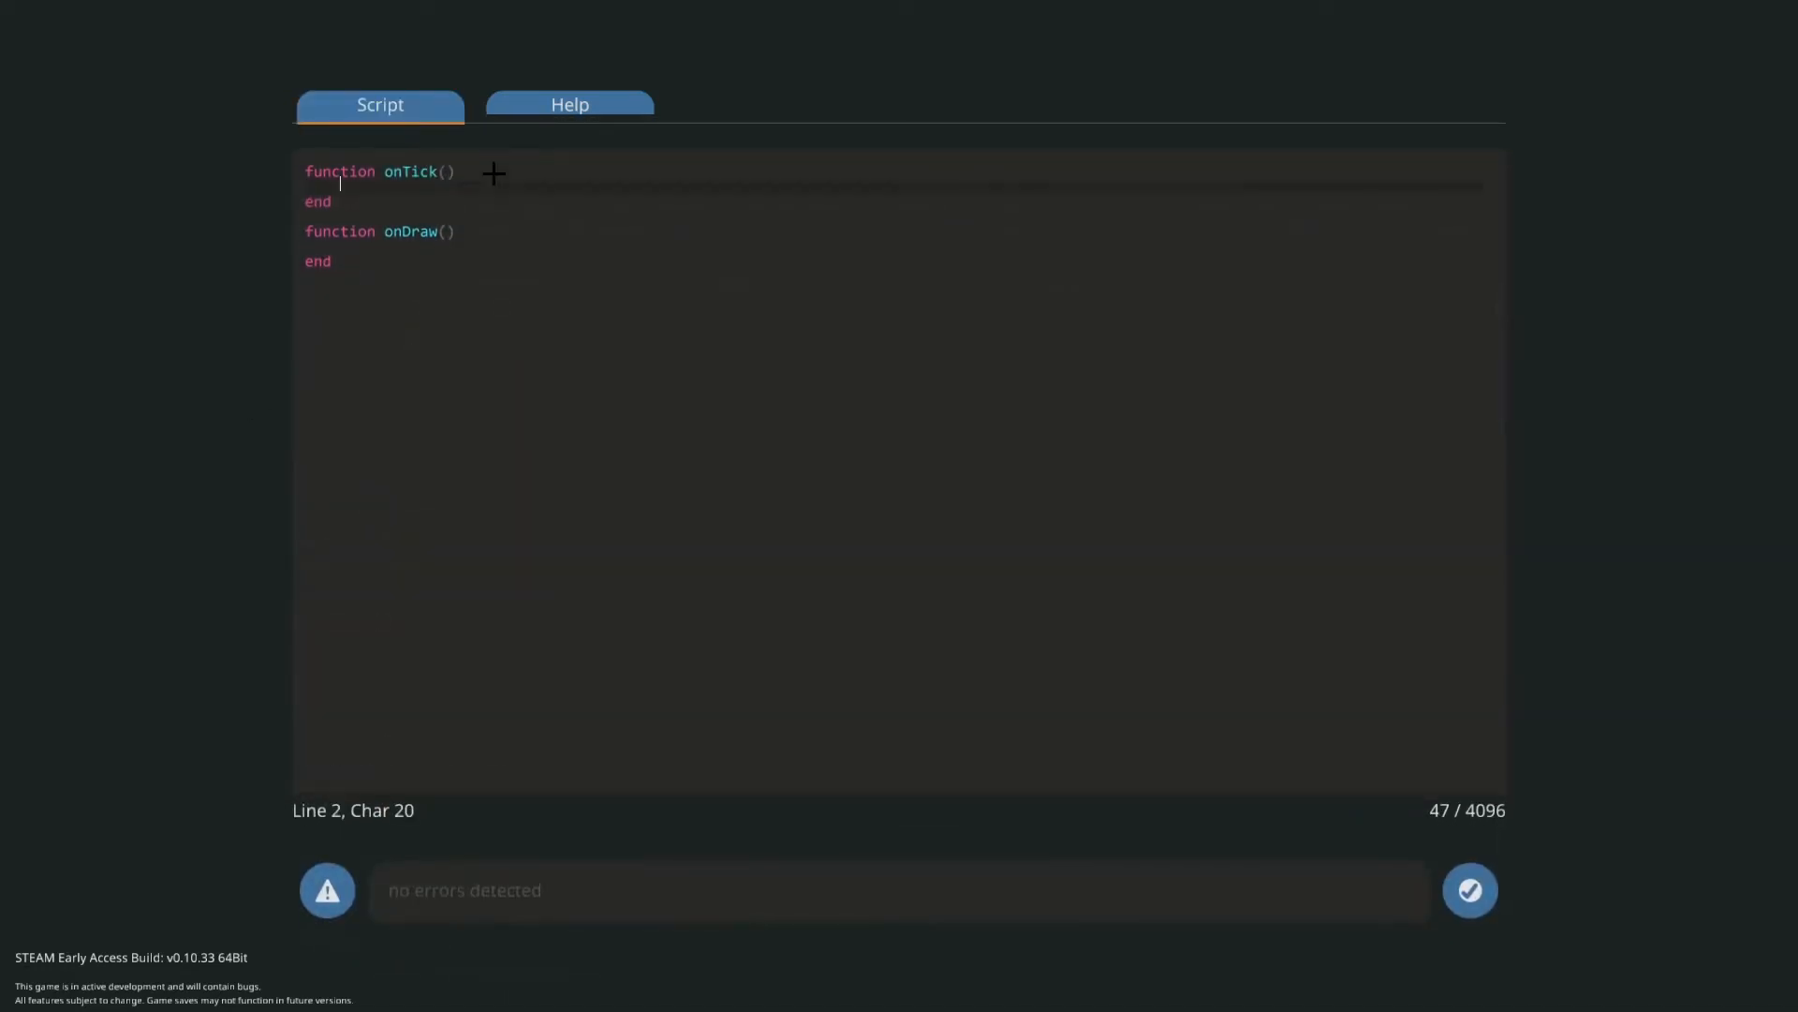
# - Read input.getBool(1) and input.getNumber(5) in onTick
pyautogui.write('input.getBool(index)')
pyautogui.write('input.getNumber(index)')
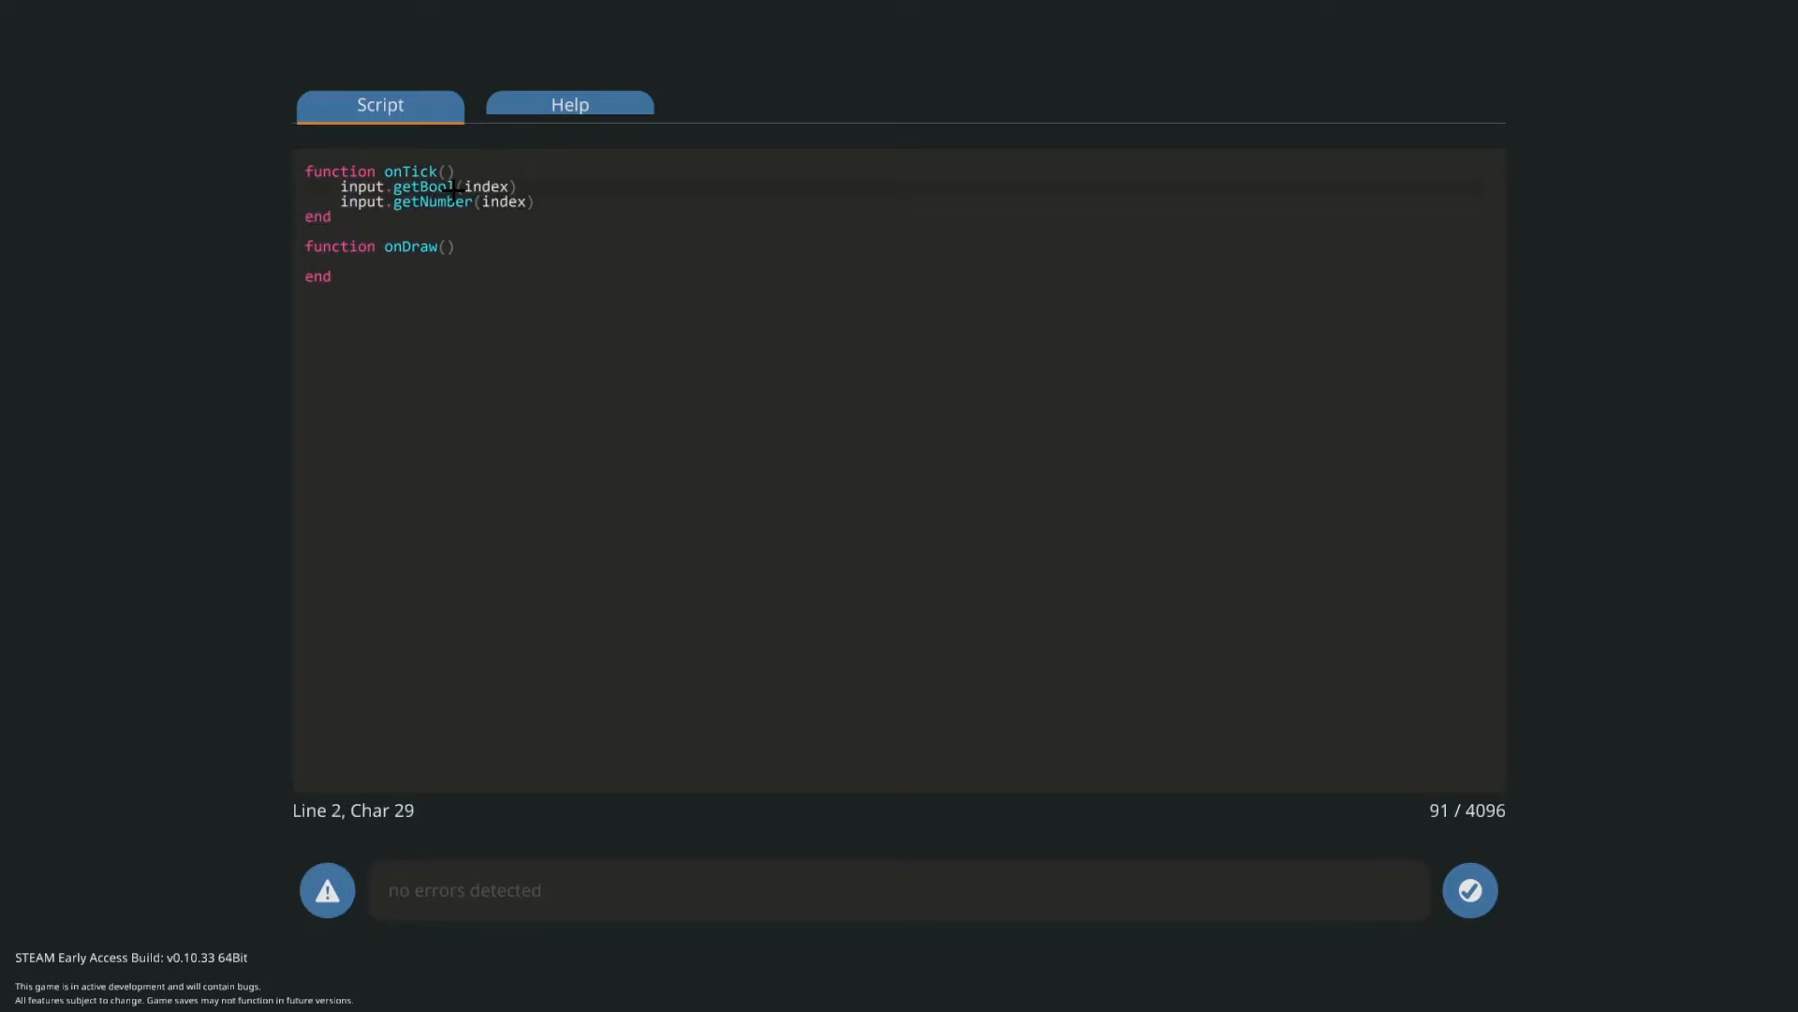
pyautogui.click(481, 202)
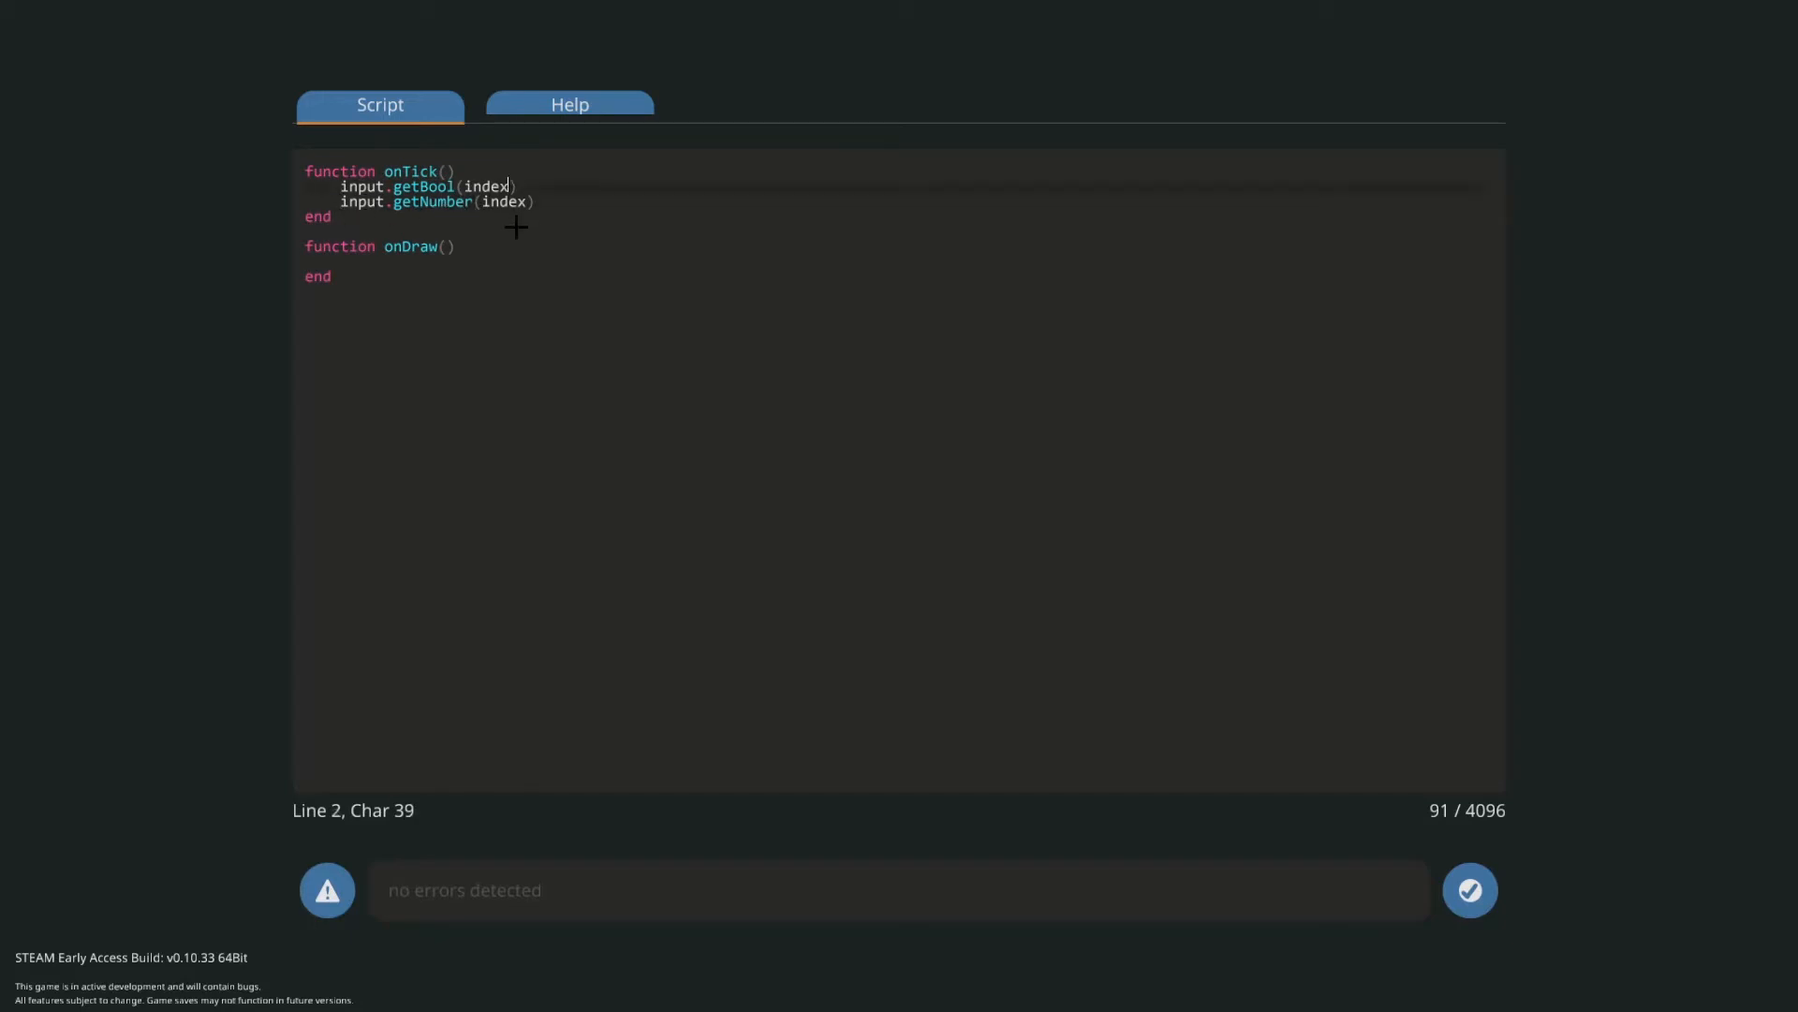
pyautogui.write('1')
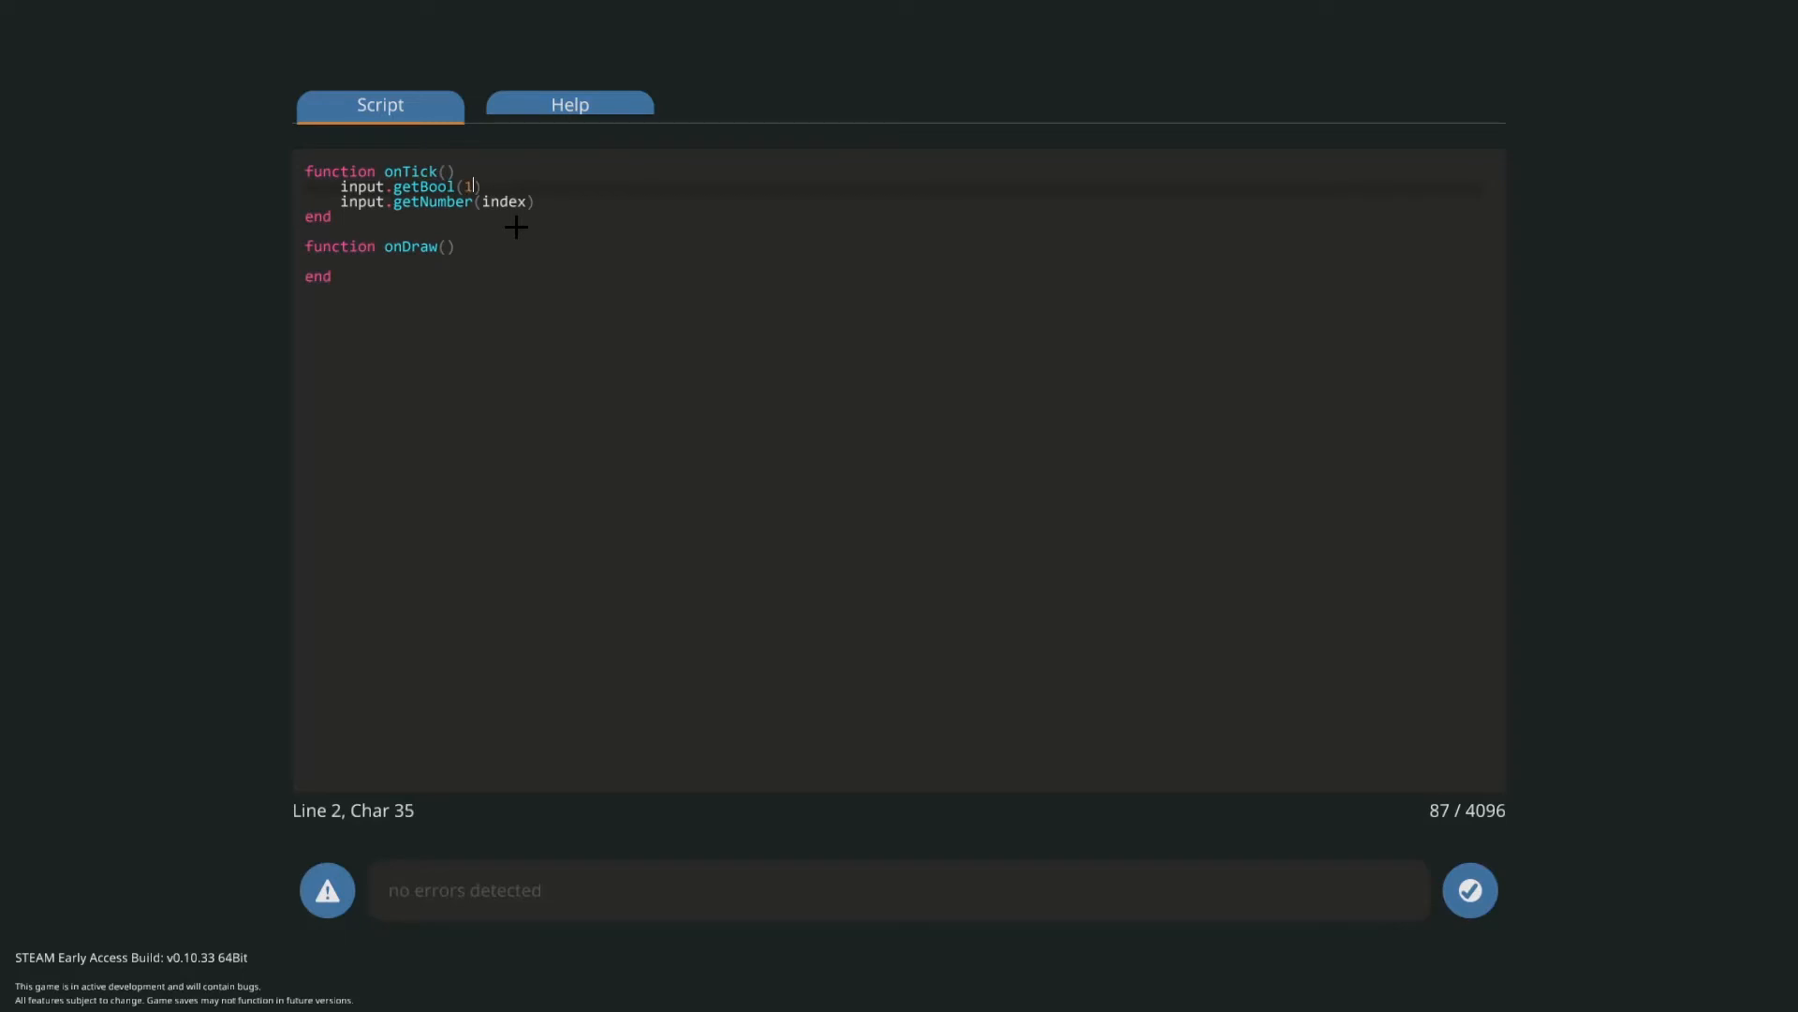
pyautogui.doubleClick(495, 202)
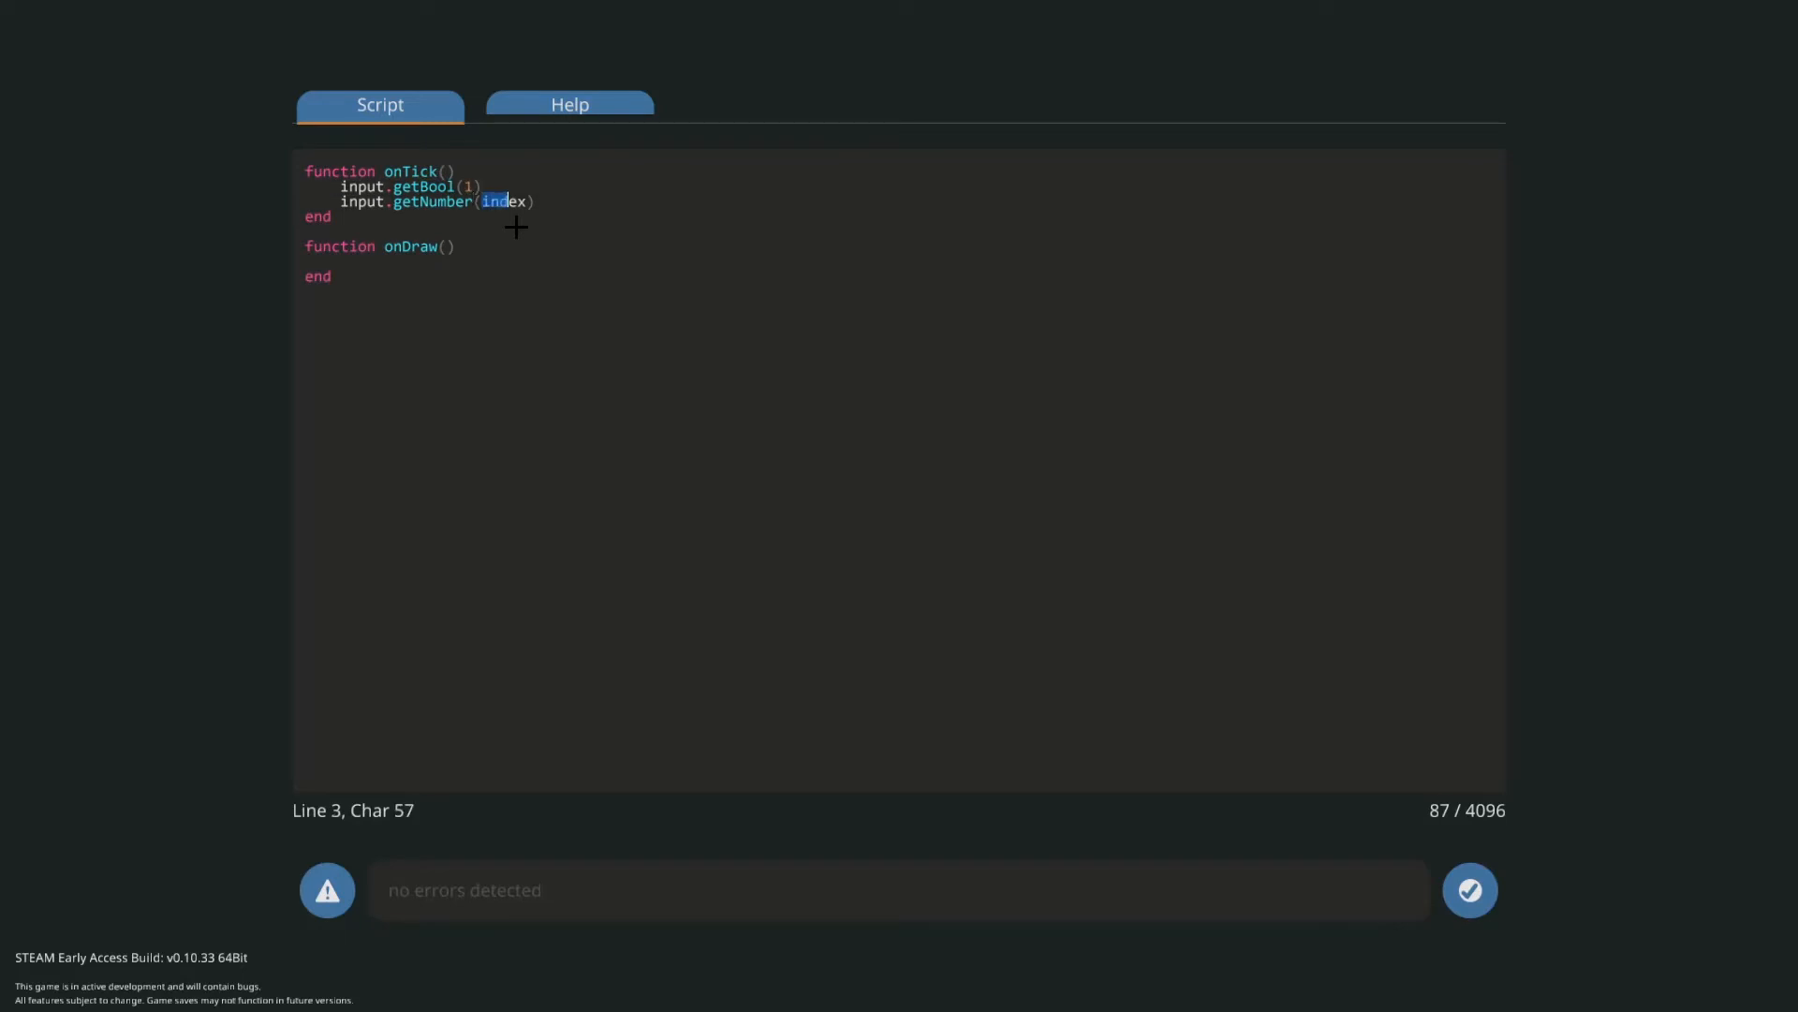
pyautogui.write('5')
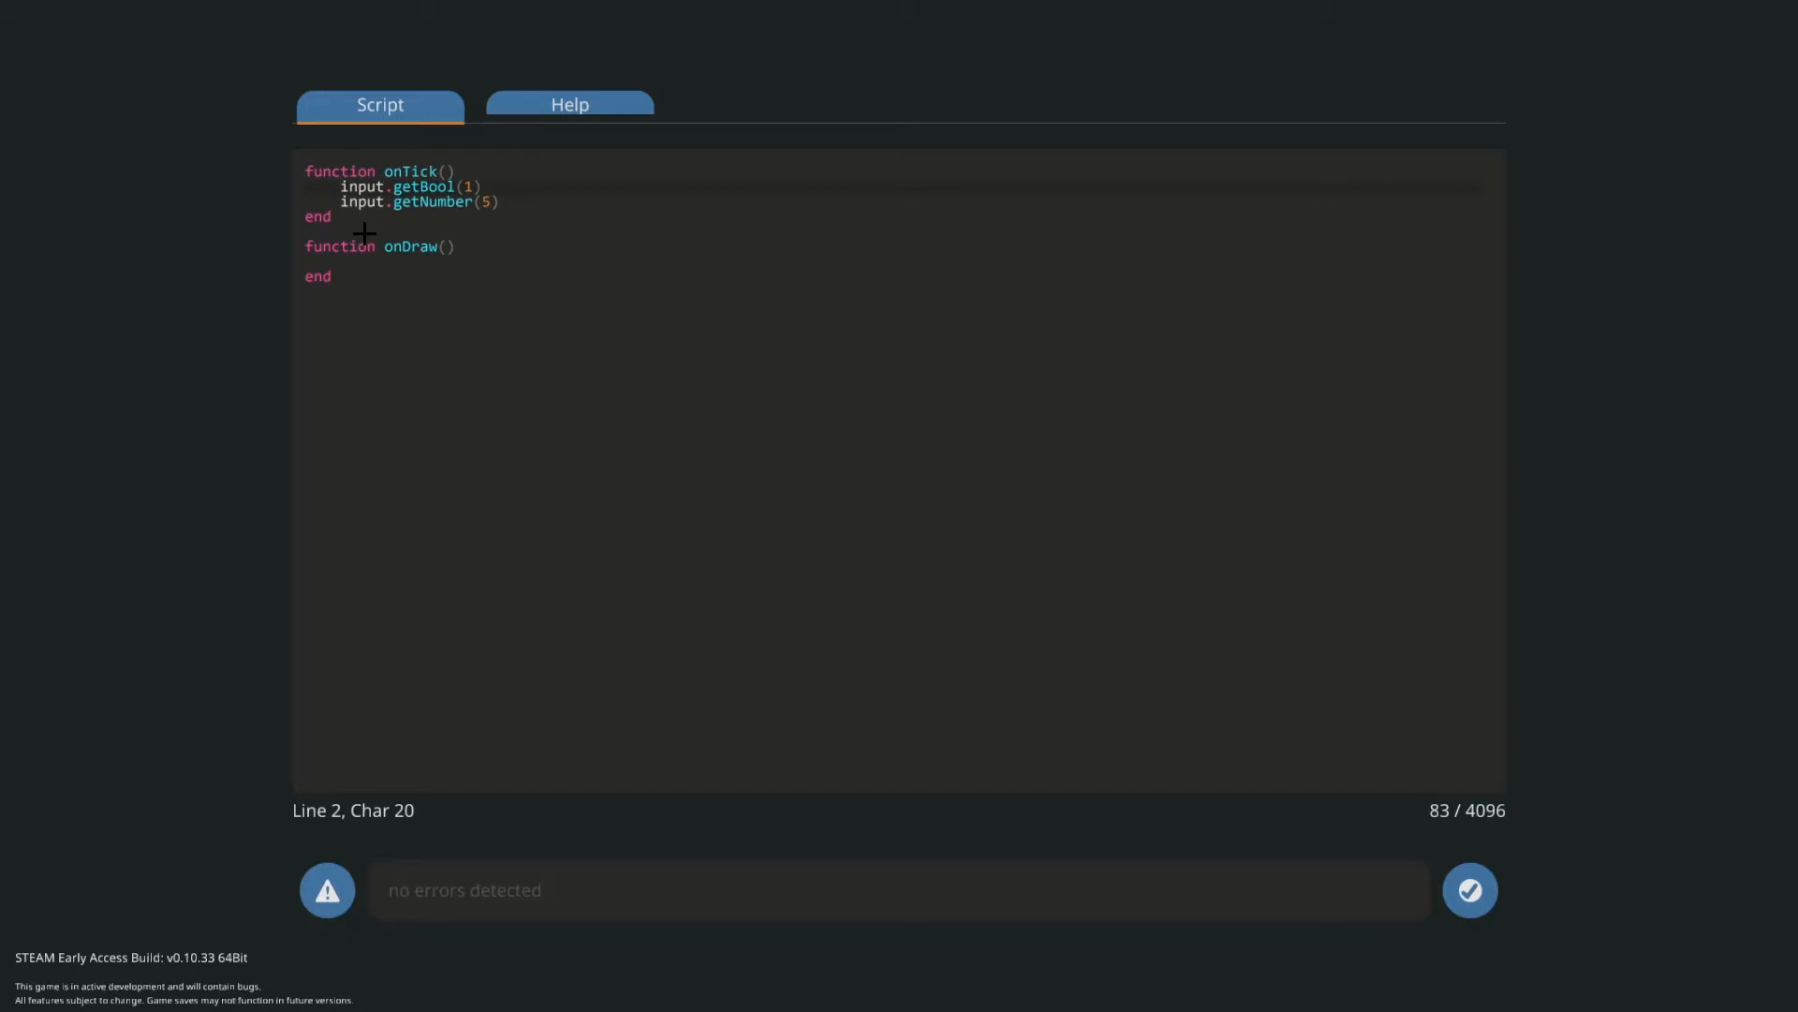
# - Assign them to toggle and number, then begin a new line inside onDraw
pyautogui.write('toggle =')
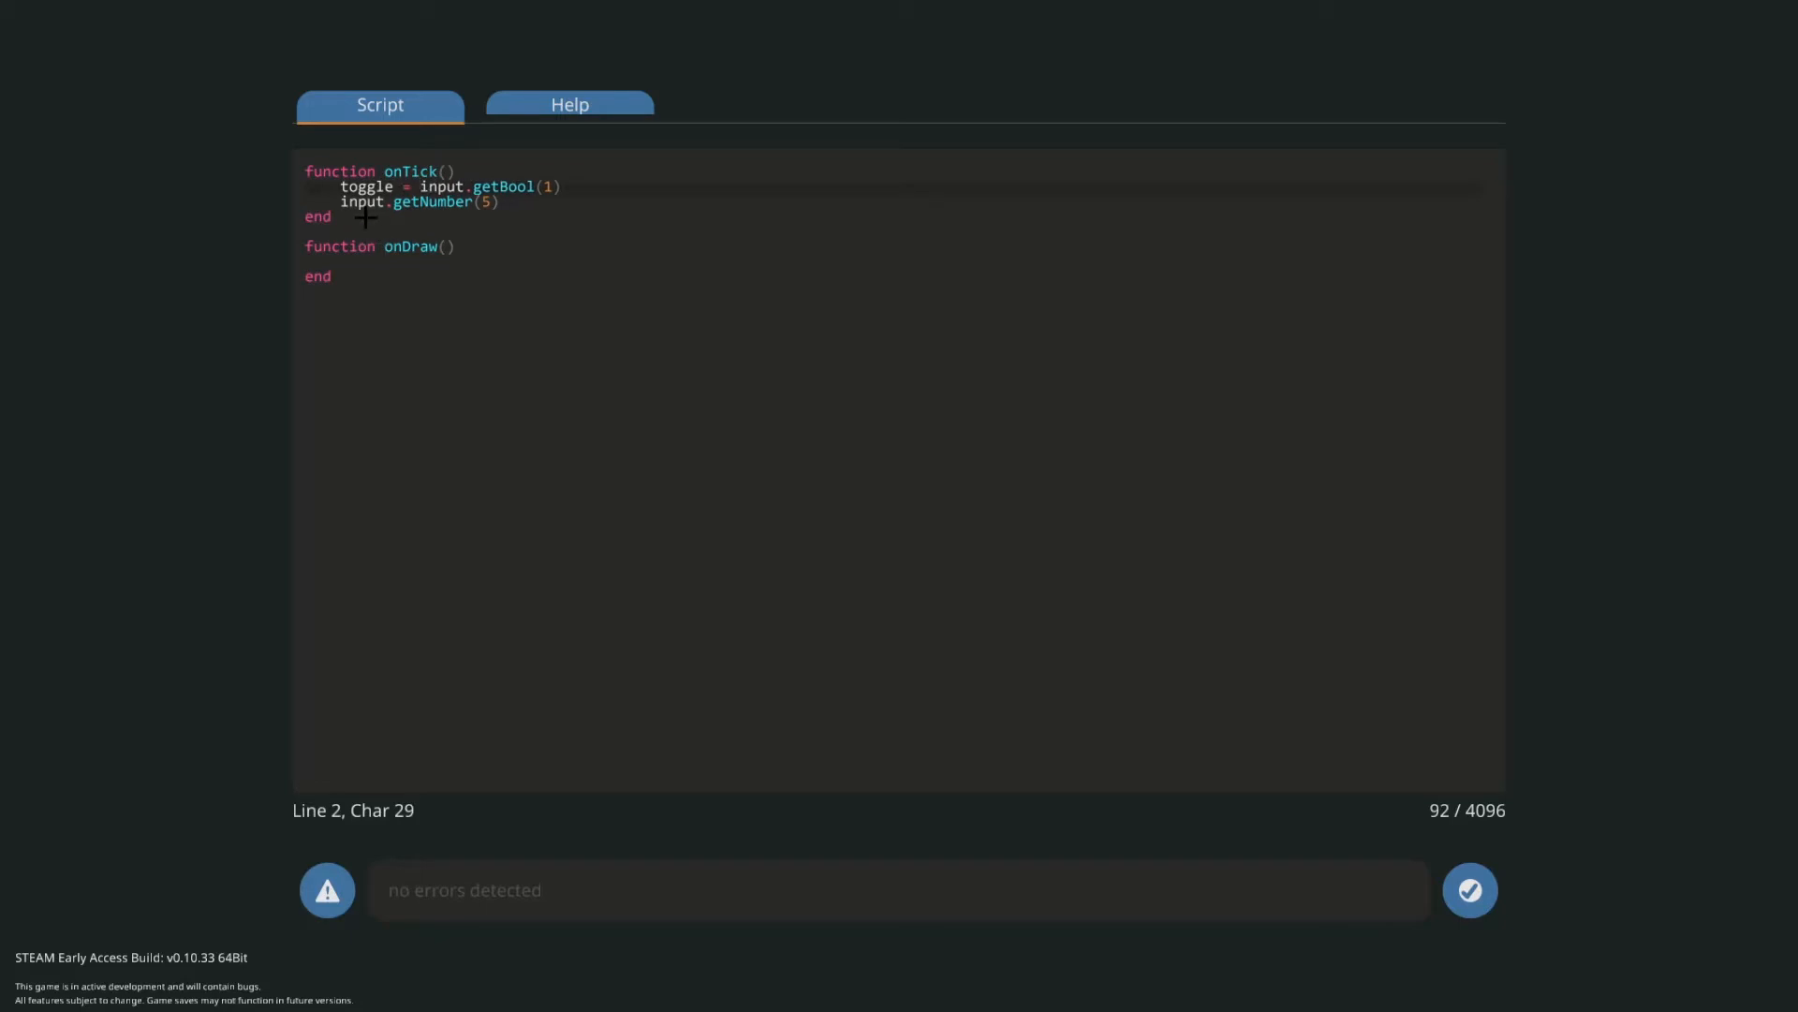
pyautogui.write('num=')
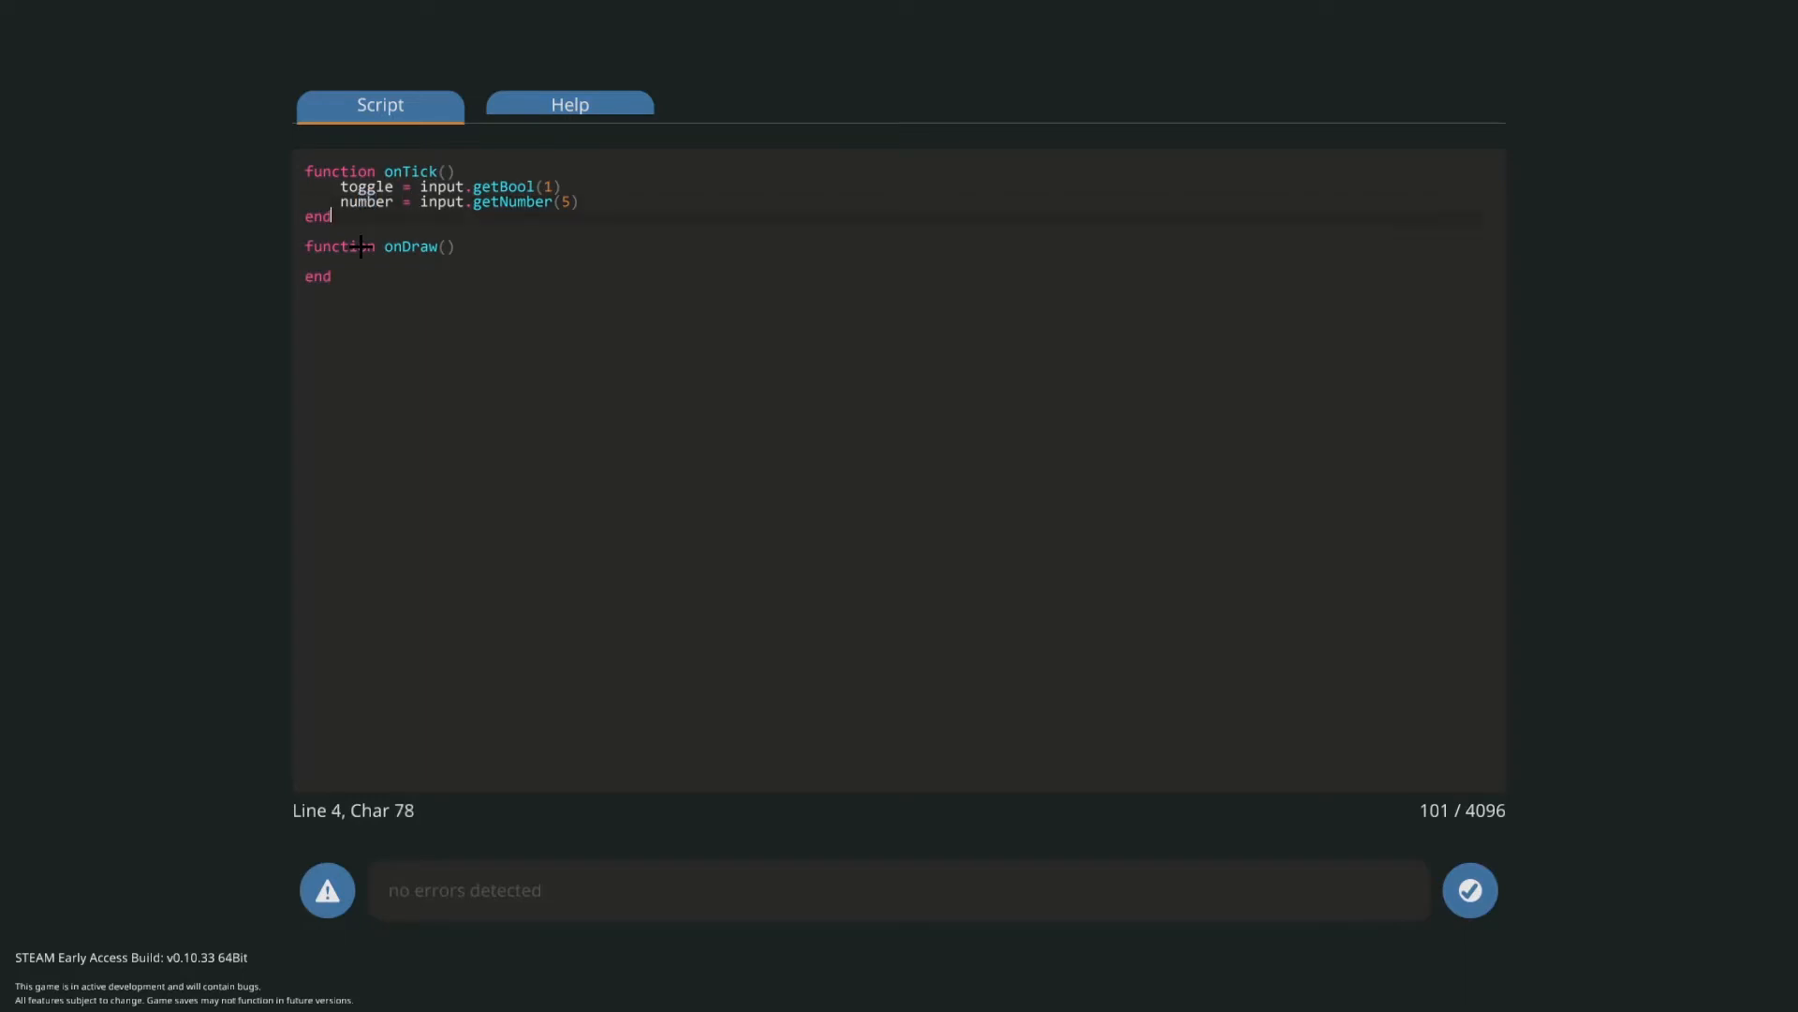
pyautogui.click(470, 202)
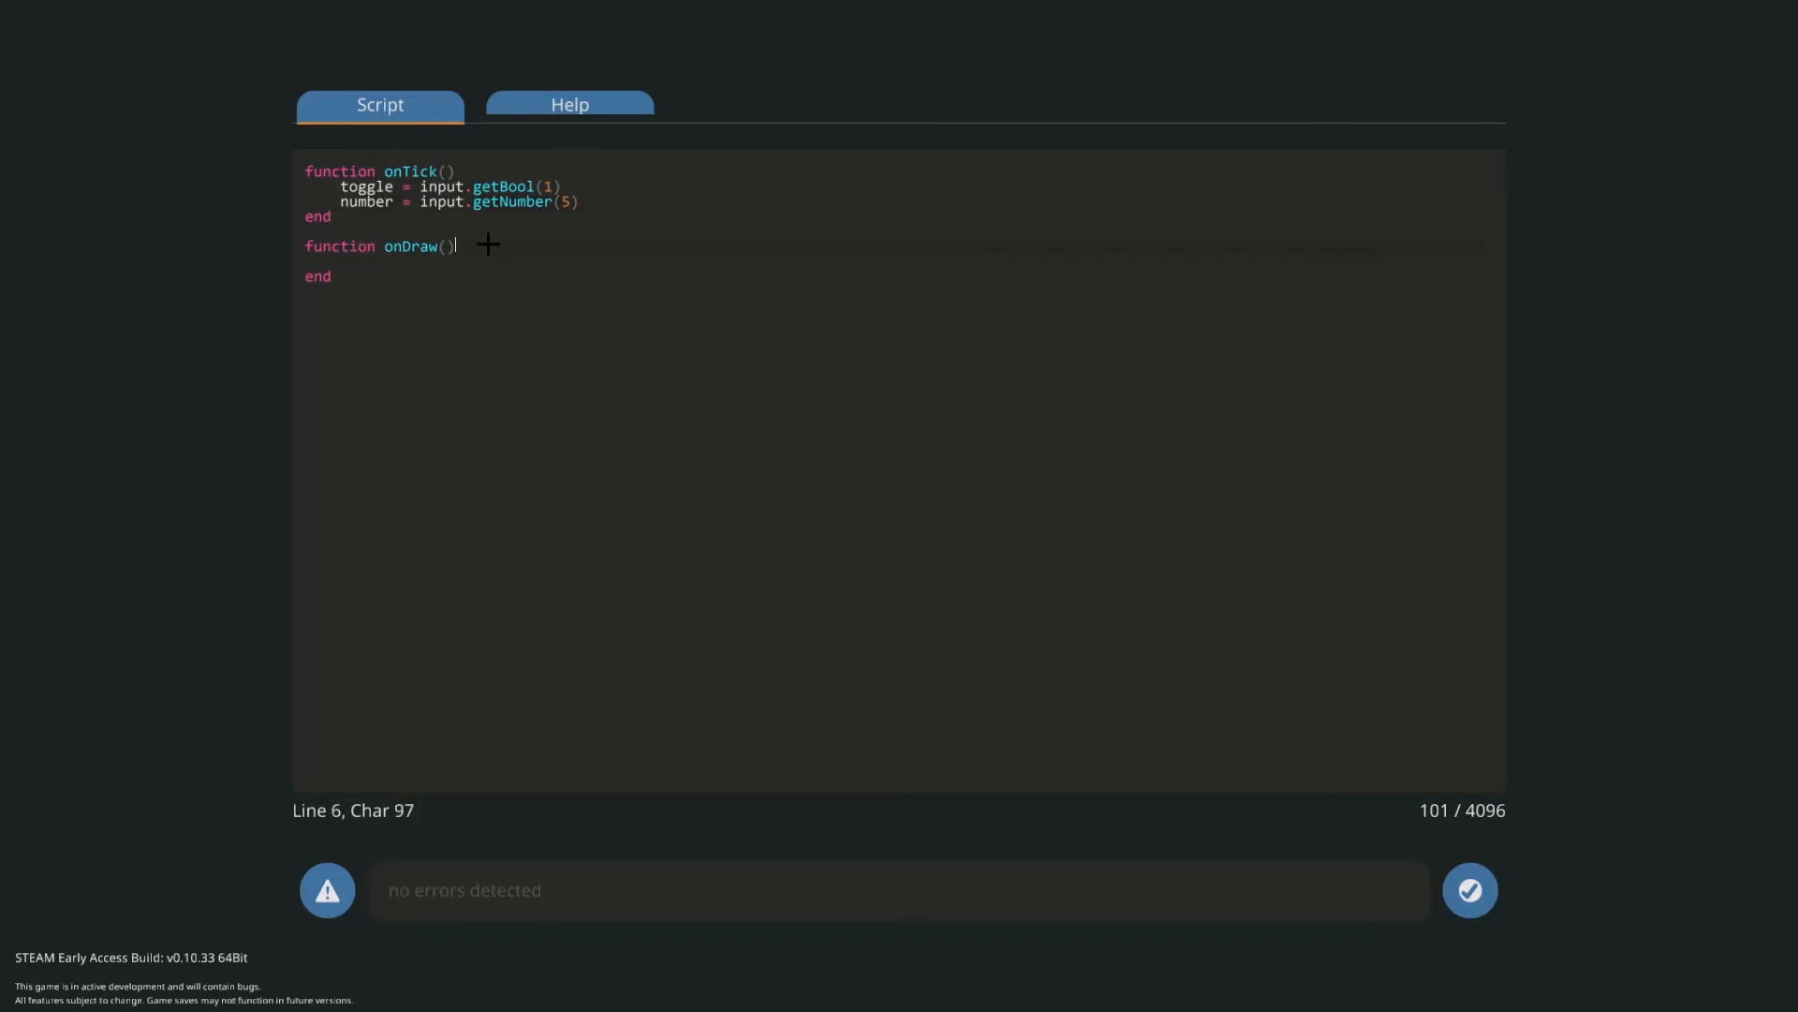
pyautogui.press('enter')
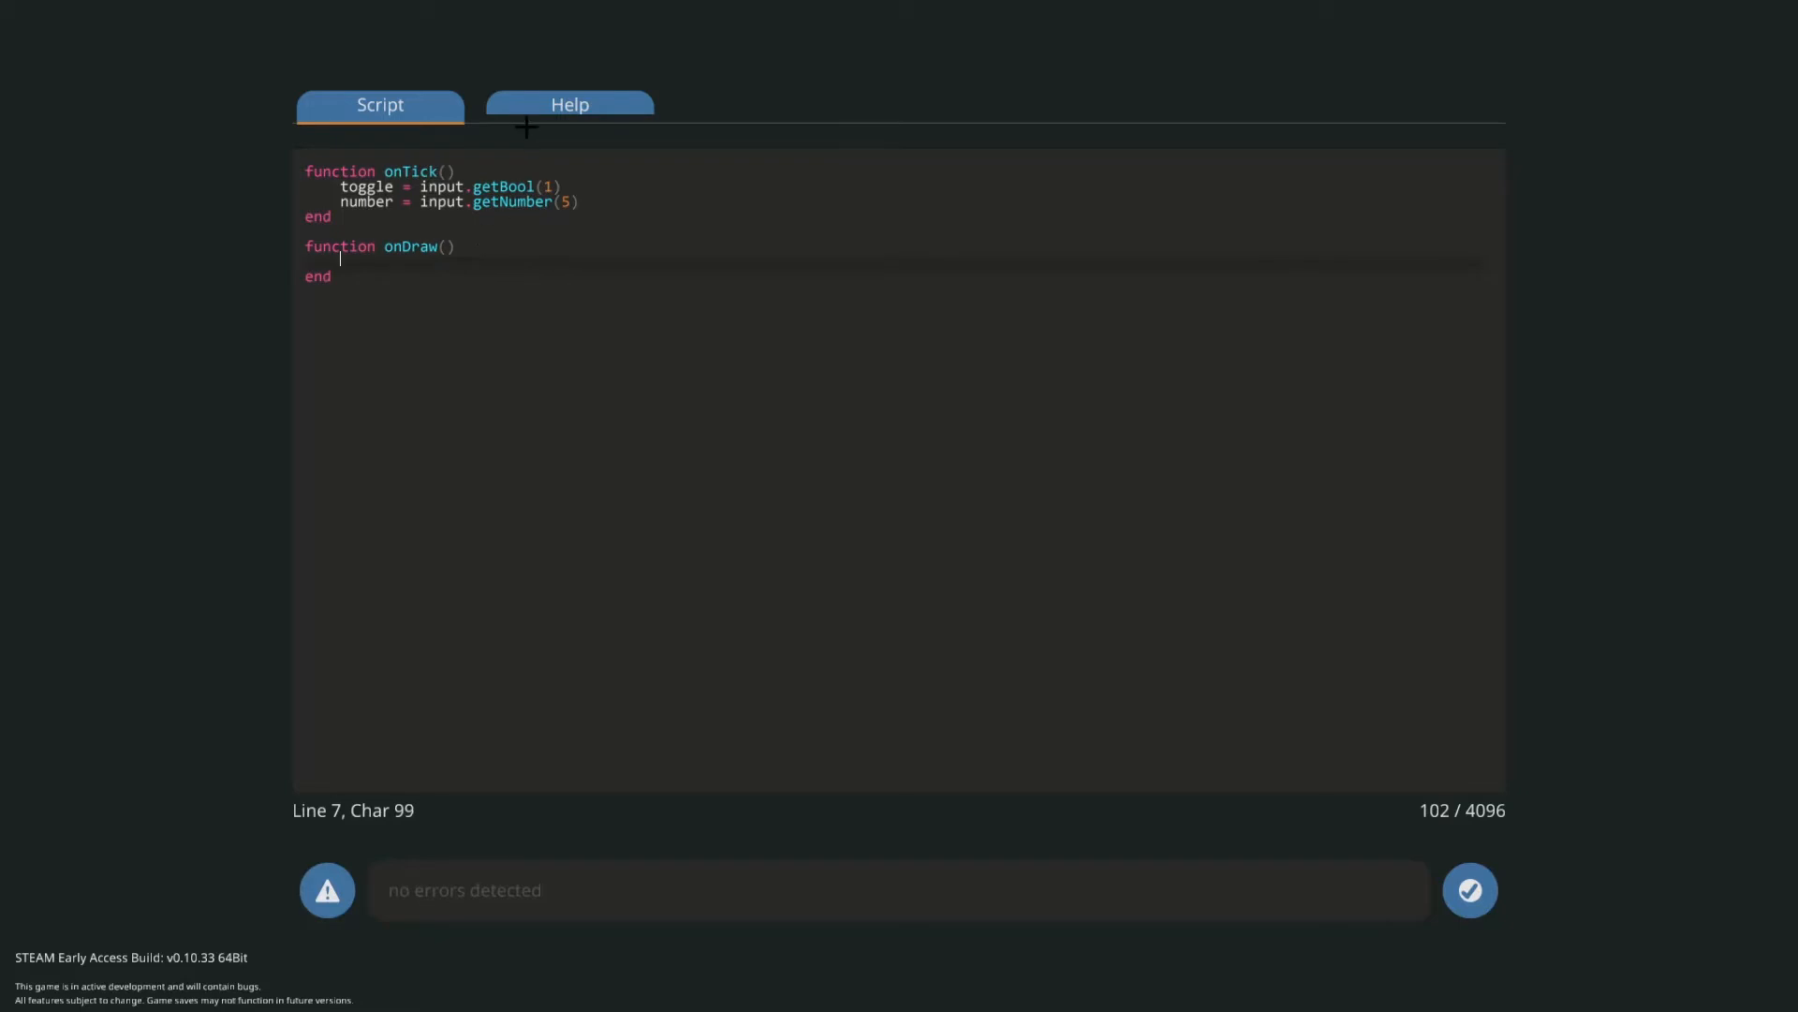
pyautogui.click(569, 105)
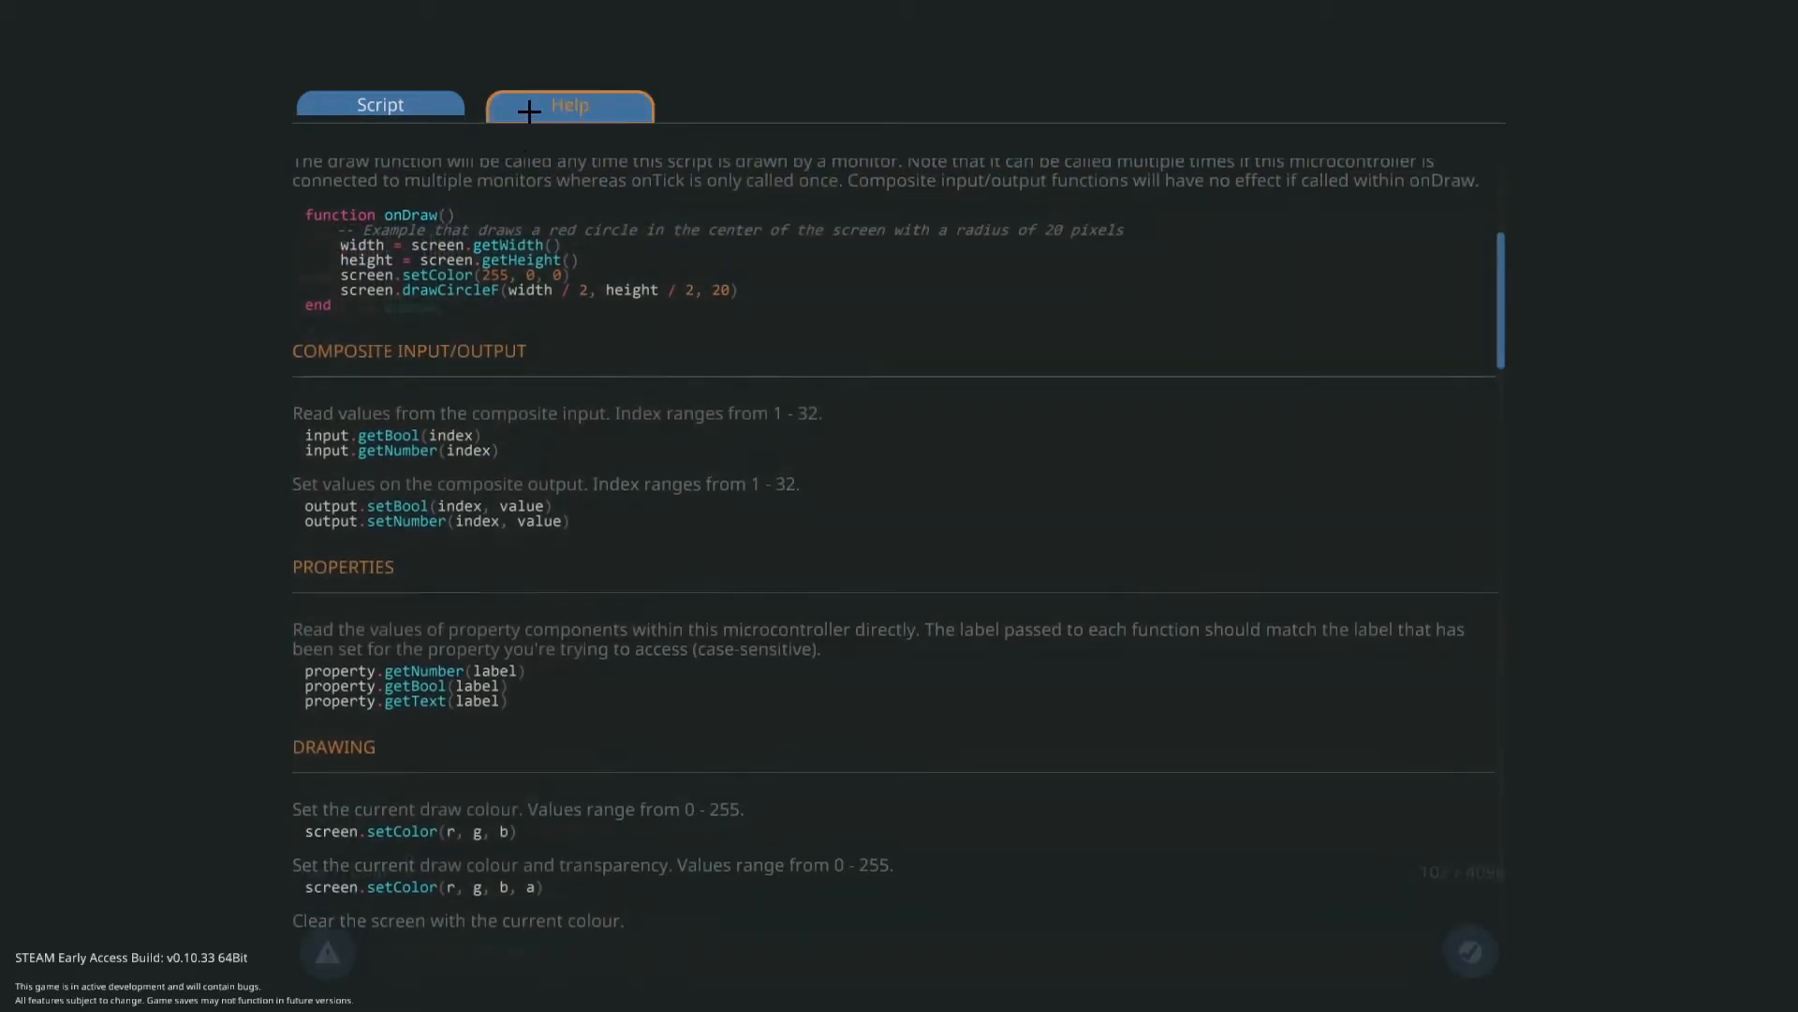
pyautogui.scroll(-3)
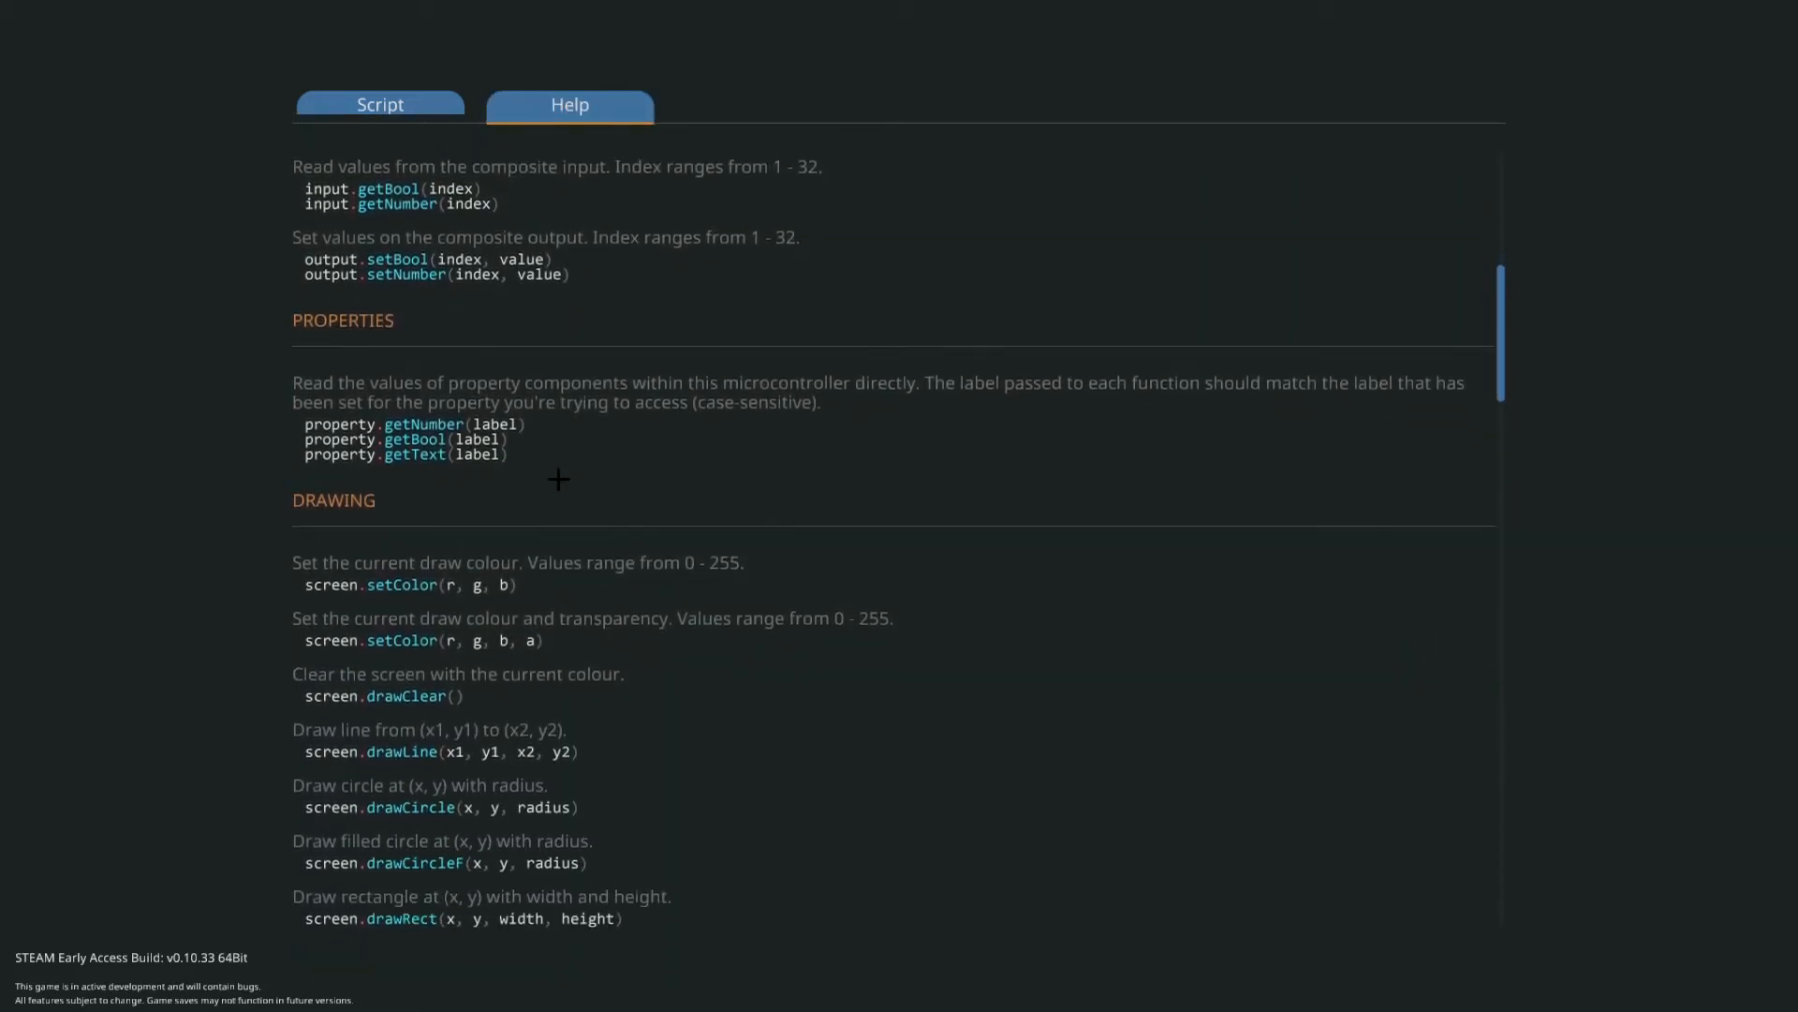
pyautogui.scroll(-3)
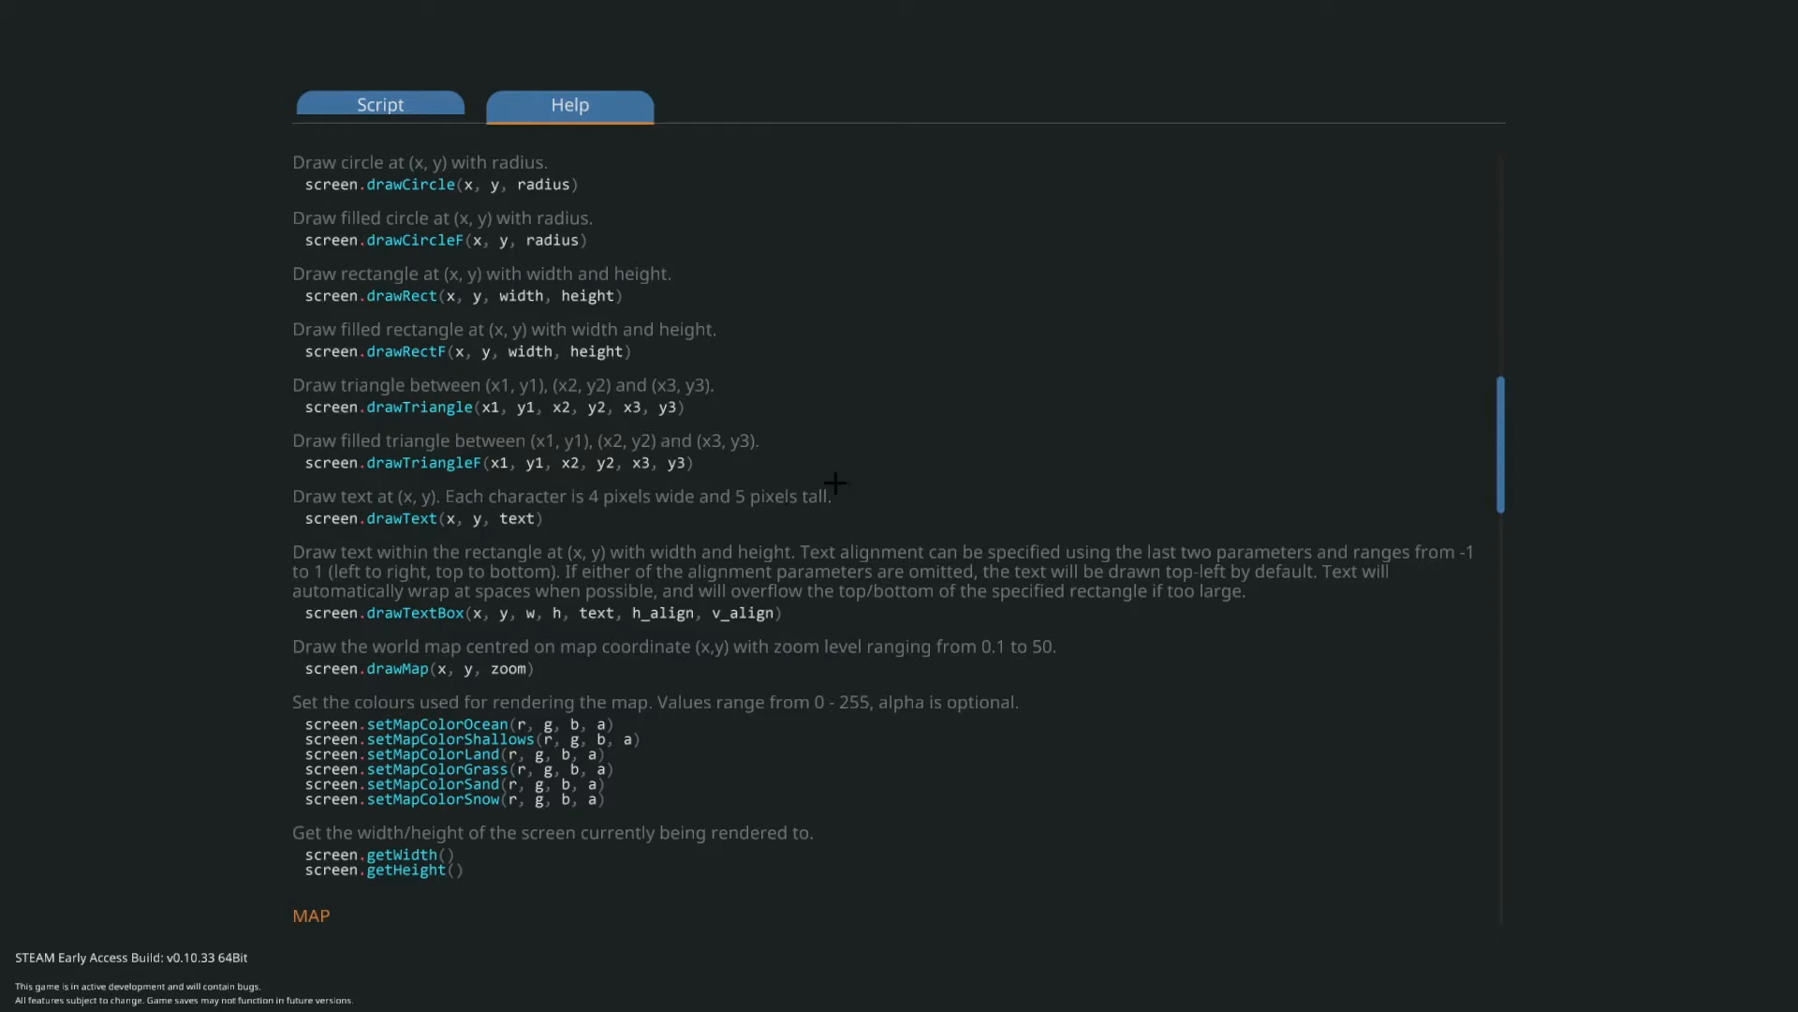
pyautogui.click(381, 105)
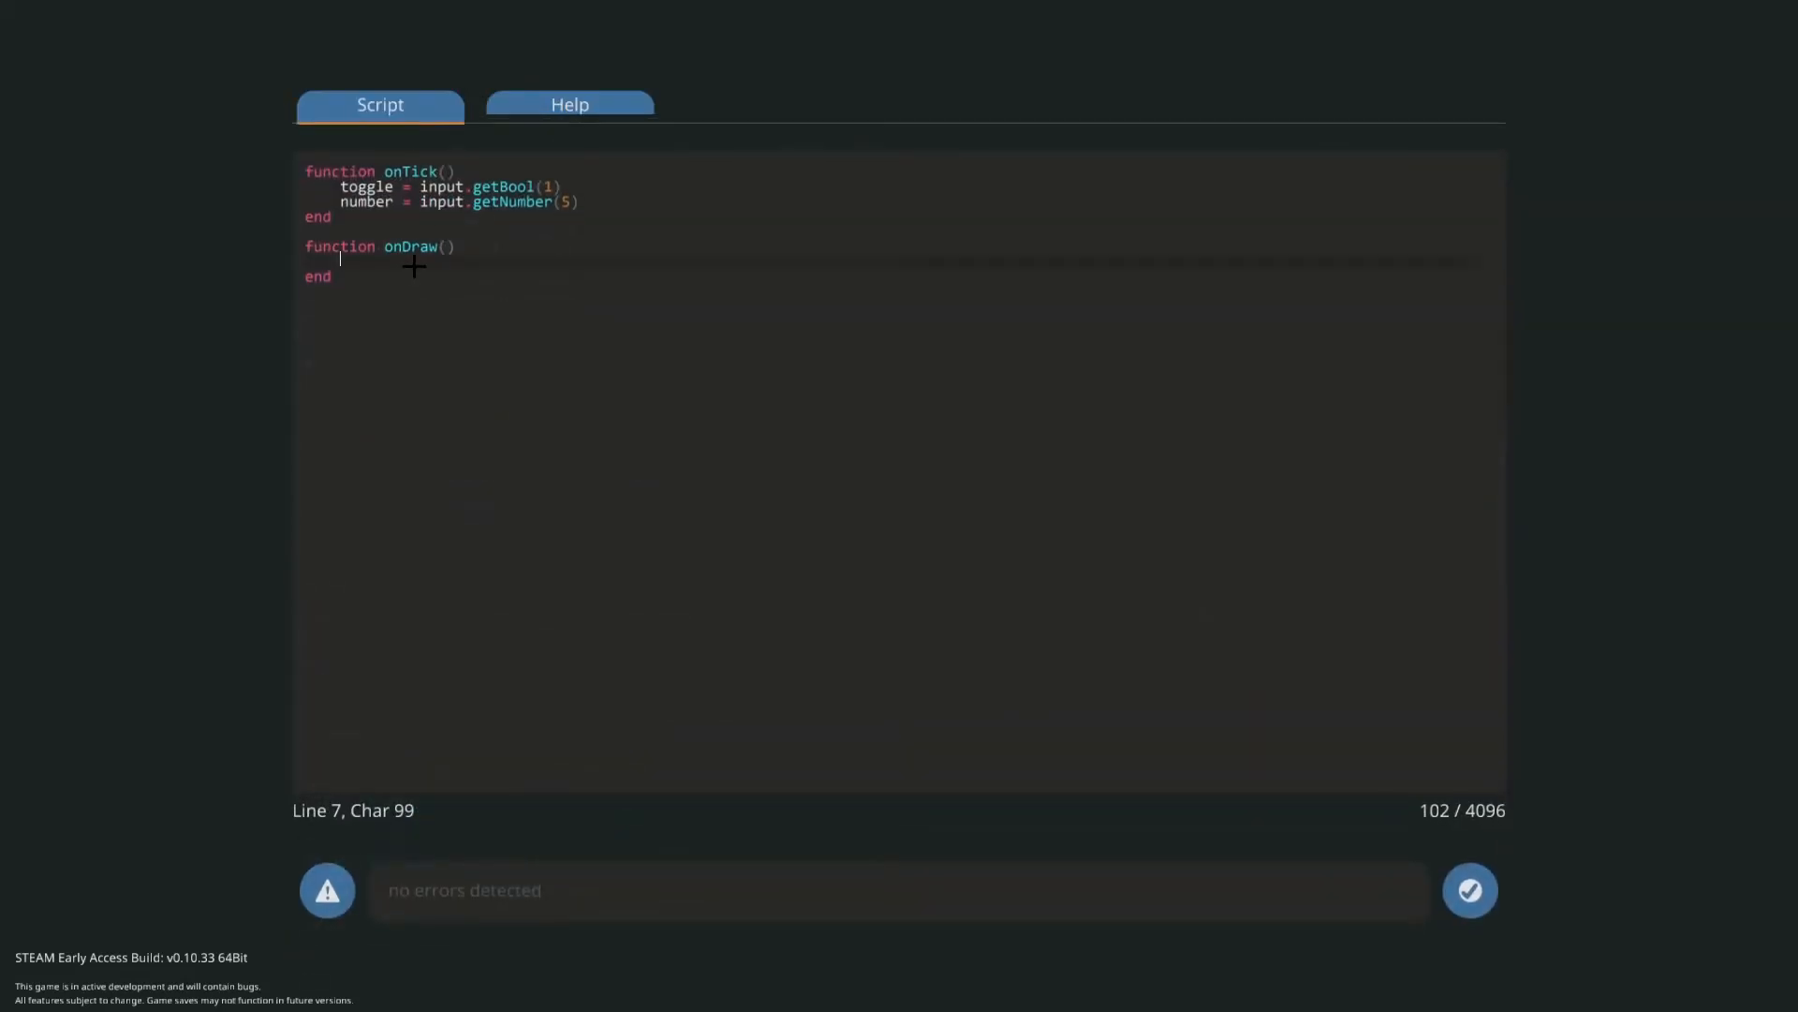
# - Write screen.drawText(2, 2, number) in onDraw and double-check the Help reference
pyautogui.write('screen.drawText(x, y, text)')
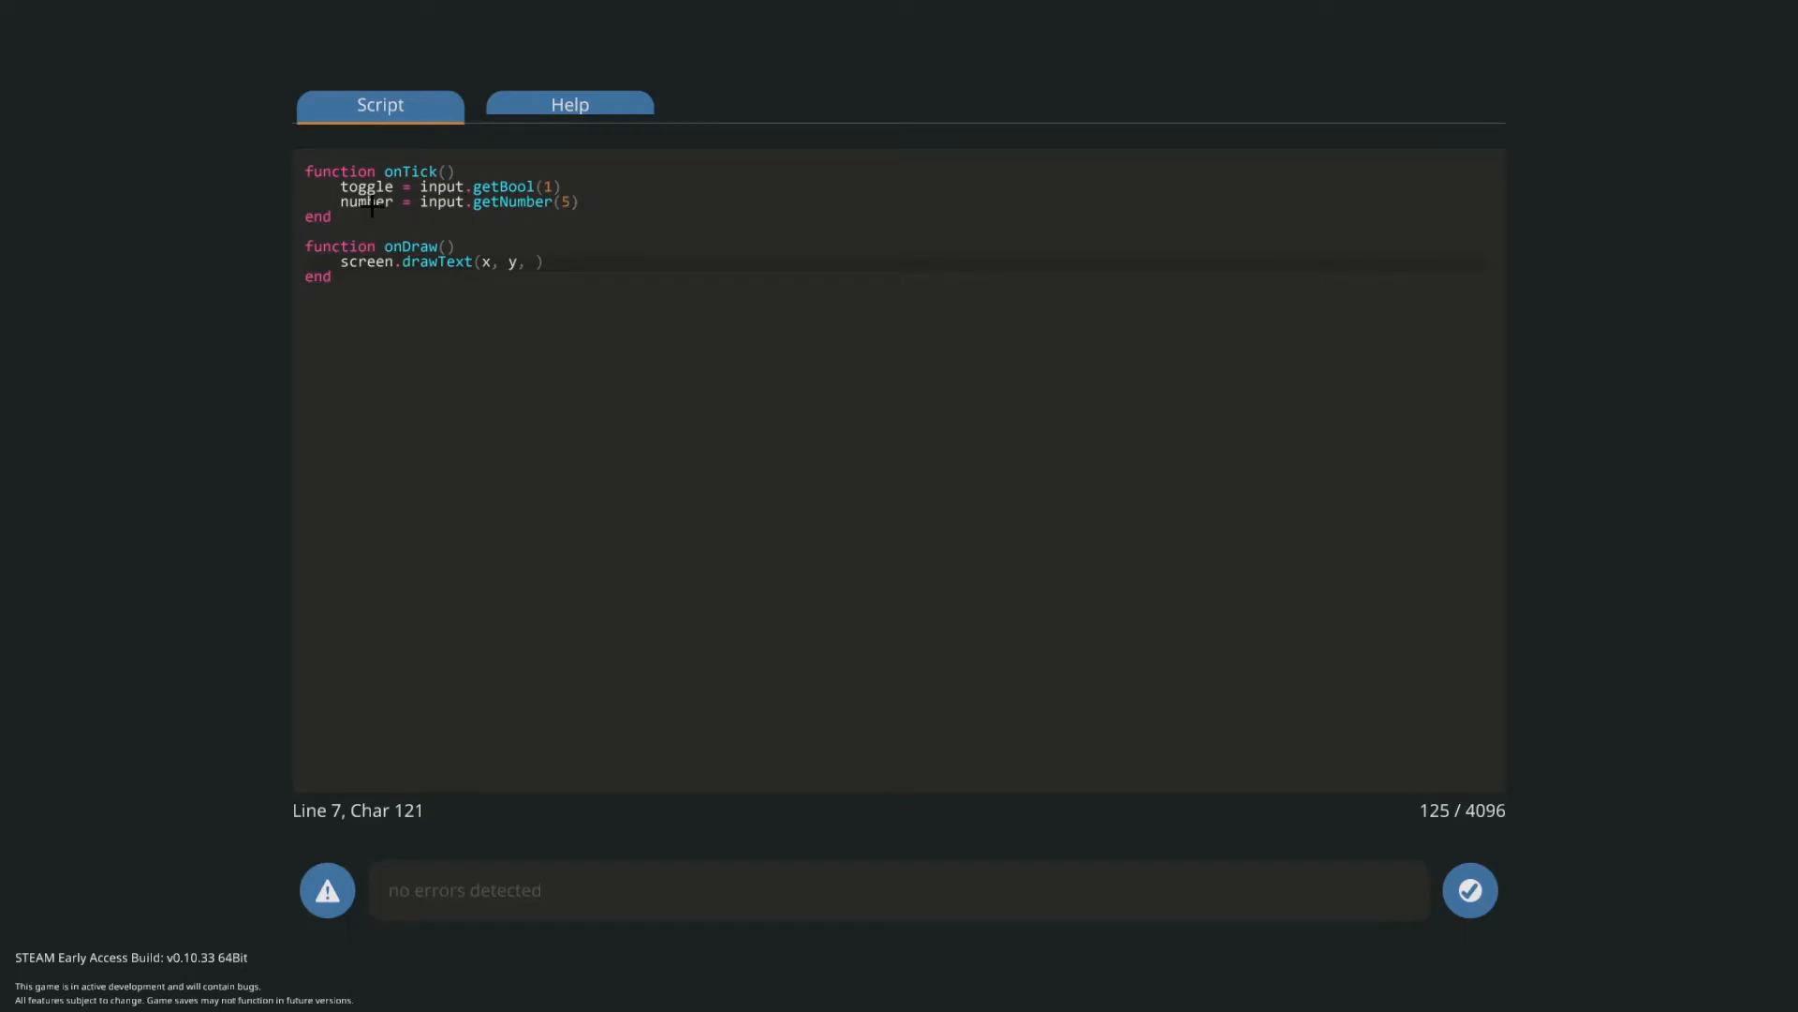
pyautogui.write('number')
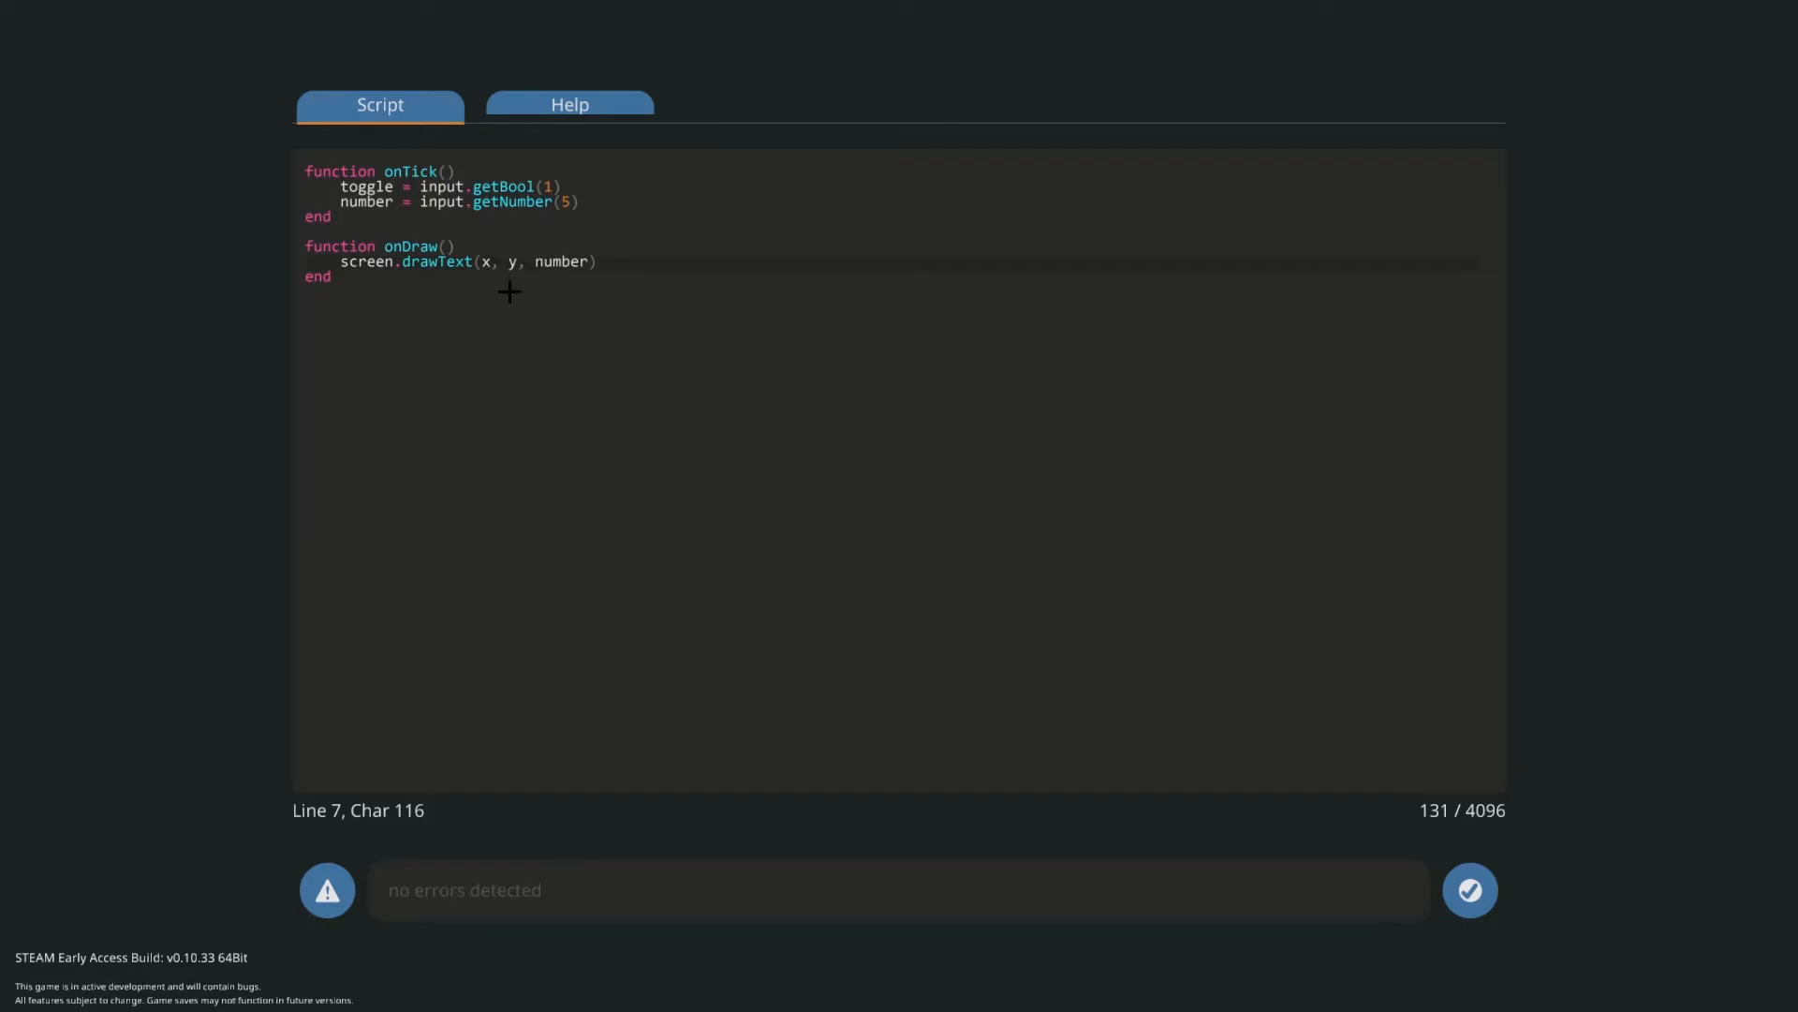
pyautogui.write('2, 2')
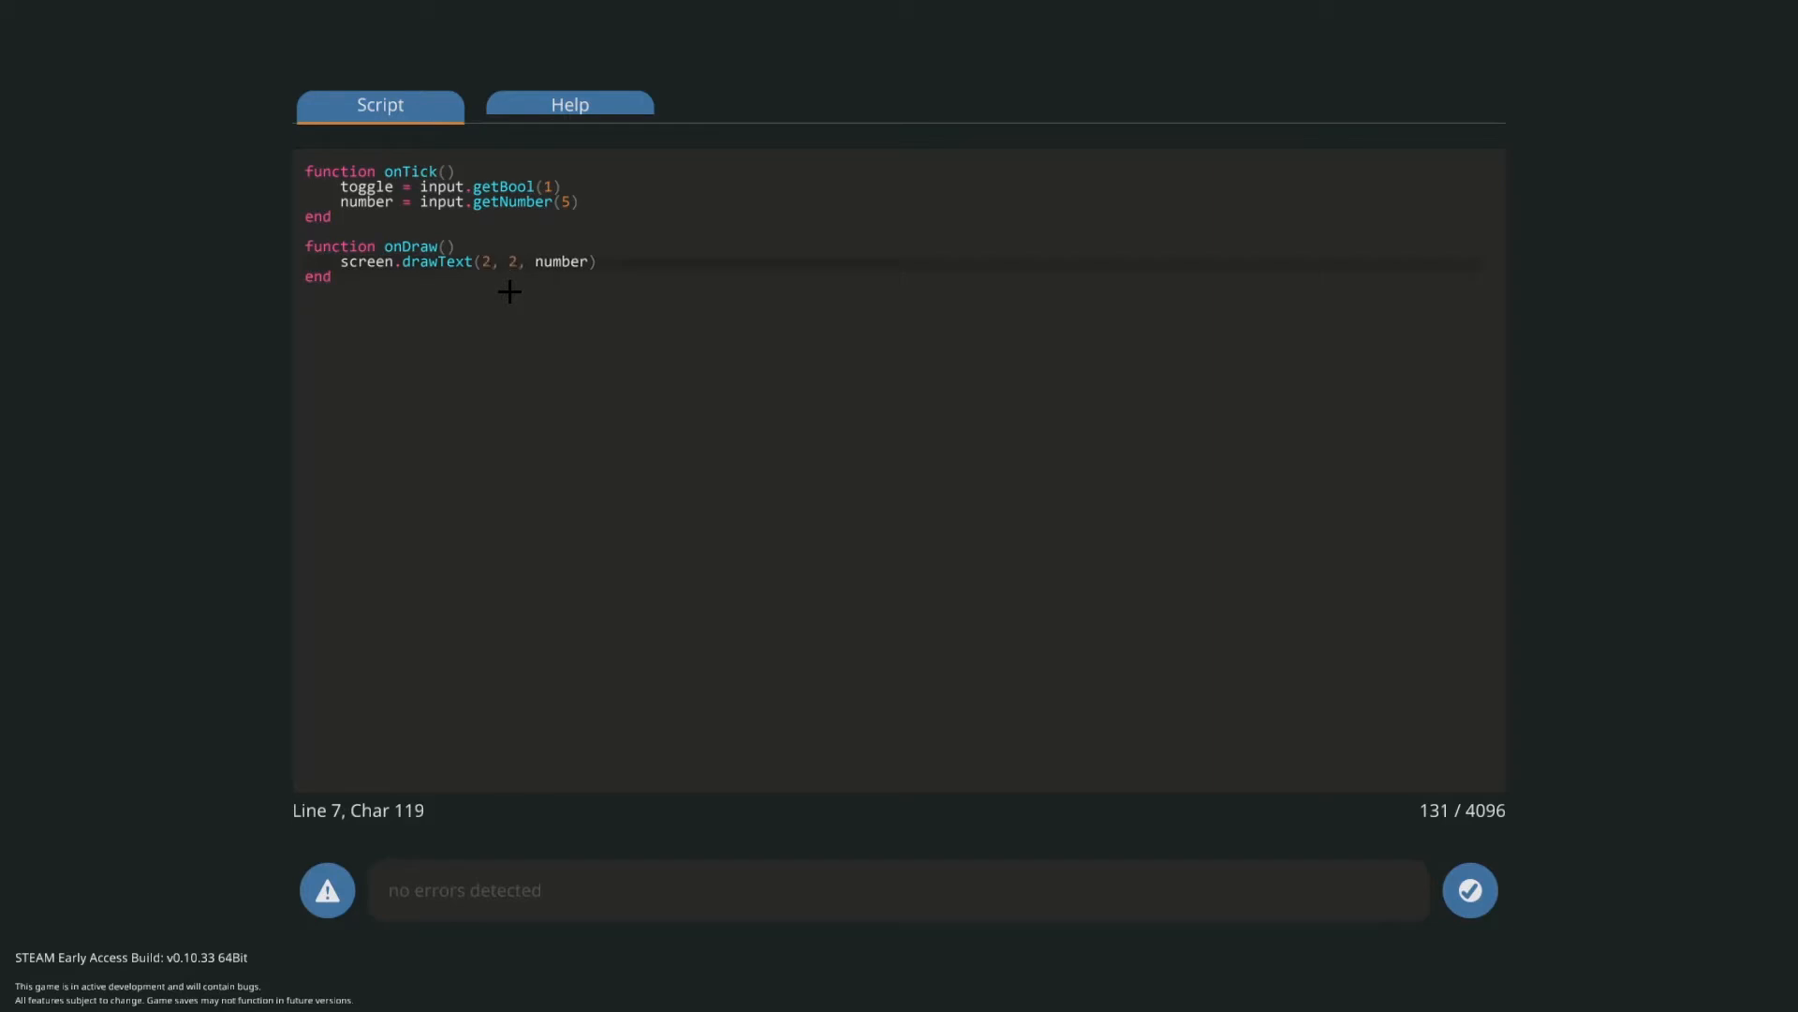
pyautogui.click(478, 262)
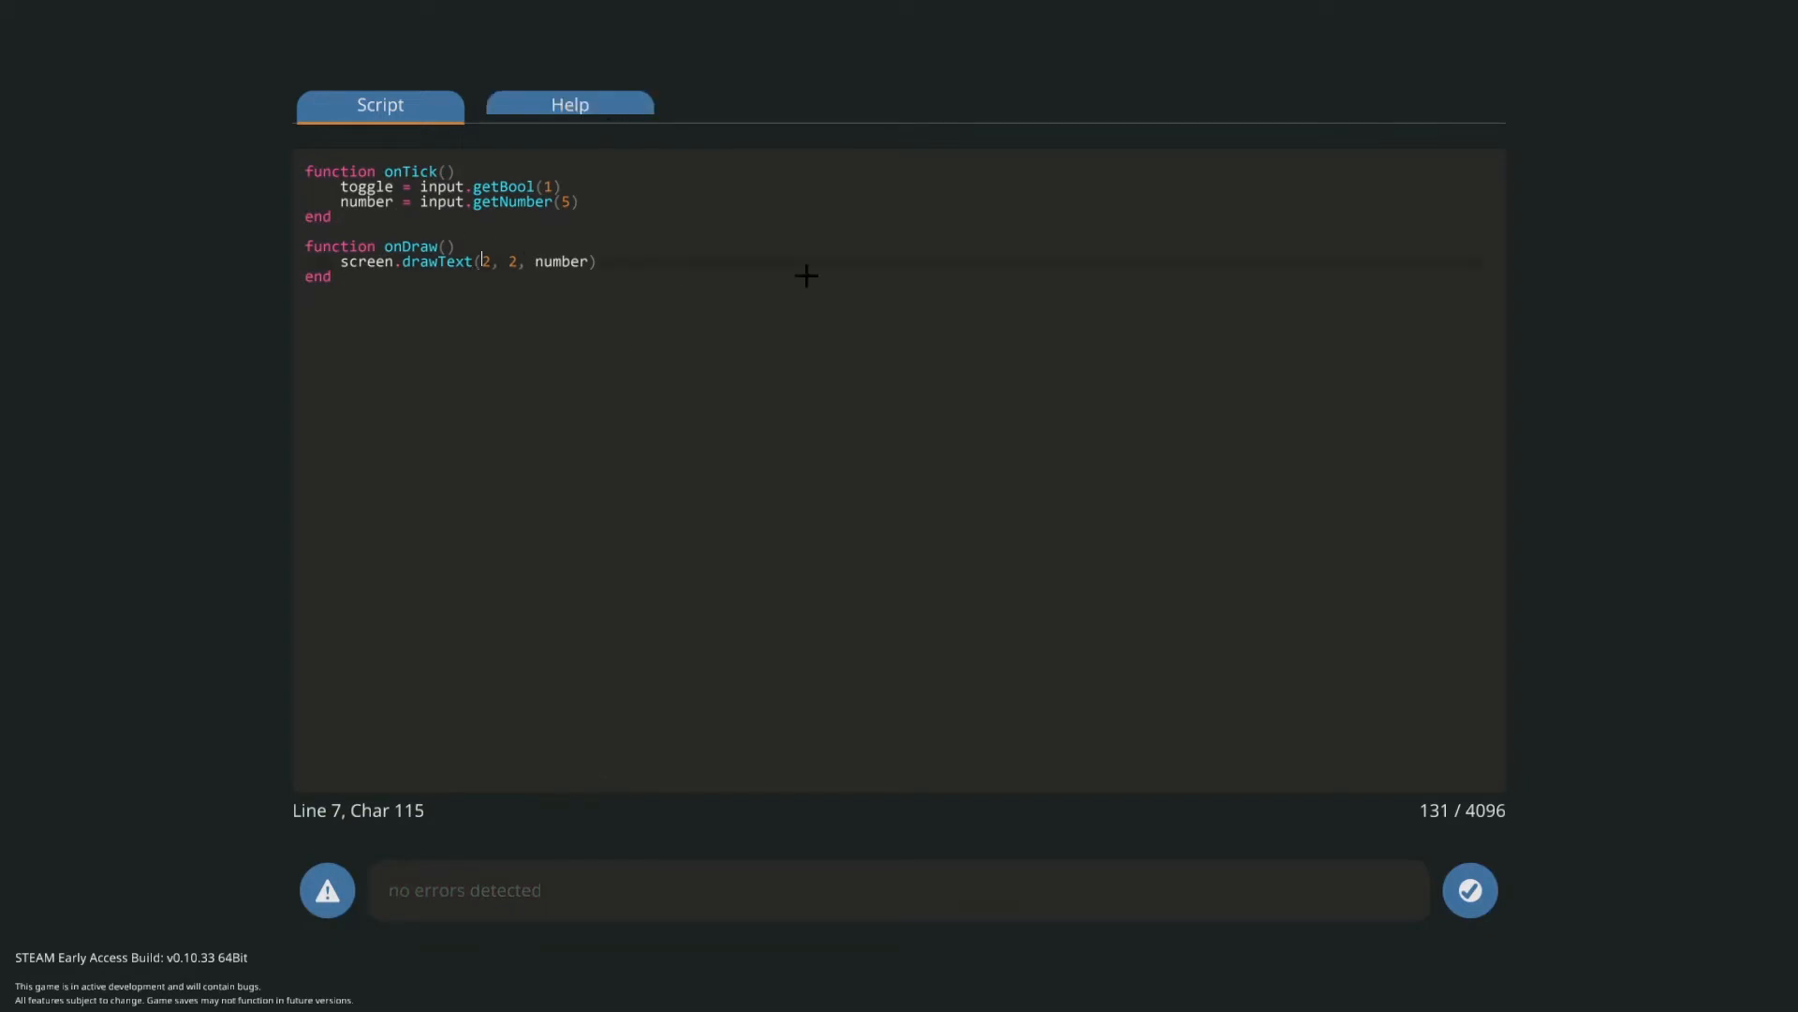
pyautogui.click(570, 105)
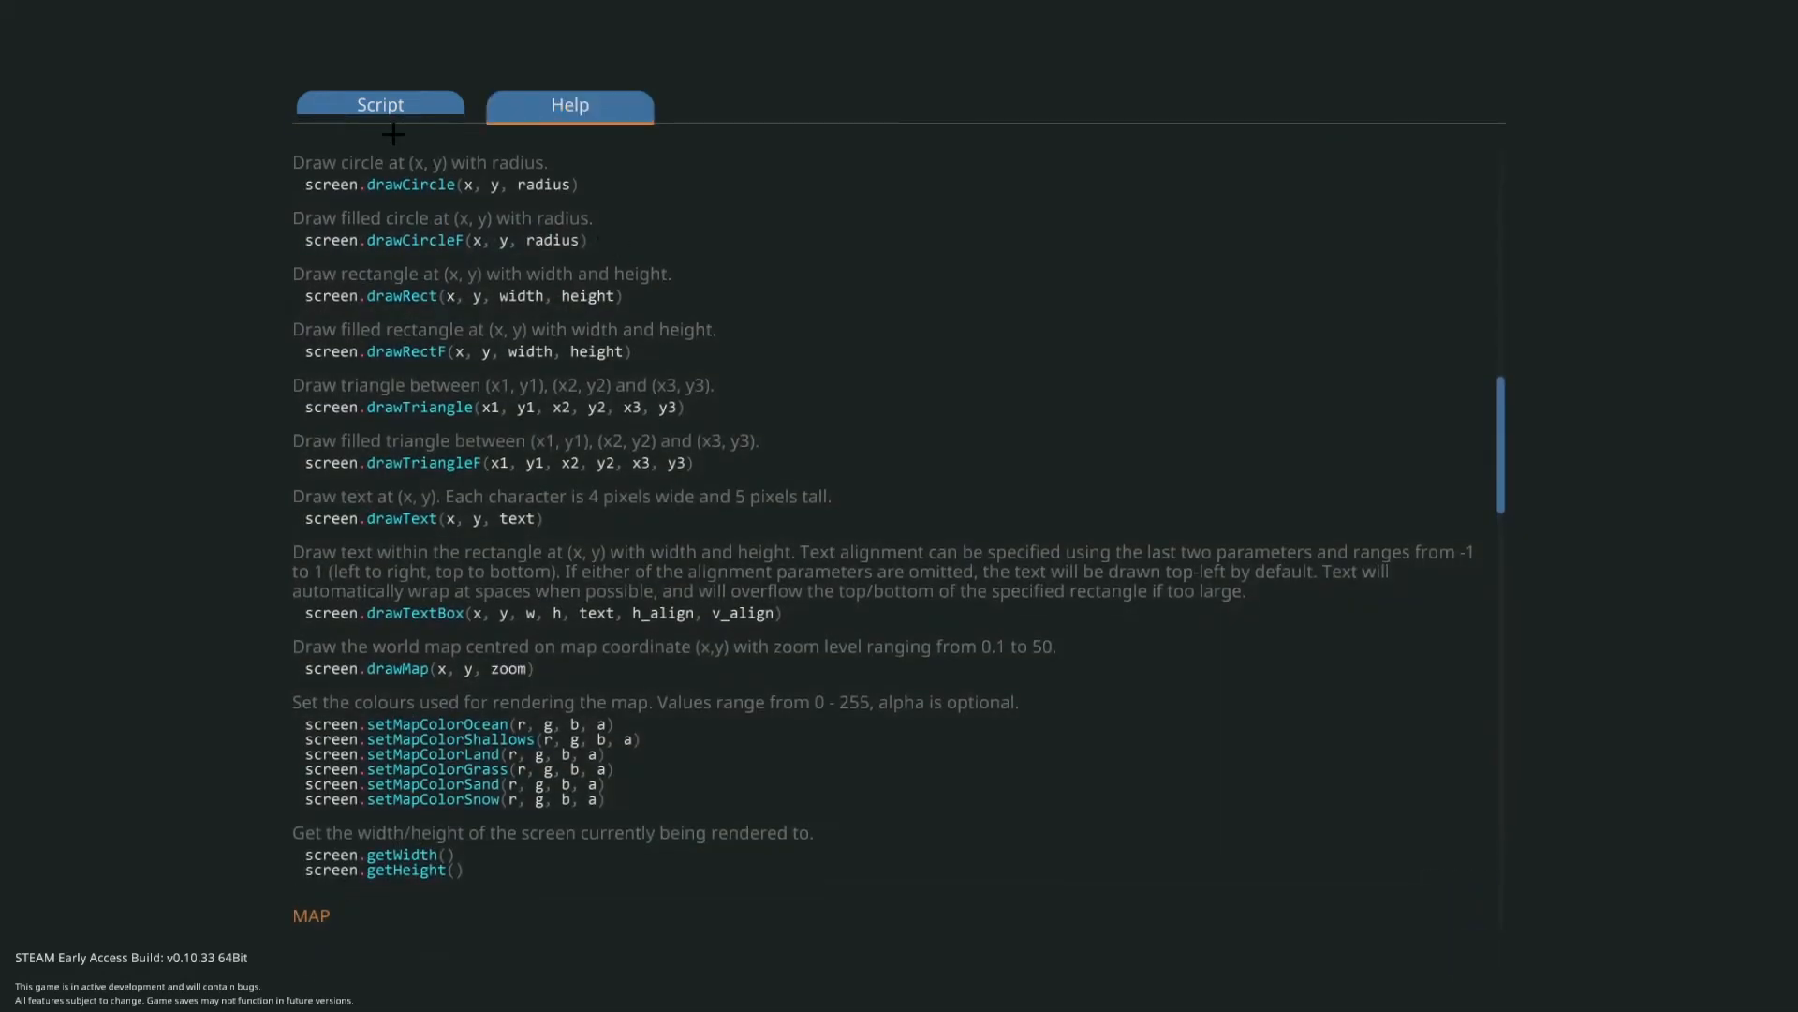
pyautogui.click(381, 105)
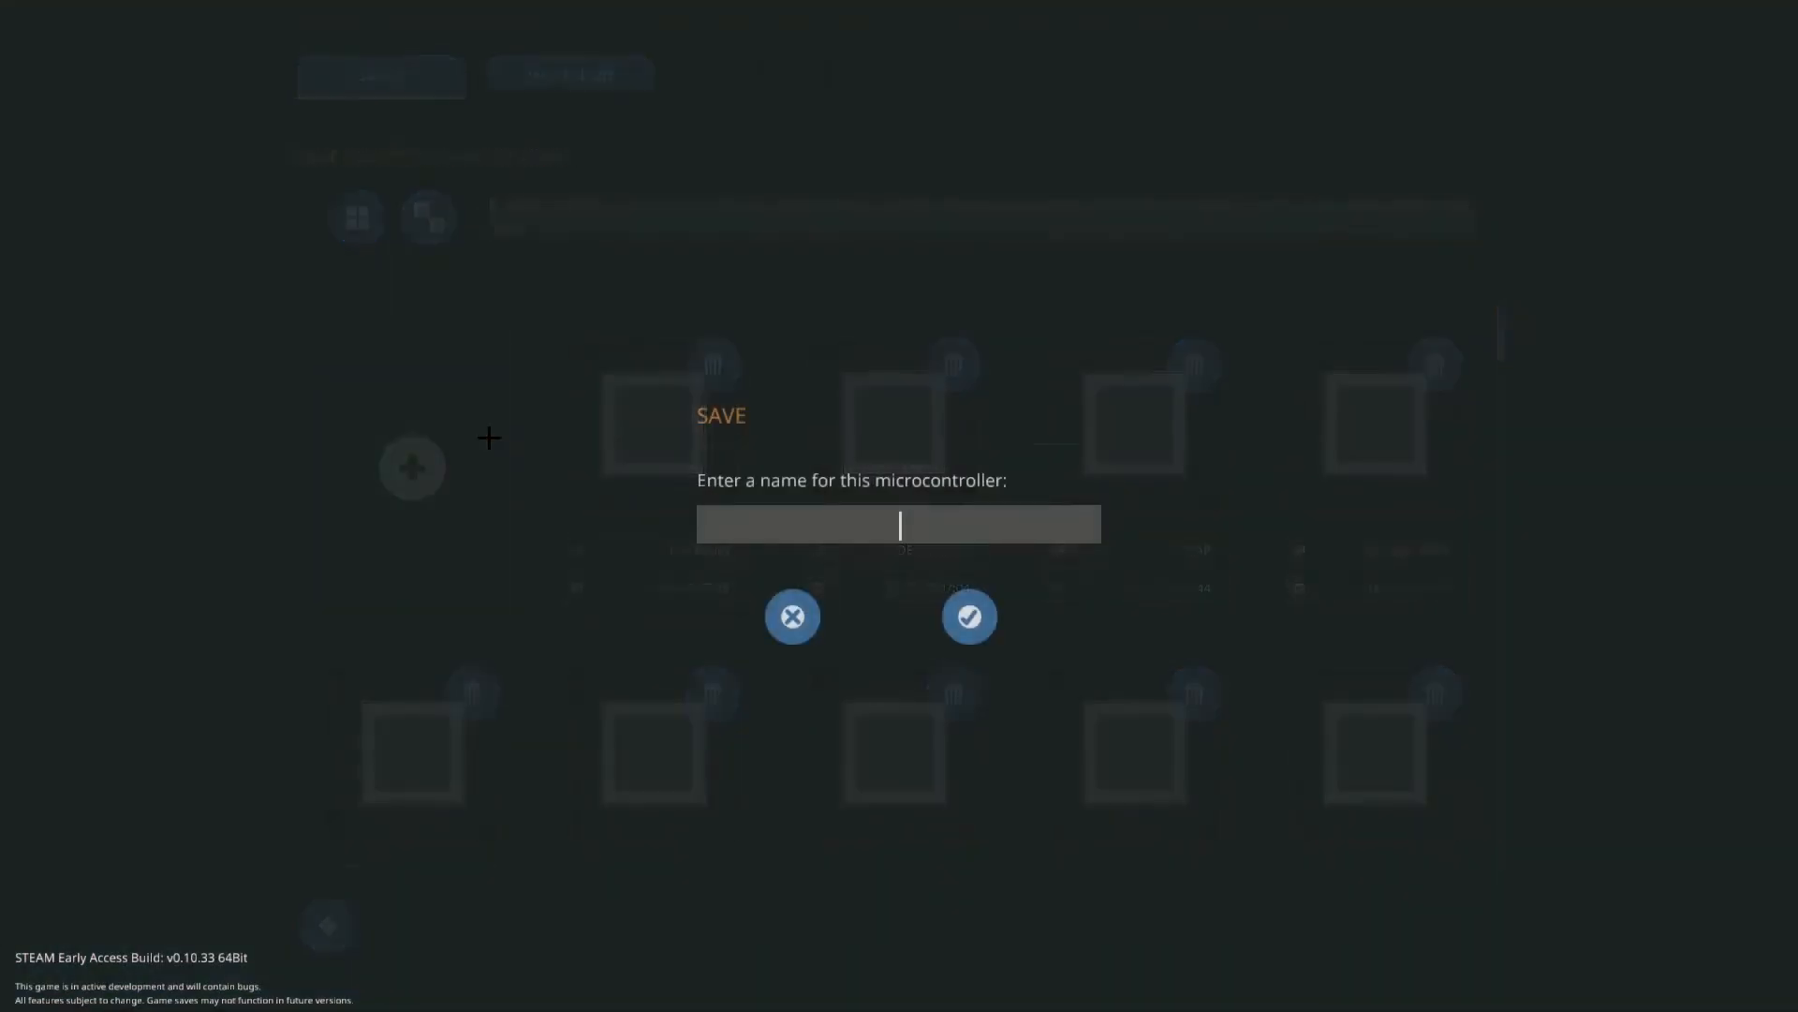
# - Save the microcontroller as Lua Basic and return to the vehicle build
pyautogui.write('Lua BAs')
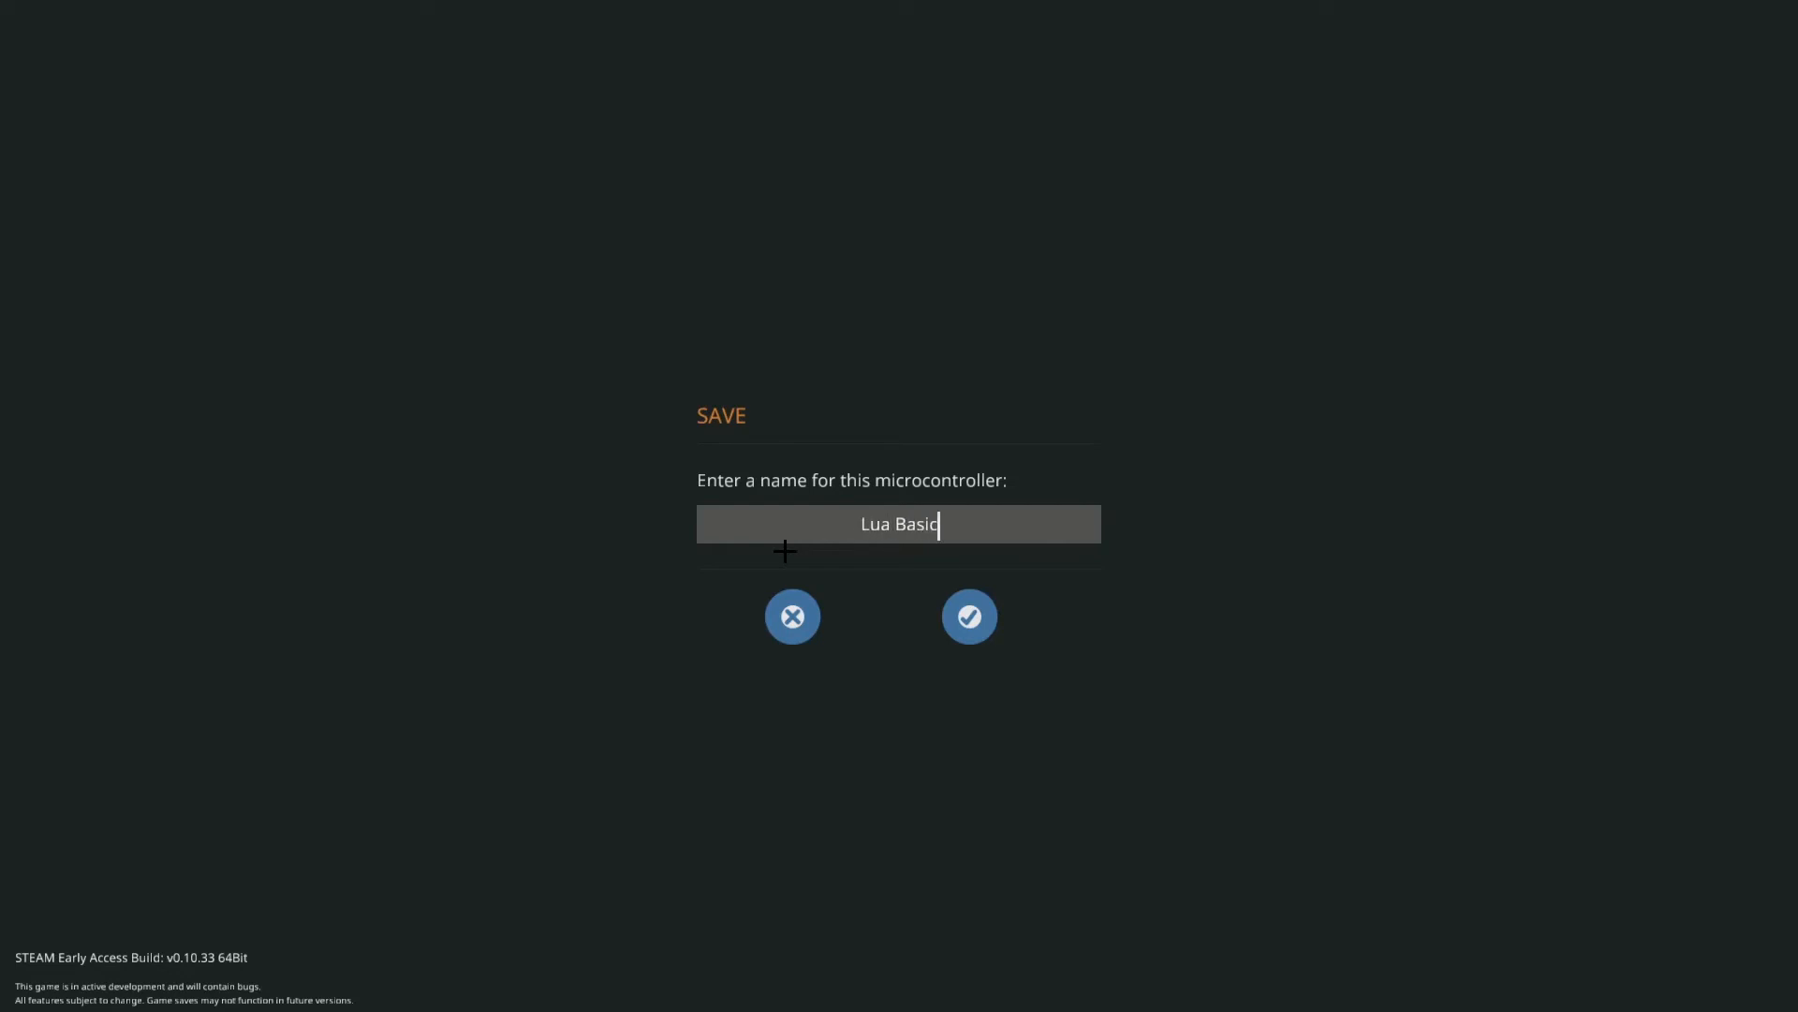
pyautogui.click(969, 617)
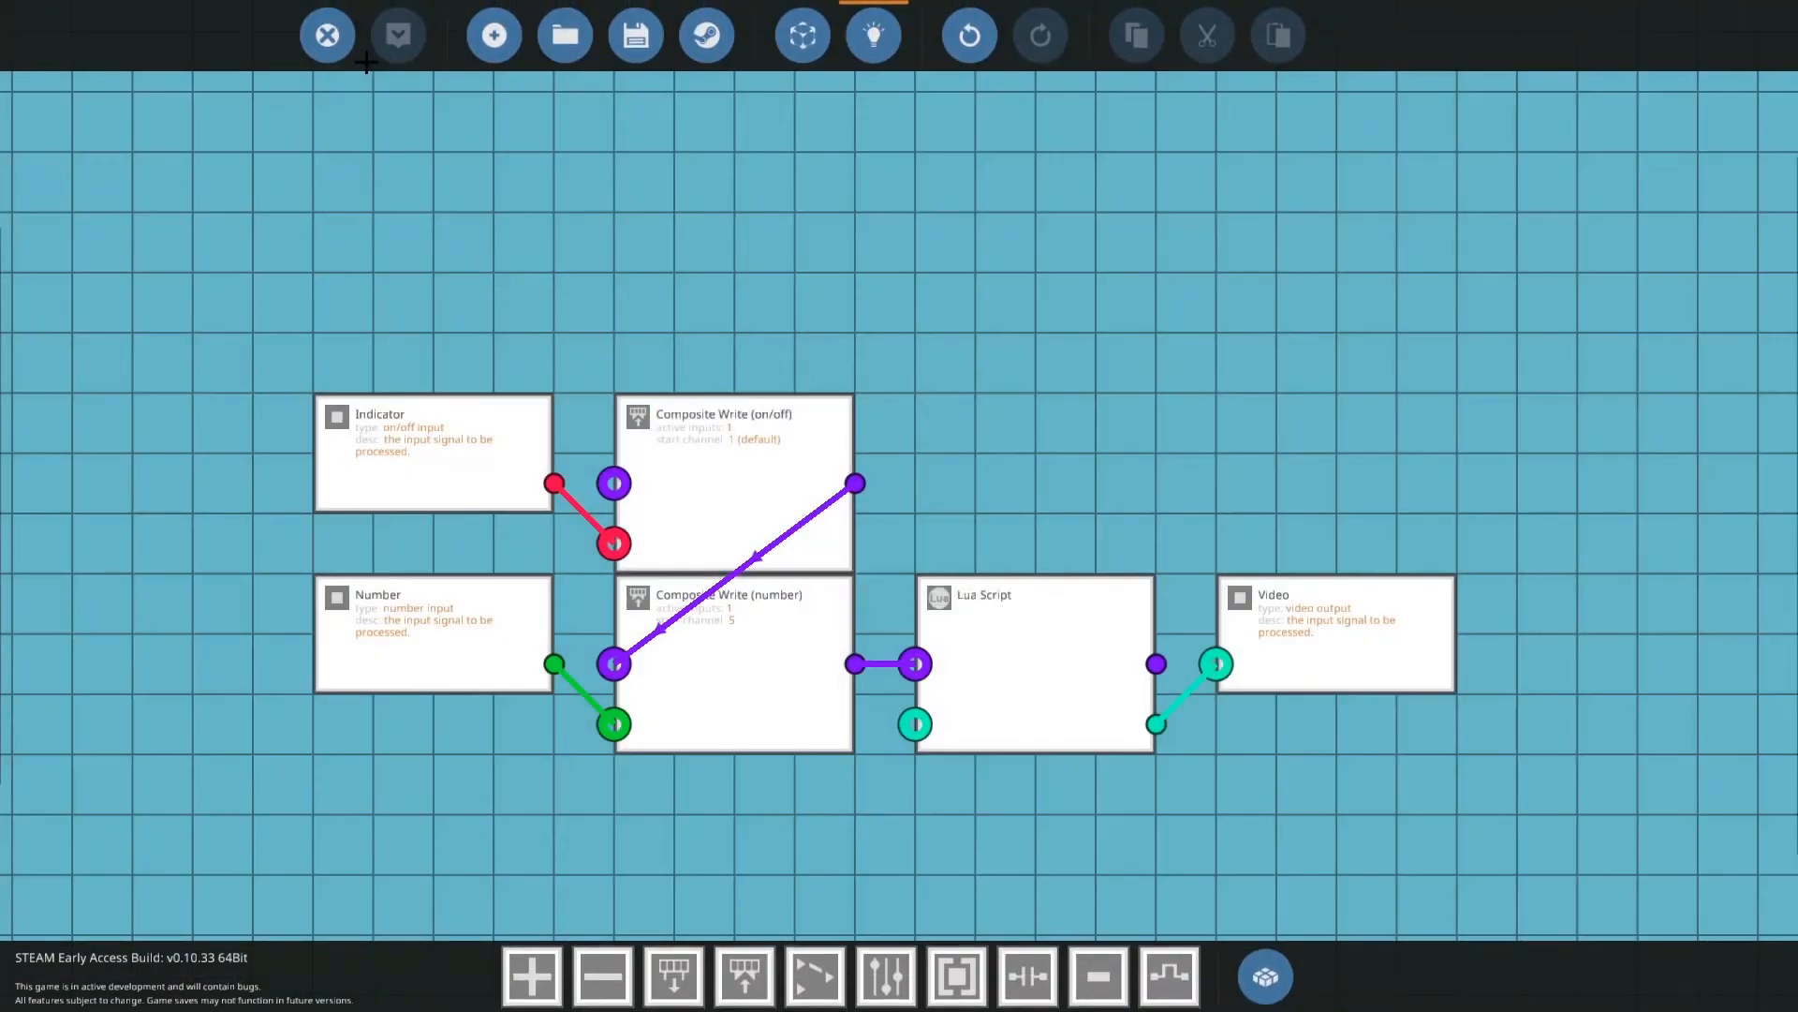
pyautogui.click(1265, 978)
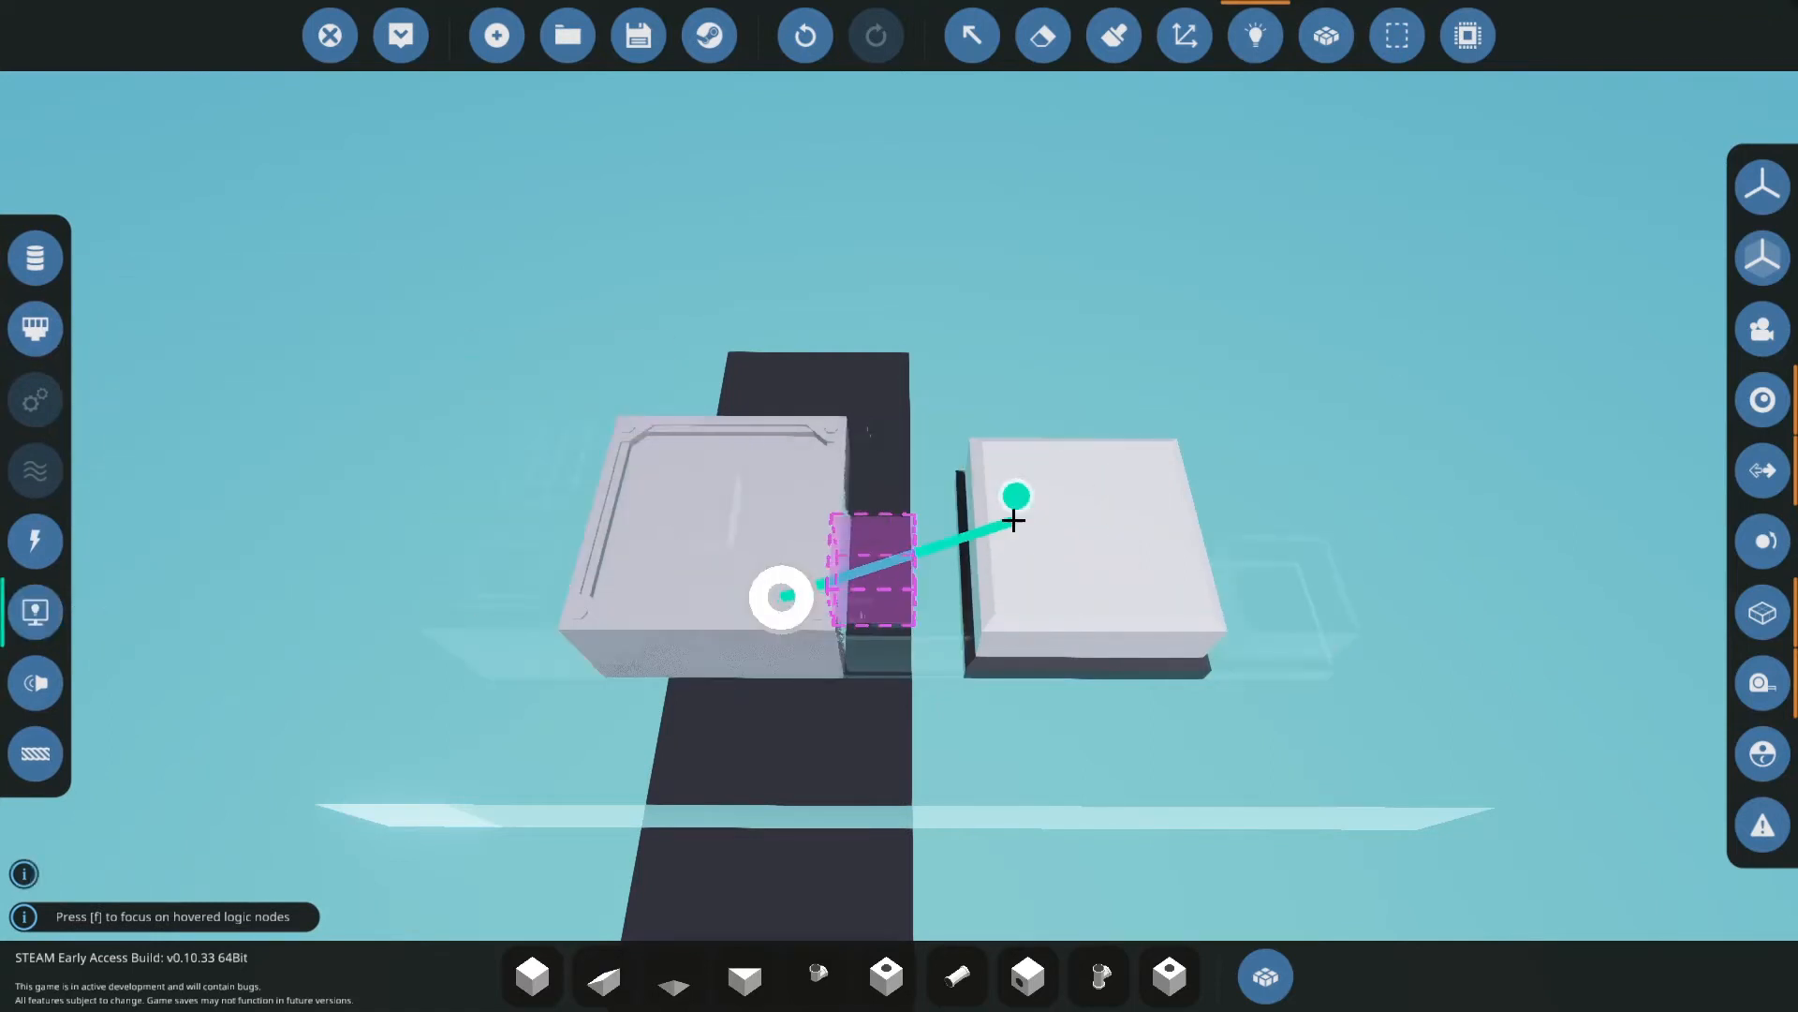
pyautogui.moveTo(401, 33)
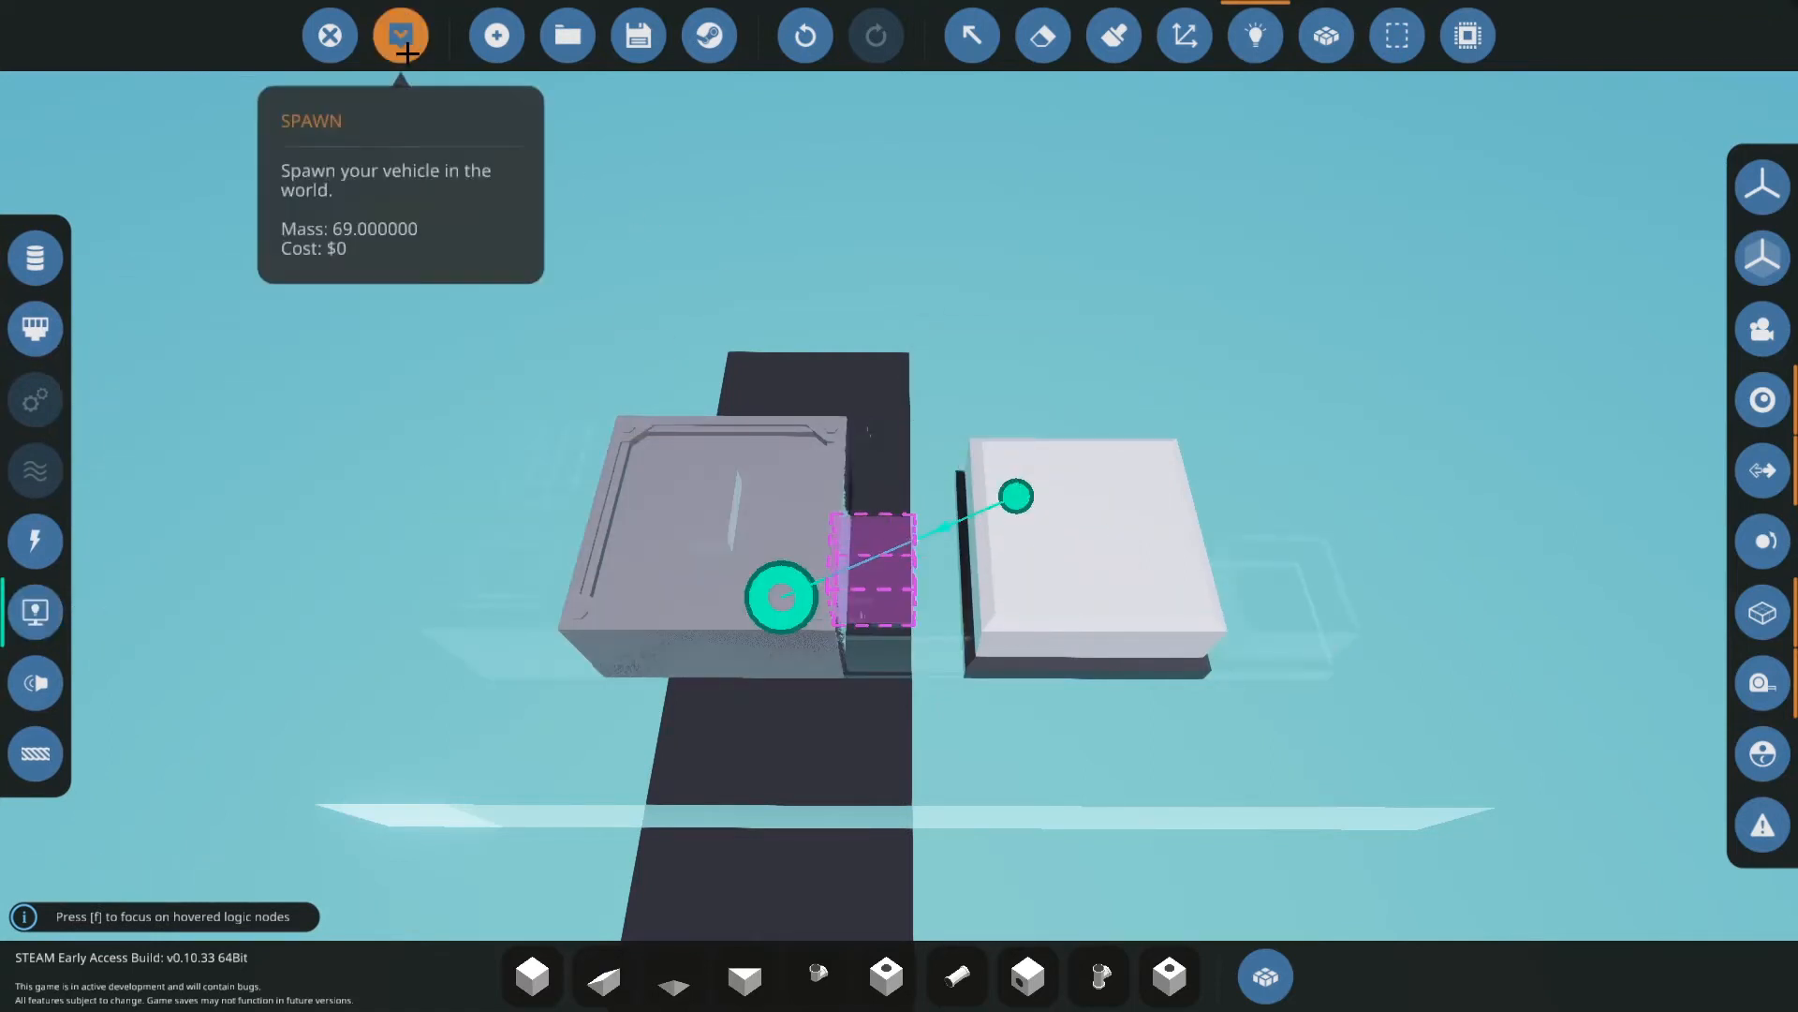
# - Spawn the vehicle and confirm a value entered on the keypad
pyautogui.click(401, 33)
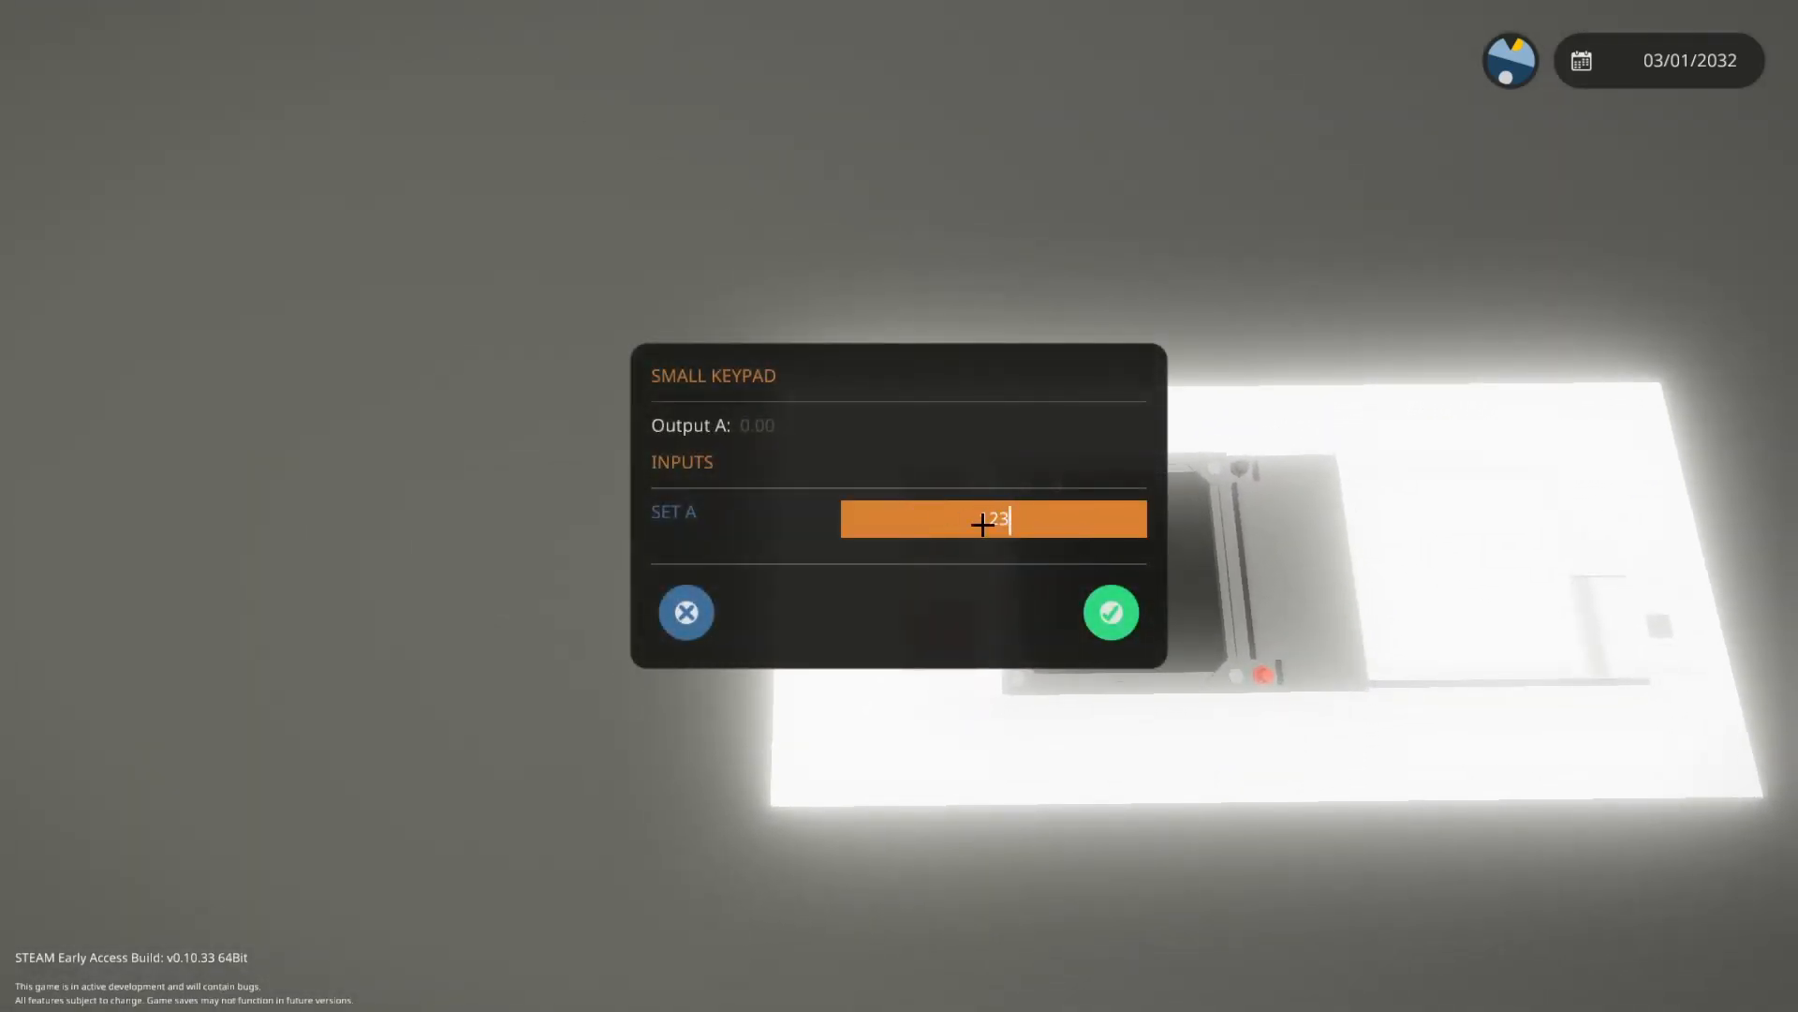
pyautogui.click(1107, 611)
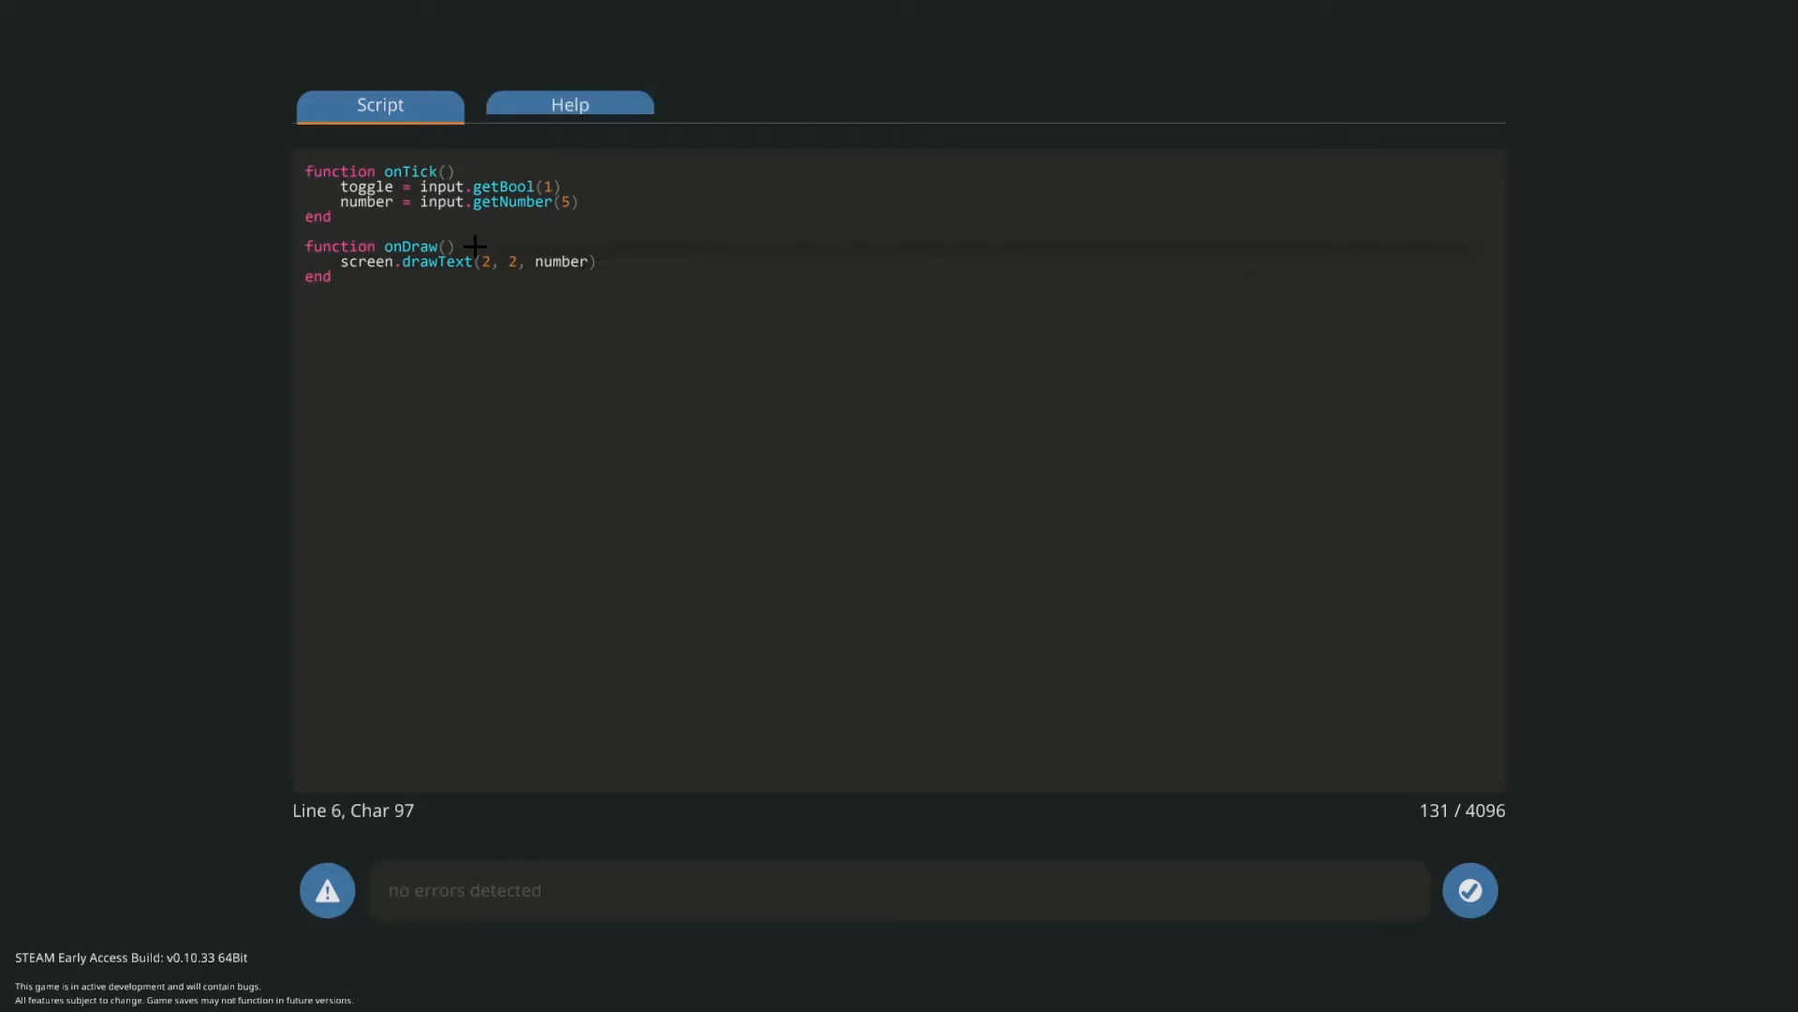
# - Look up drawRectF in Help and add screen.drawRectF(x, y, width, height) to onDraw
pyautogui.click(569, 105)
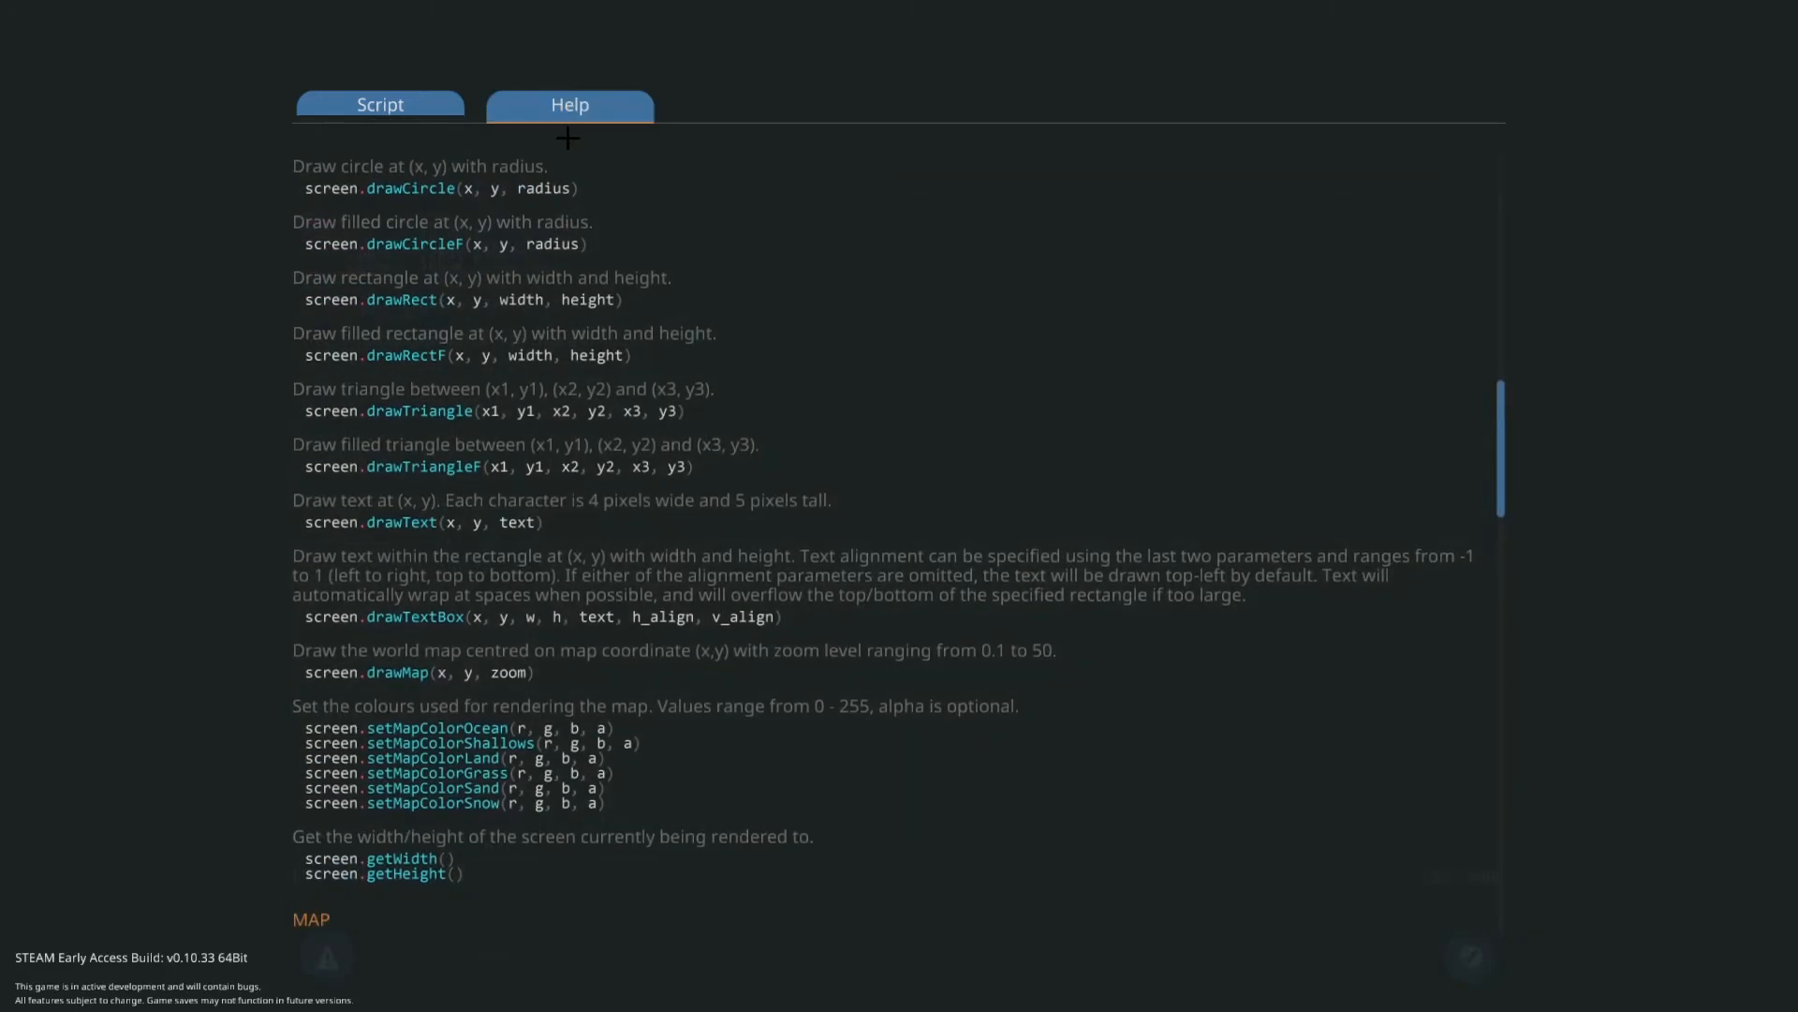
pyautogui.click(380, 105)
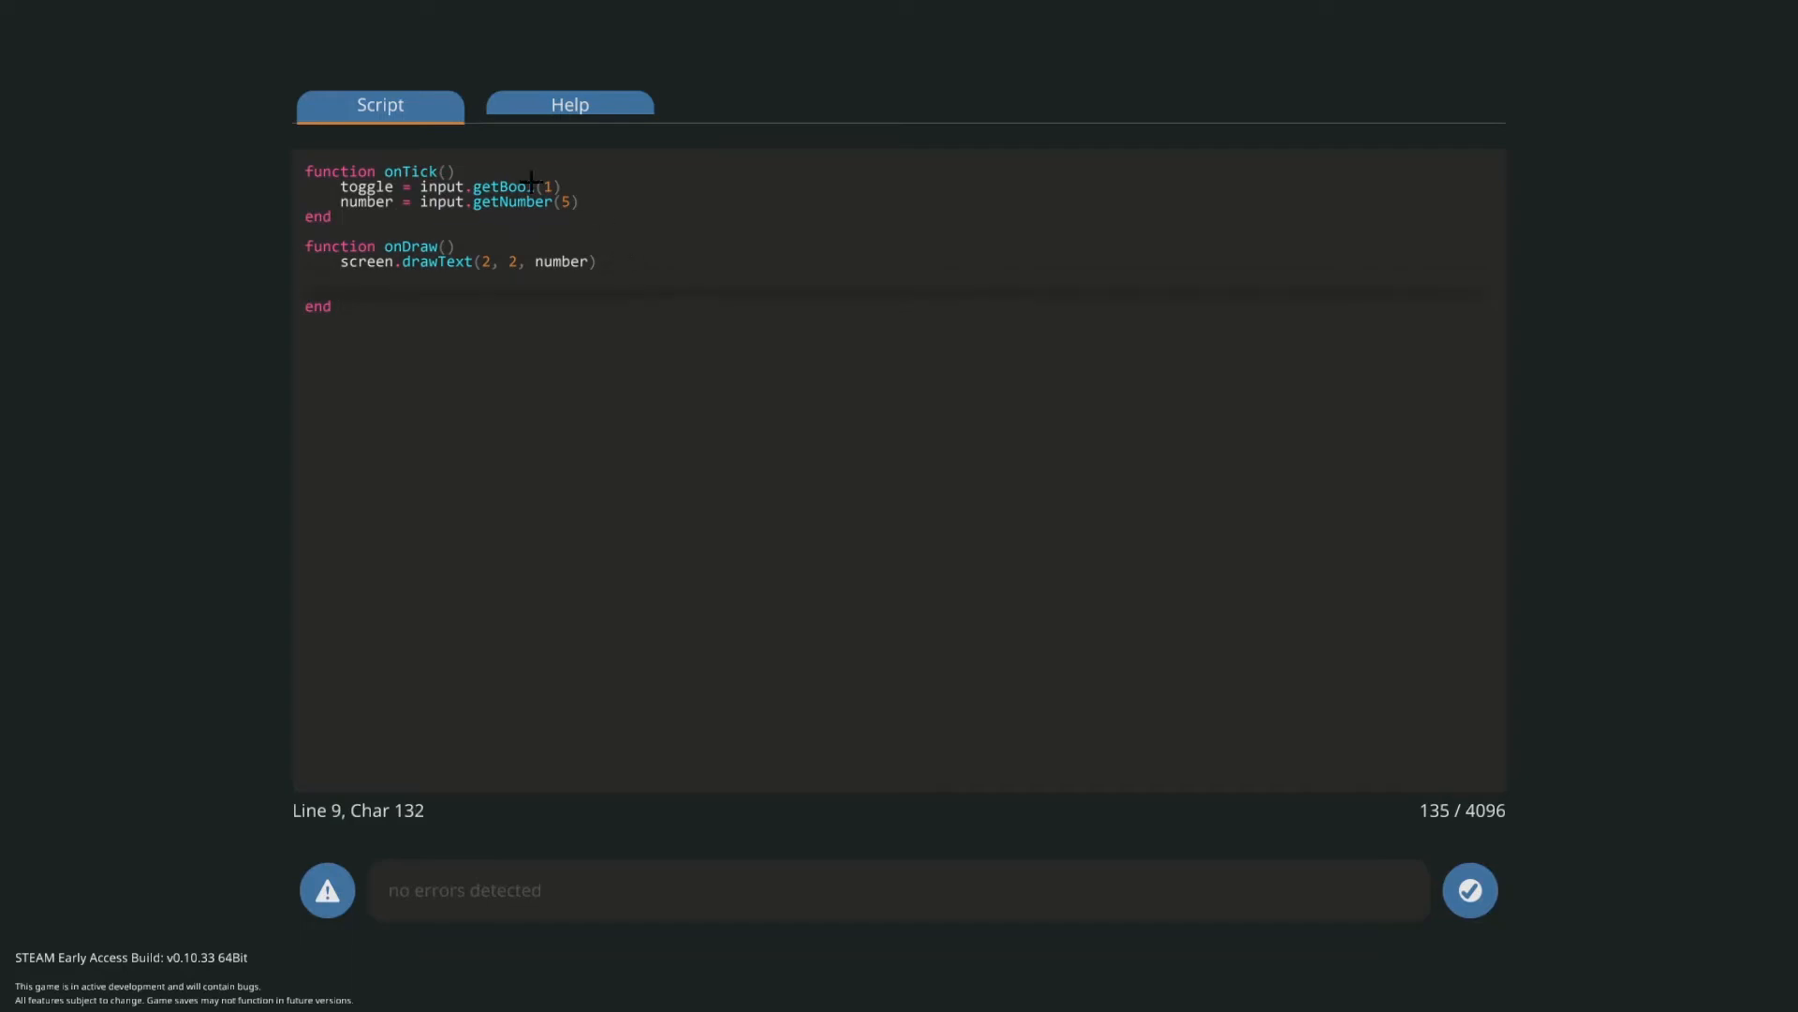
pyautogui.click(569, 105)
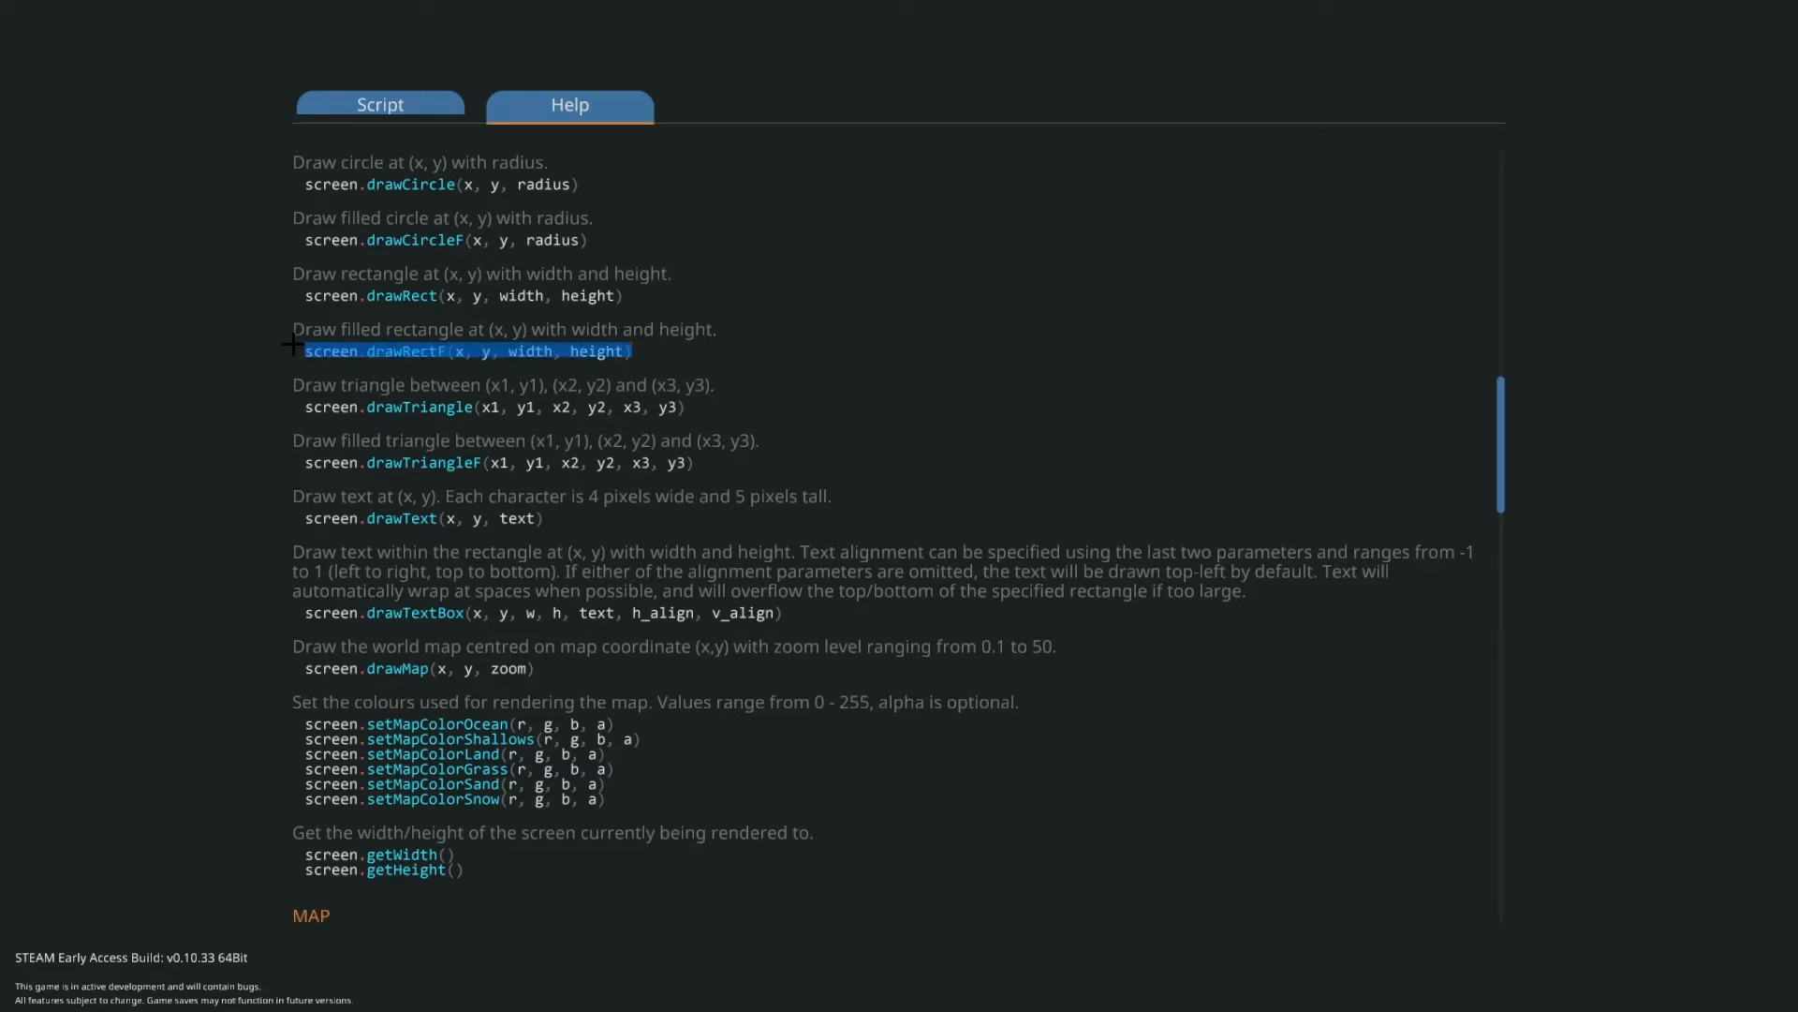
pyautogui.click(380, 105)
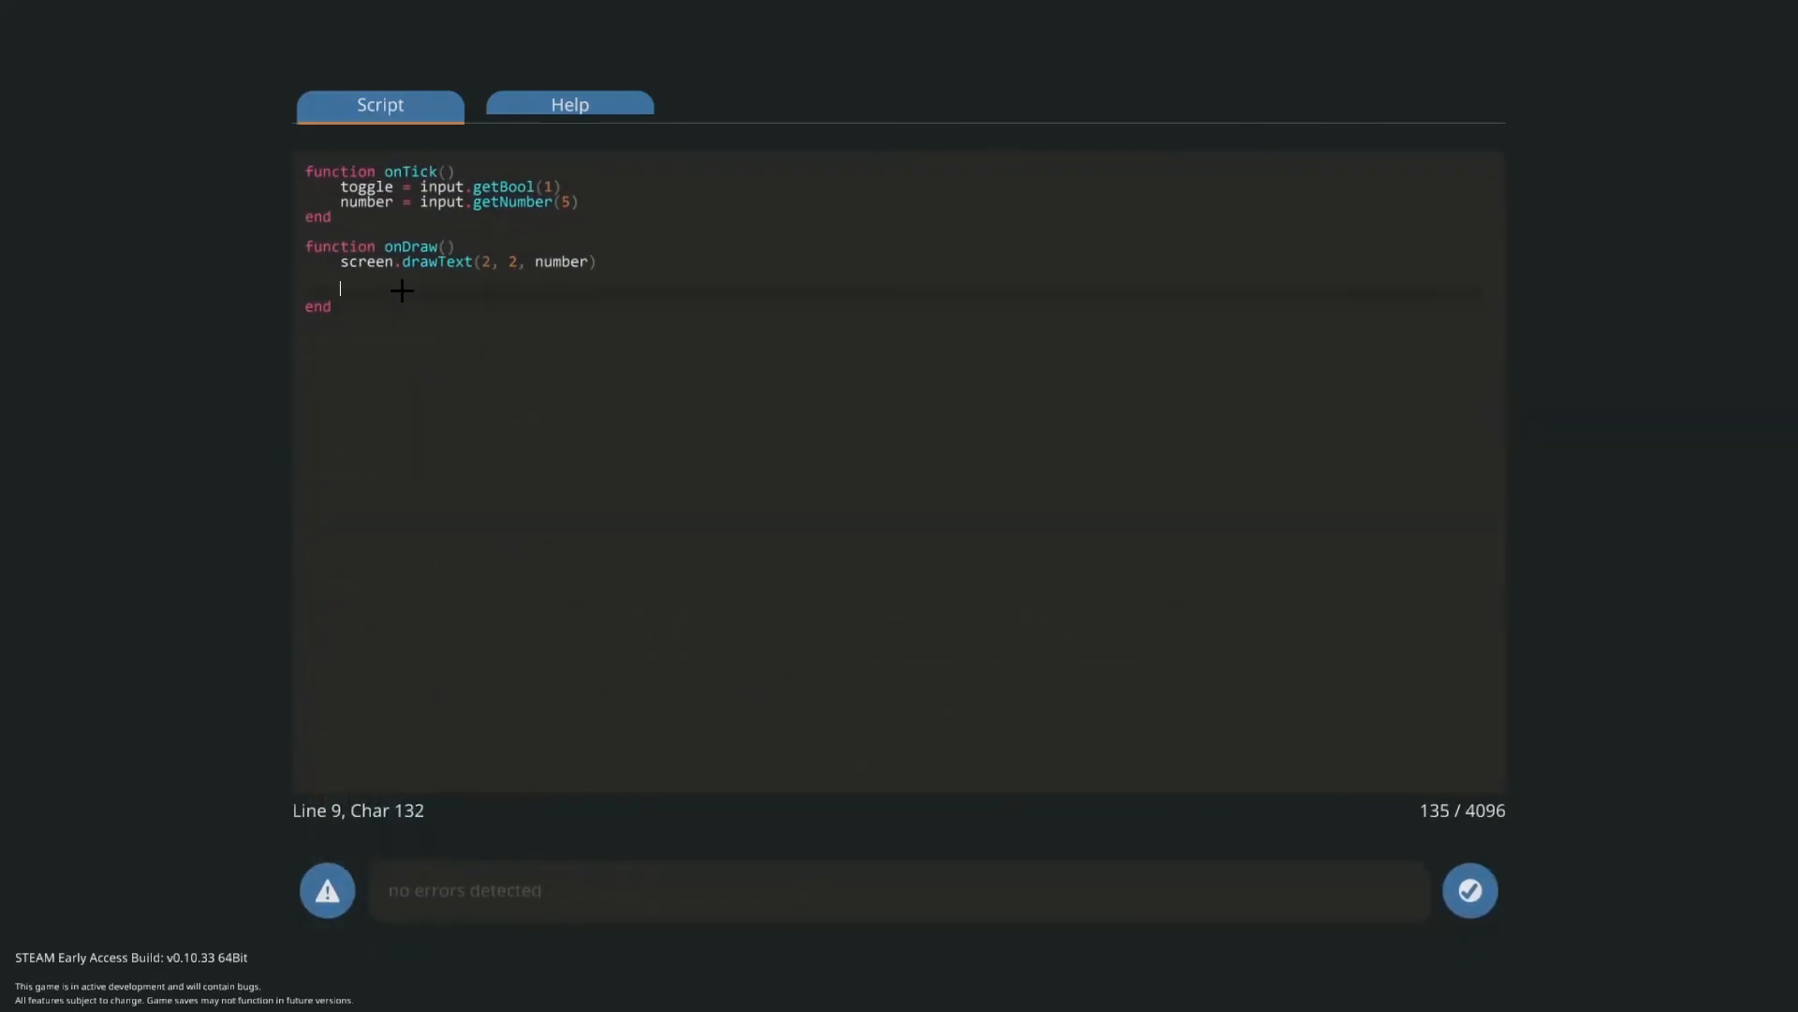
pyautogui.write('screen.drawRectF(x, y, width, height)')
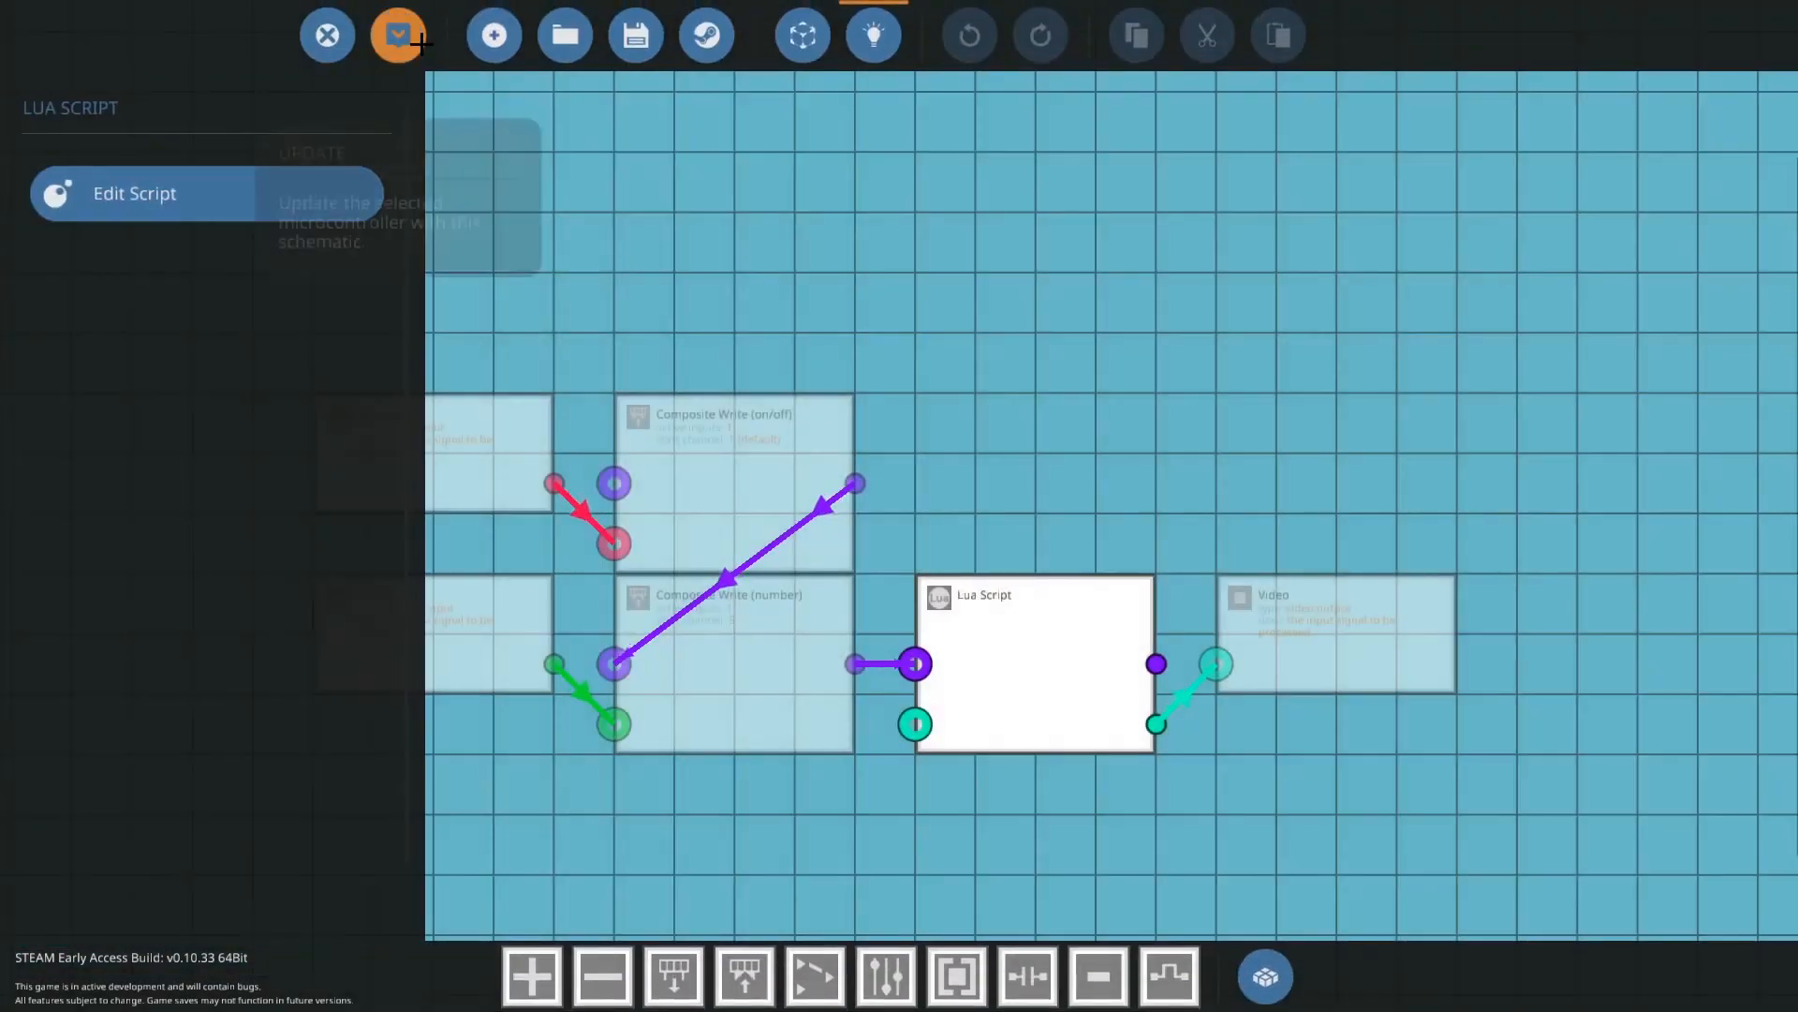
# - Reopen the script showing screen.drawRectF(2, 10, 20, 20) below drawText
pyautogui.click(326, 34)
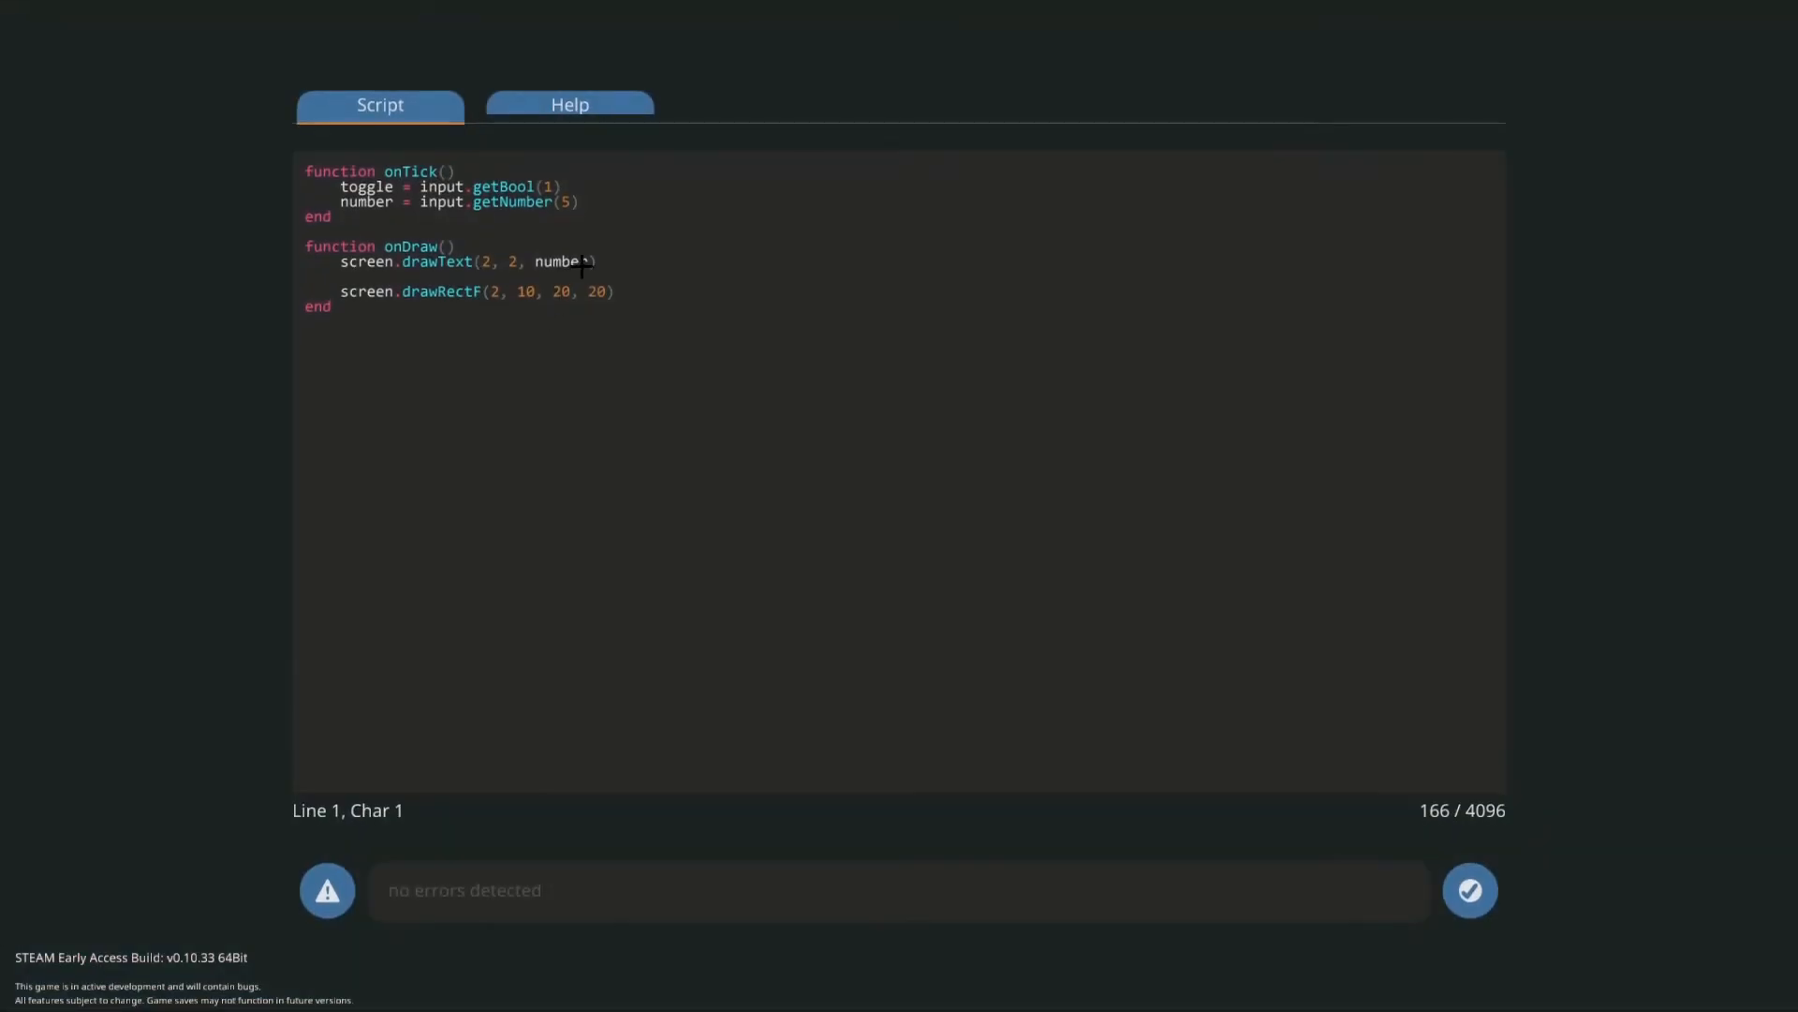
# - Begin an 'if toggle == true then' block in onDraw above the drawRectF line
pyautogui.click(614, 290)
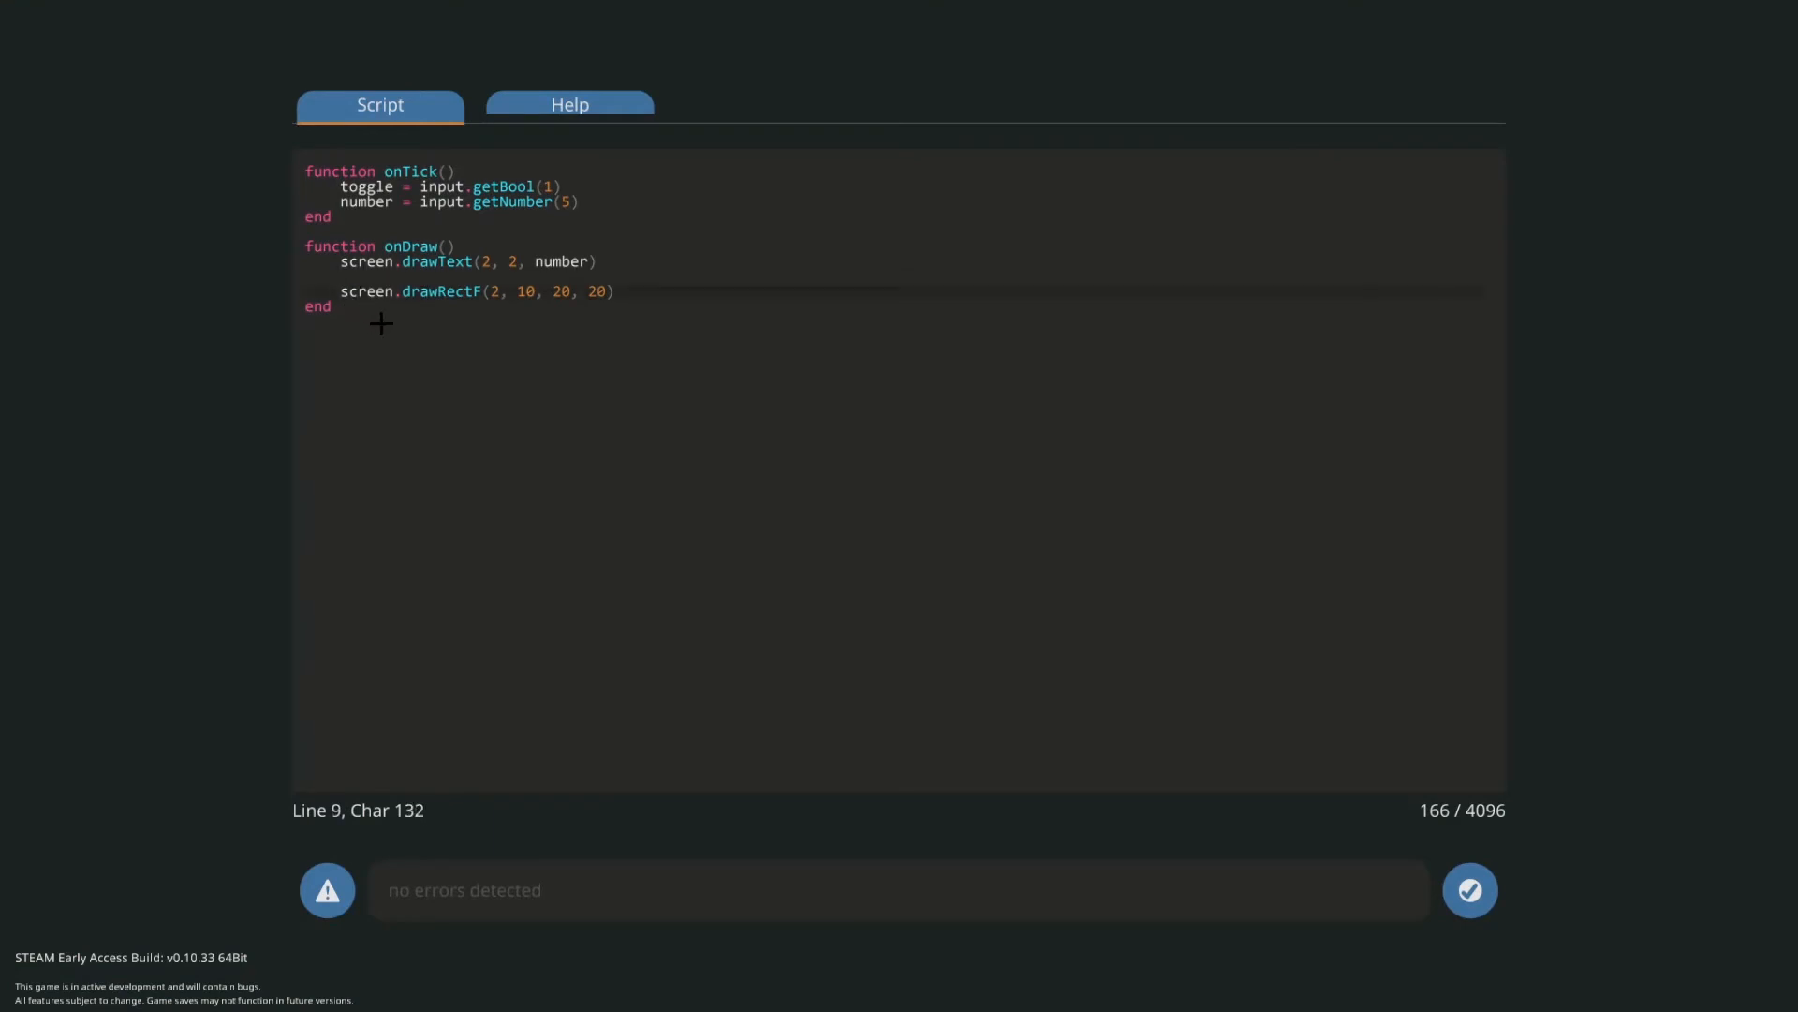
pyautogui.click(382, 279)
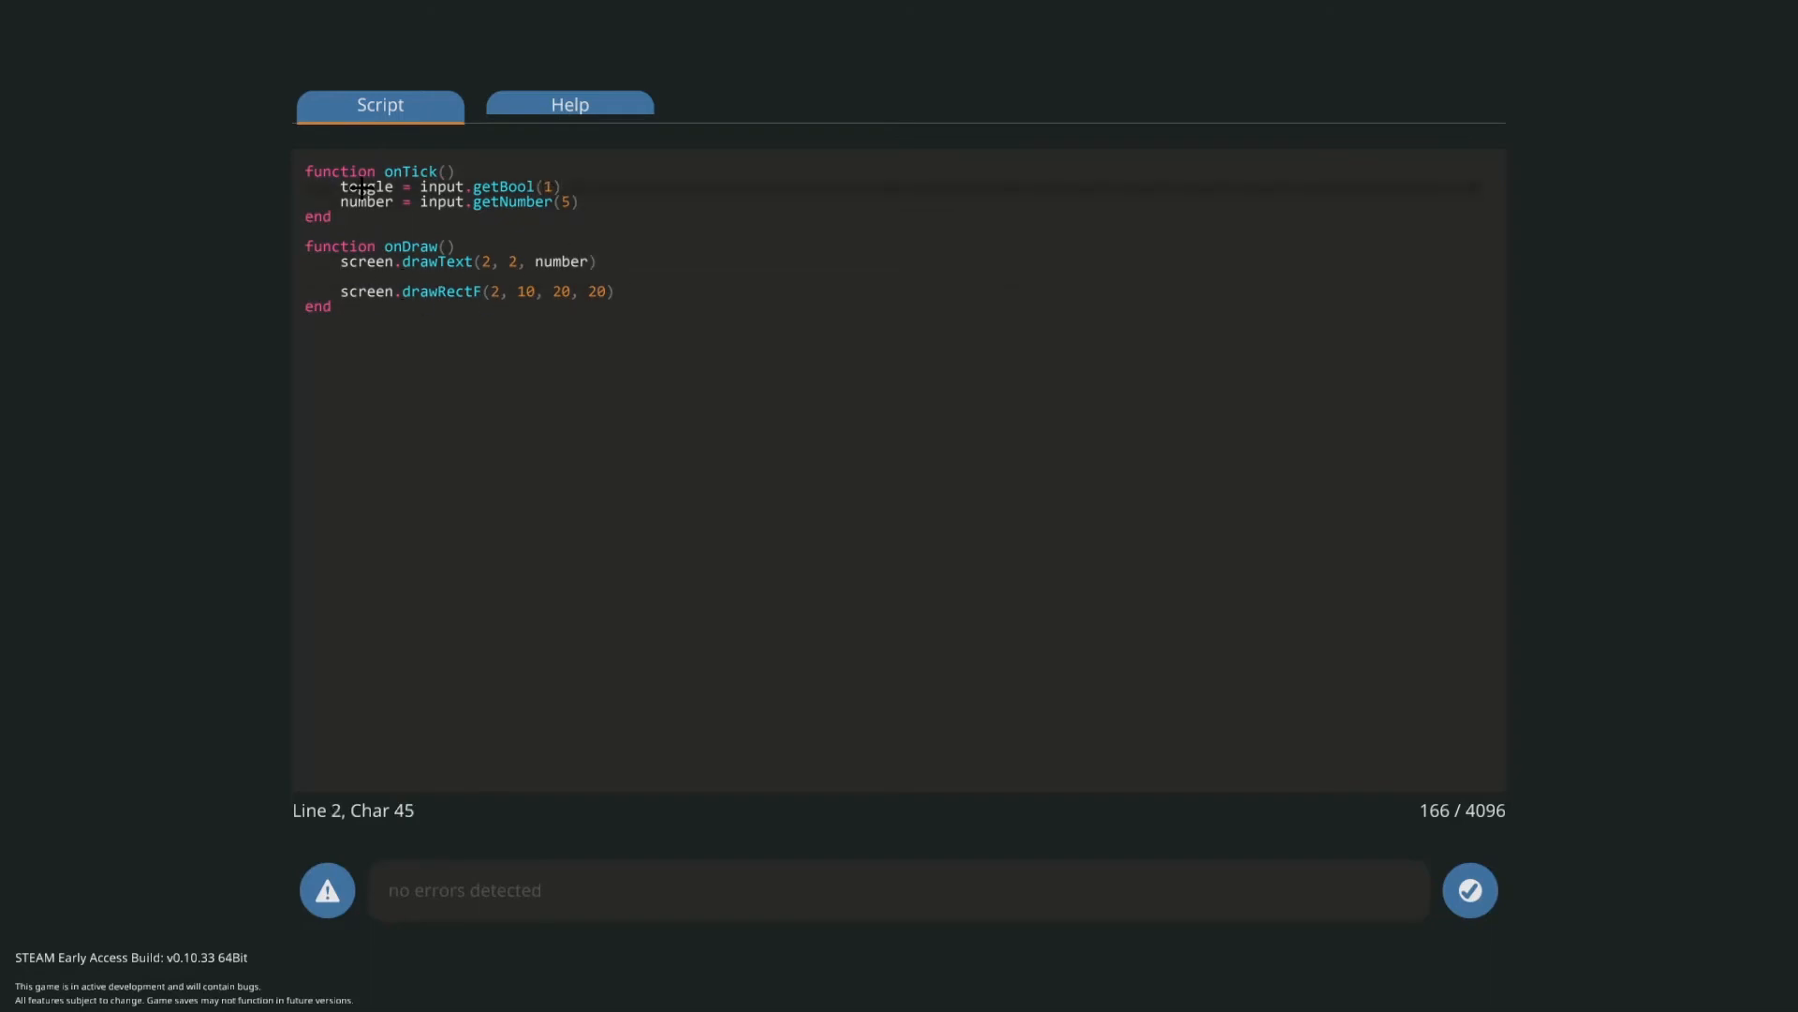
pyautogui.moveTo(350, 290)
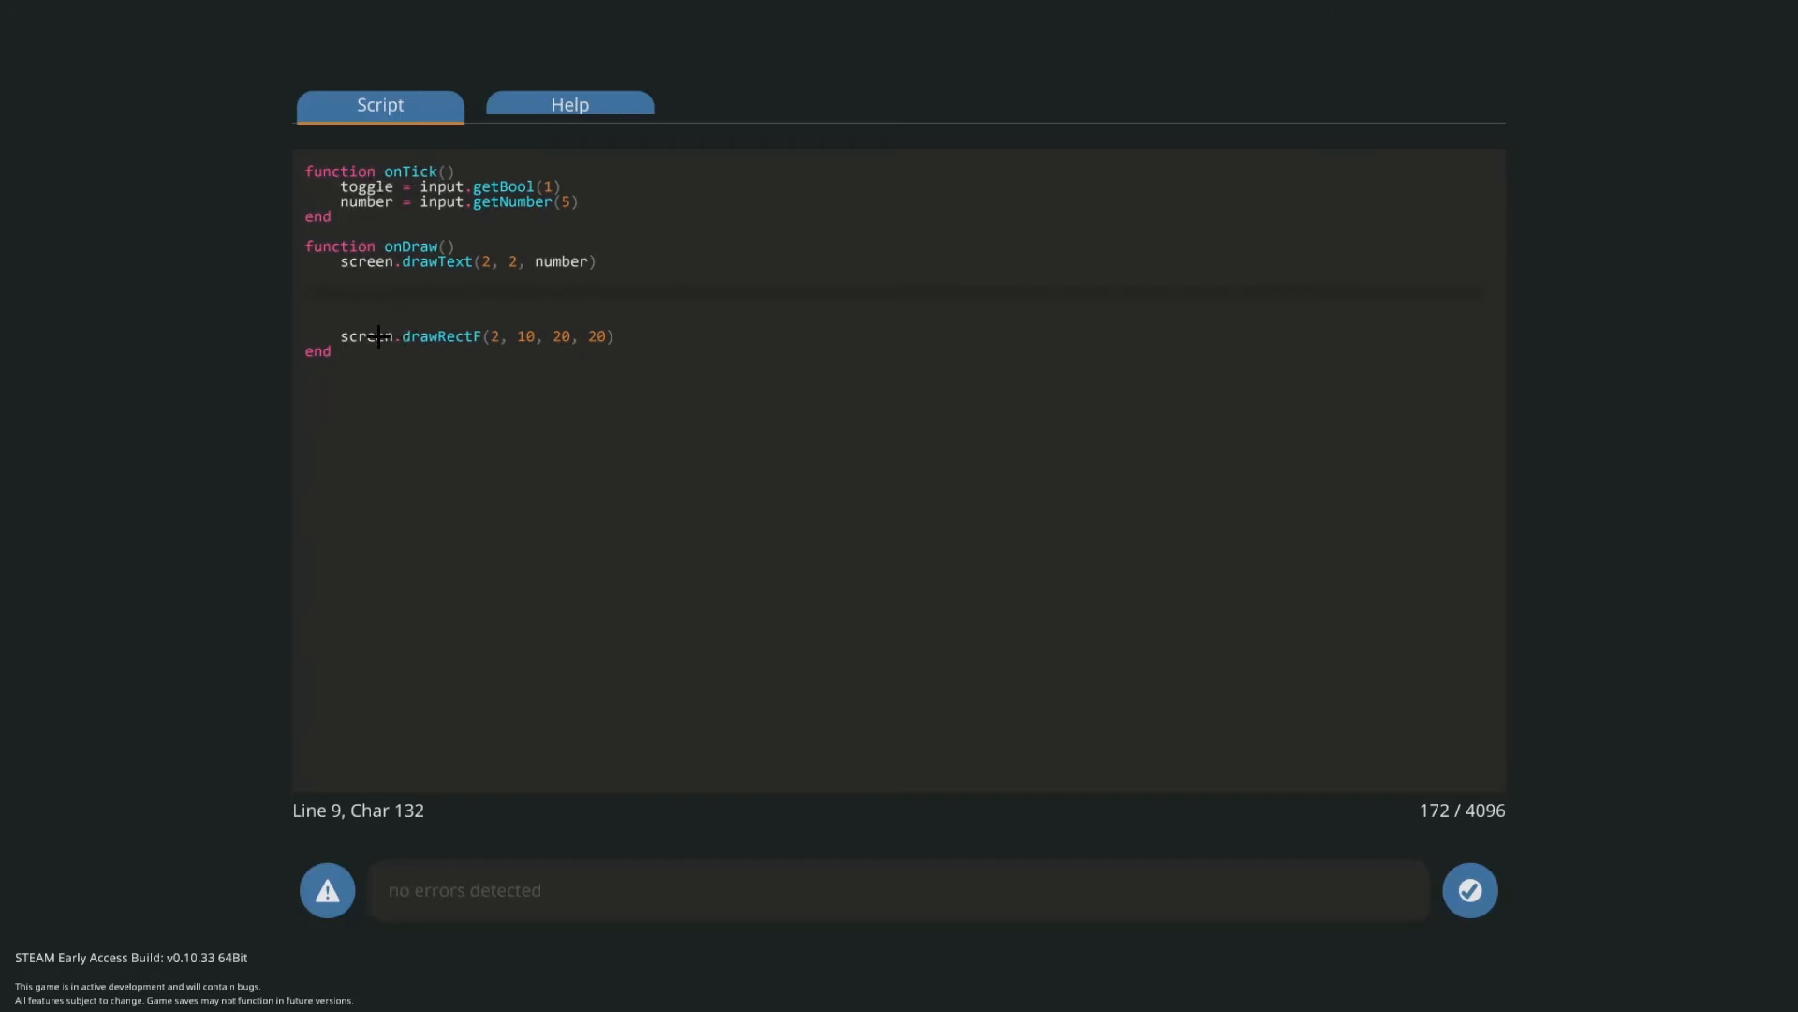
pyautogui.moveTo(354, 321)
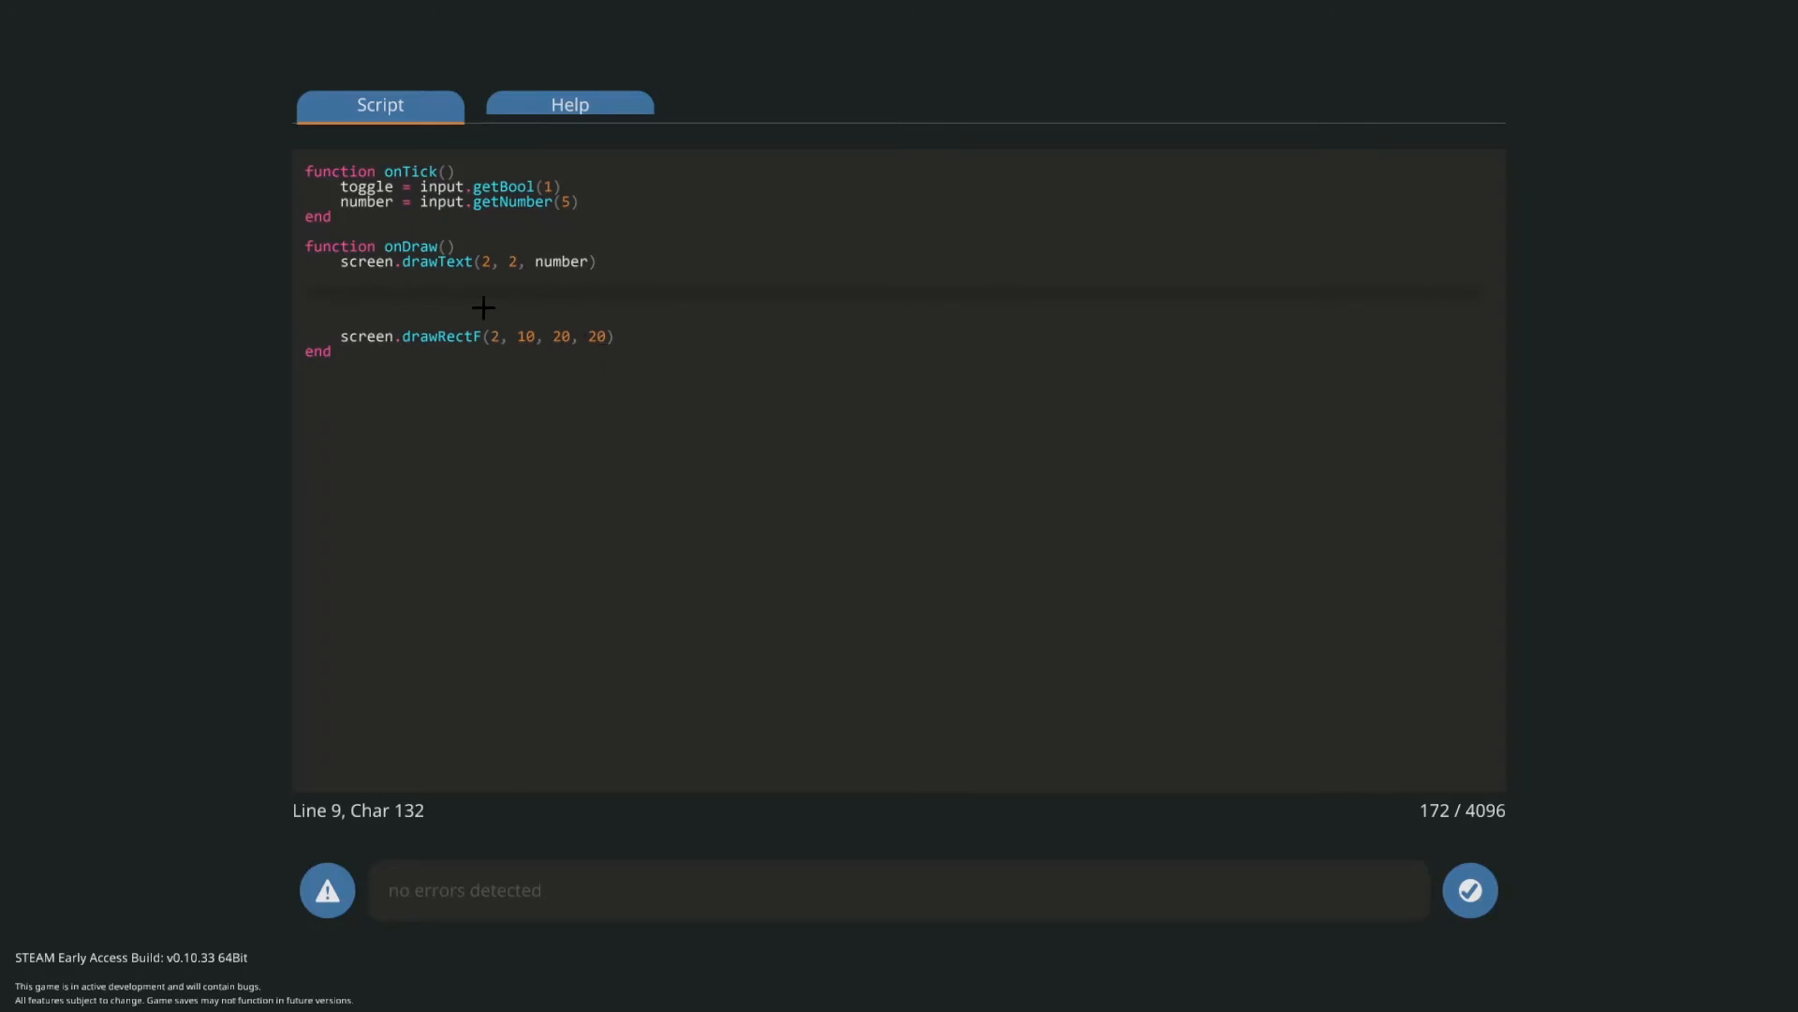
pyautogui.write('if')
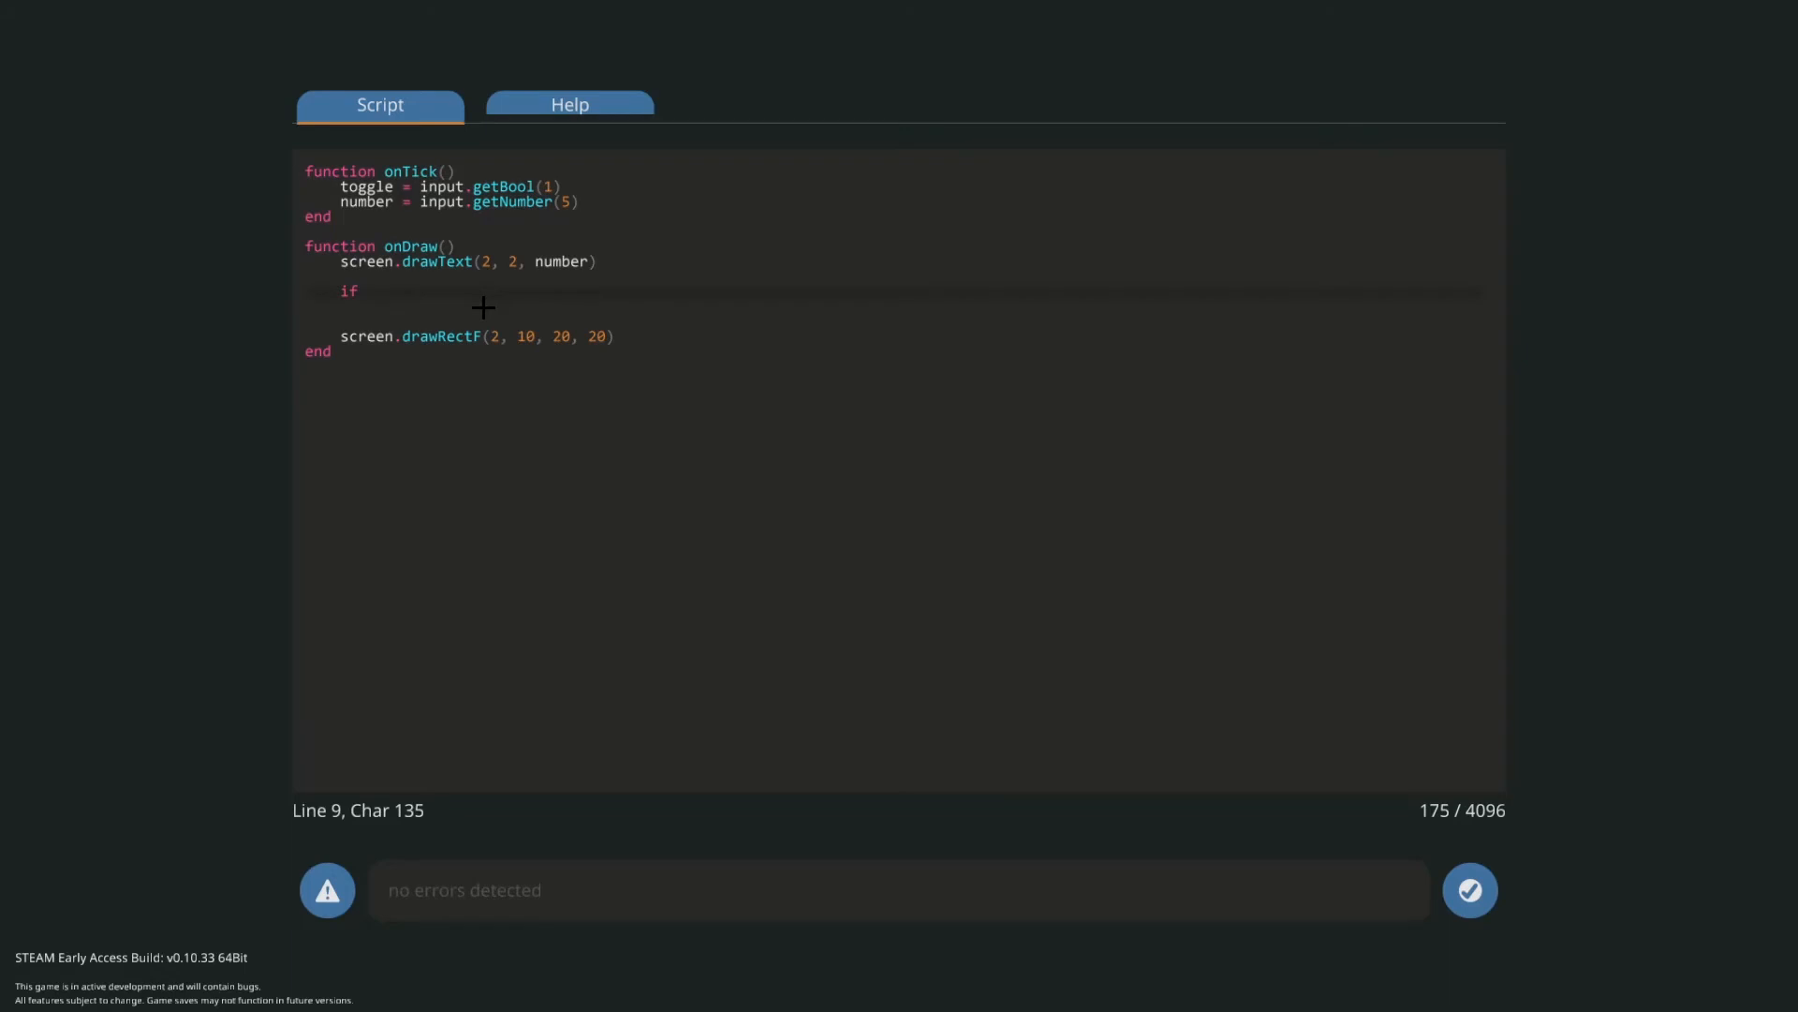
pyautogui.write('toggle == t')
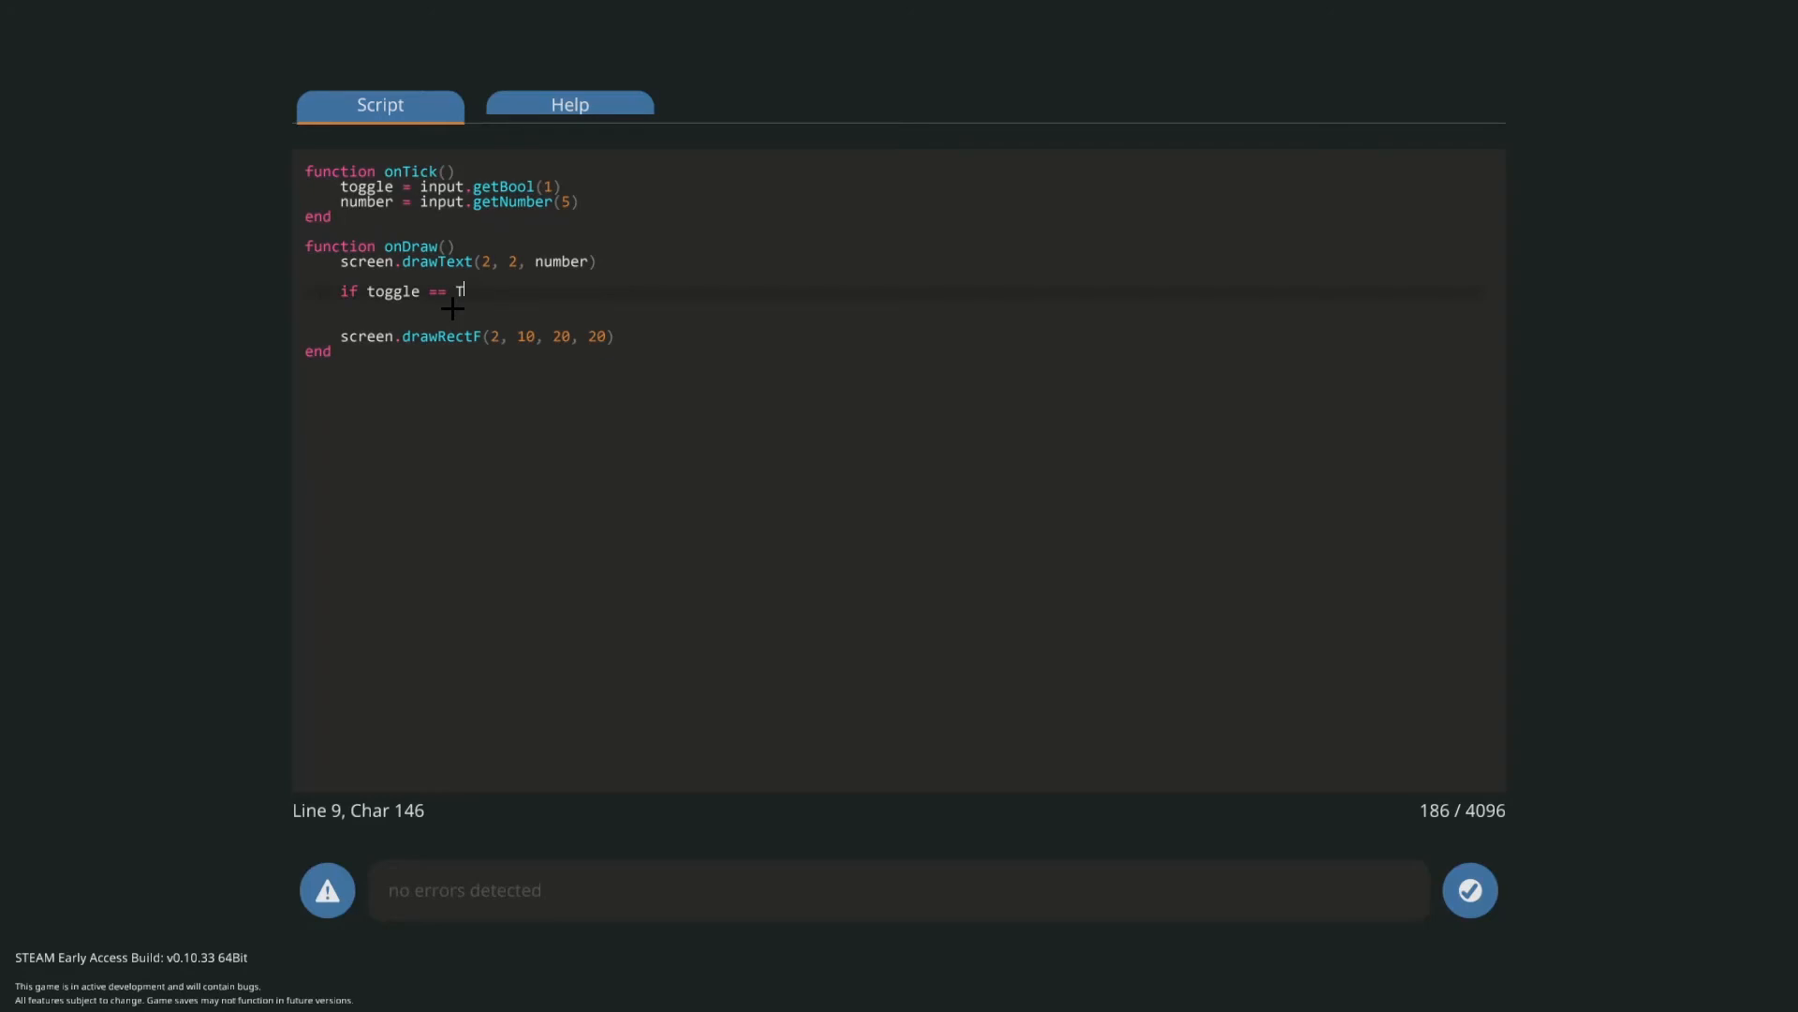
pyautogui.press('Backspace')
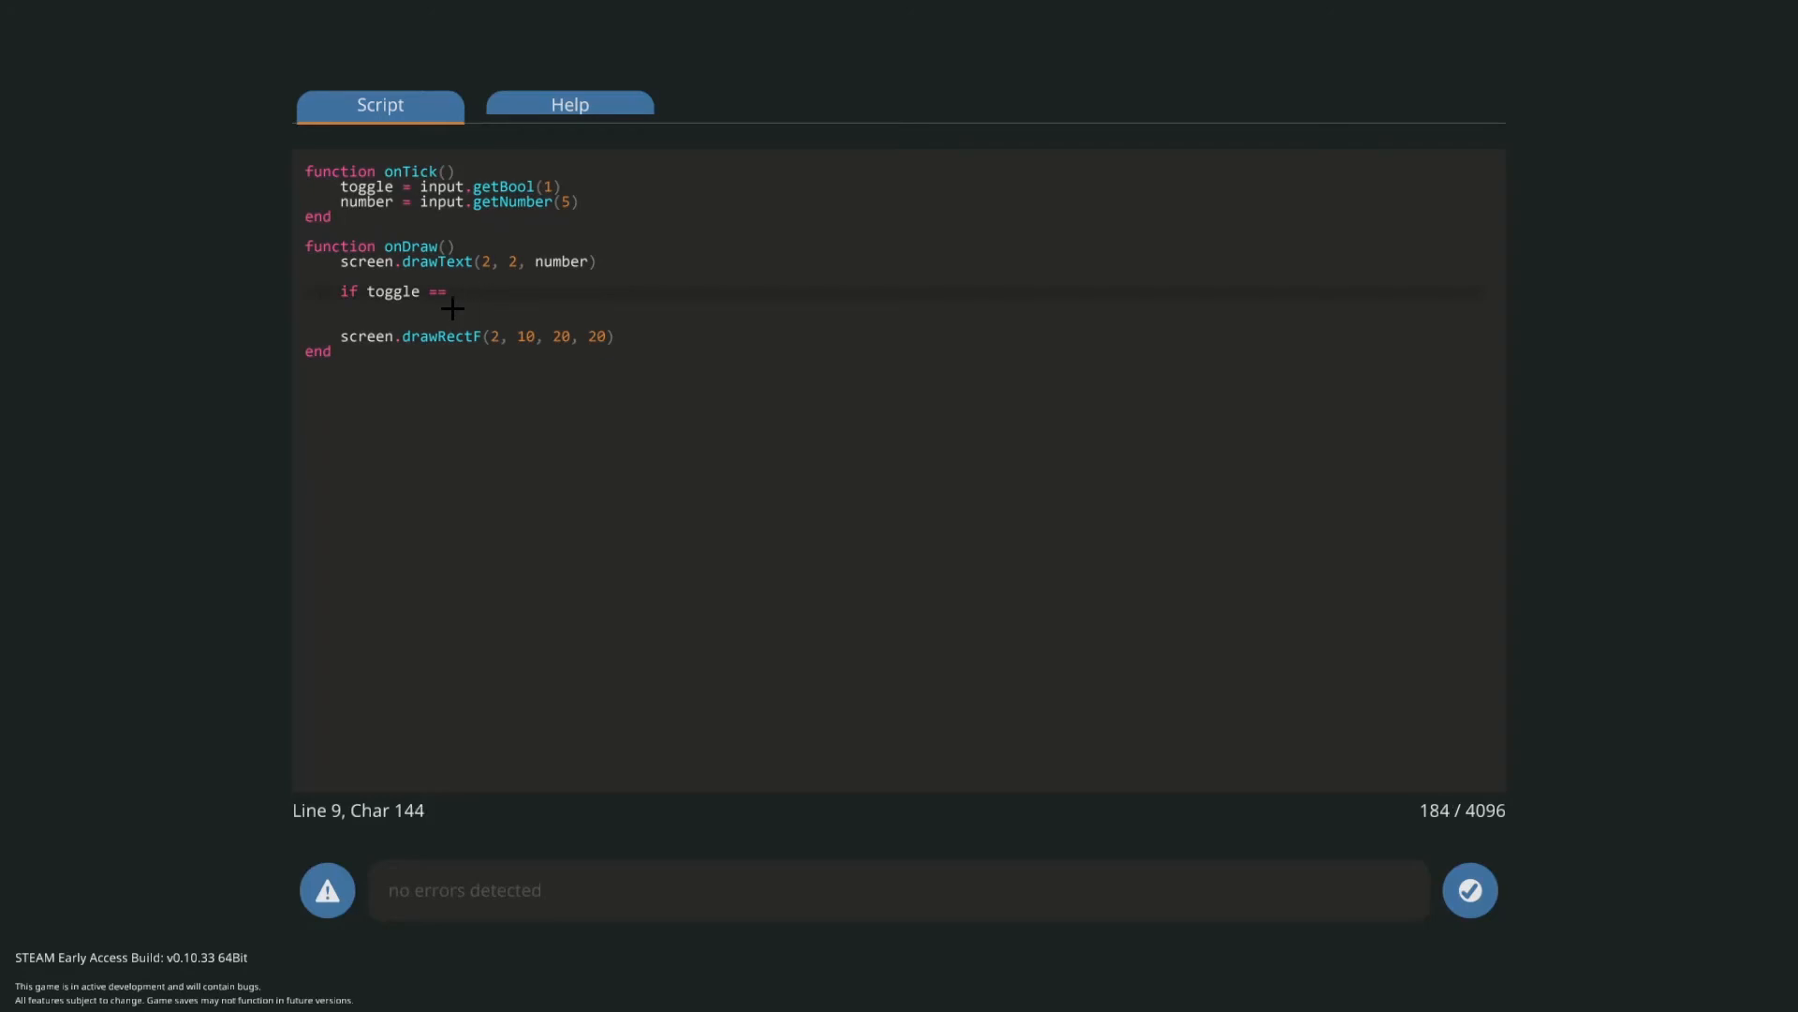
pyautogui.write('true')
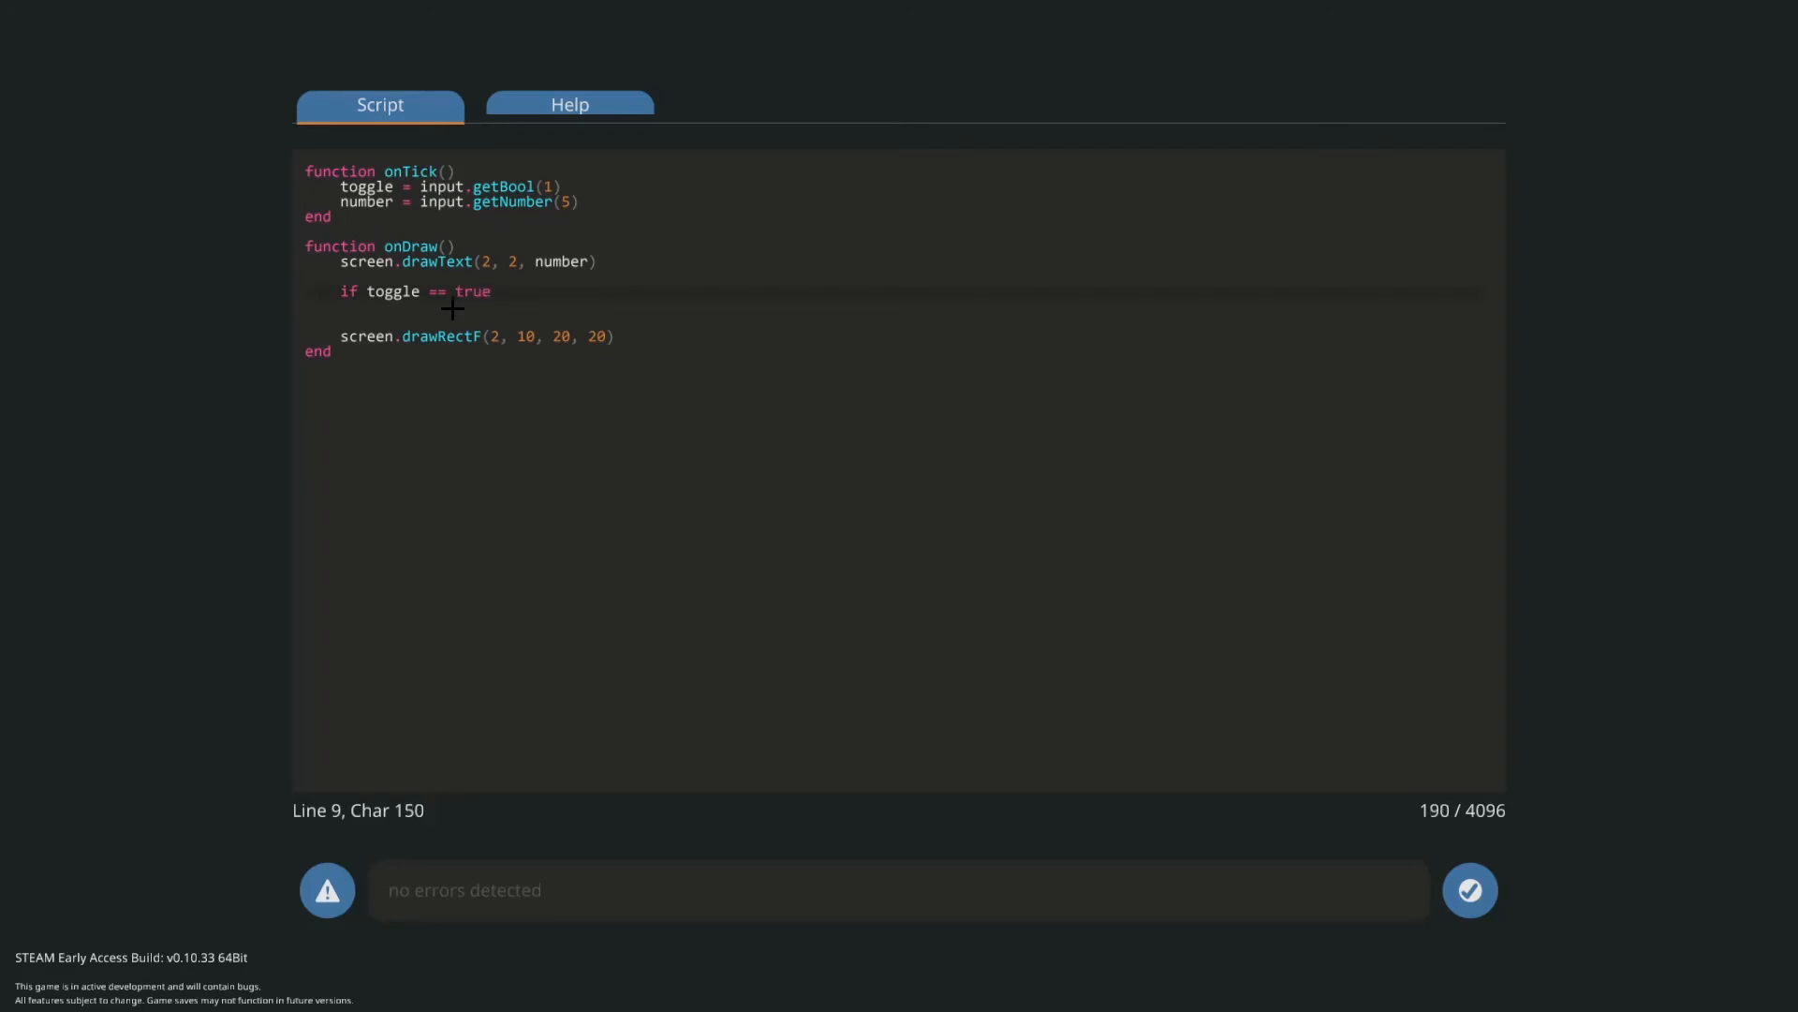
pyautogui.write('then')
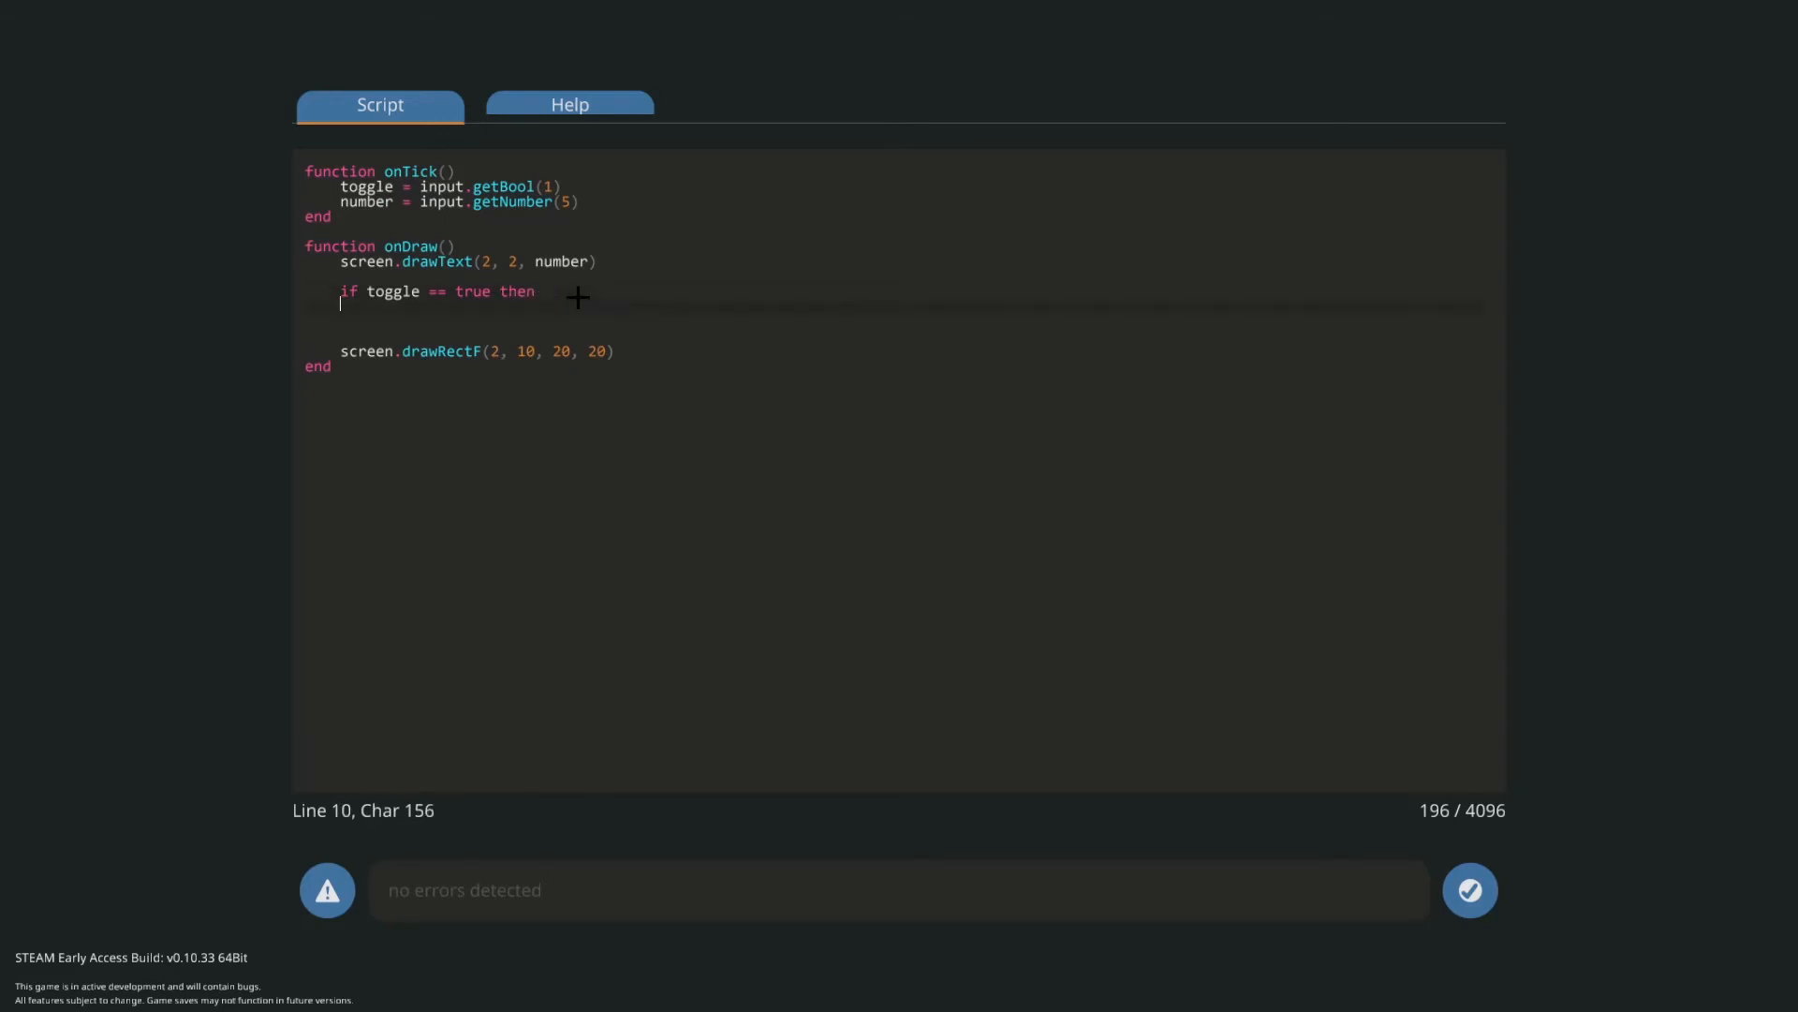
# - Bring up the scripting reference's drawing functions to find screen.setColor
pyautogui.click(570, 105)
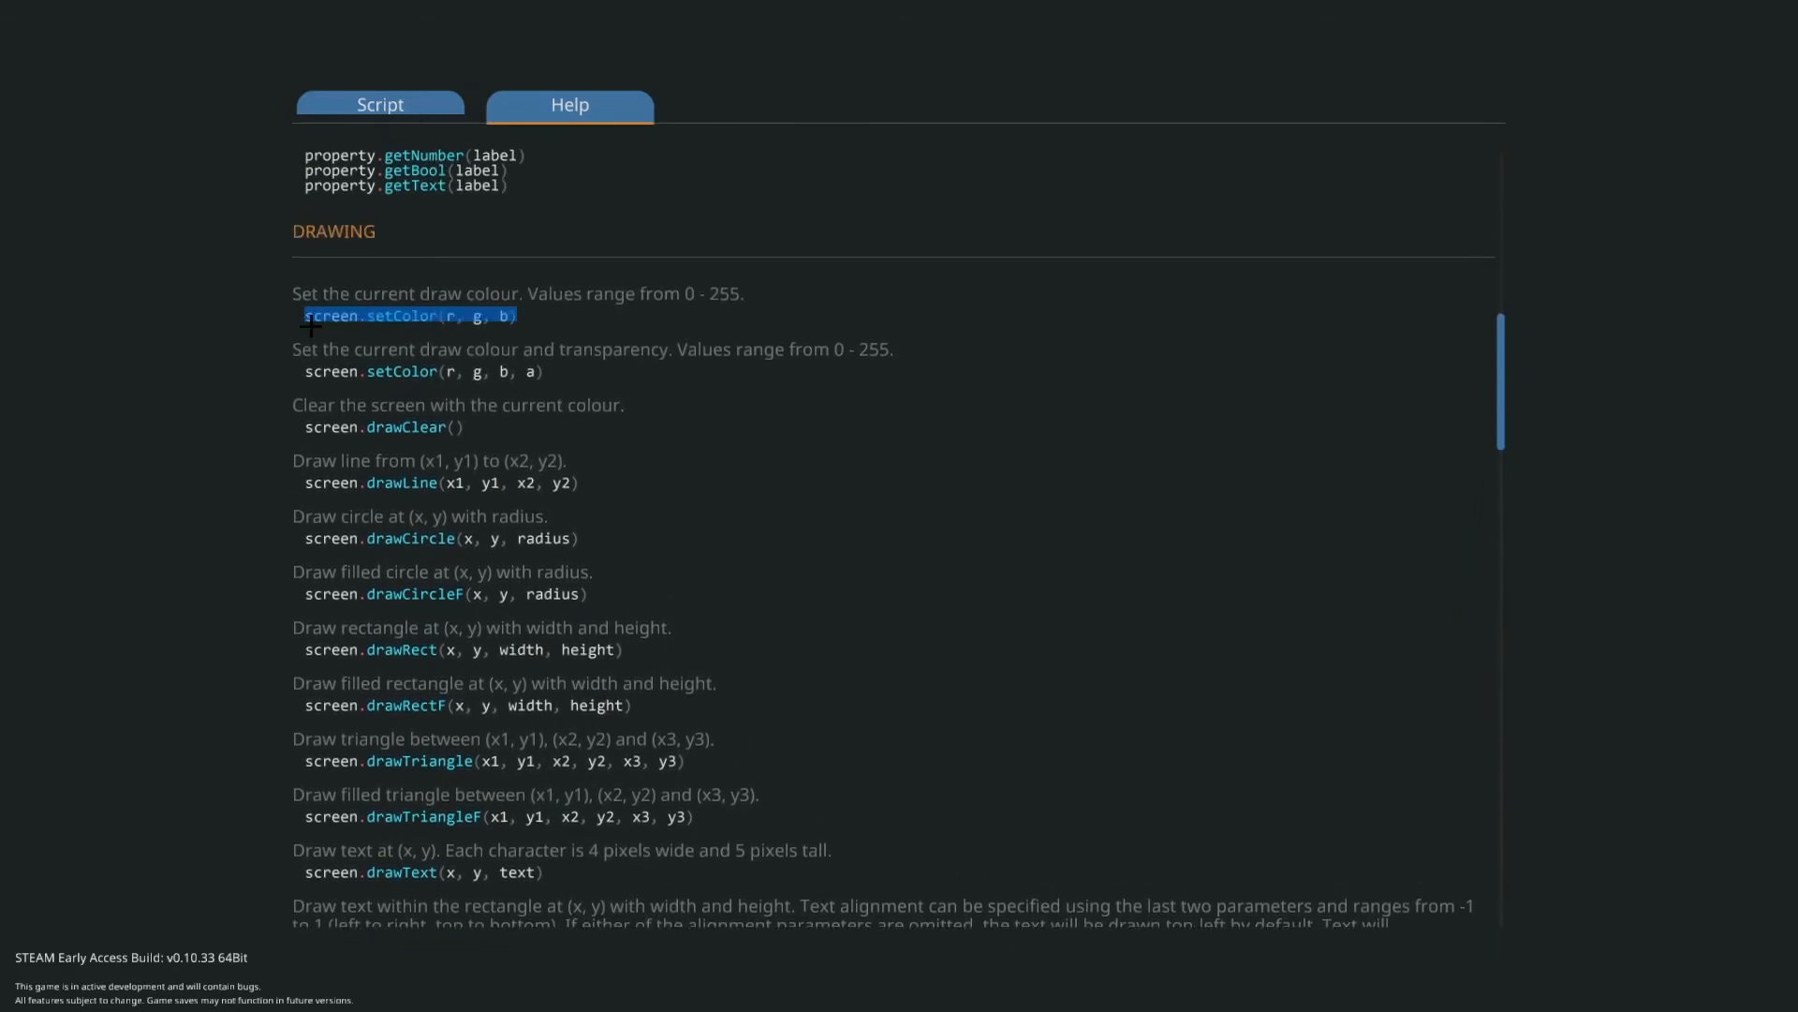
# - Set the colour to green with screen.setColor(0, 255, 0) when toggle is true, then start the else branch
pyautogui.click(381, 105)
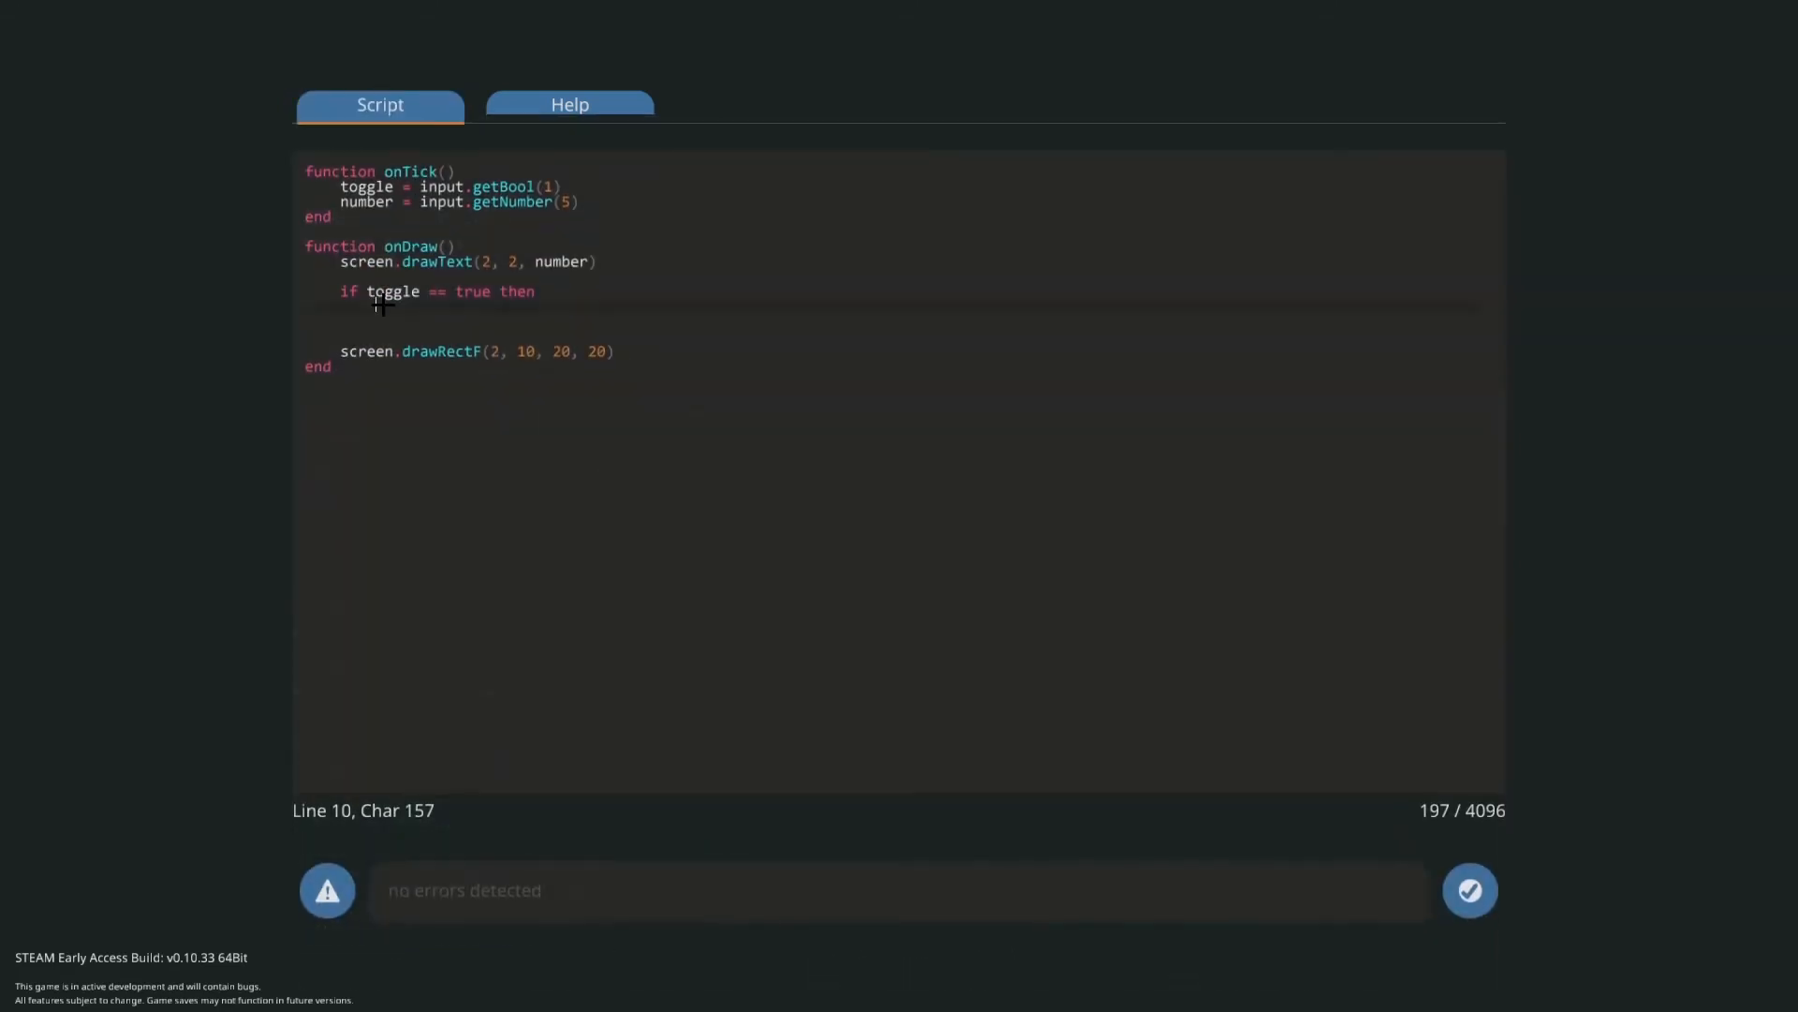
pyautogui.write('screen.setColor(r, g, b)')
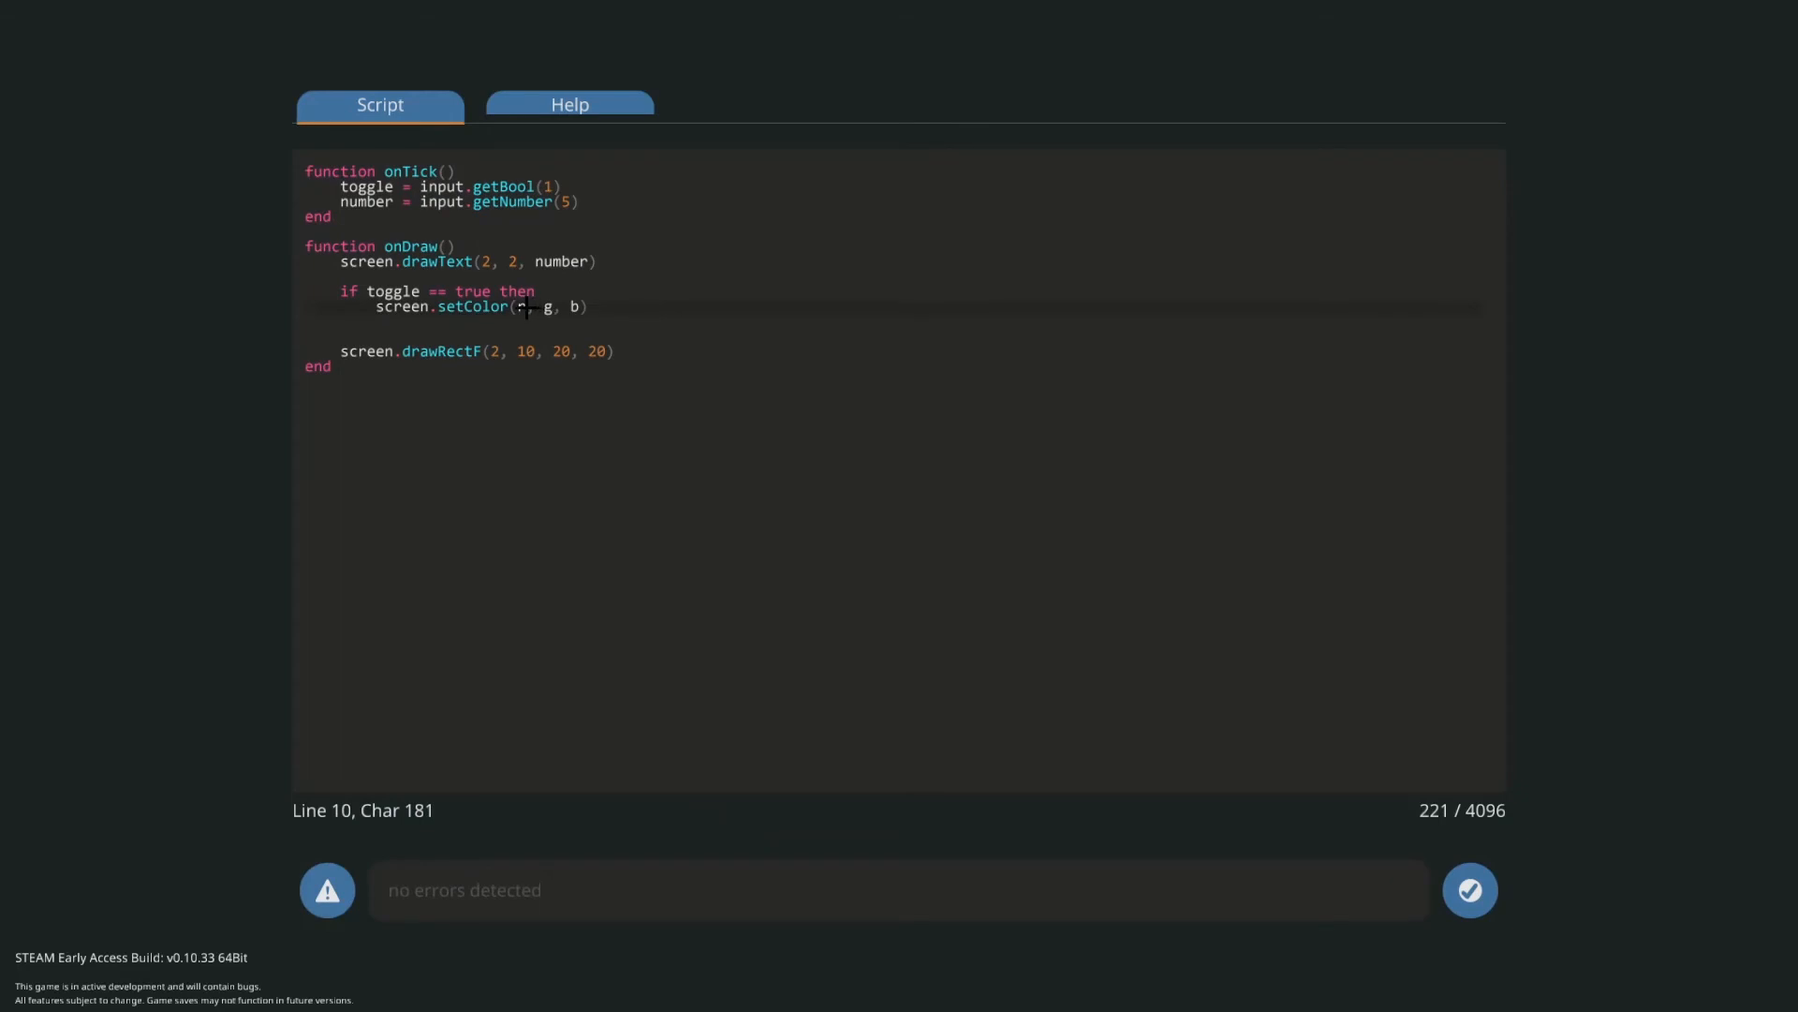
pyautogui.write('0')
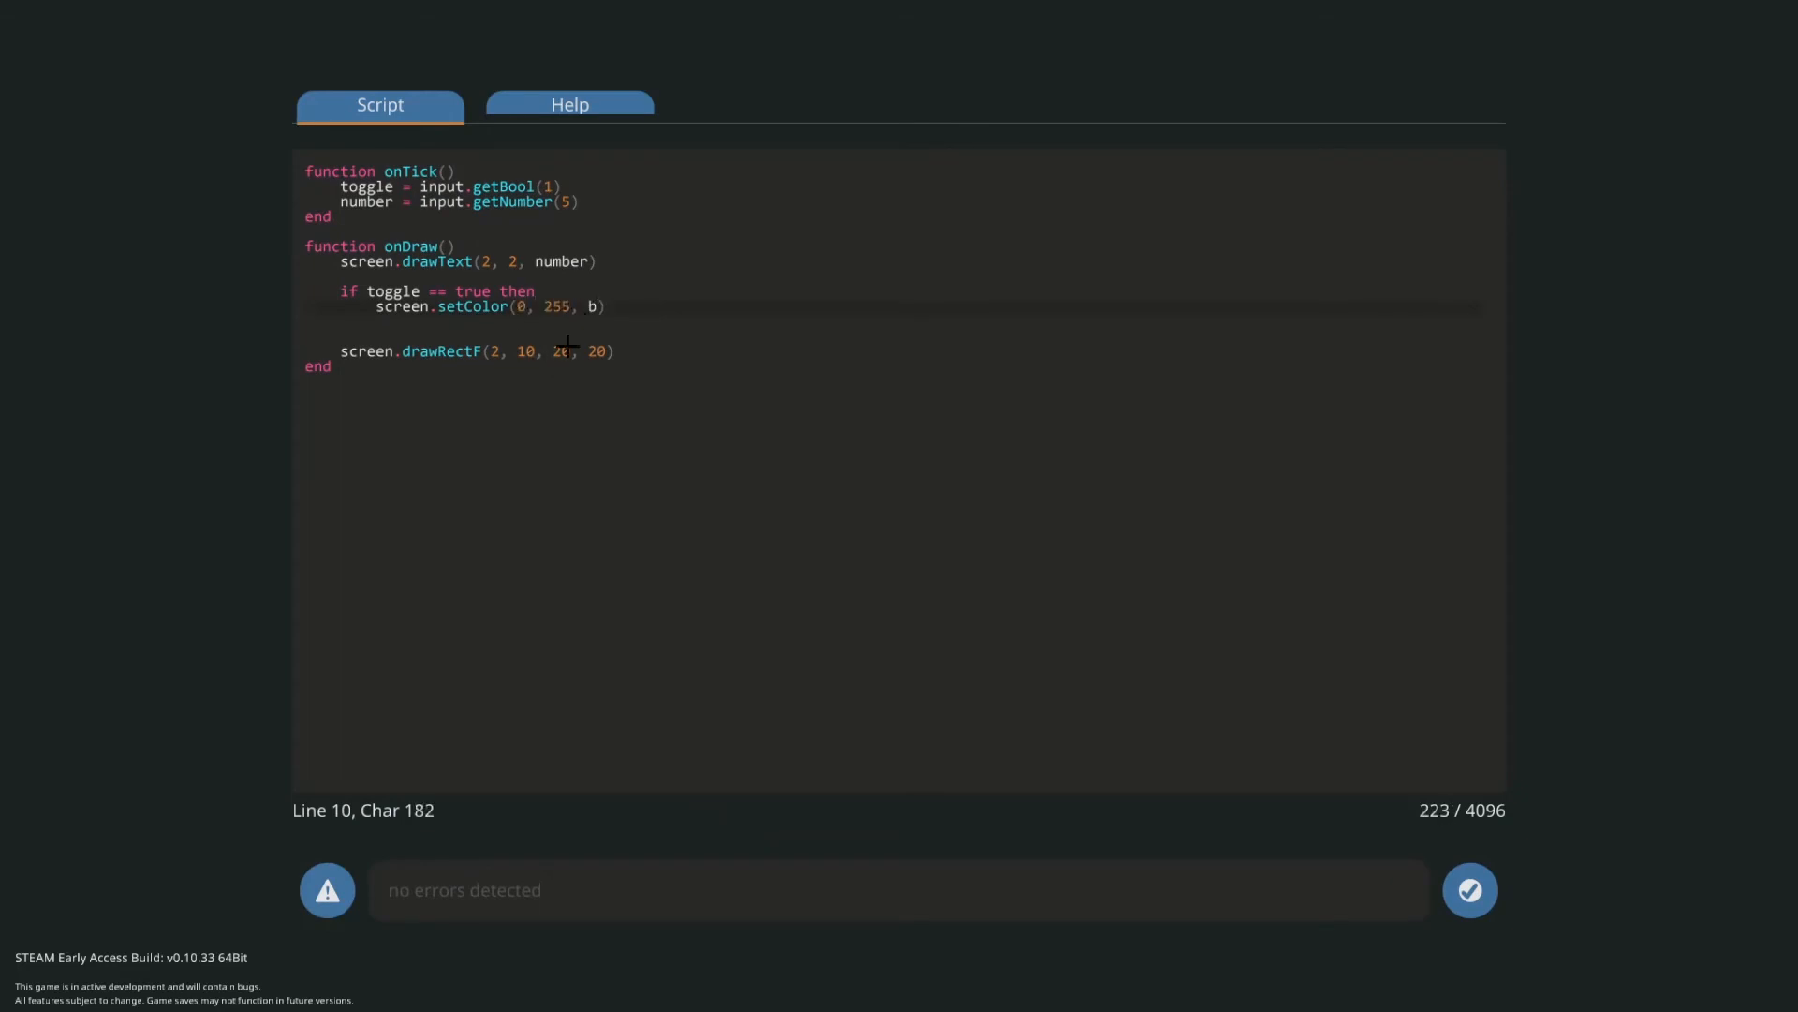
pyautogui.write('0')
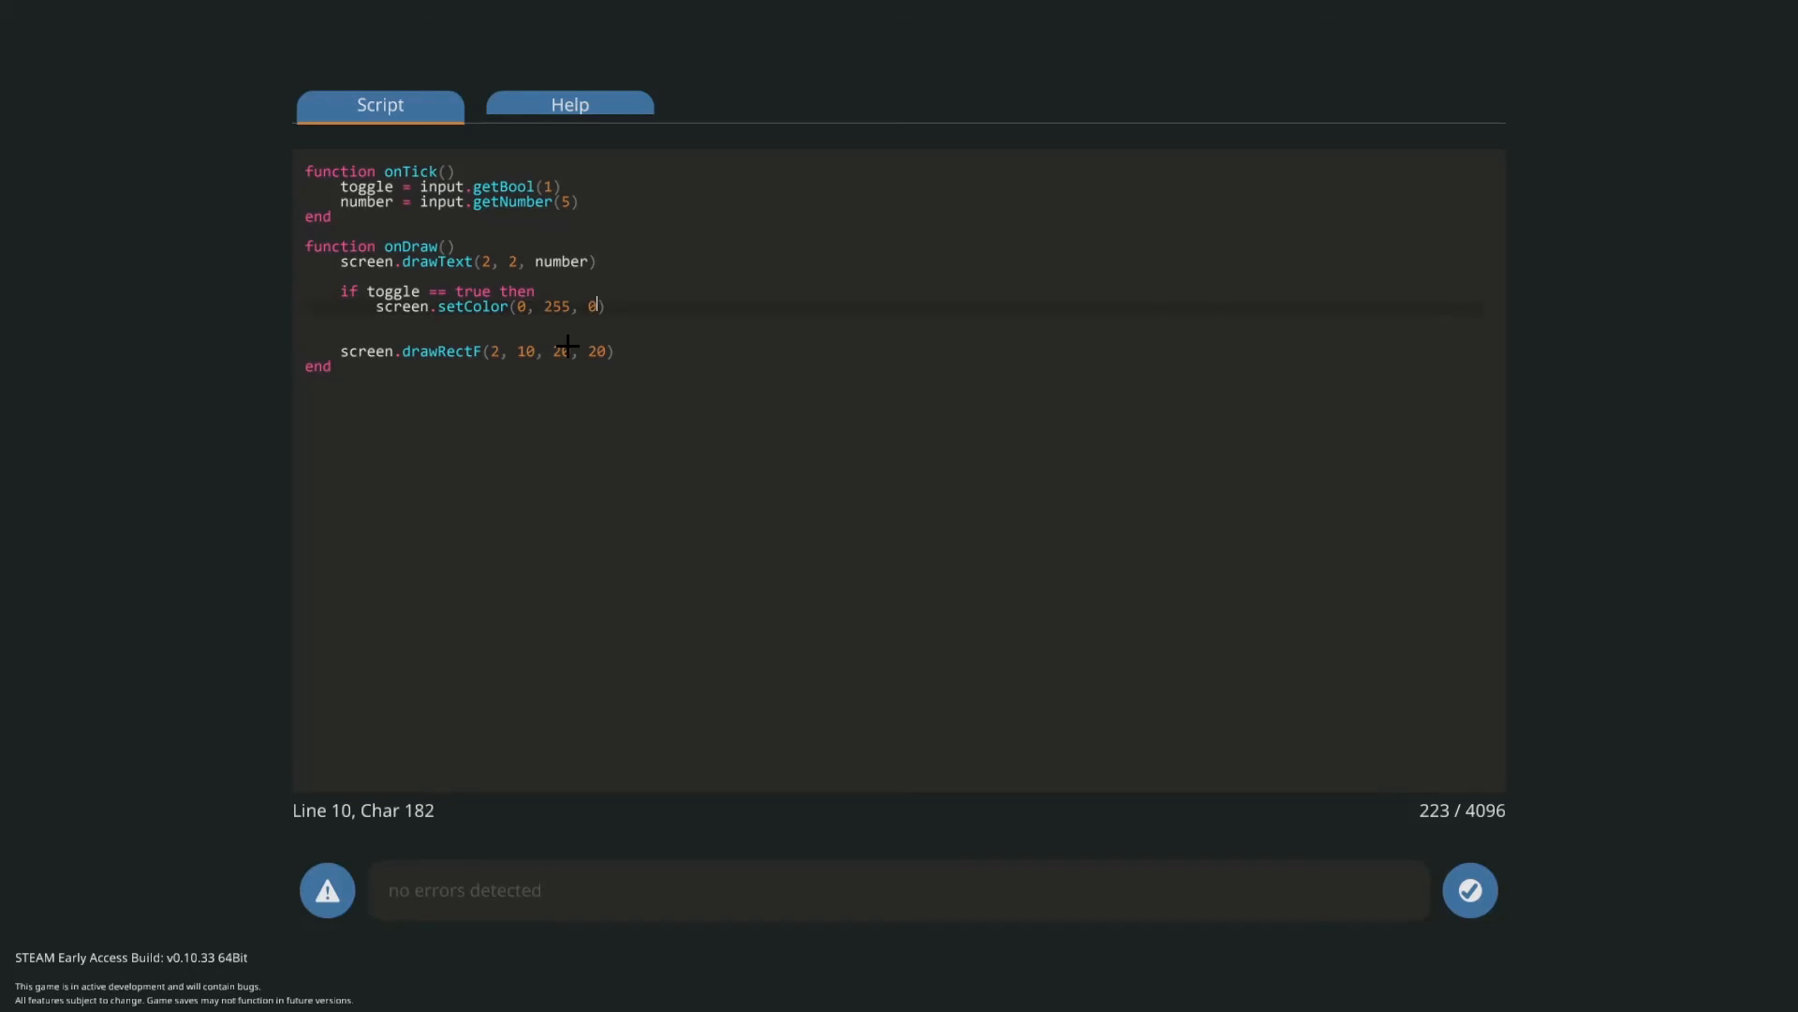
pyautogui.write('\\')
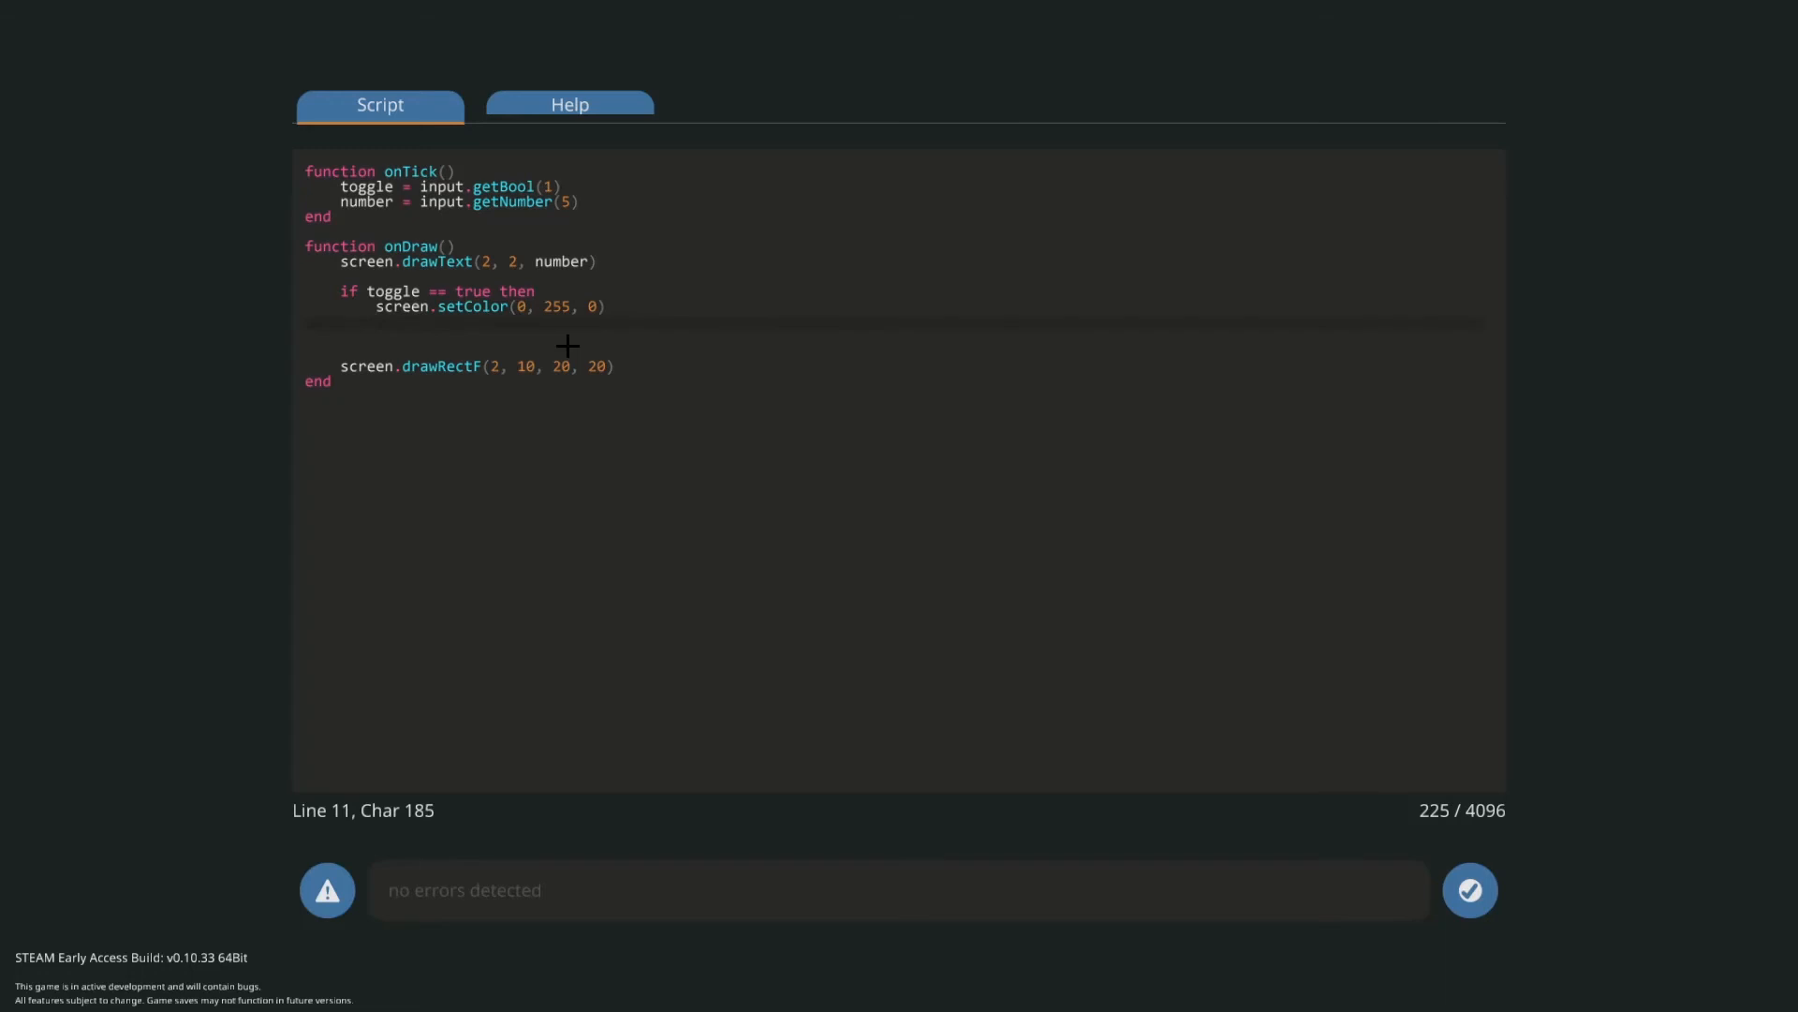
pyautogui.write('else')
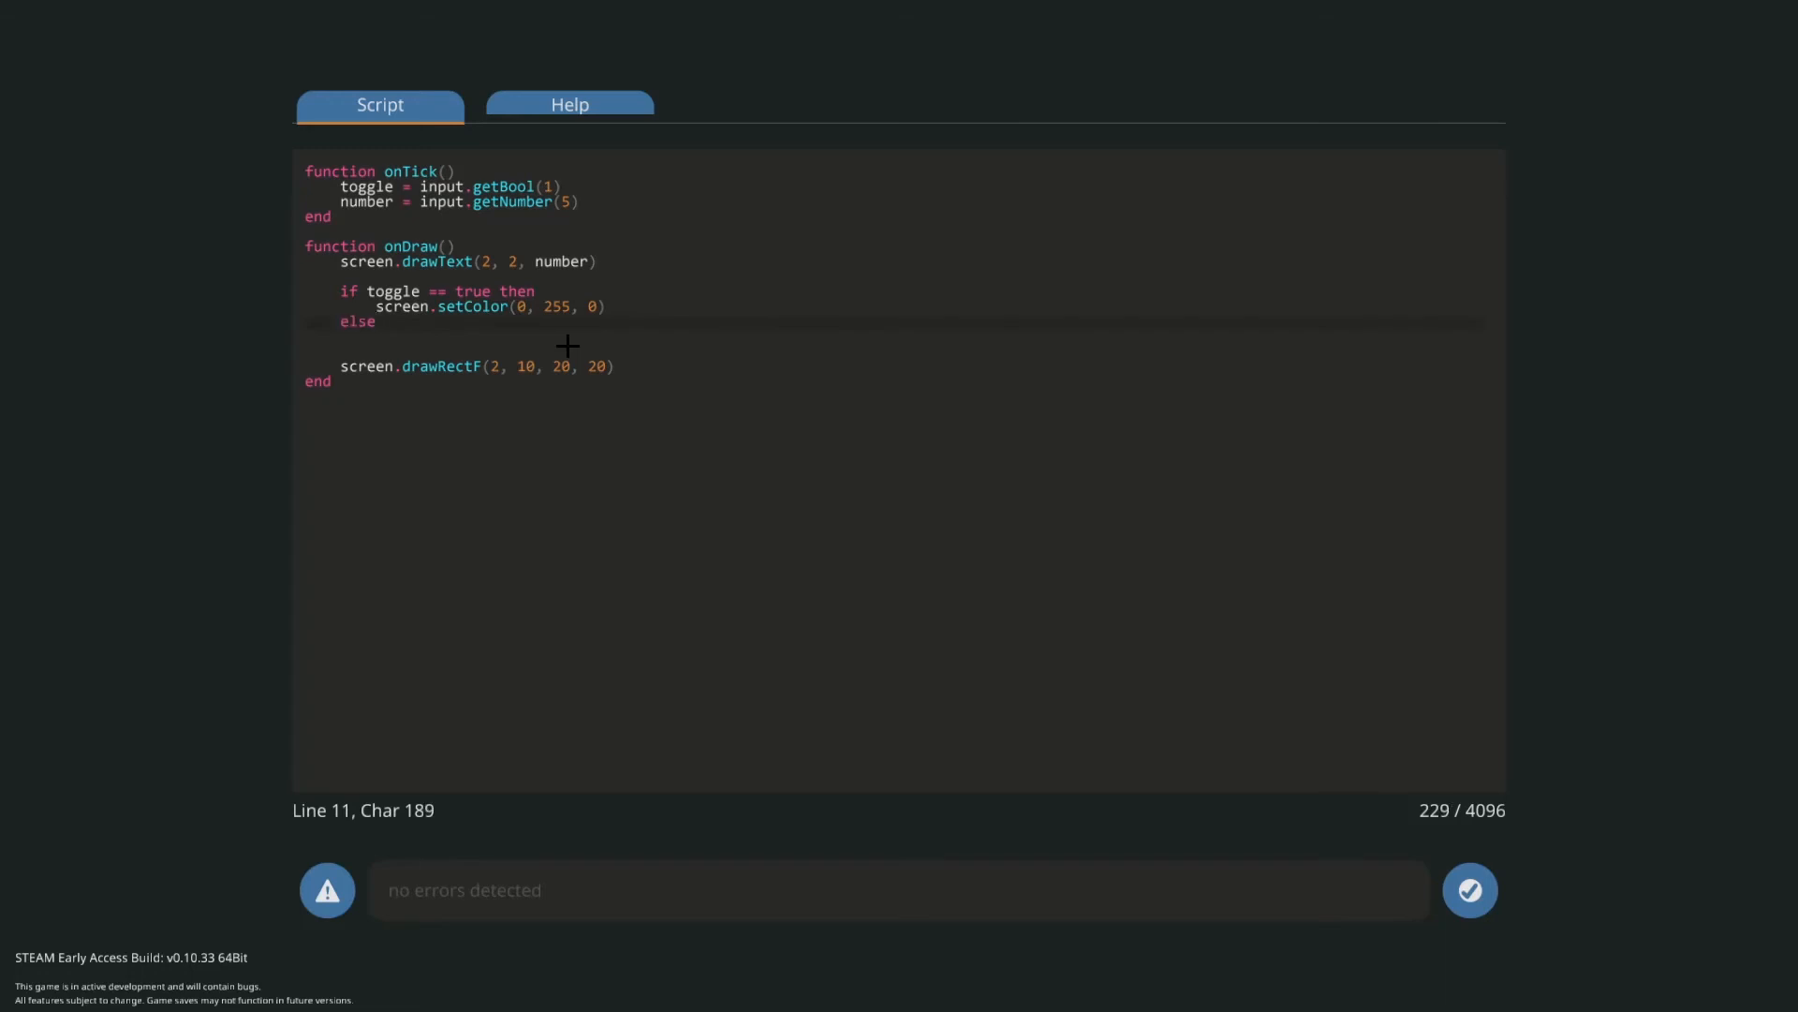
pyautogui.write(':')
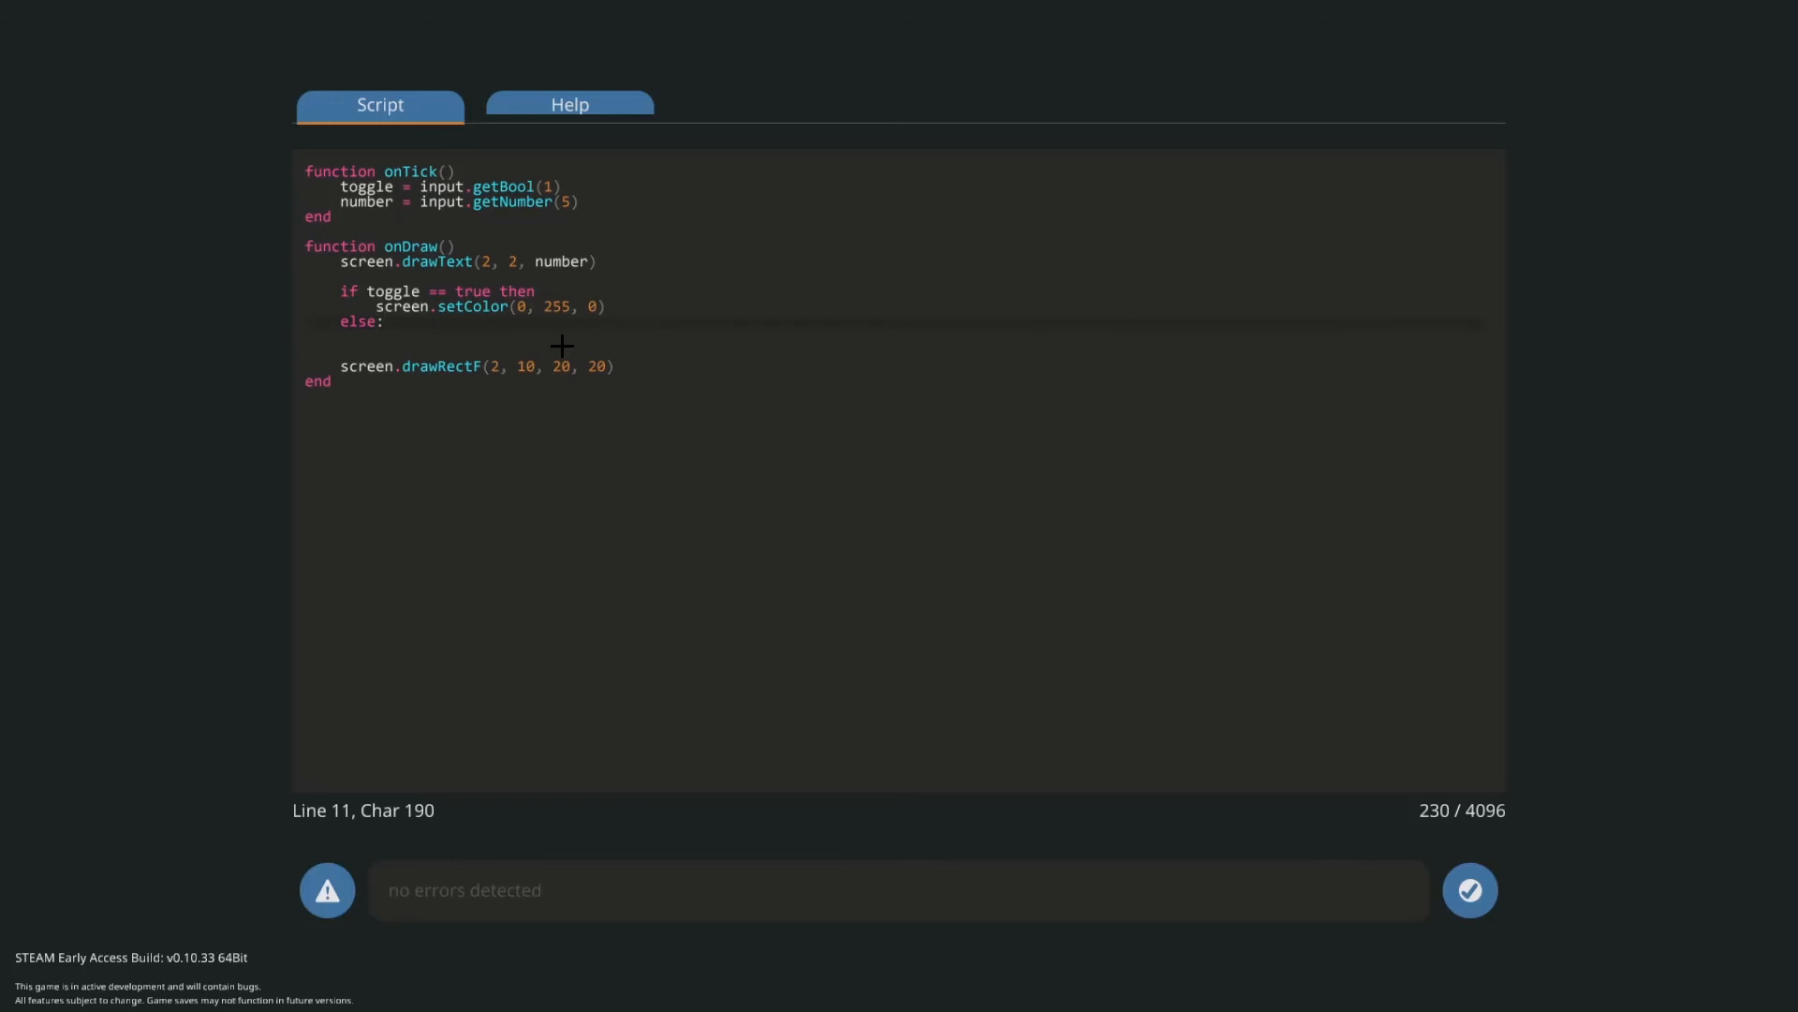
pyautogui.press('Enter')
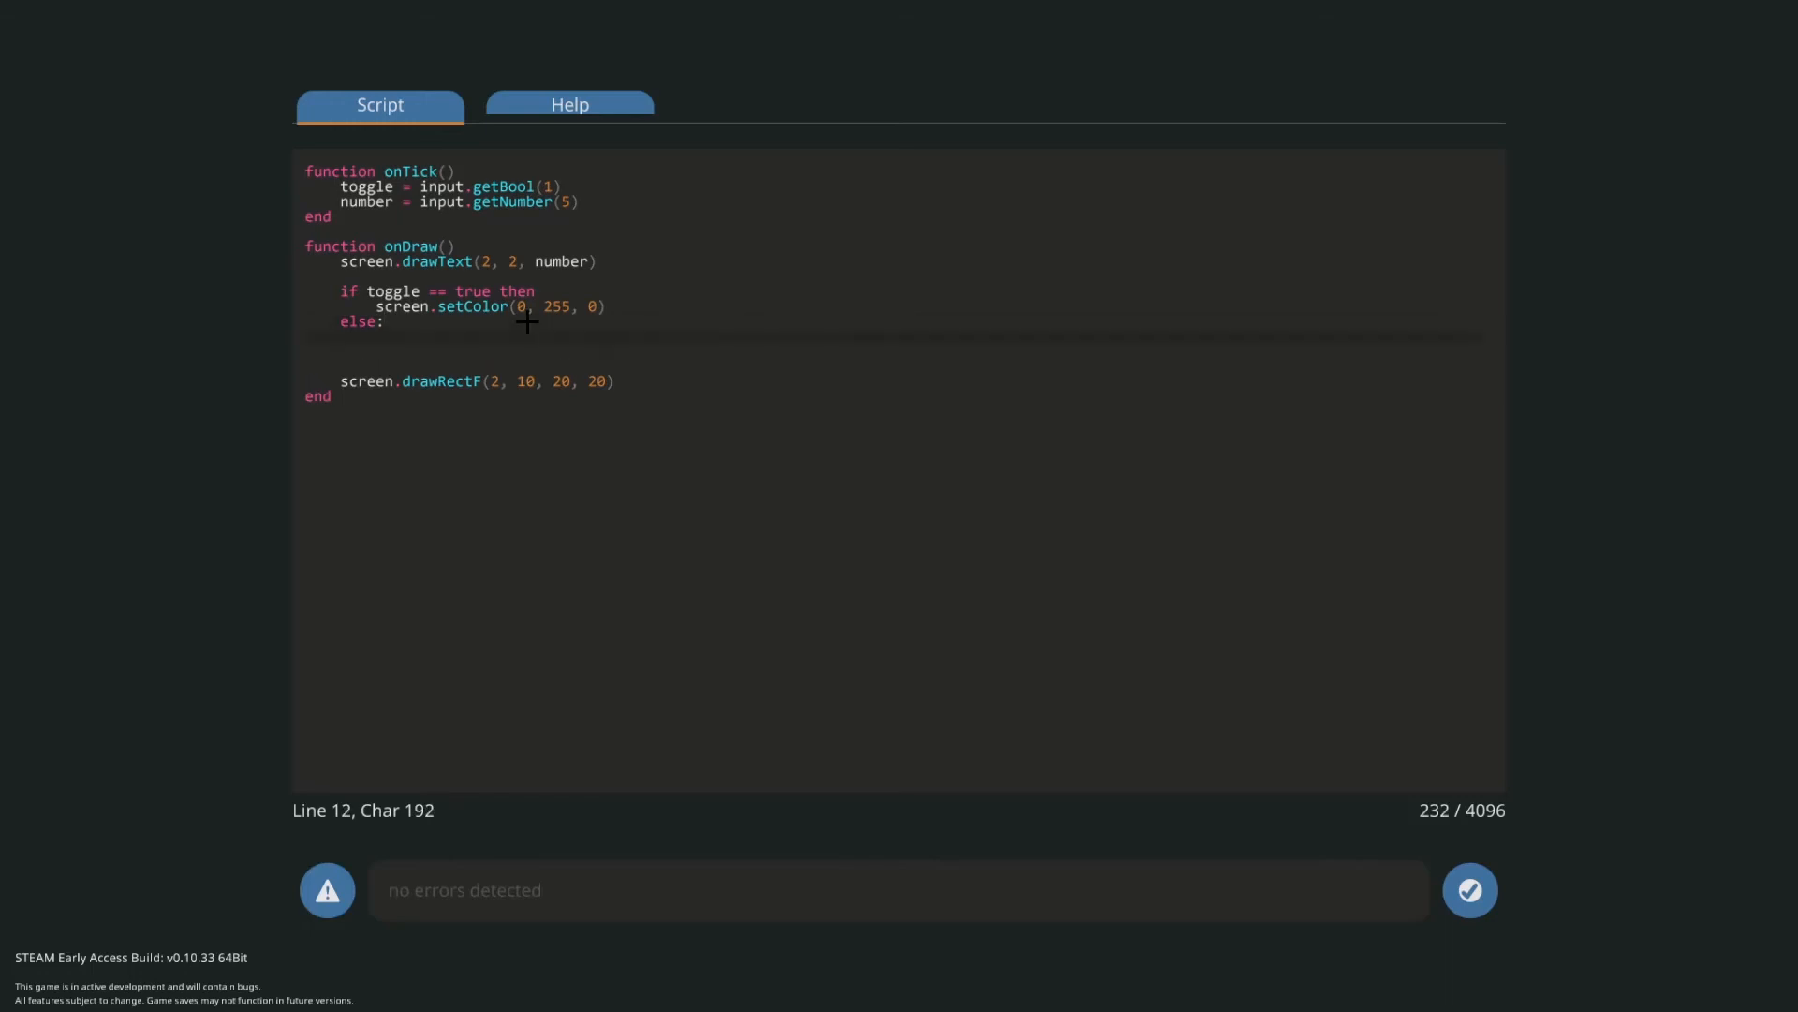
# - Set the colour to red with screen.setColor(255, 0, 0) in the else branch and close the if block with end
pyautogui.write('screen.setColor(r, g, b)')
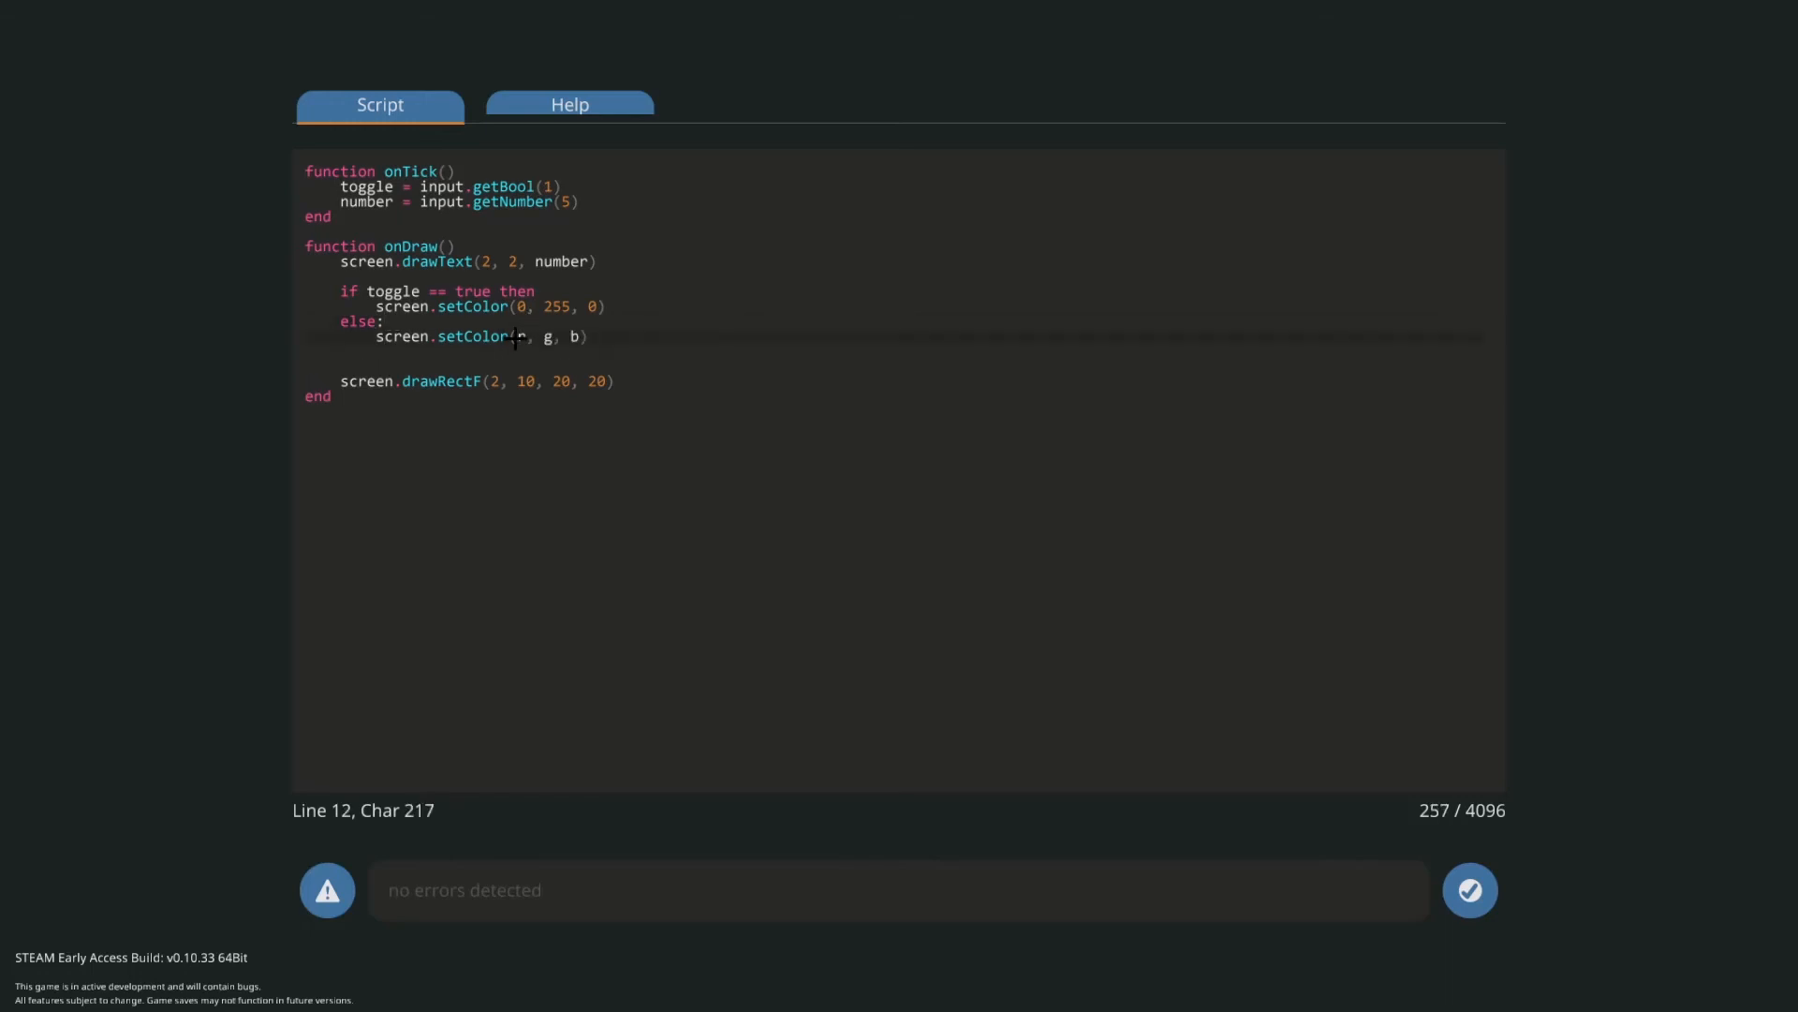
pyautogui.write('255')
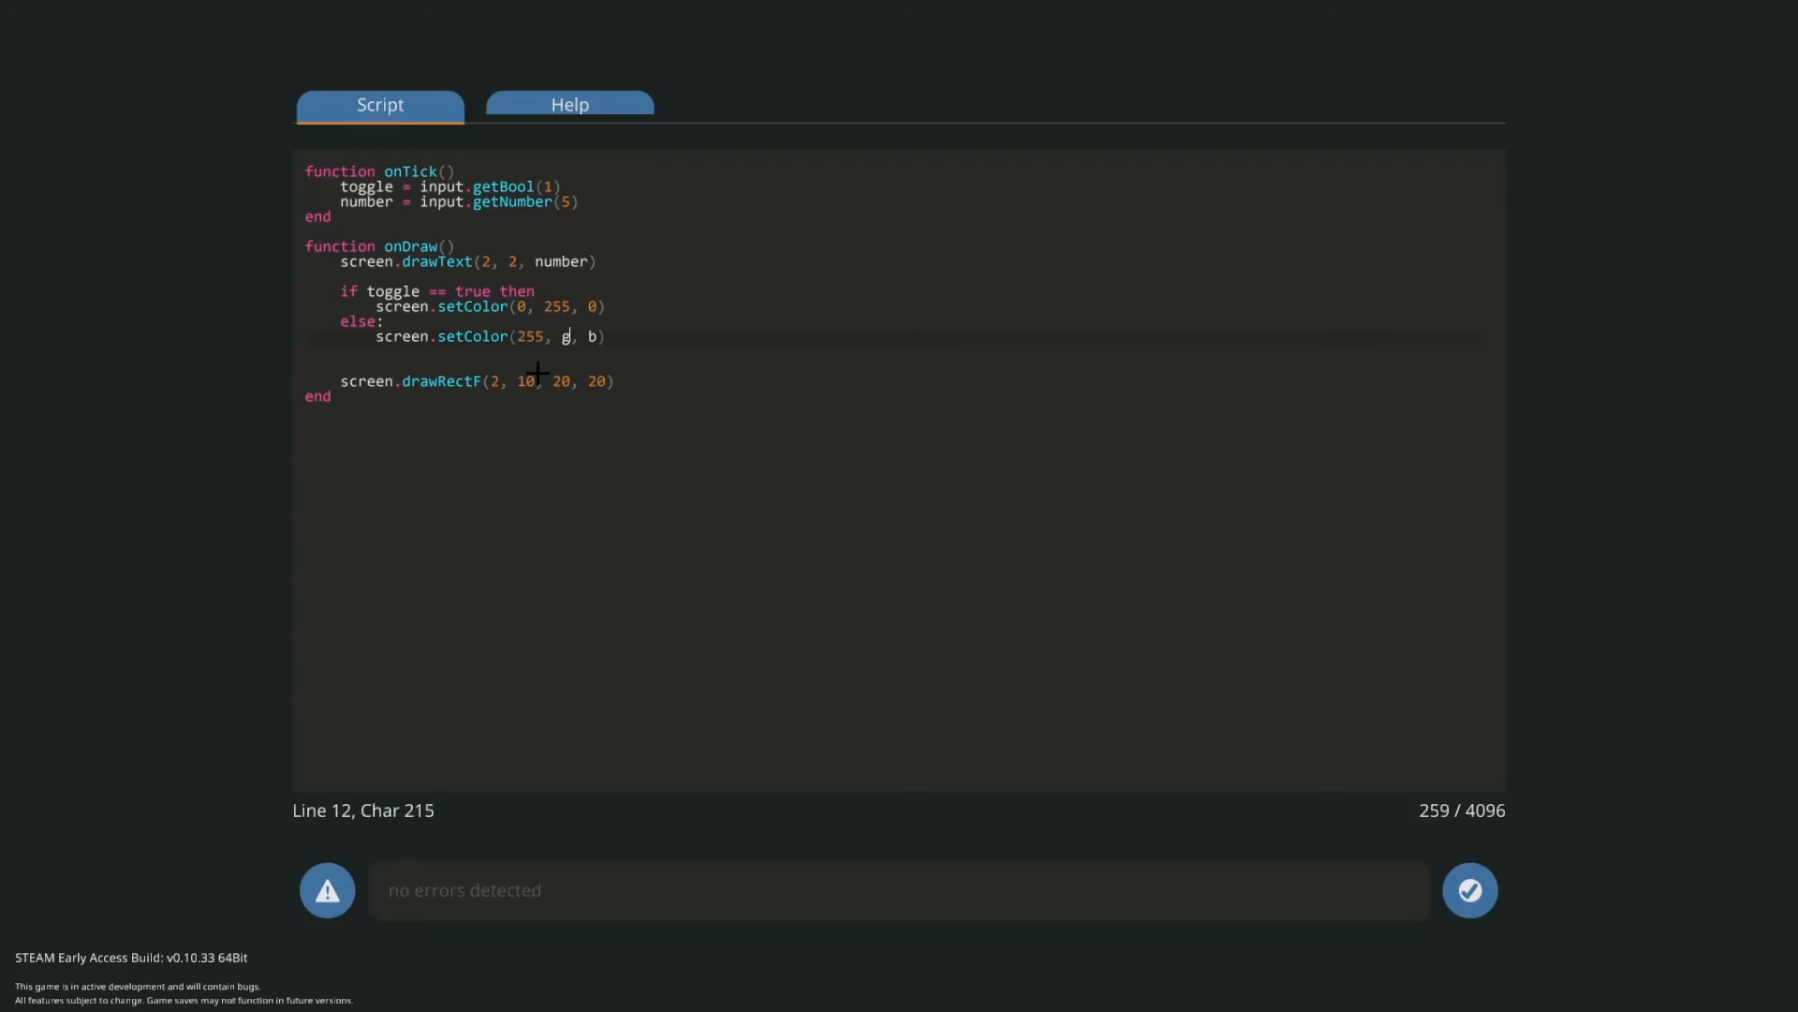
pyautogui.write('0, 0')
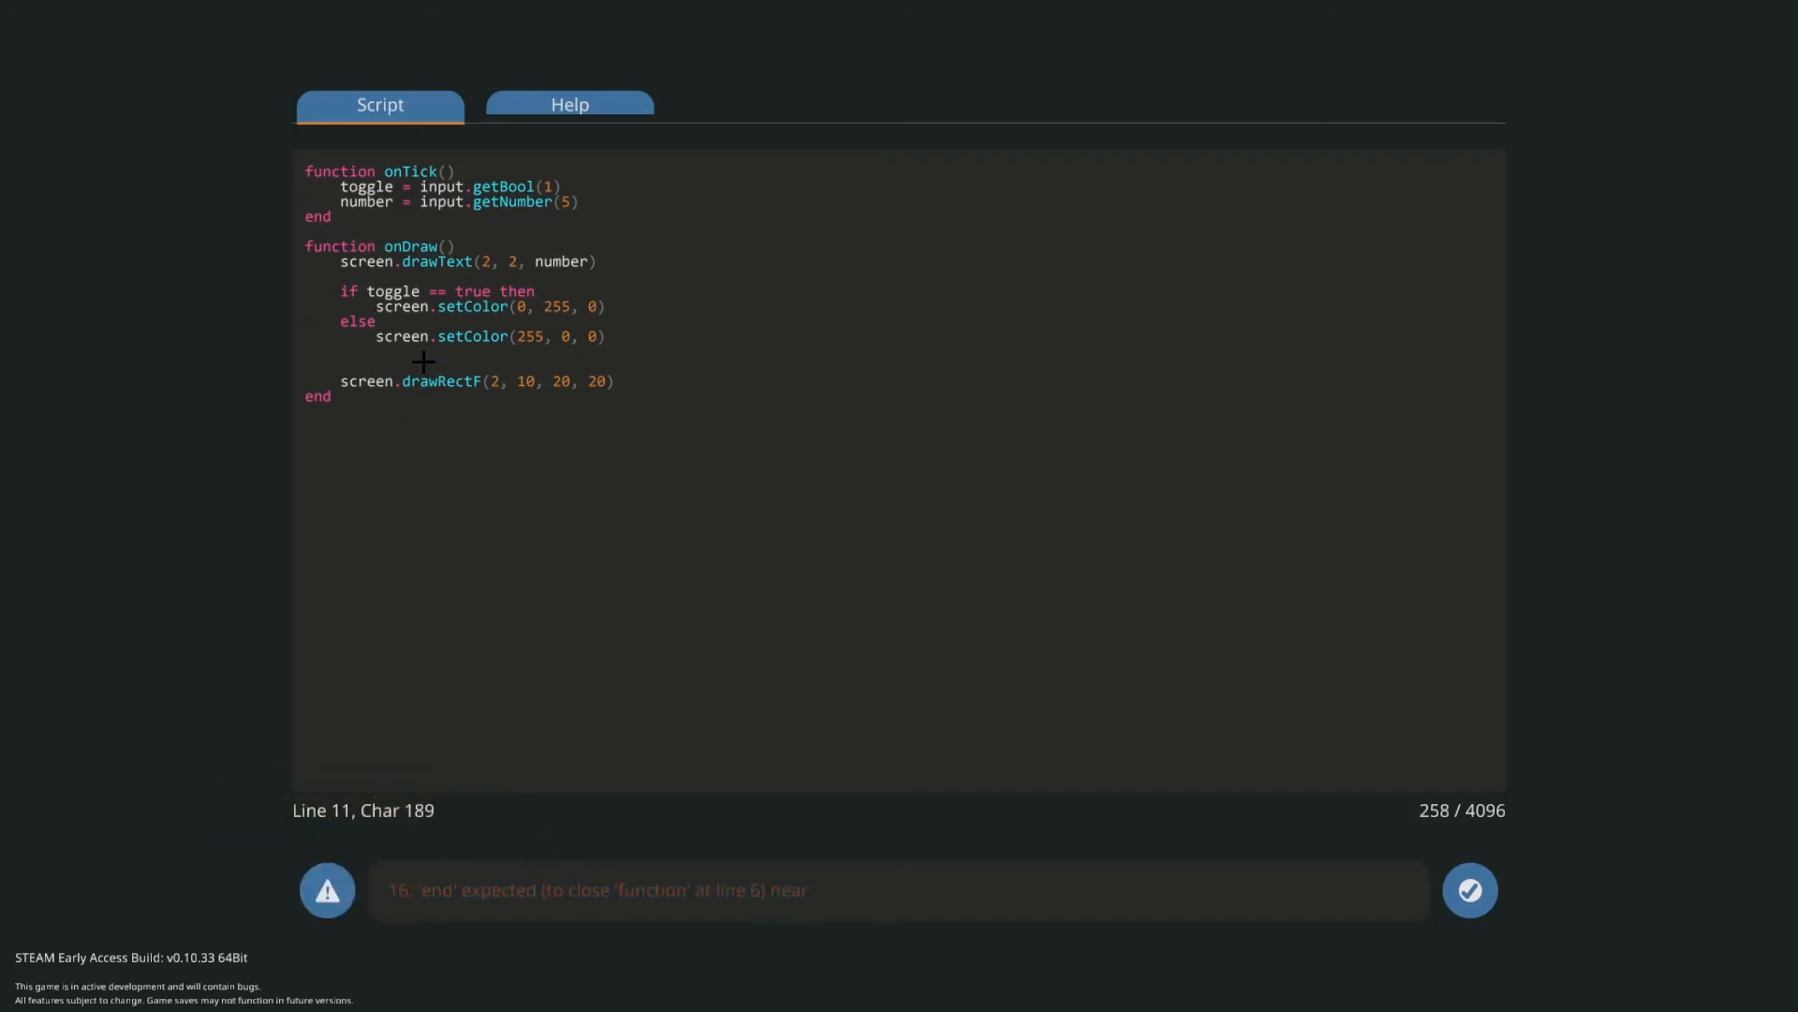
pyautogui.write('end')
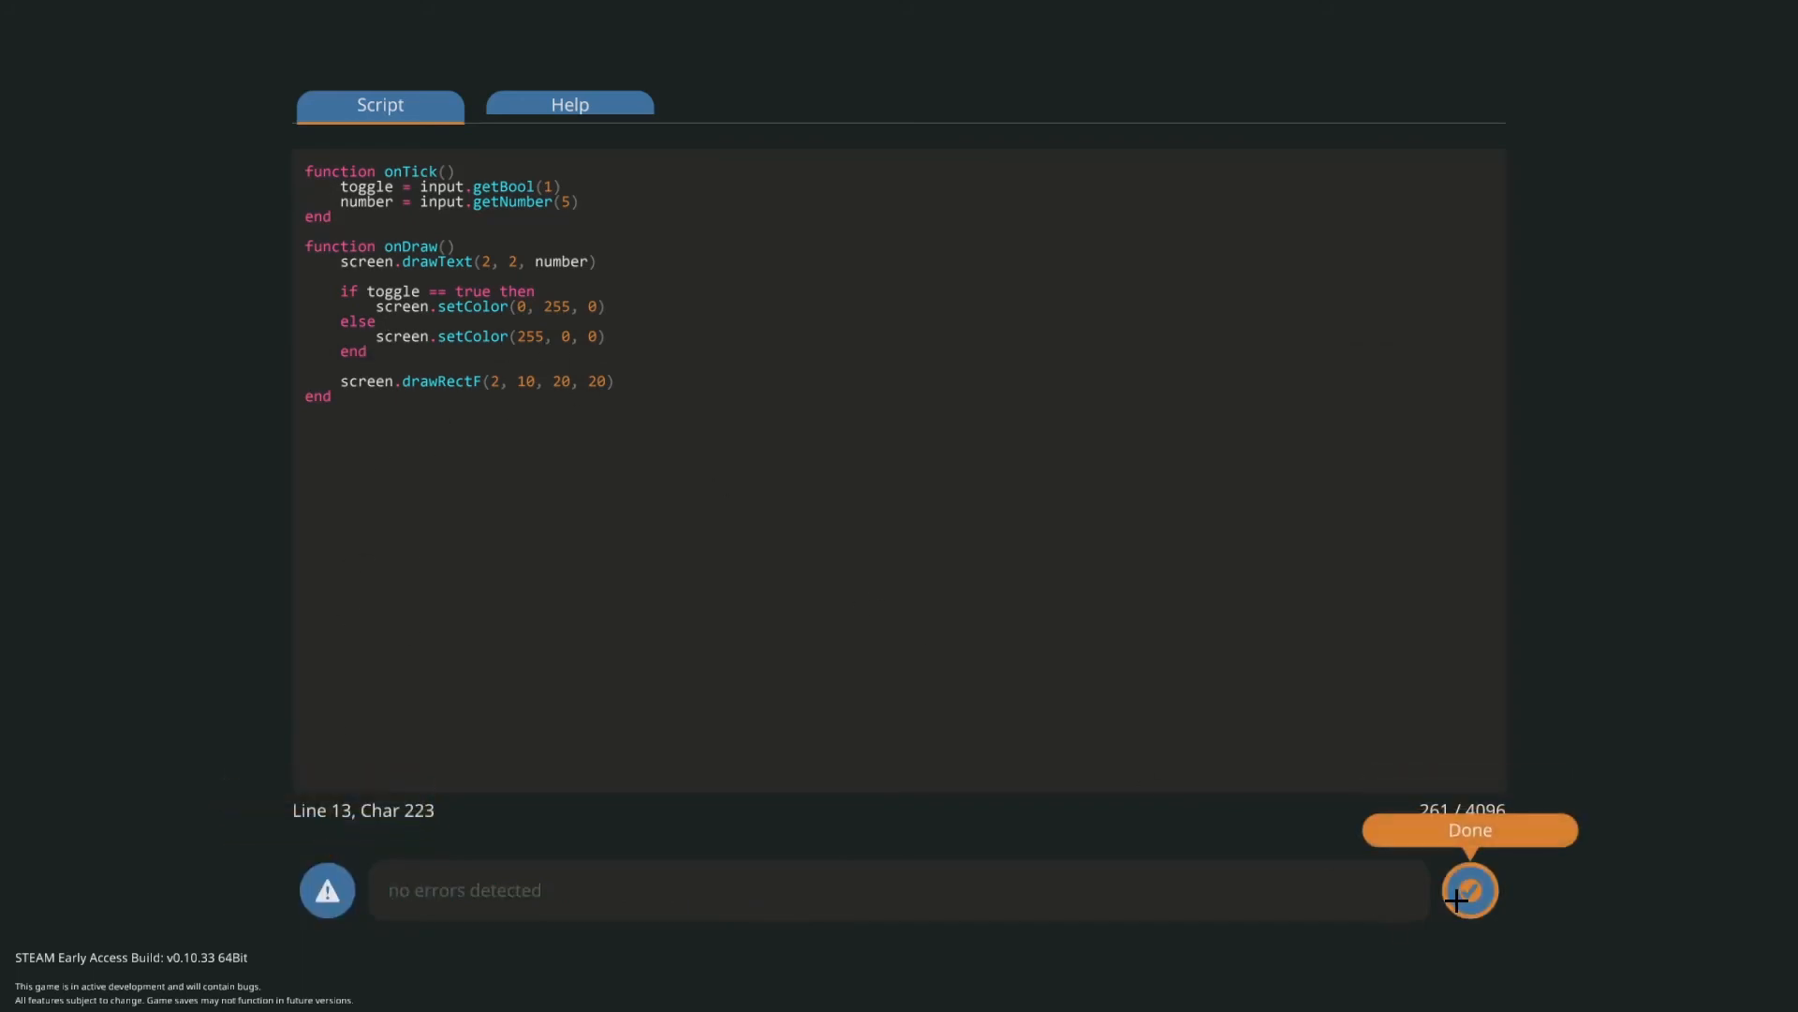
# - Finish the script and close the Lua editor, prompting to reopen the microcontroller
pyautogui.click(1468, 888)
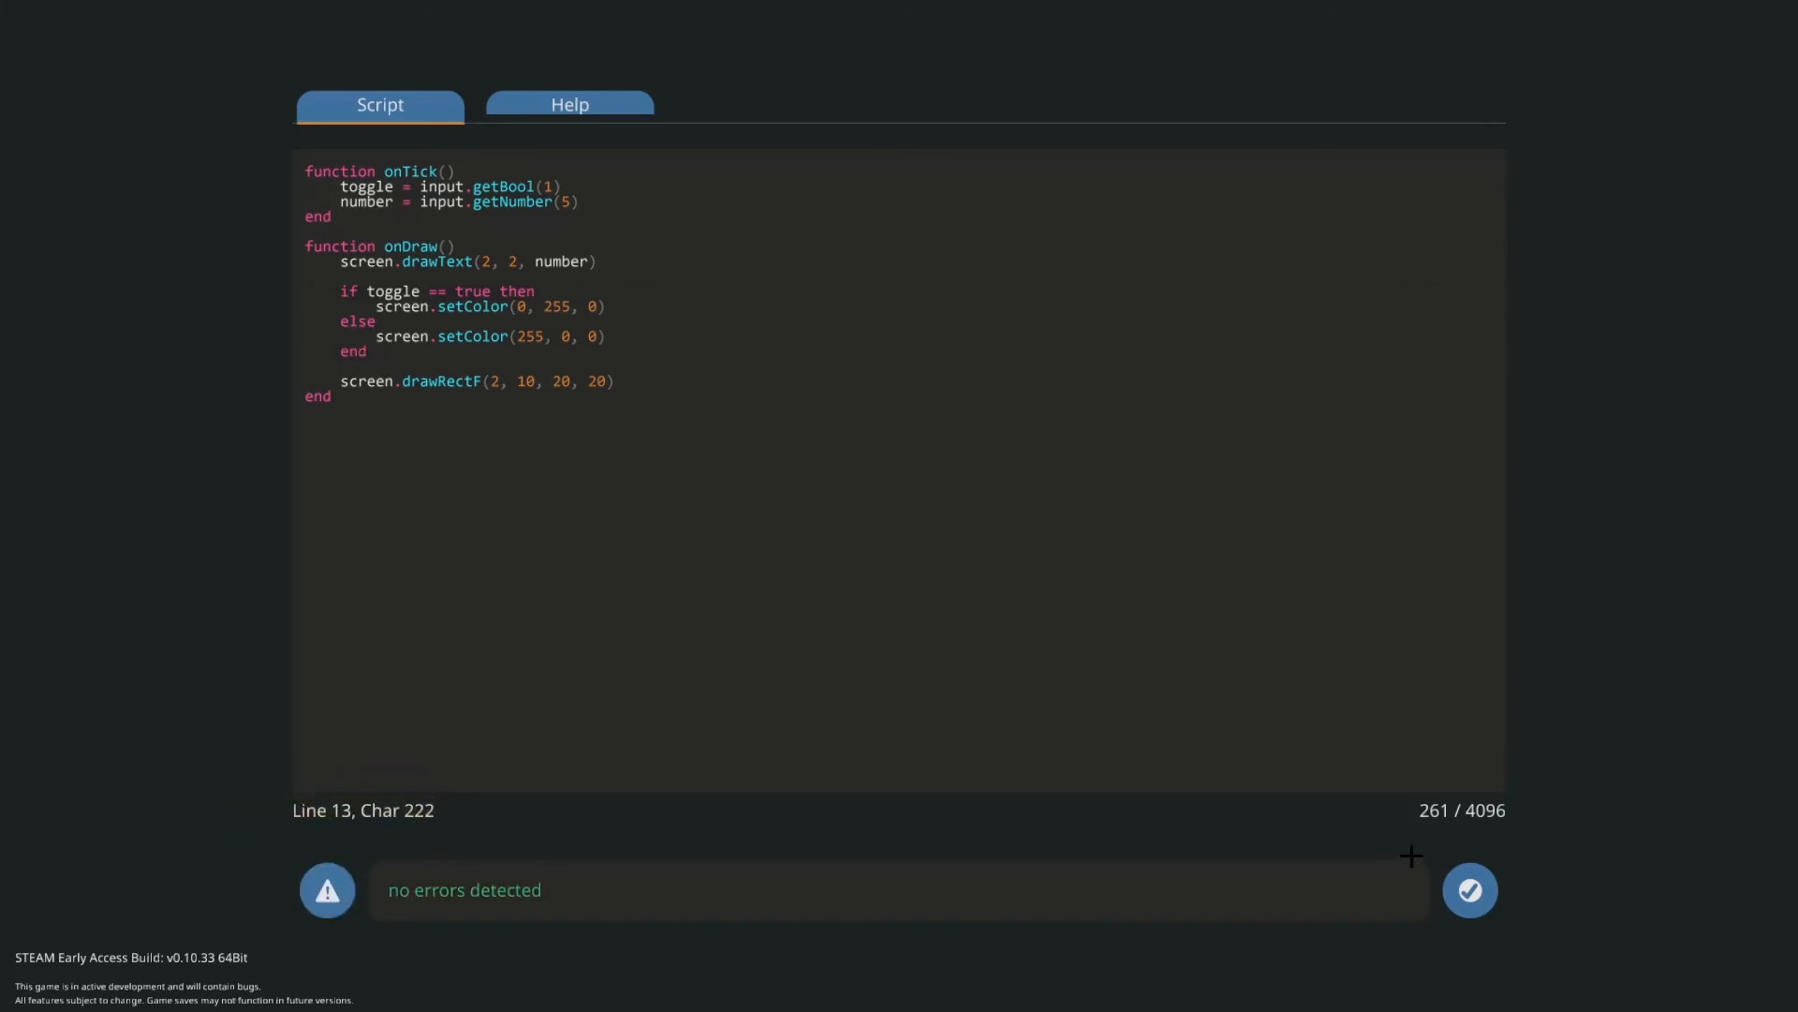
pyautogui.click(1469, 888)
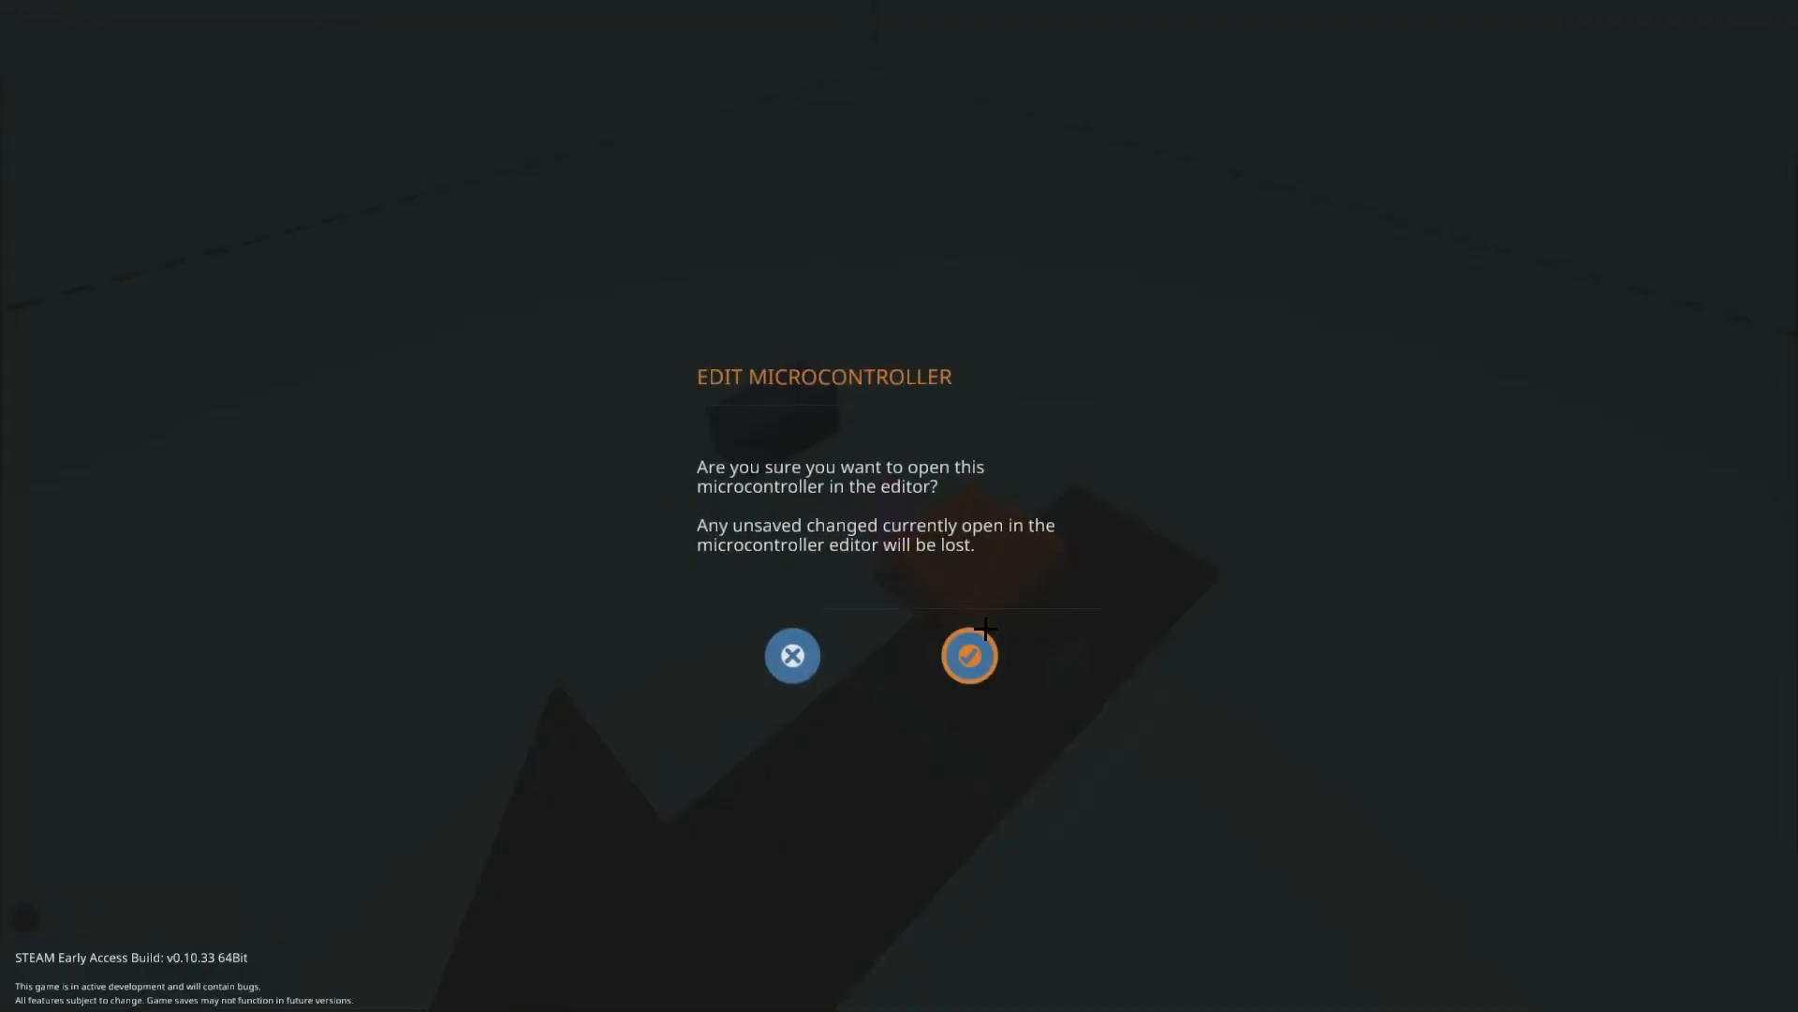
# - Add screen.setColor(200, 200, 200) before drawText so the keypad number draws near-white
pyautogui.click(968, 655)
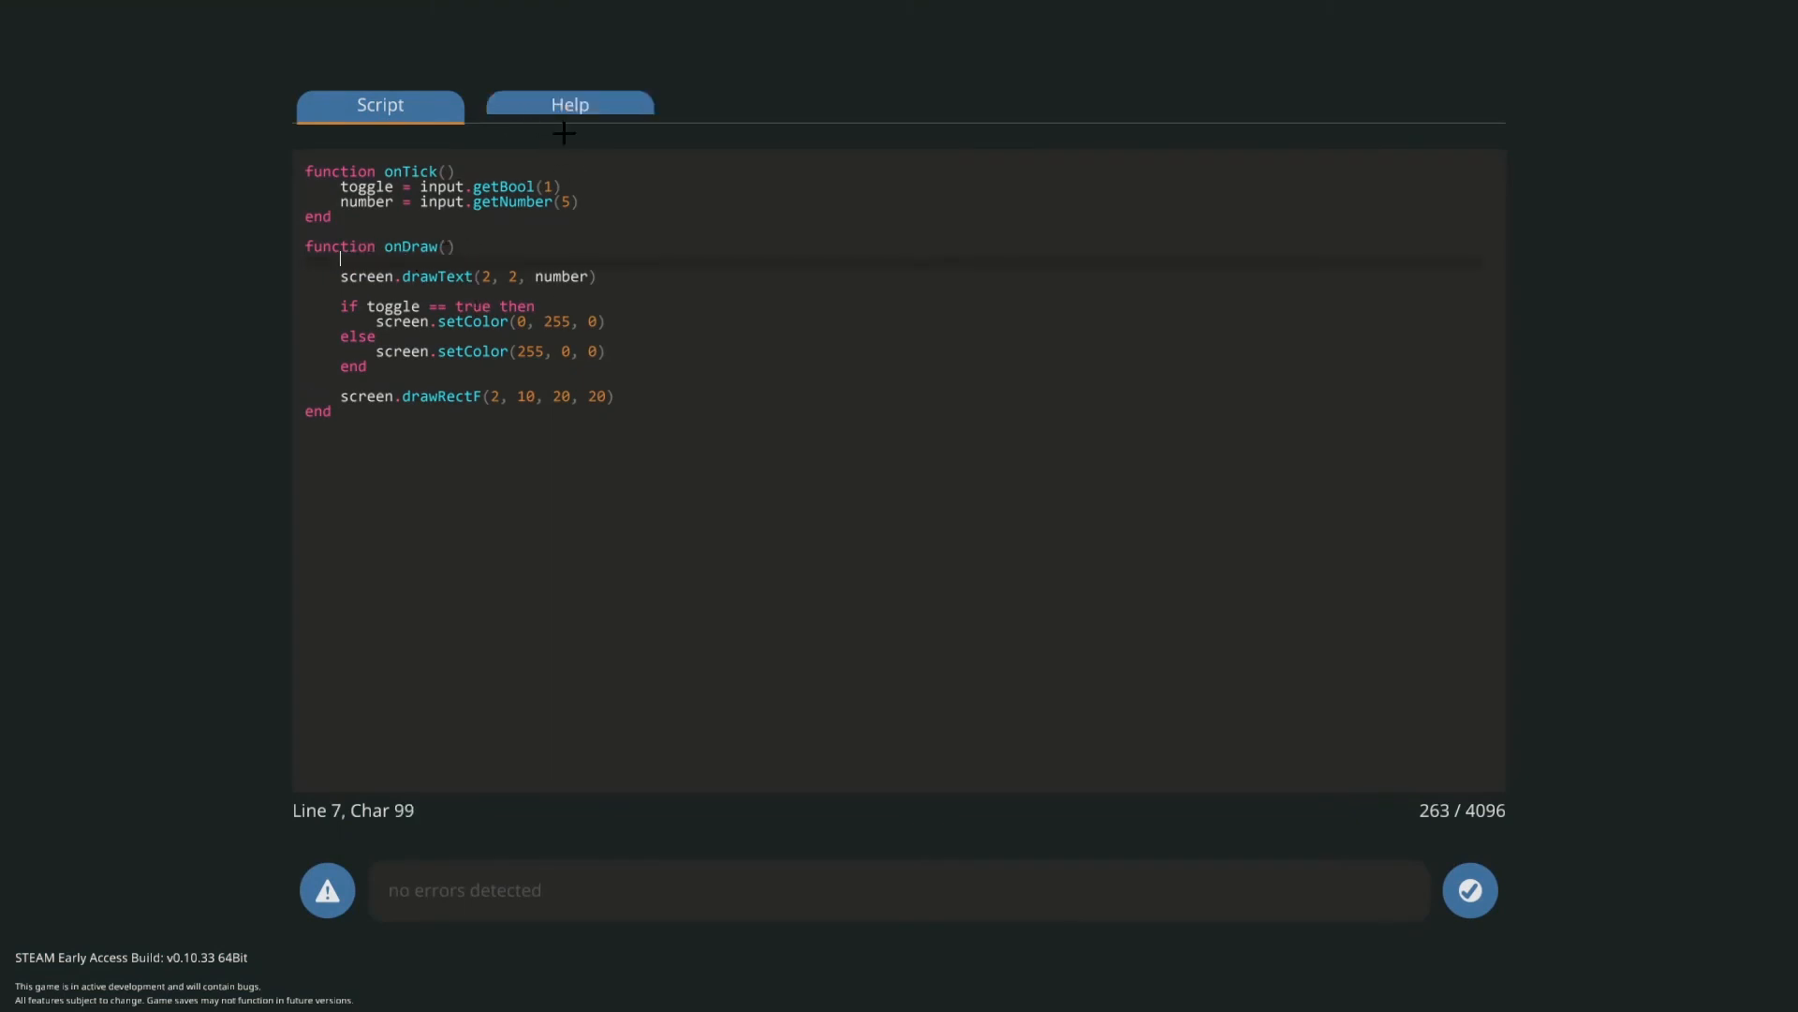
pyautogui.write('screen.setColor(r, g, b)')
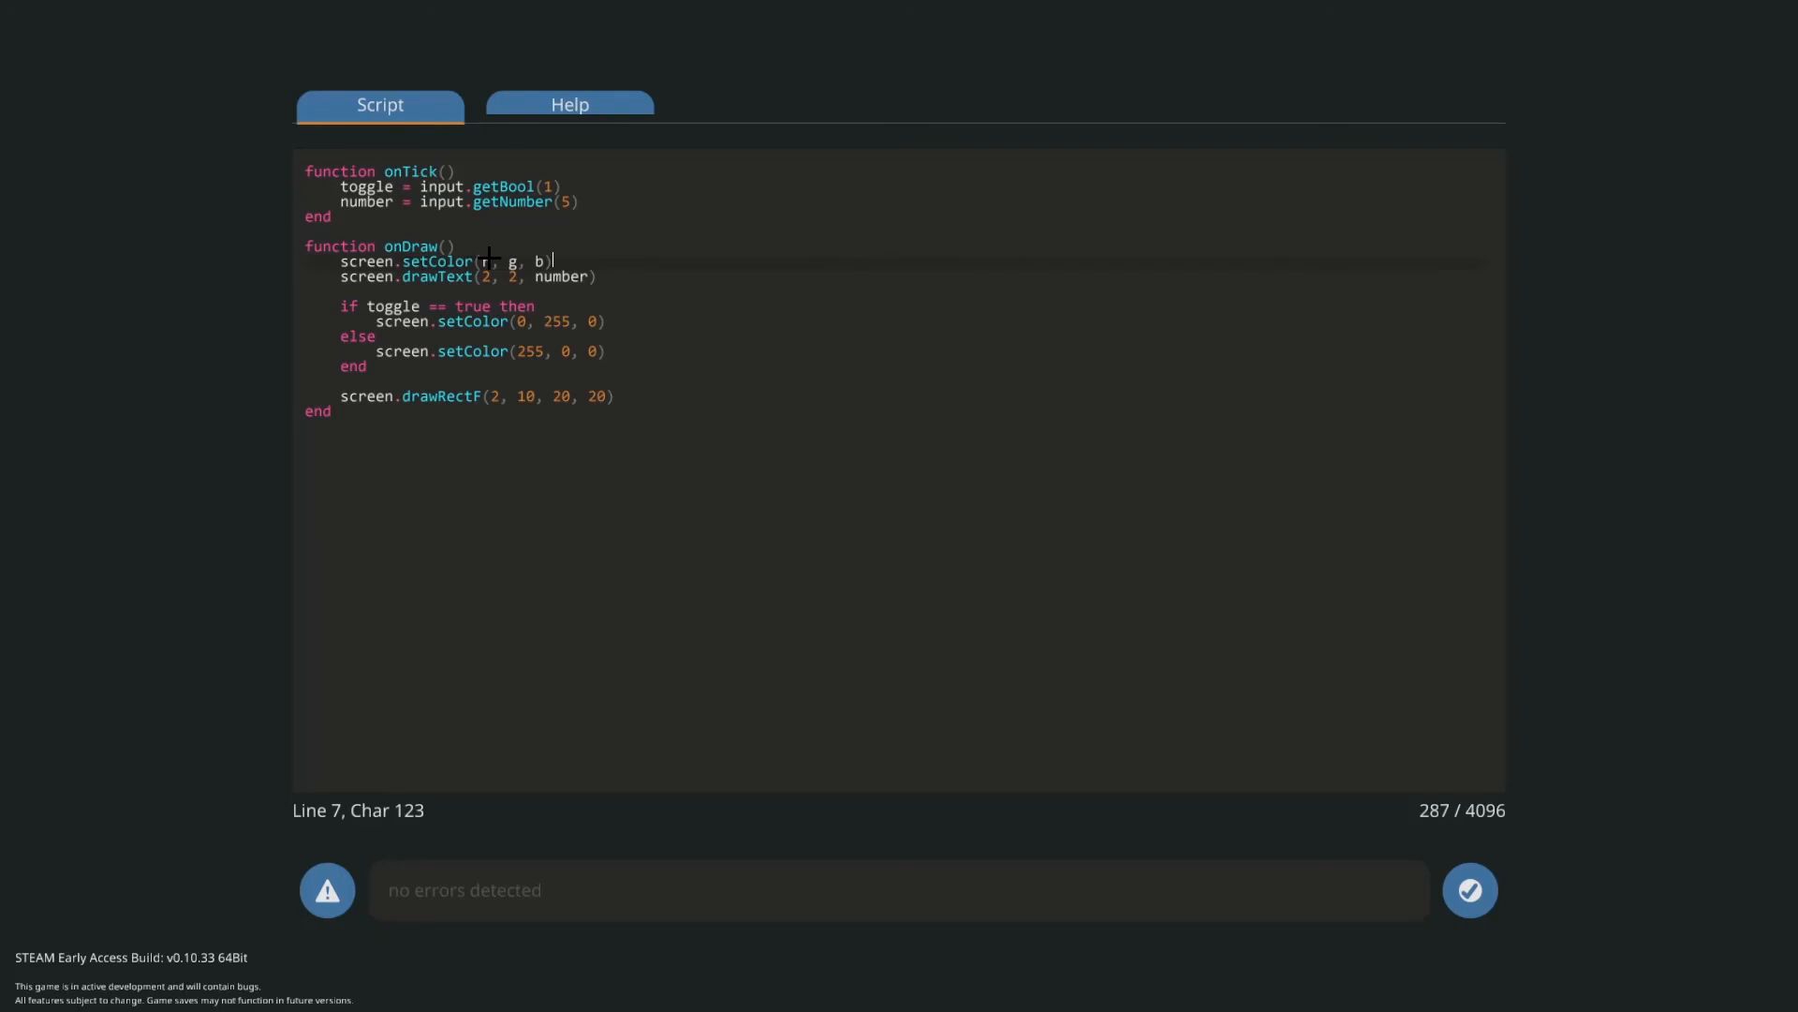
pyautogui.write('200')
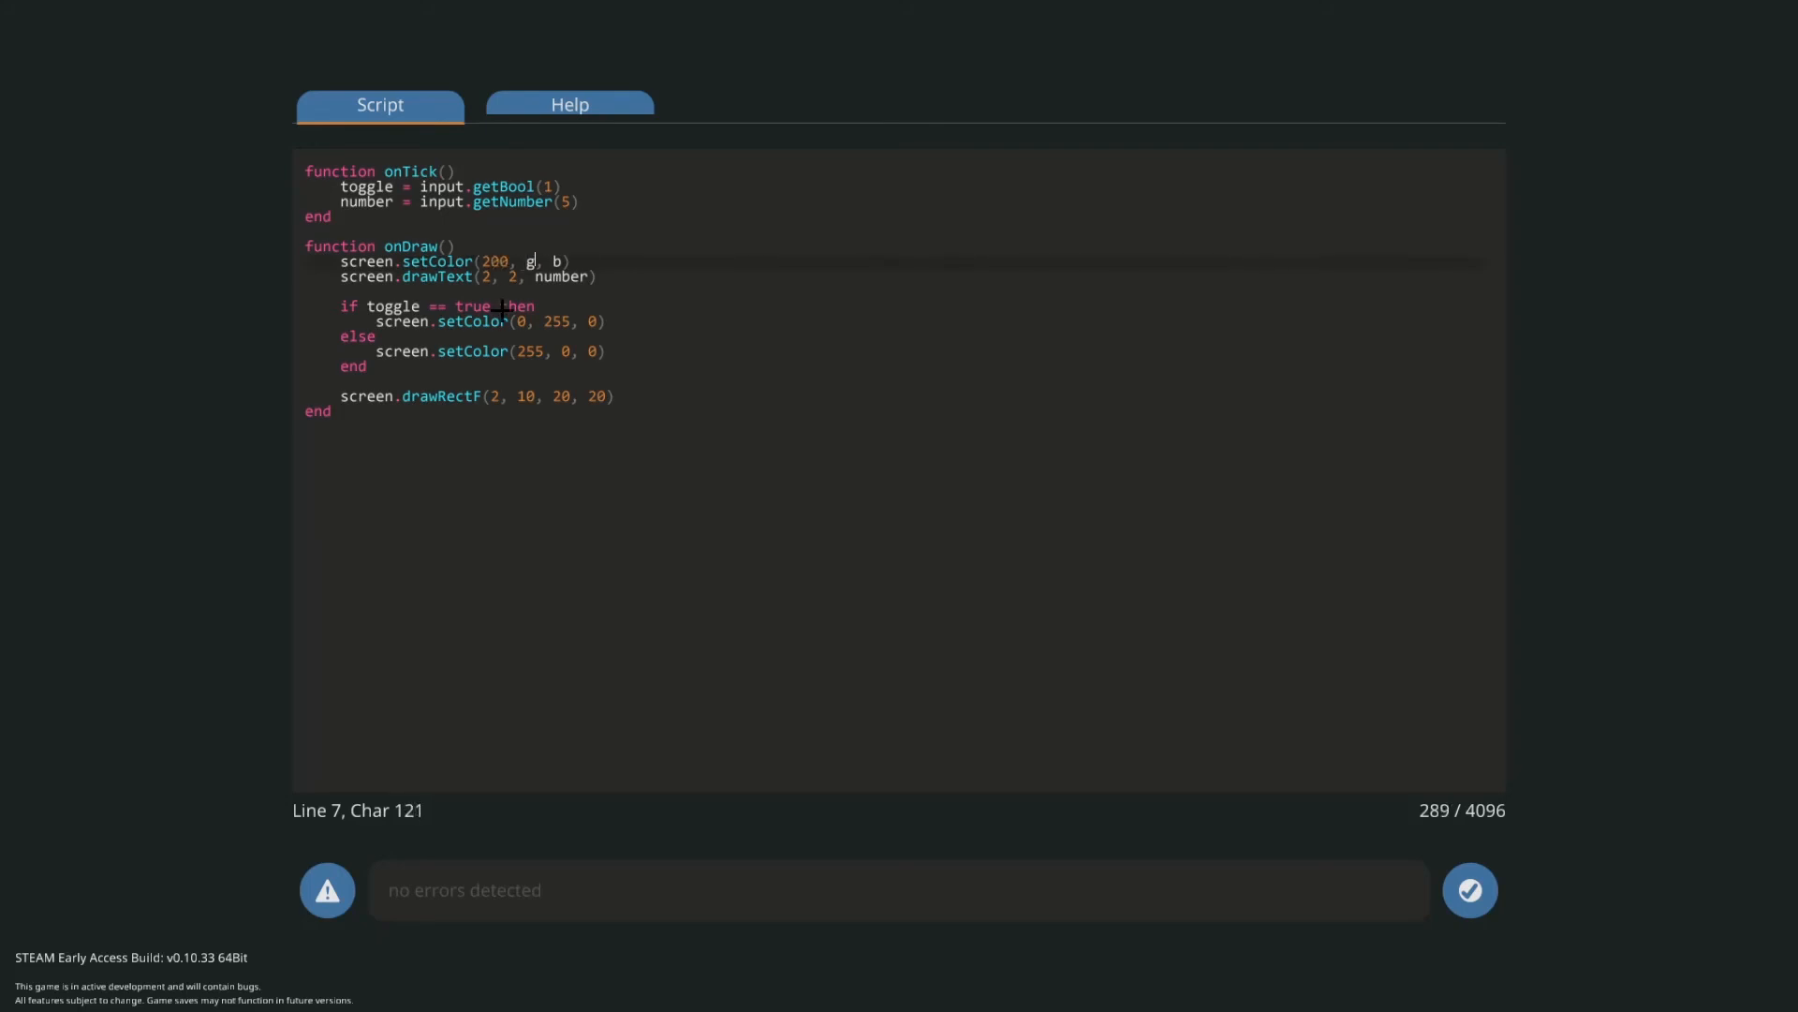
pyautogui.write('200')
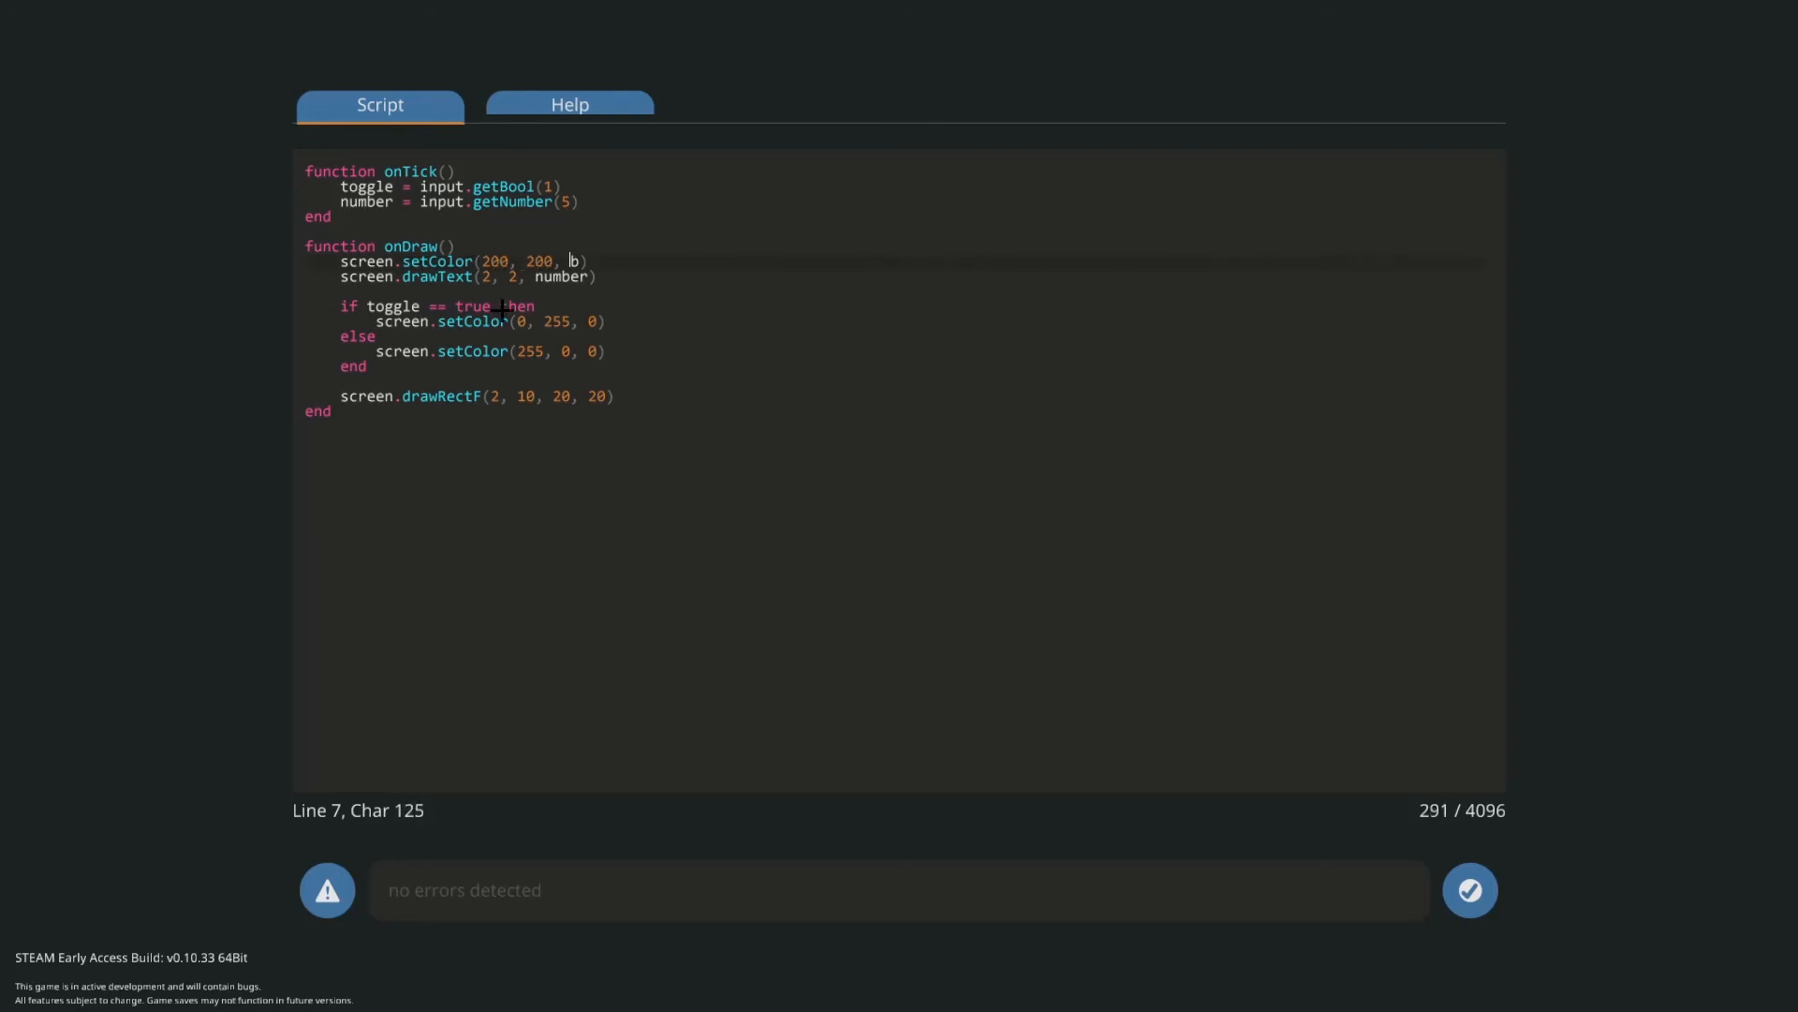
pyautogui.write('2')
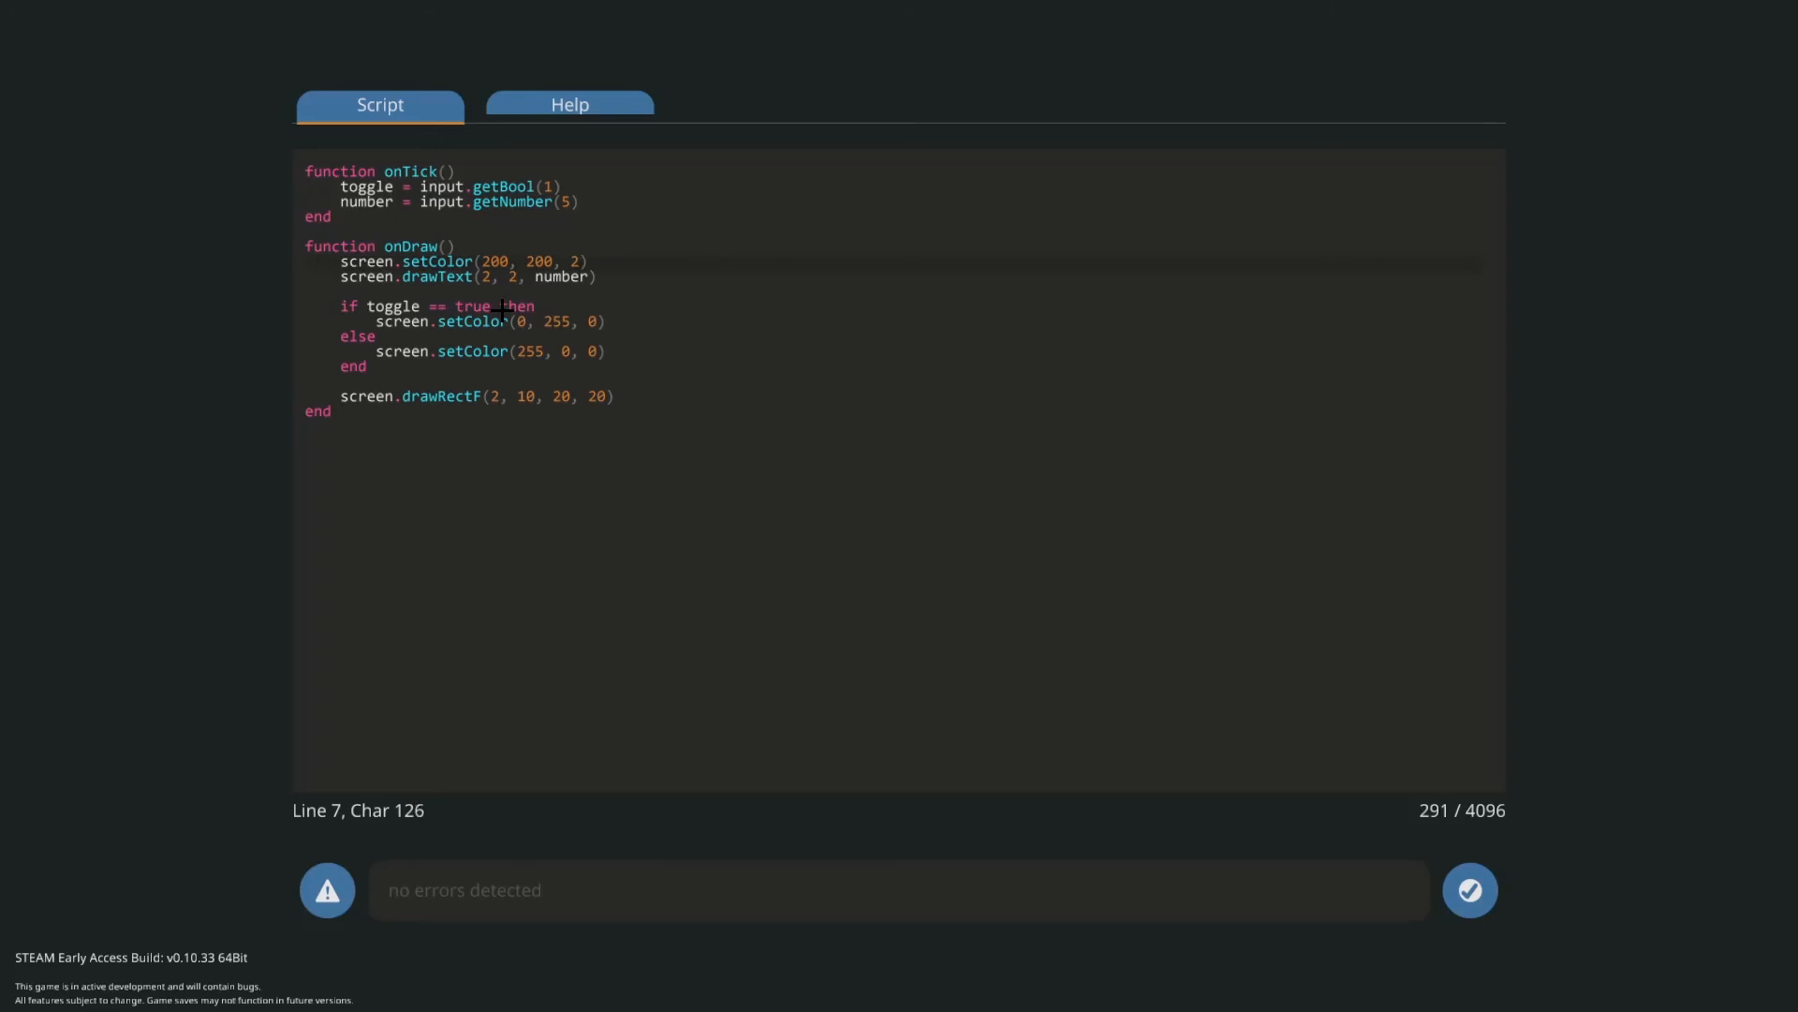
pyautogui.write('00')
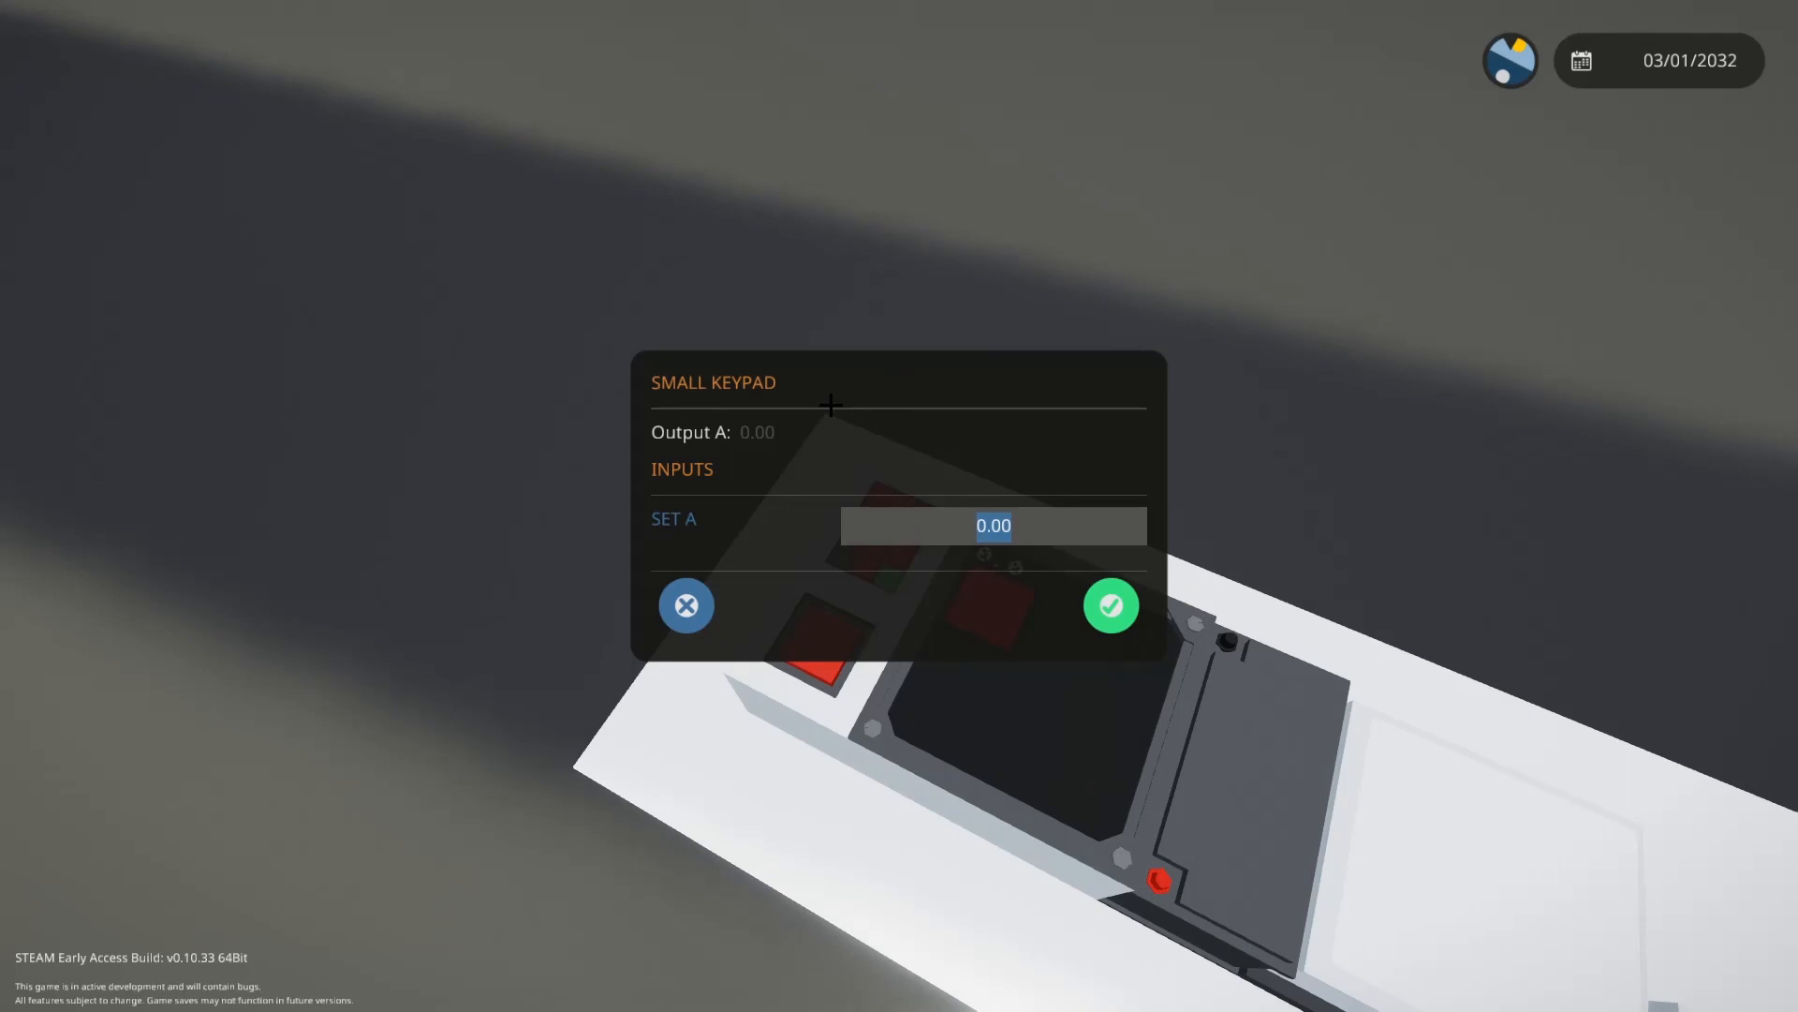
# - Submit 400 as the keypad value, then reopen the keypad and enter -1231
pyautogui.write('400')
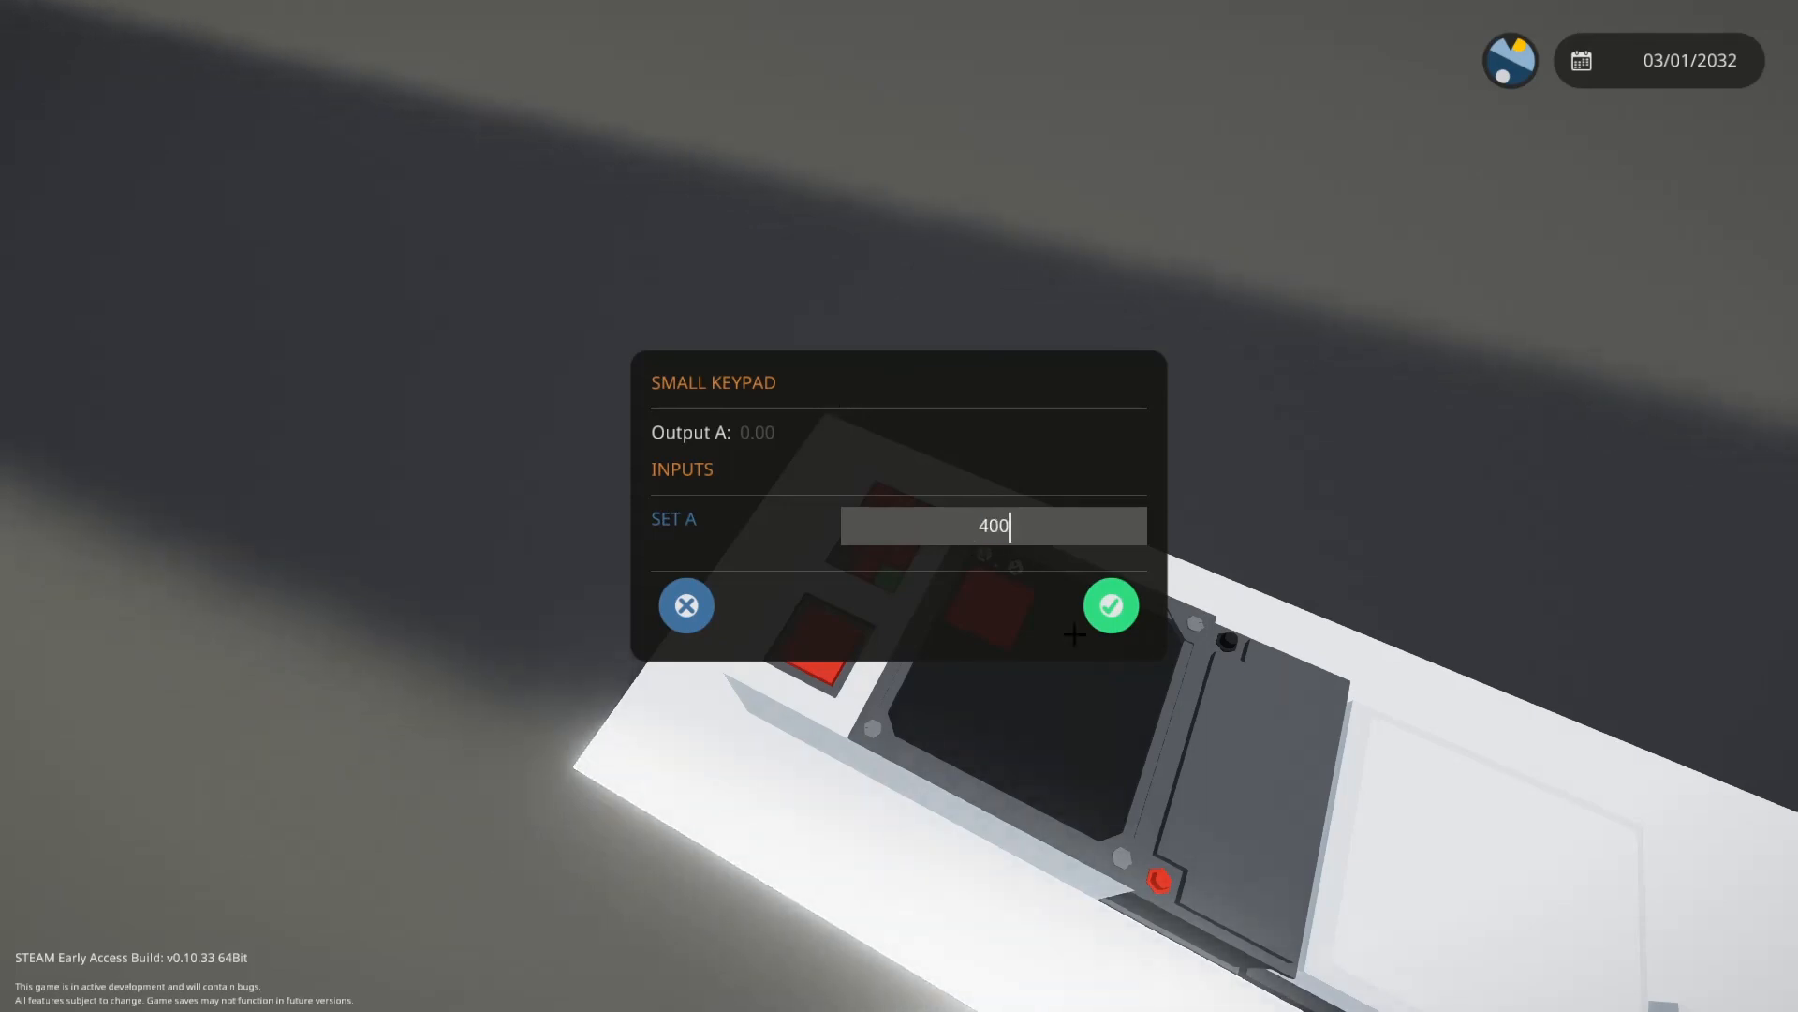
pyautogui.click(1109, 606)
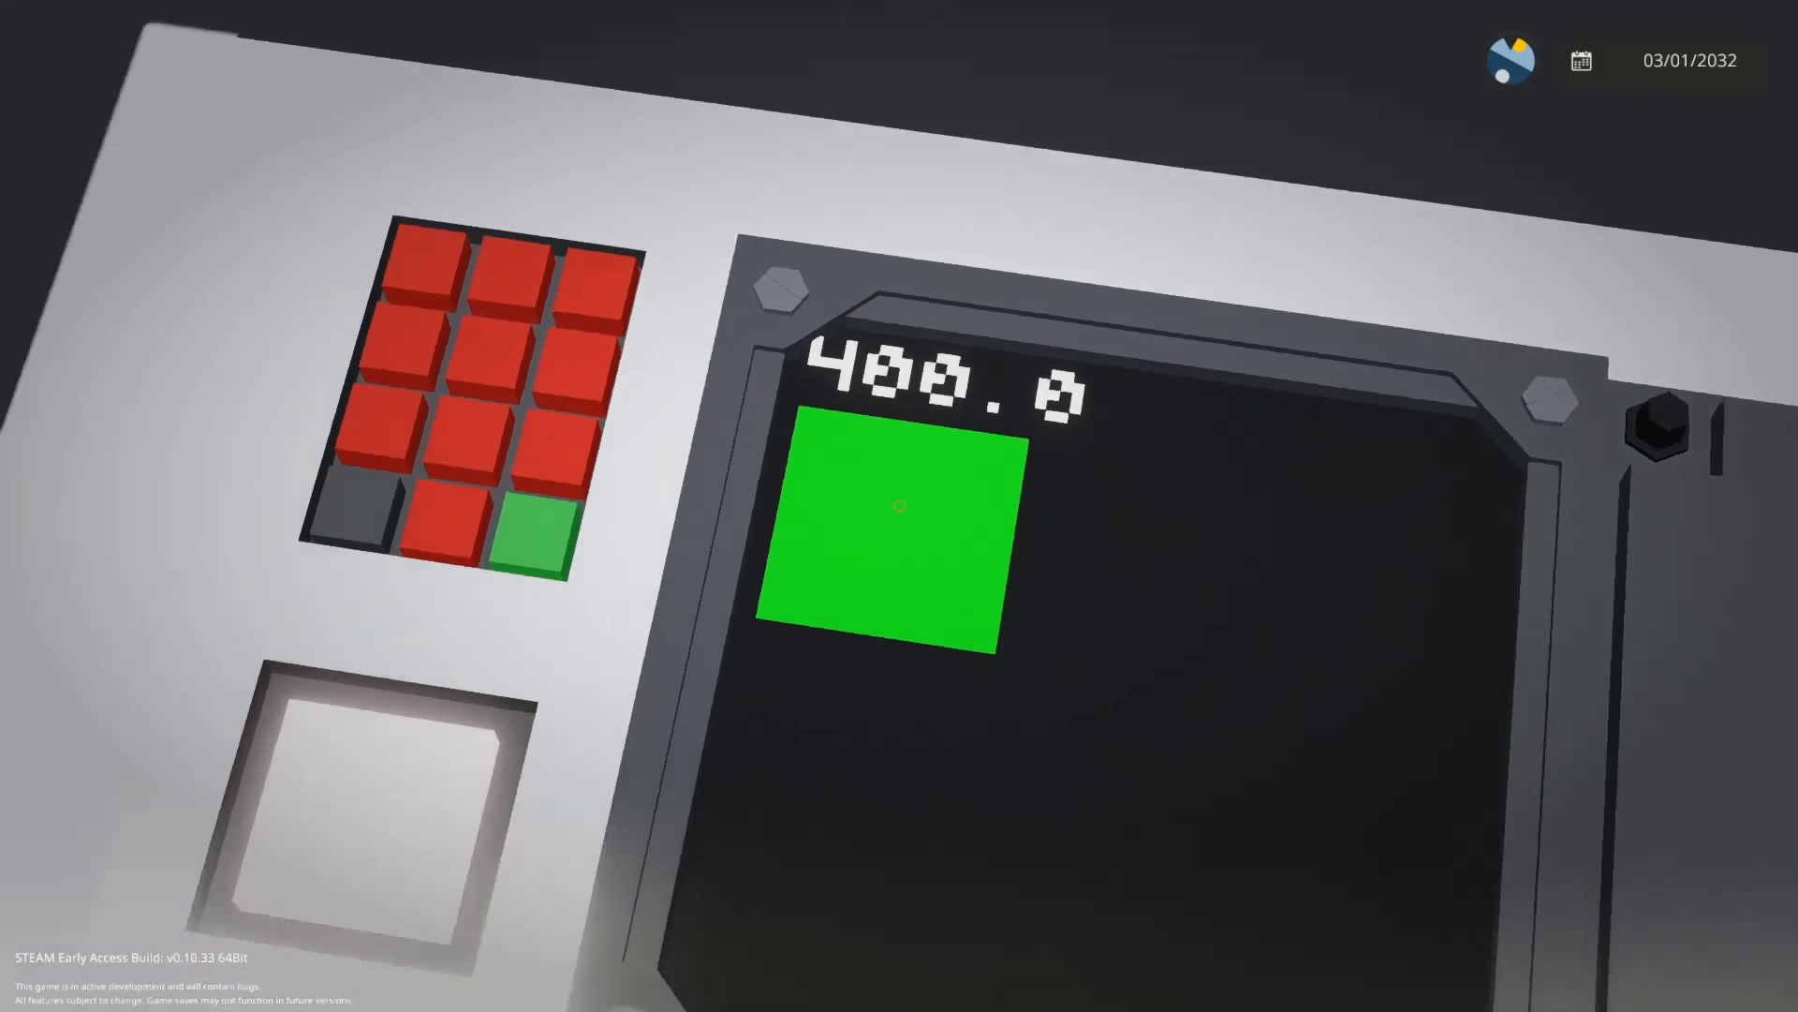
pyautogui.click(876, 534)
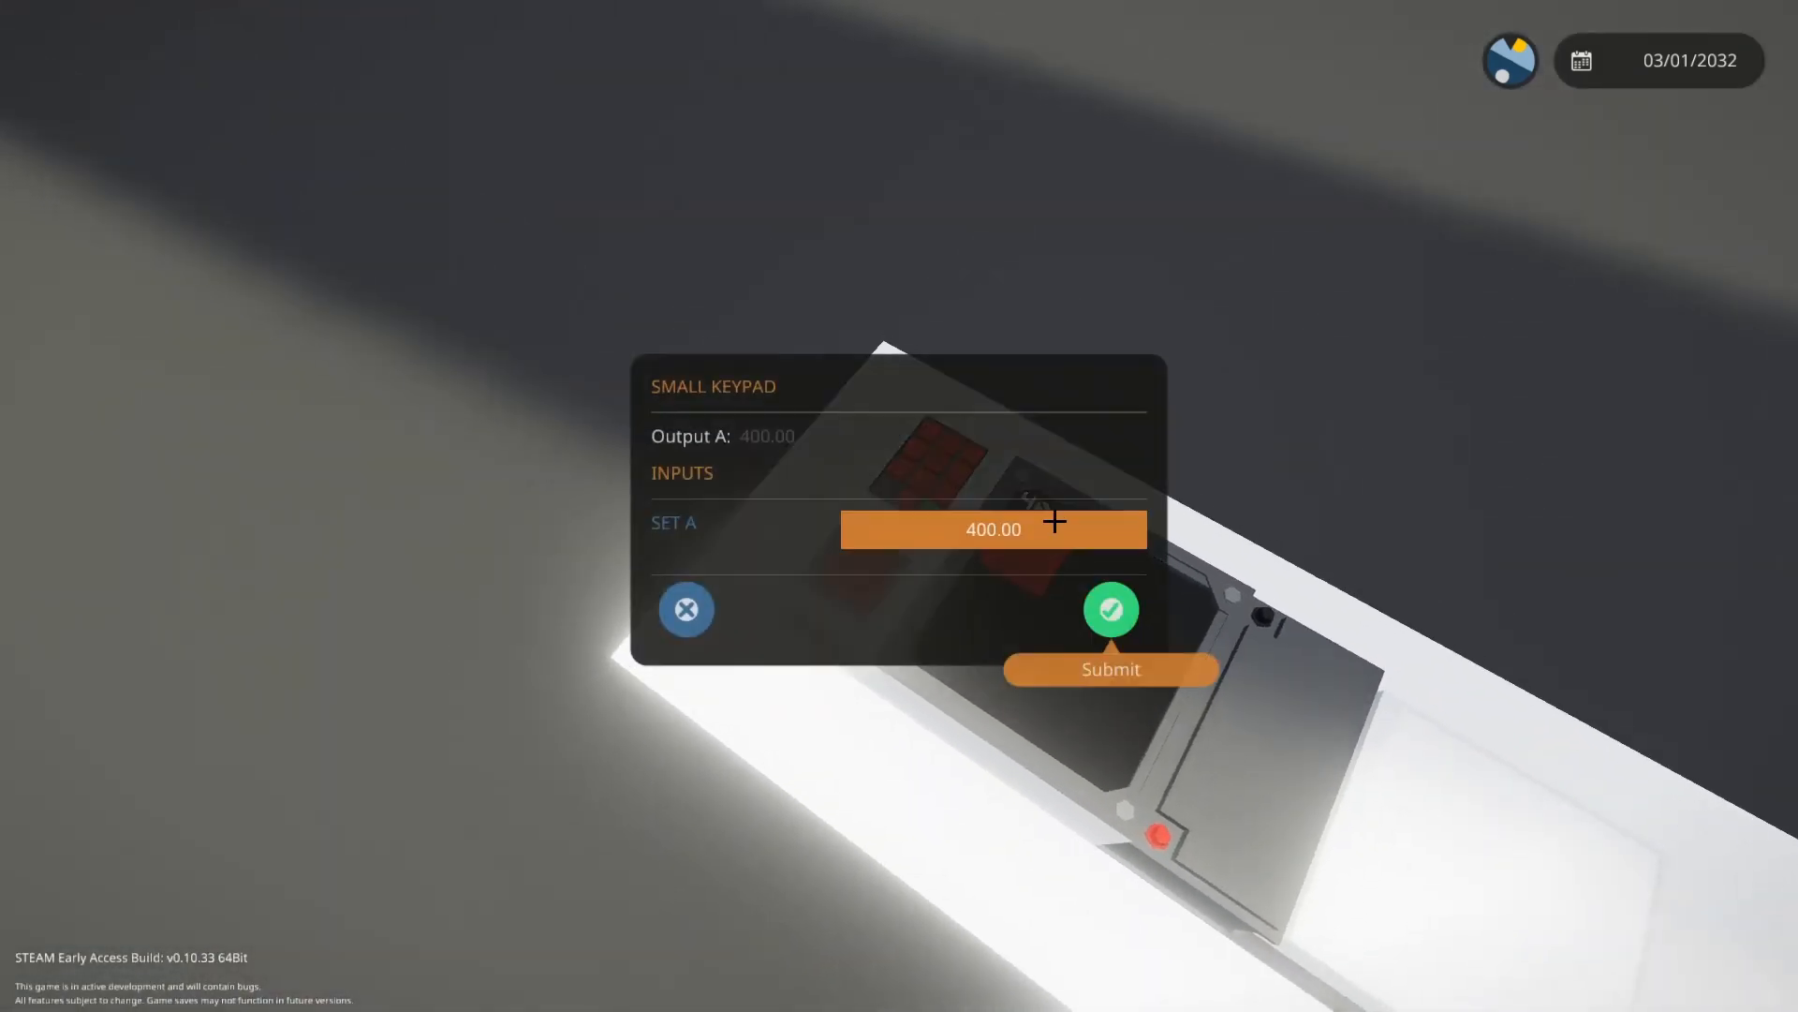
pyautogui.write('-1231')
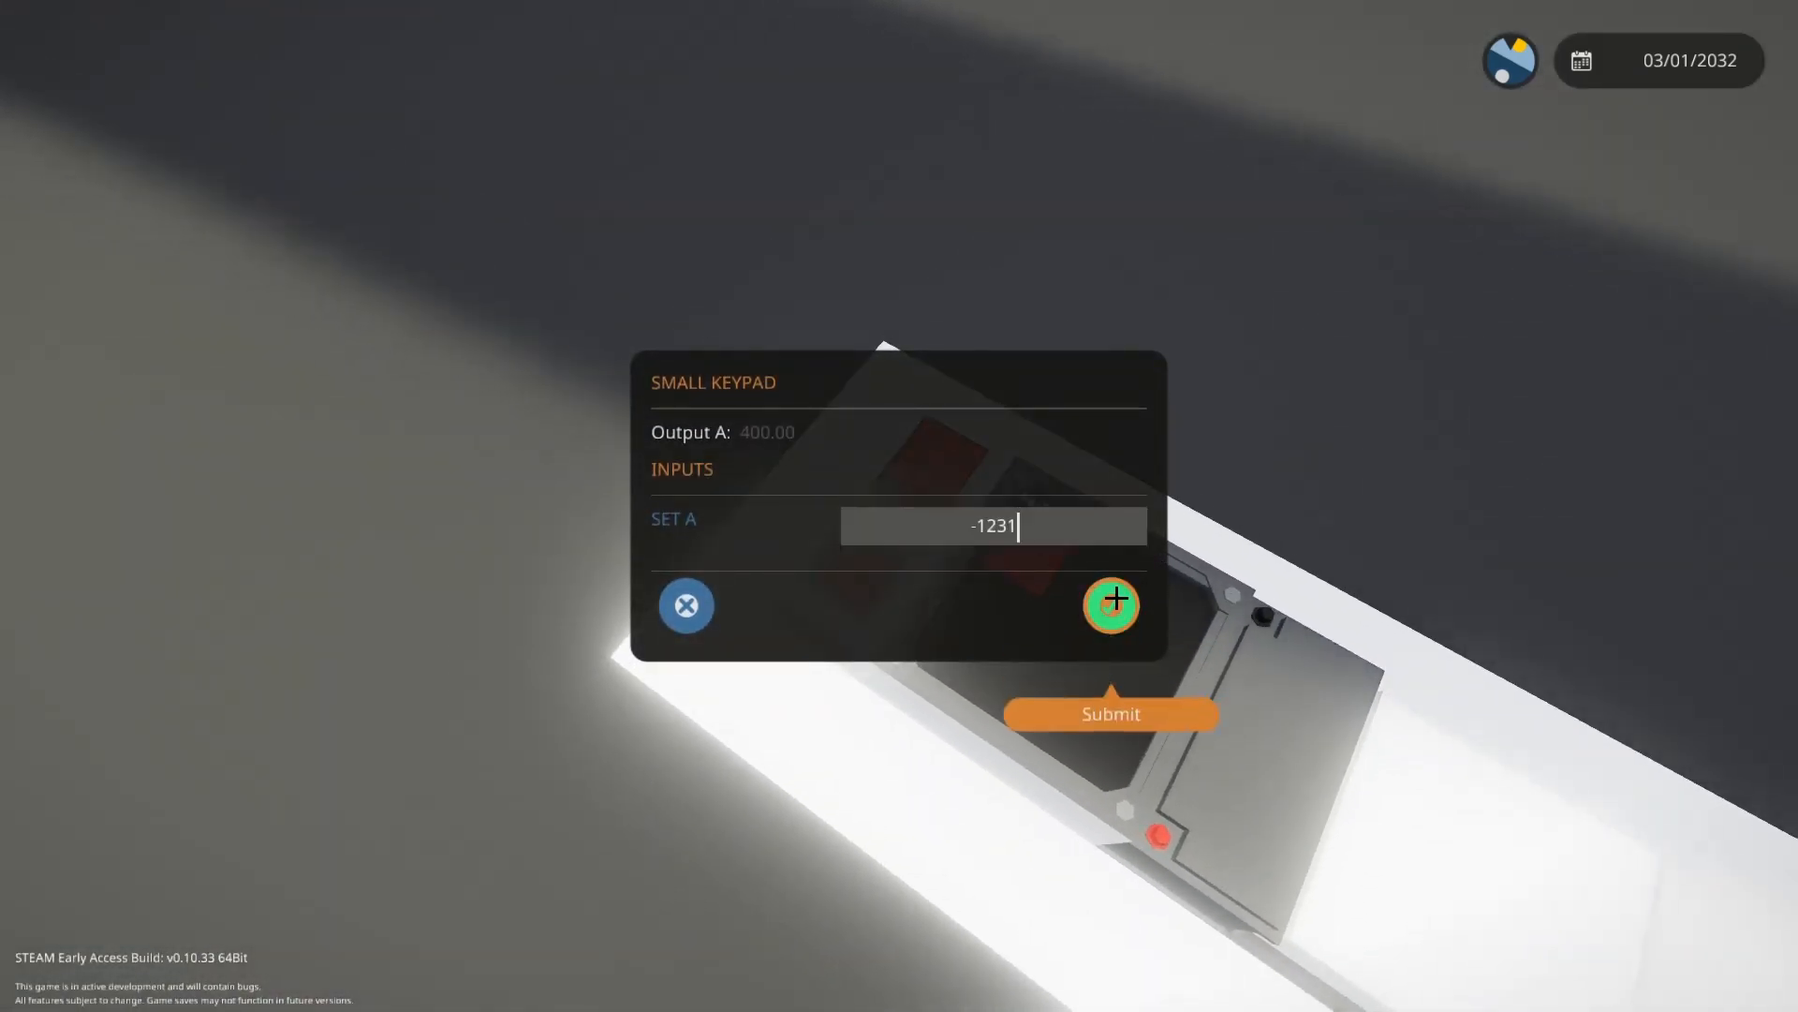